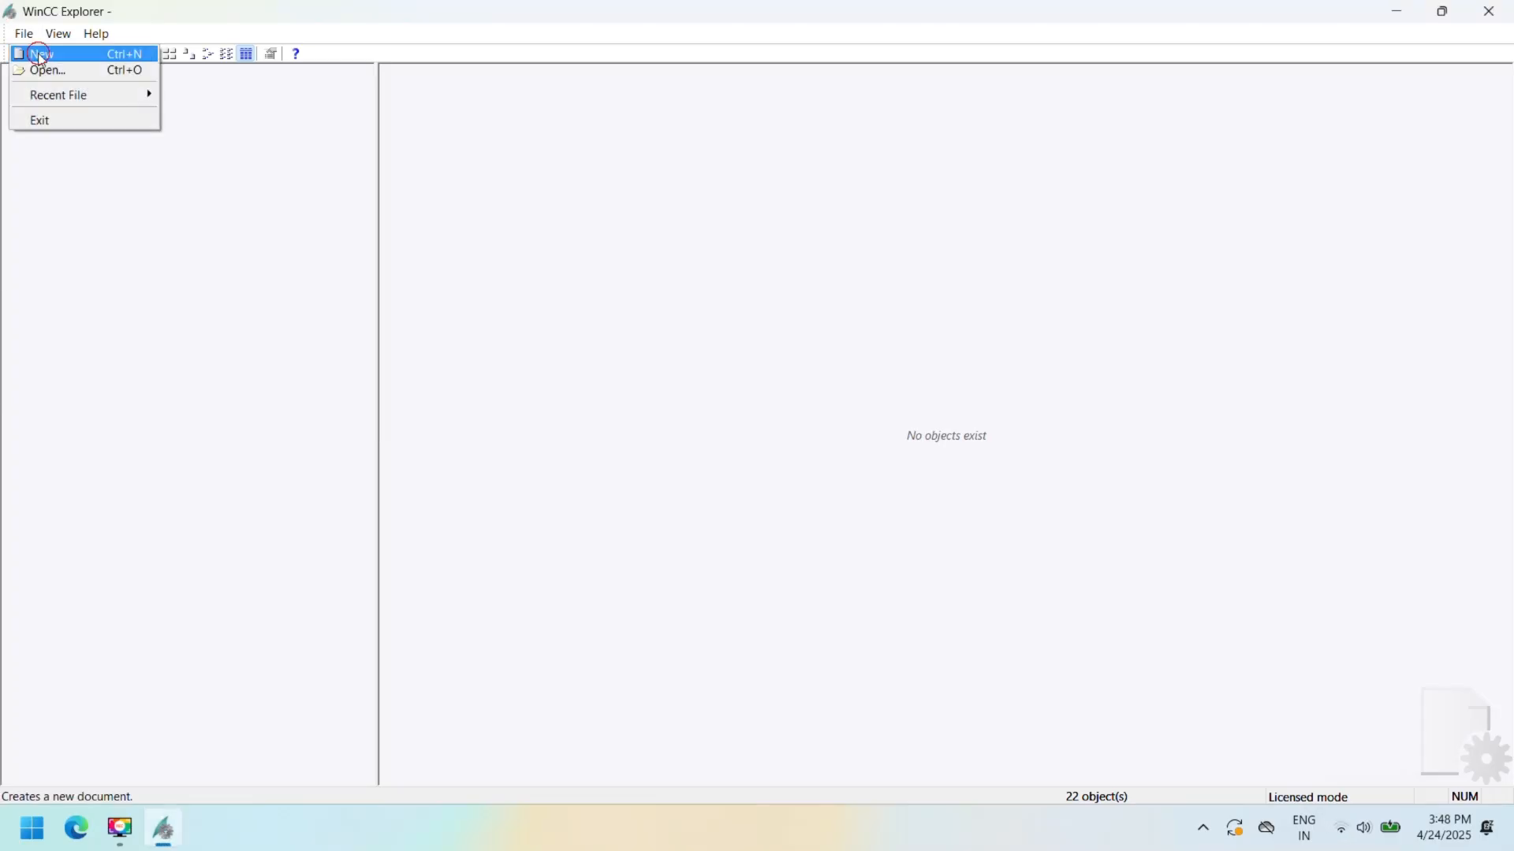
- Create a new single-user WinCC project named 'project1'
{"action": "left_click", "coordinate": [39, 54]}
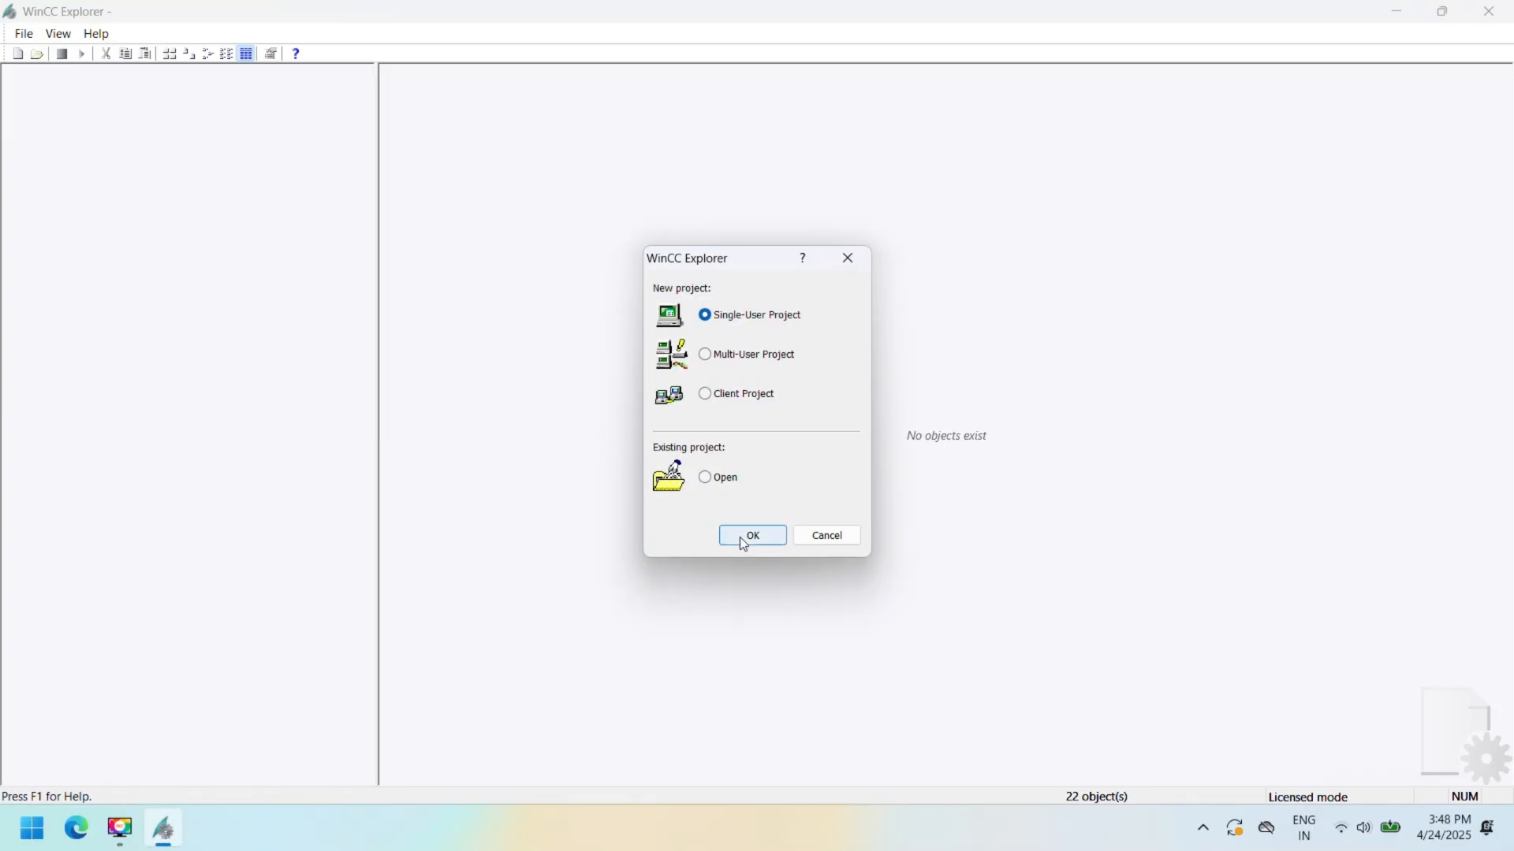
{"action": "left_click", "coordinate": [752, 535]}
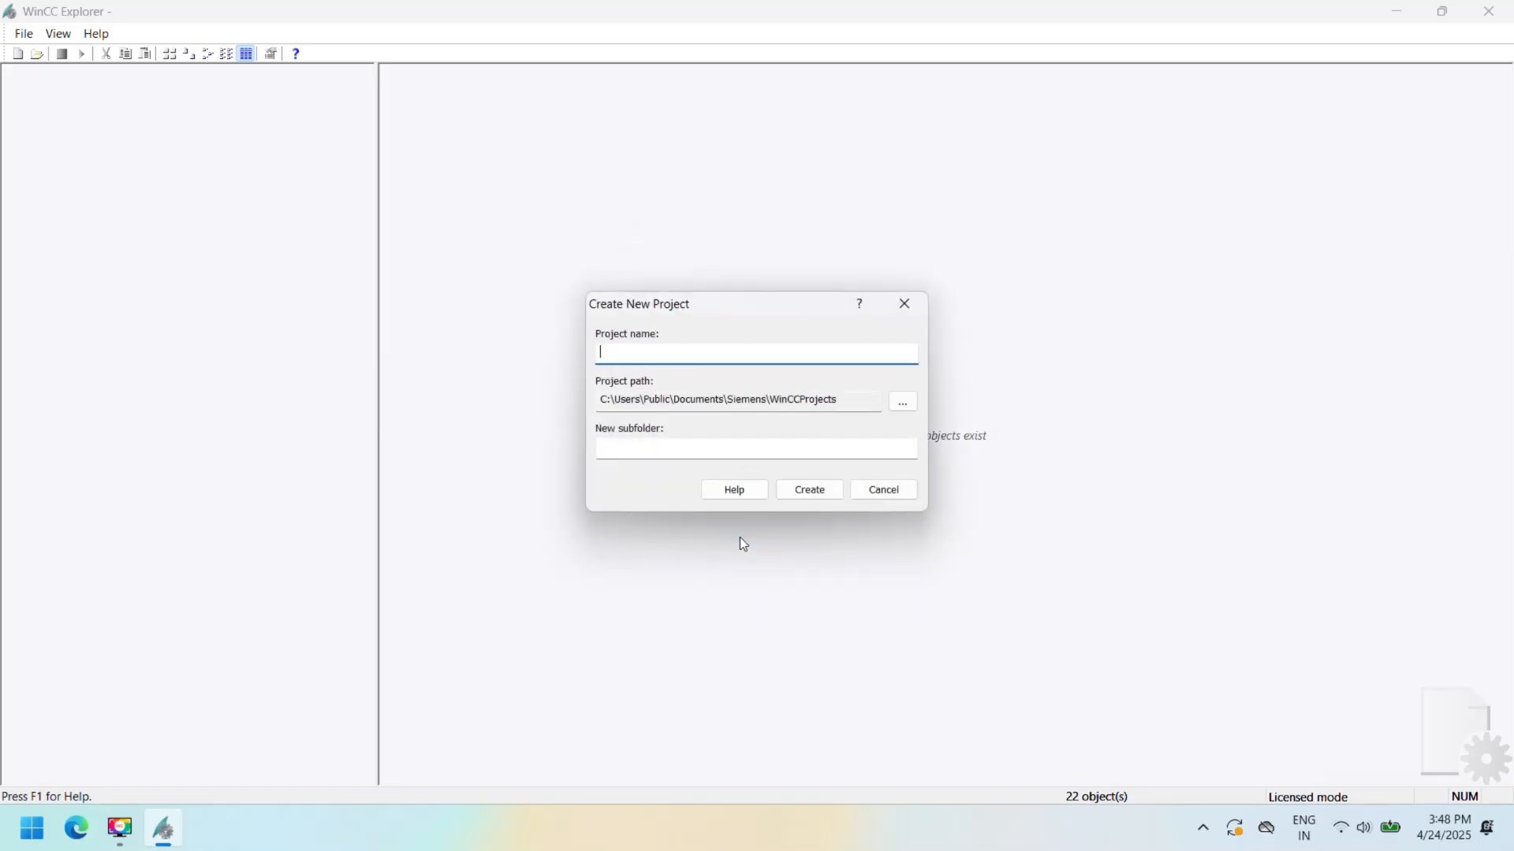
{"action": "type", "text": "proj"}
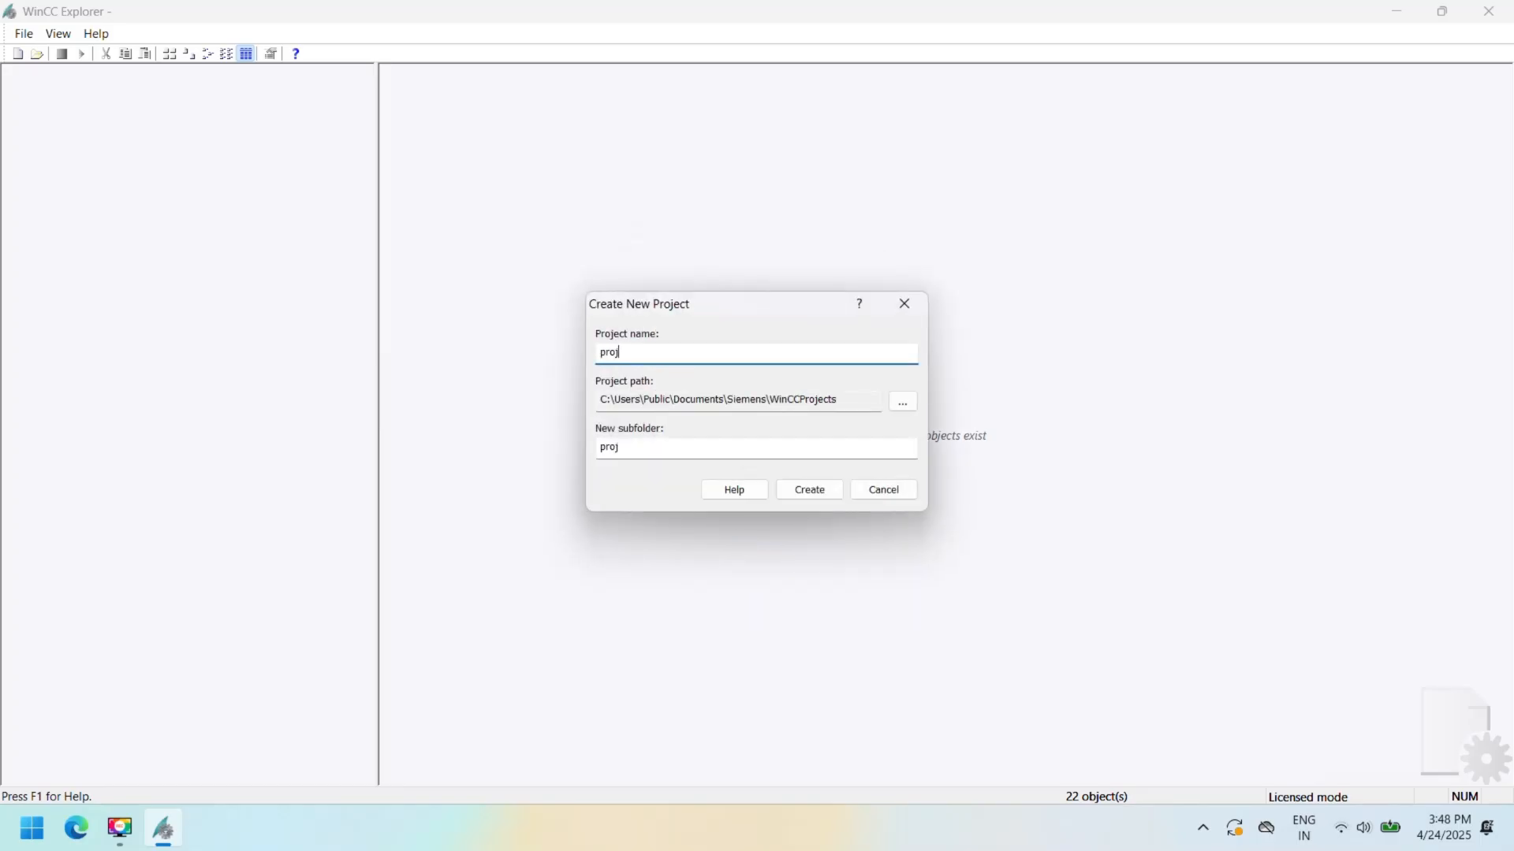
{"action": "type", "text": "ect1"}
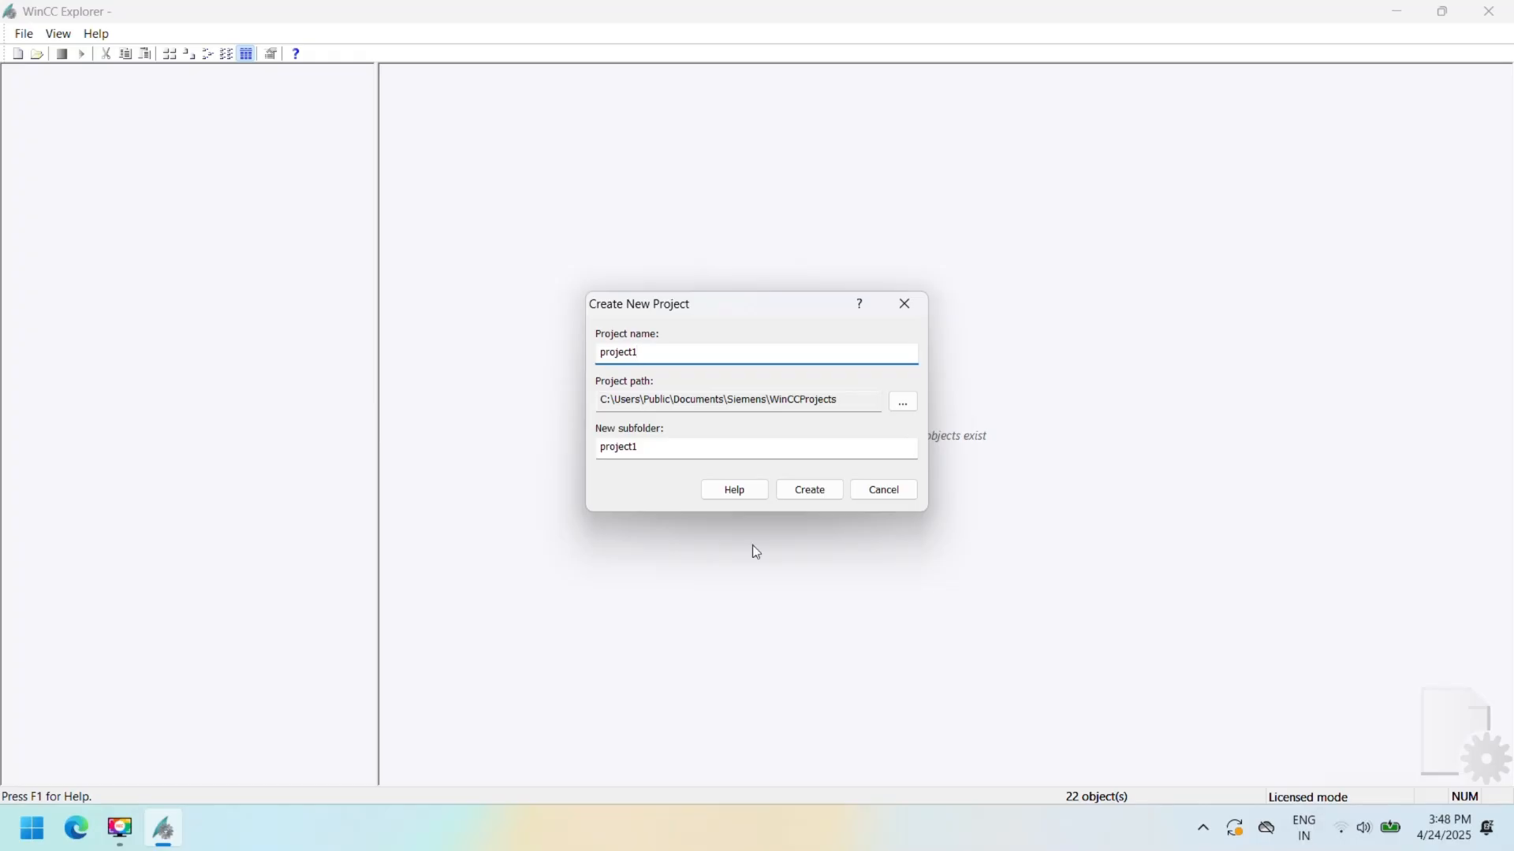
{"action": "left_click", "coordinate": [809, 489]}
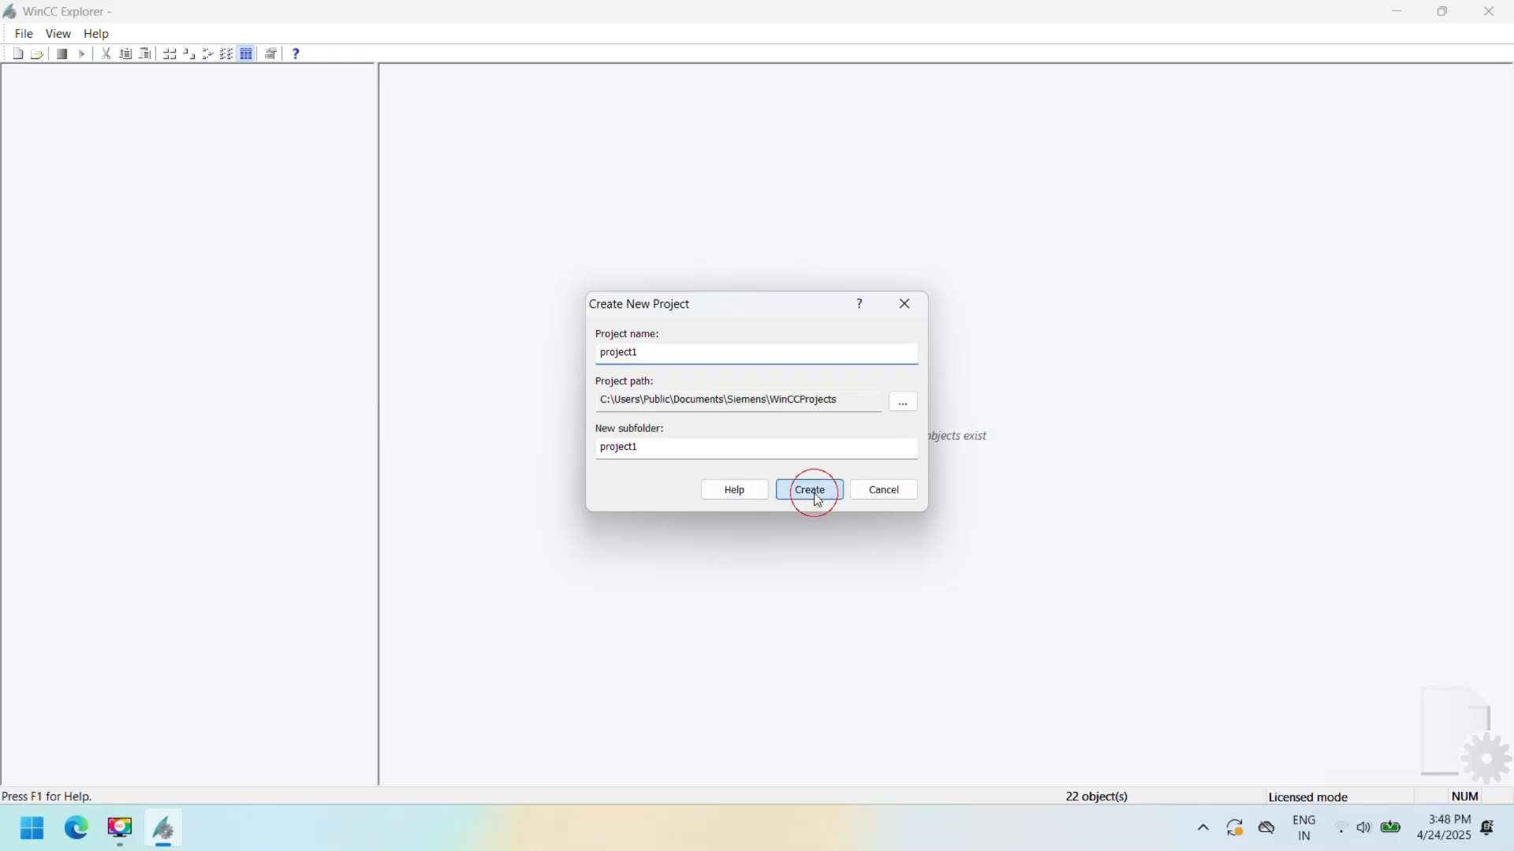
{"action": "left_click", "coordinate": [810, 490]}
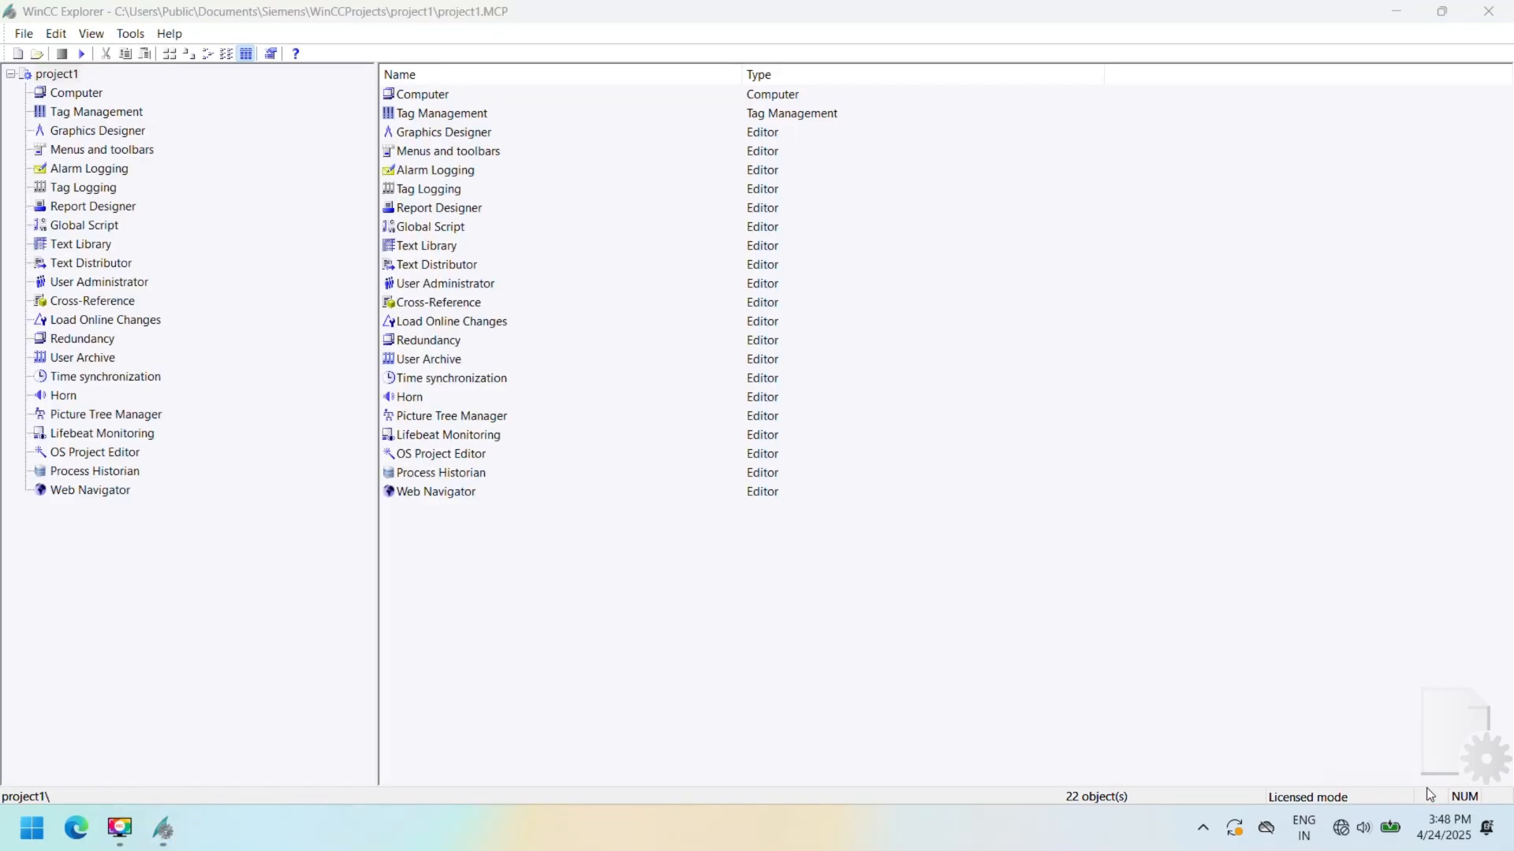
- Browse Tag Management, Tag Logging and Time synchronization, then launch Graphics Designer
{"action": "left_click", "coordinate": [95, 111]}
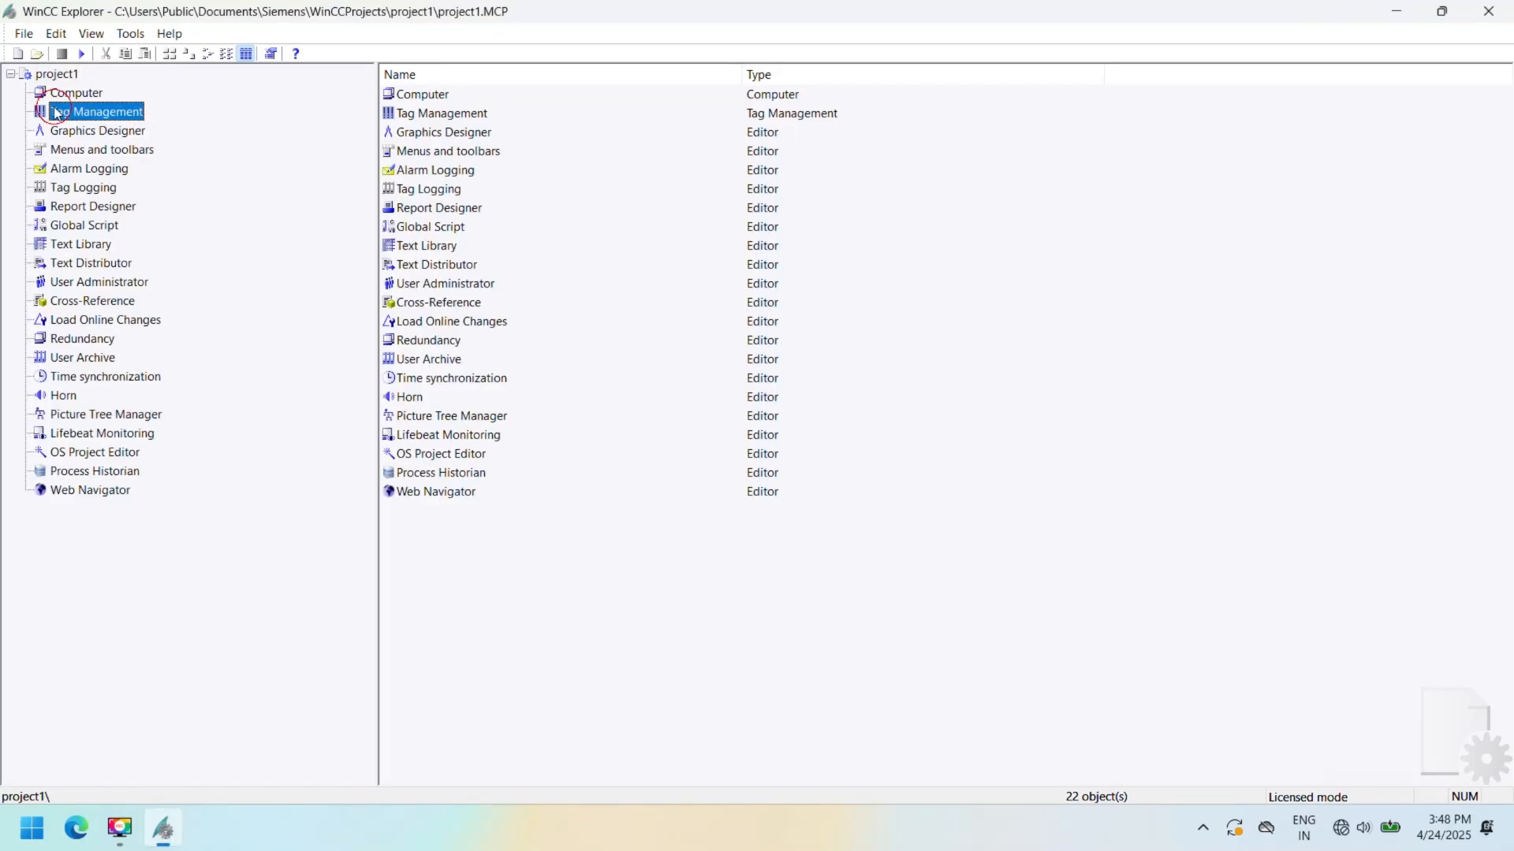
{"action": "left_click", "coordinate": [98, 131]}
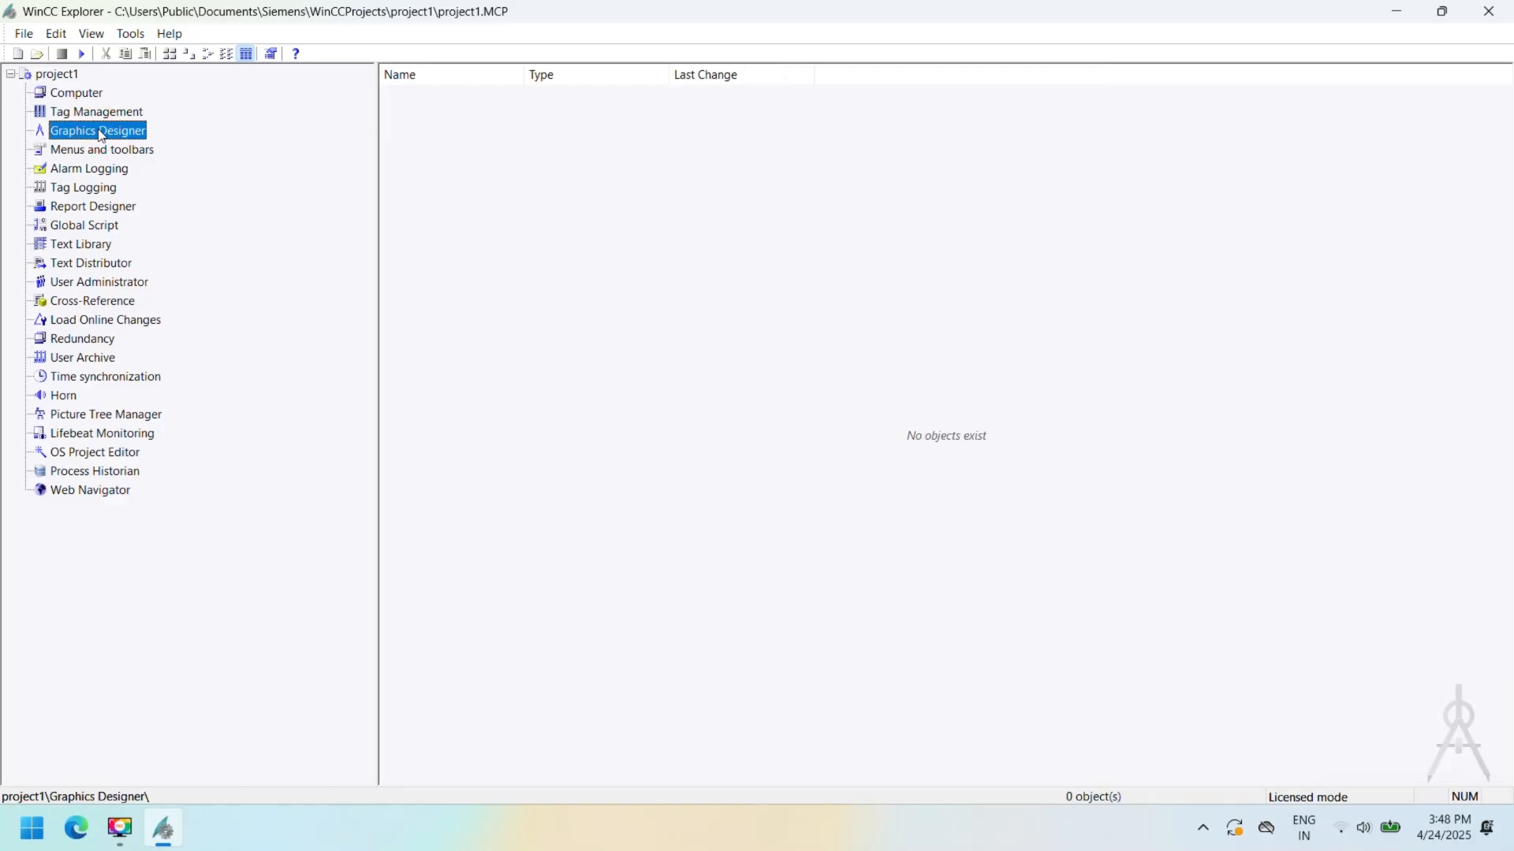
{"action": "left_click", "coordinate": [81, 188]}
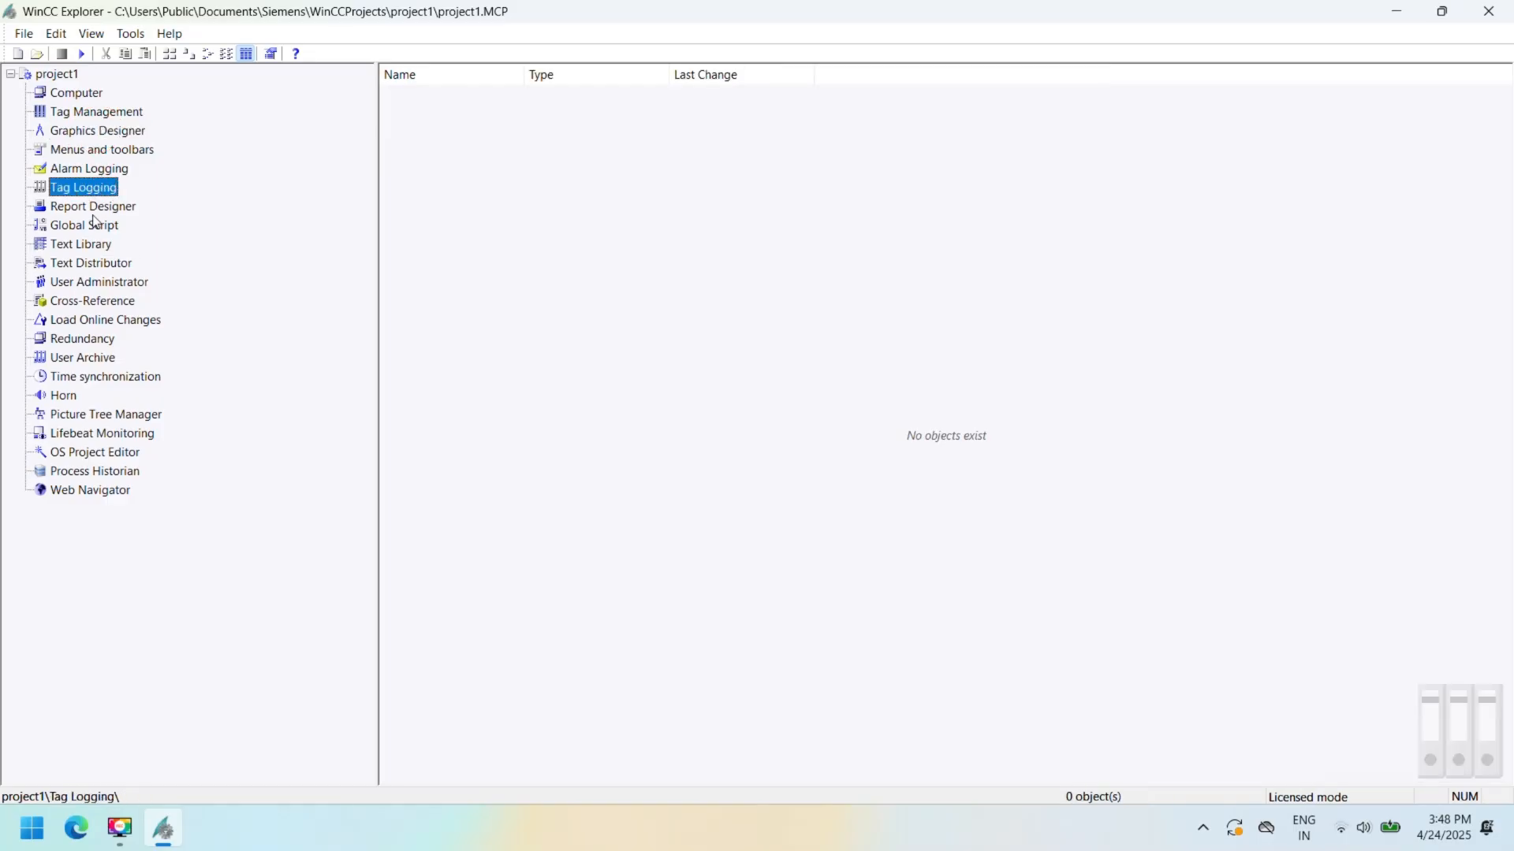
{"action": "left_click", "coordinate": [104, 377]}
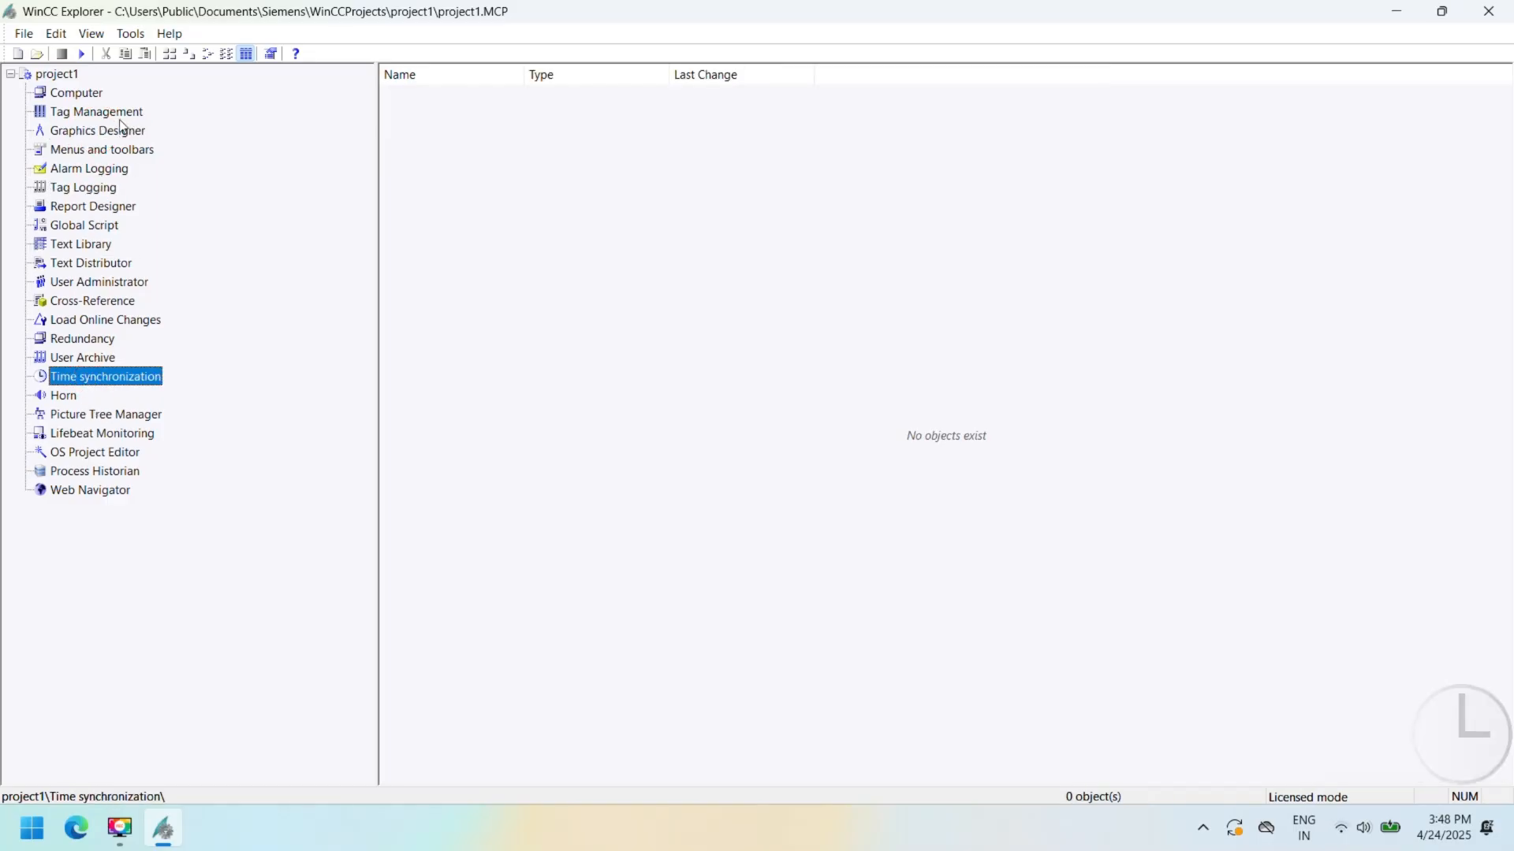
{"action": "left_click", "coordinate": [100, 130]}
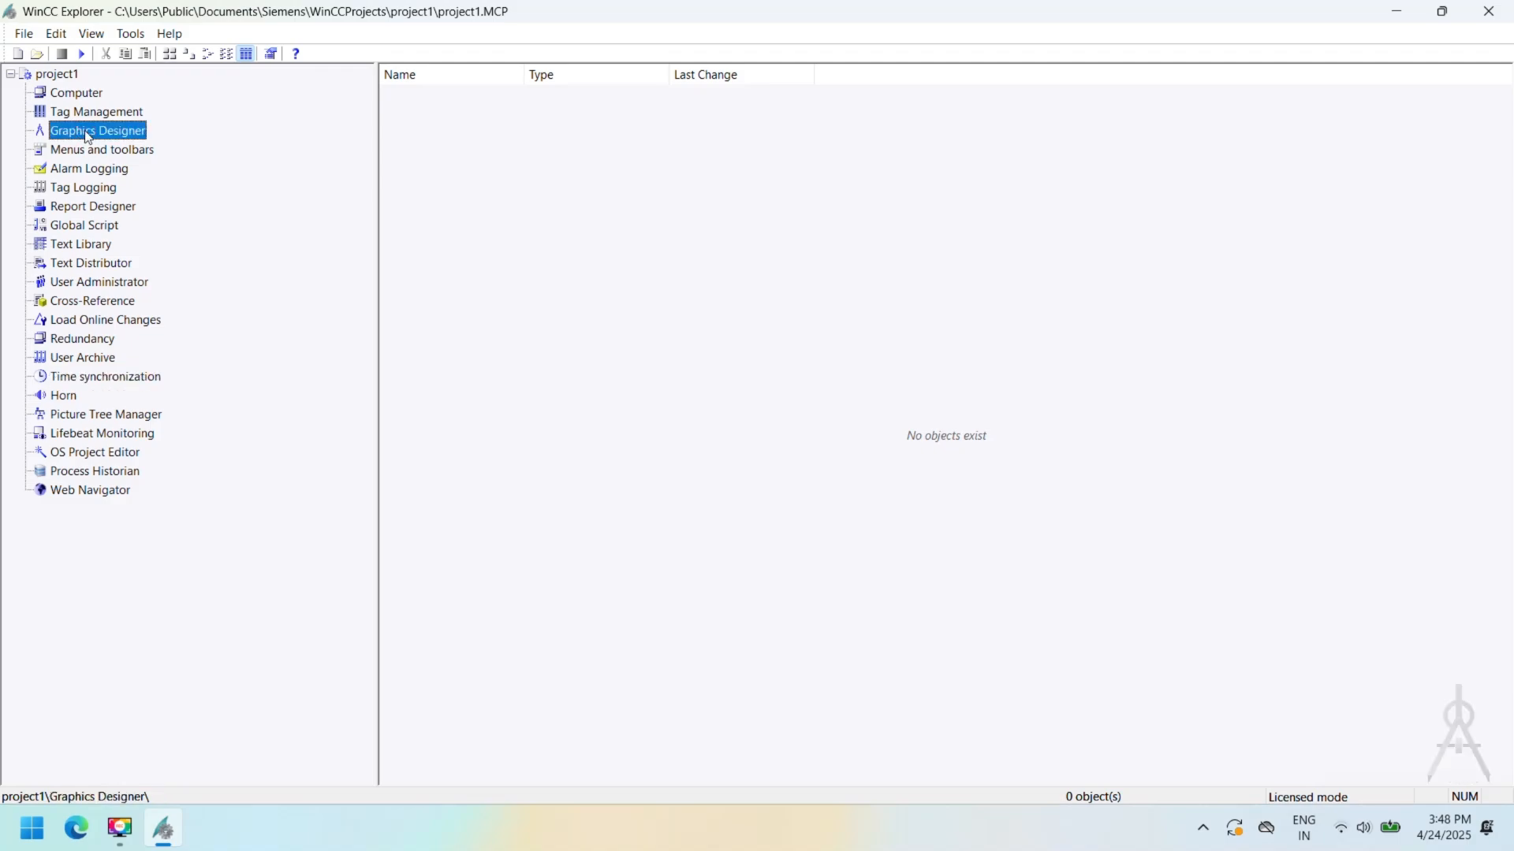
{"action": "double_click", "coordinate": [98, 130]}
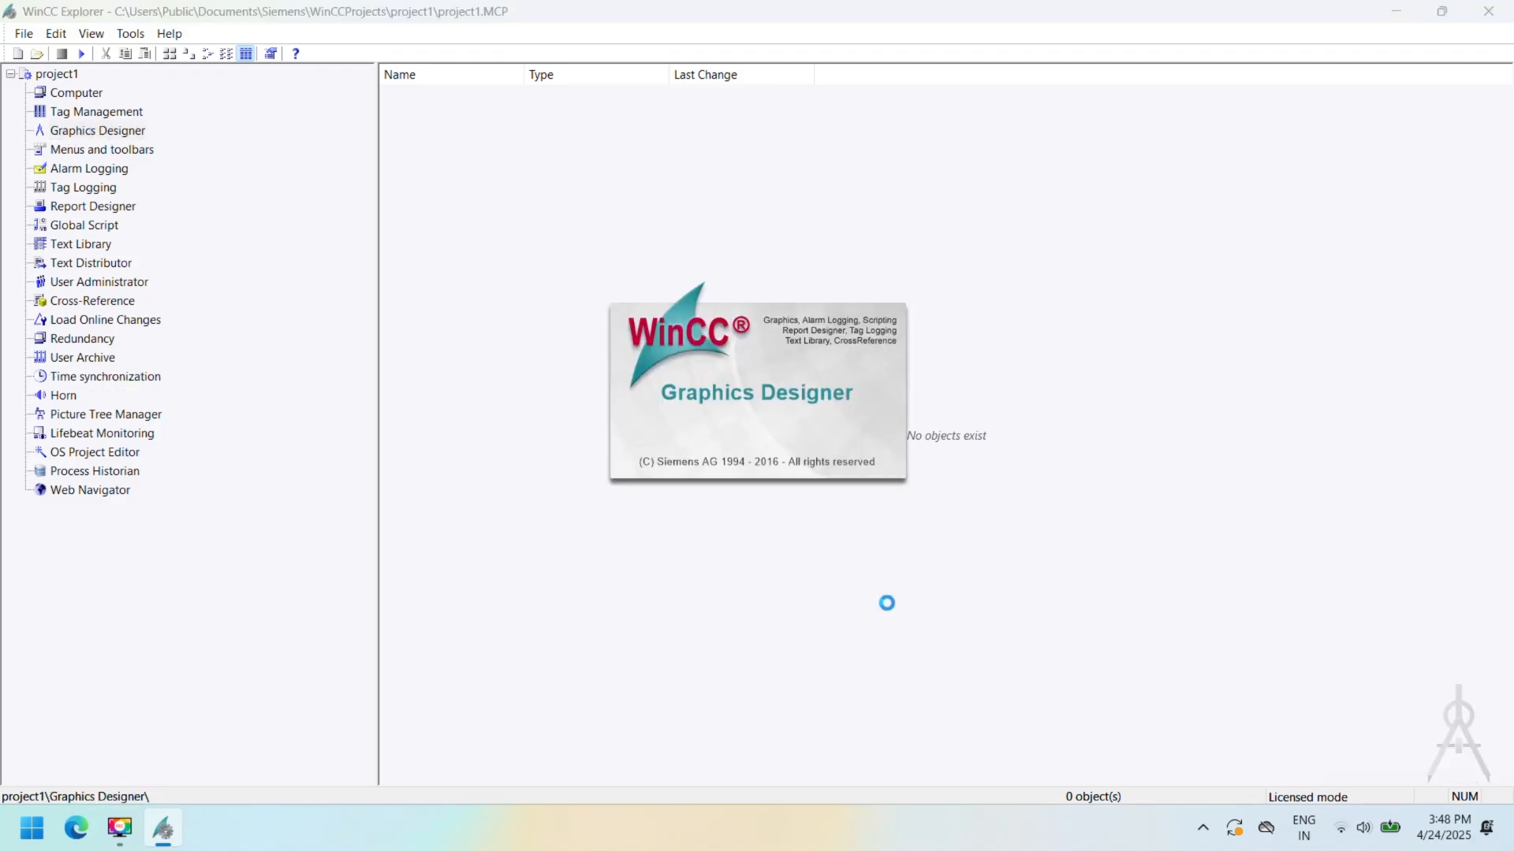
{"action": "mouse_move", "coordinate": [1195, 652]}
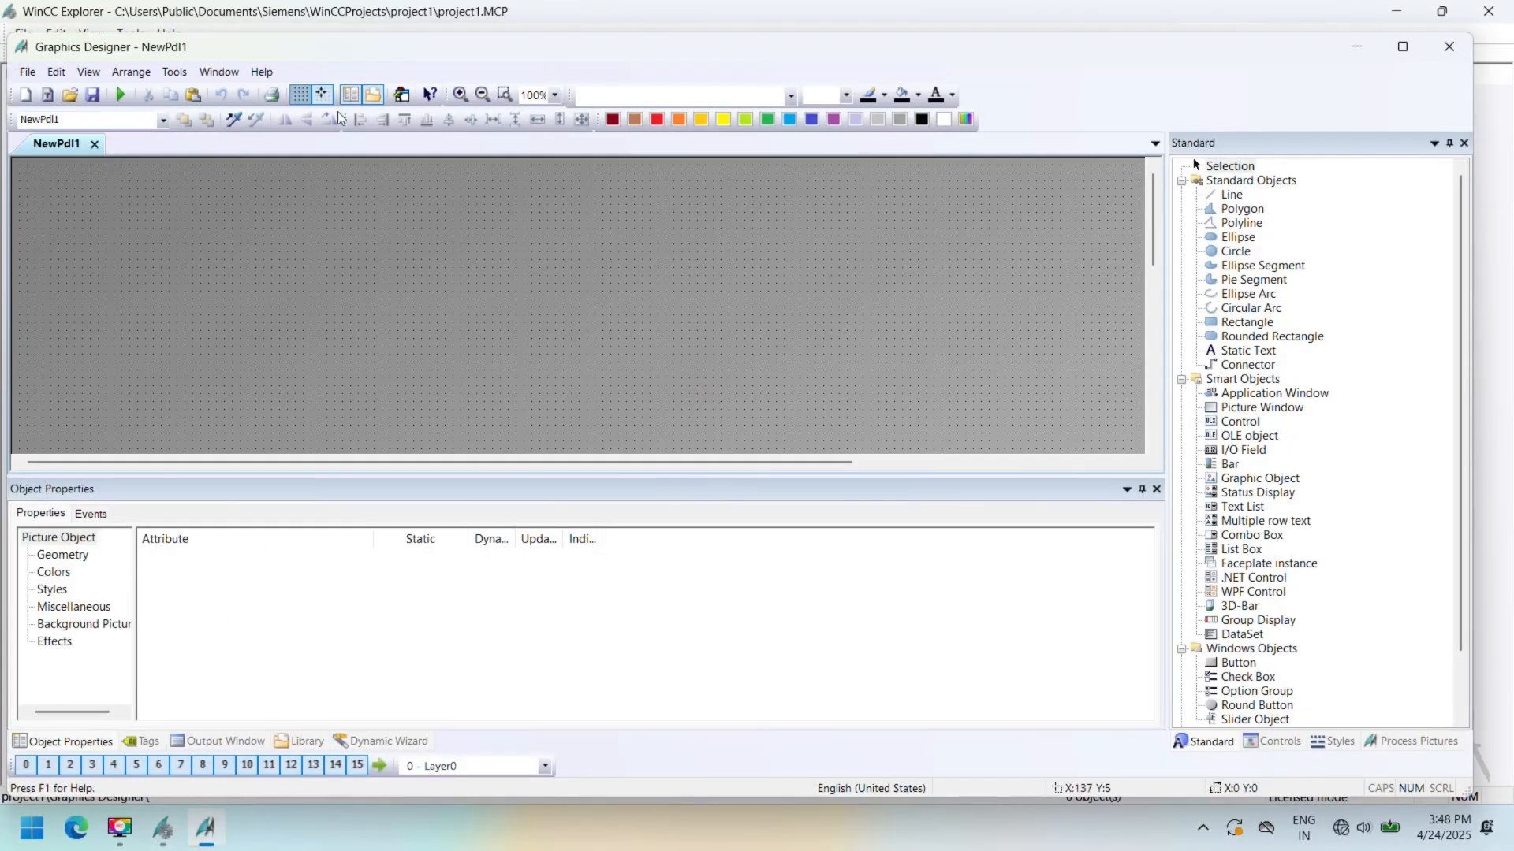
- Draw a circle and add a push button labelled START
{"action": "left_click", "coordinate": [1252, 279]}
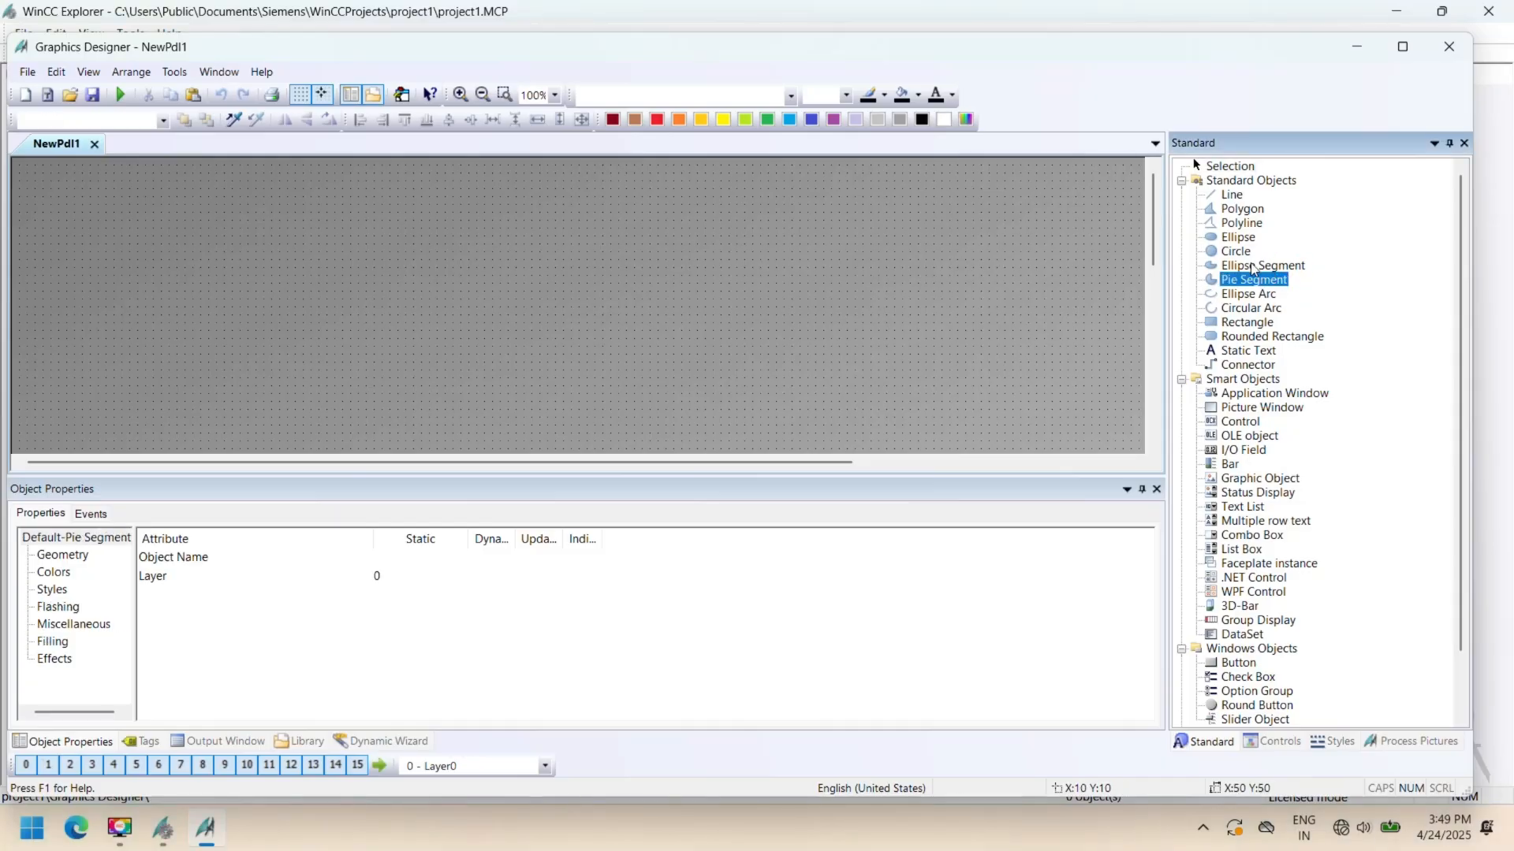
{"action": "left_click", "coordinate": [1237, 252]}
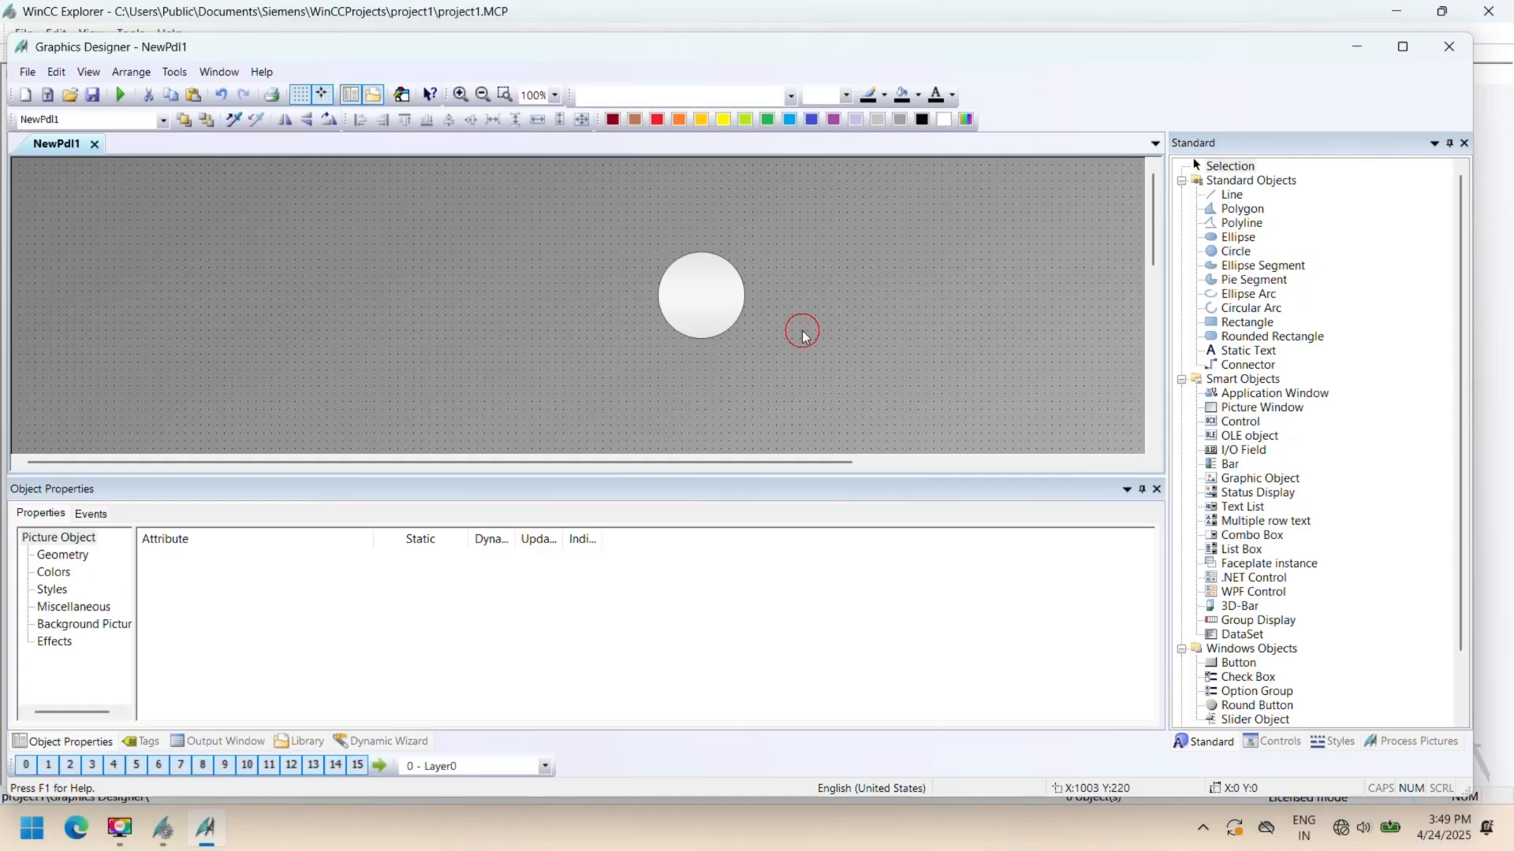
{"action": "left_click", "coordinate": [1235, 662]}
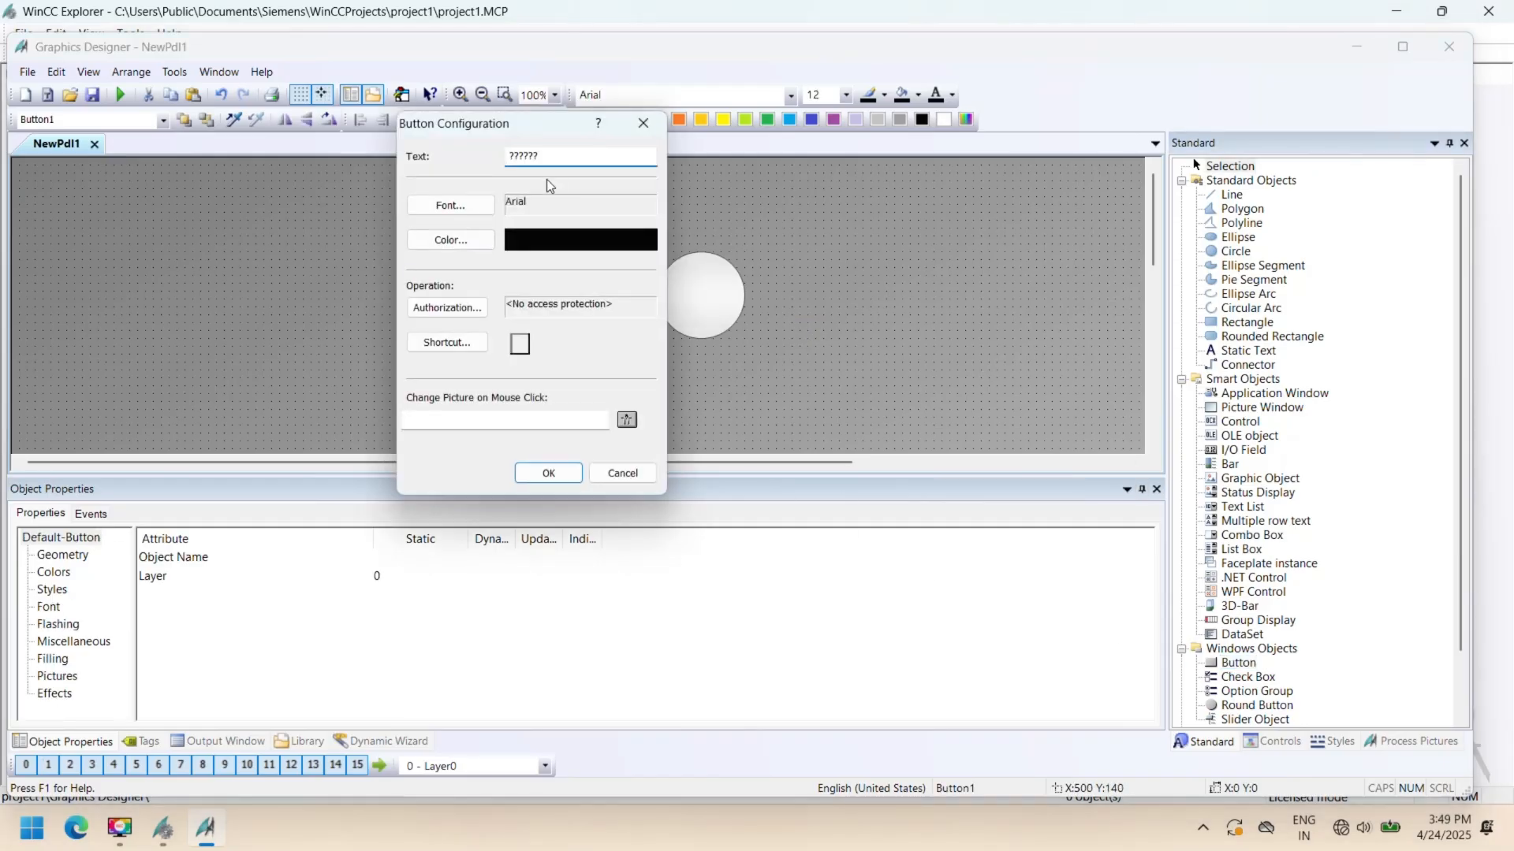
{"action": "type", "text": "St"}
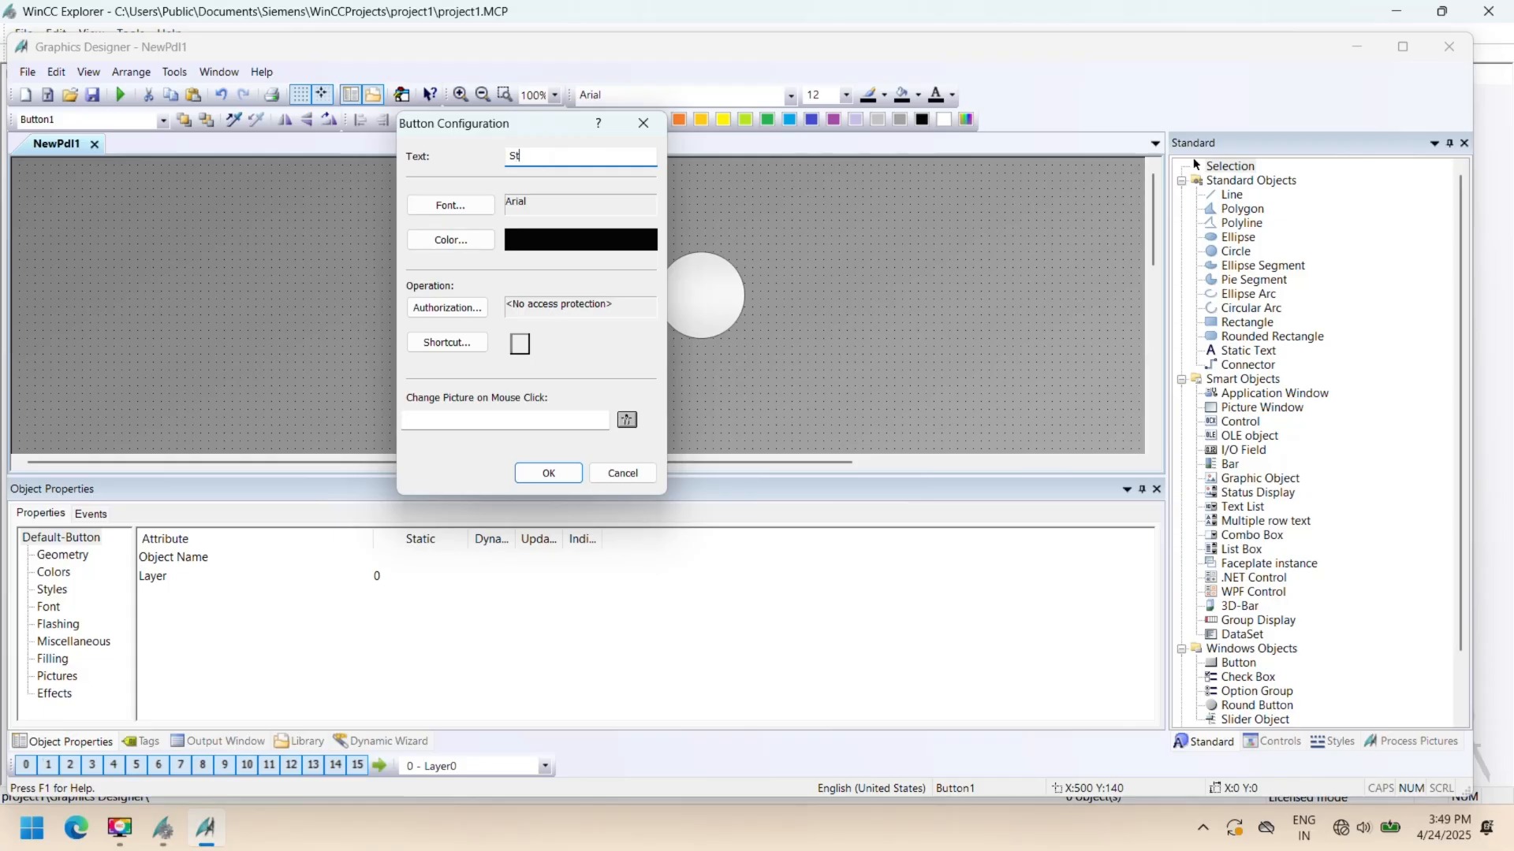
{"action": "left_click", "coordinate": [548, 473]}
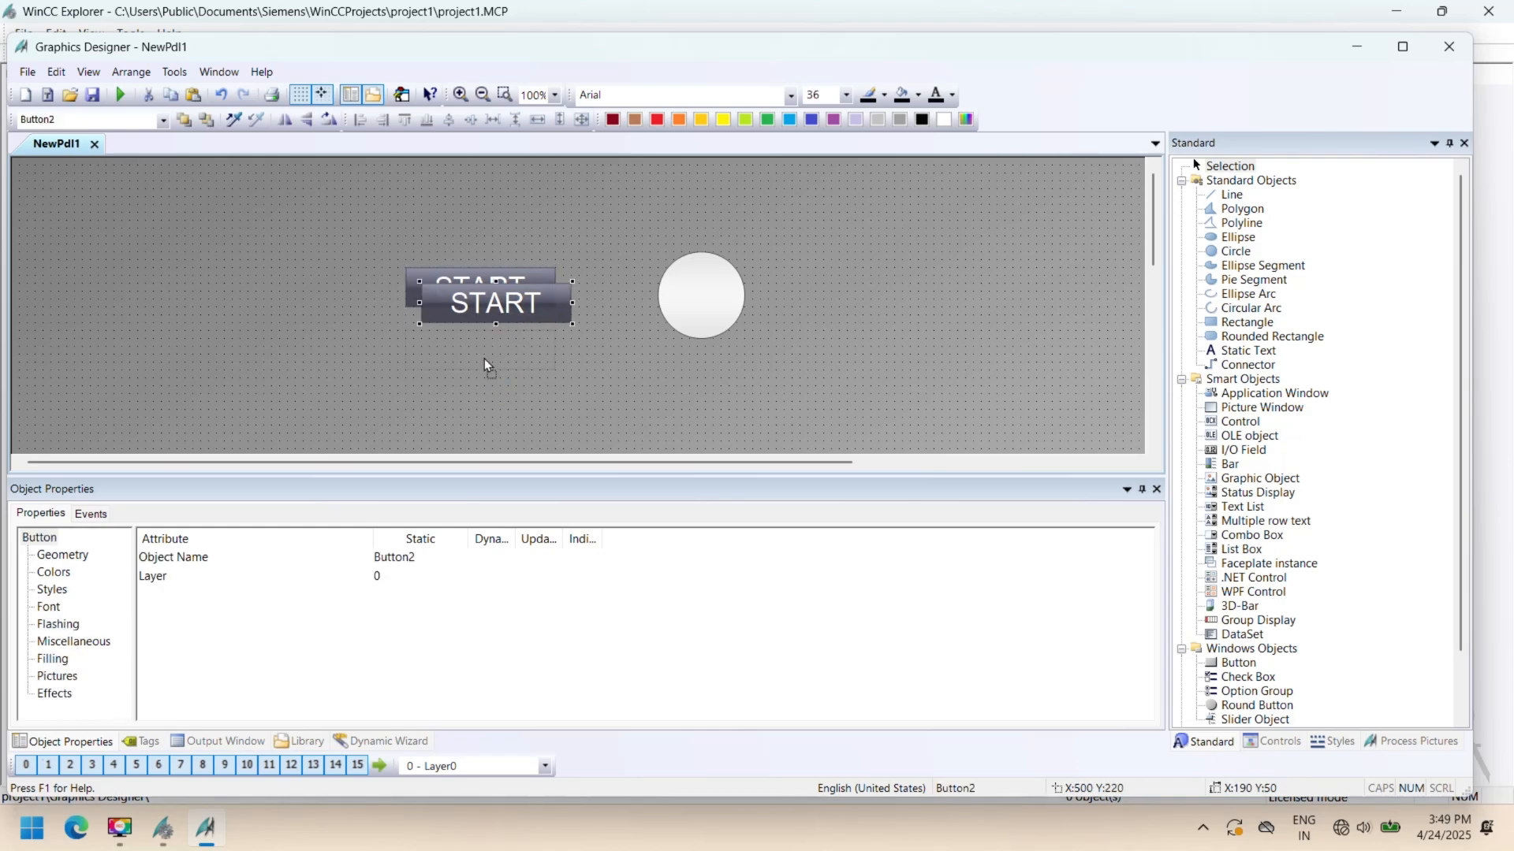
- Relabel the copied button STOP and save the picture as NewPdl1
{"action": "double_click", "coordinate": [493, 302]}
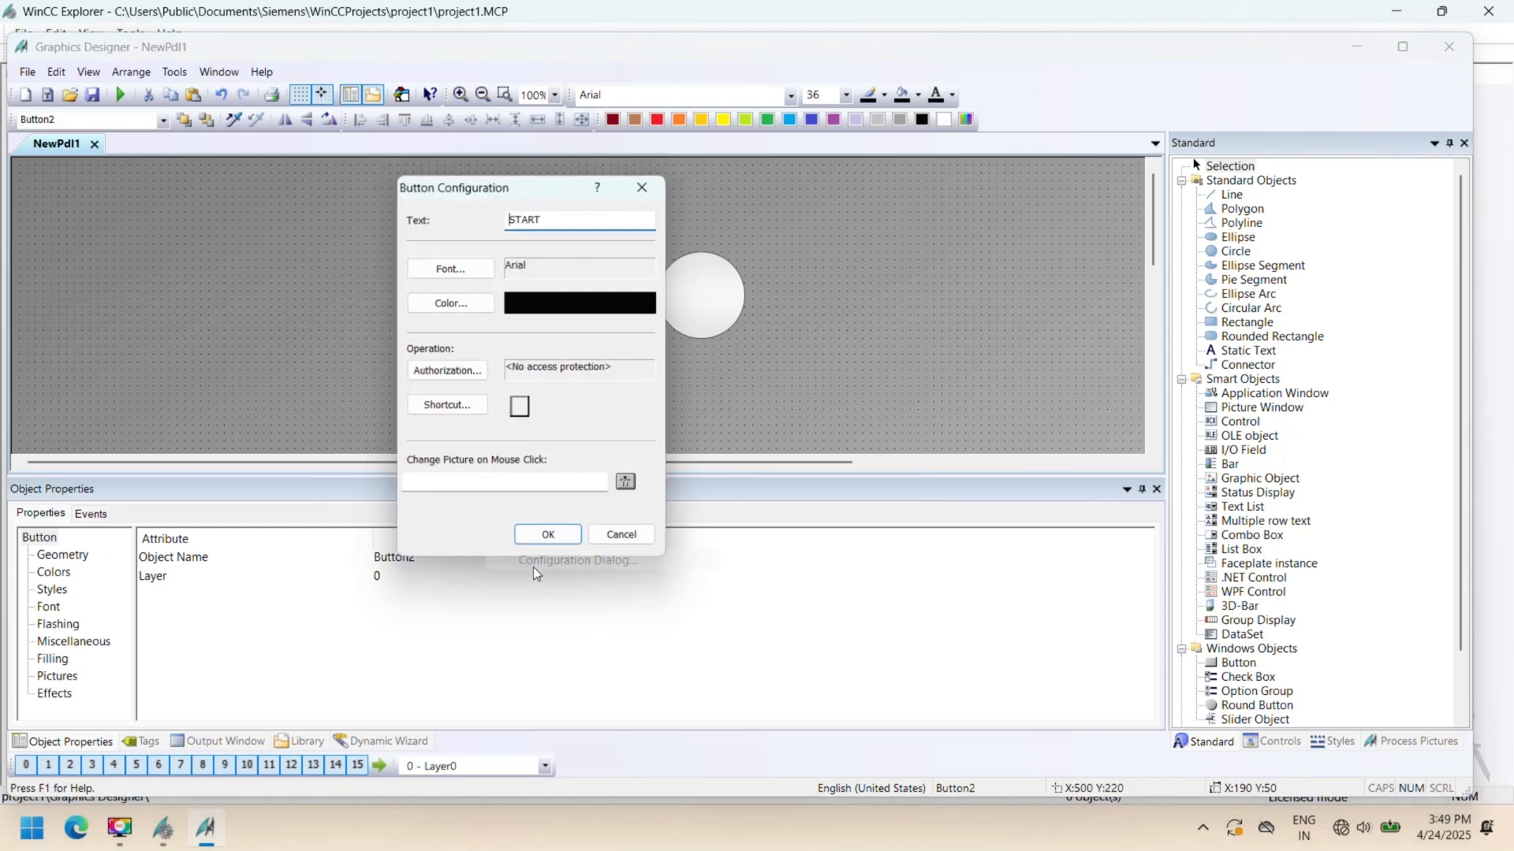
{"action": "type", "text": "S"}
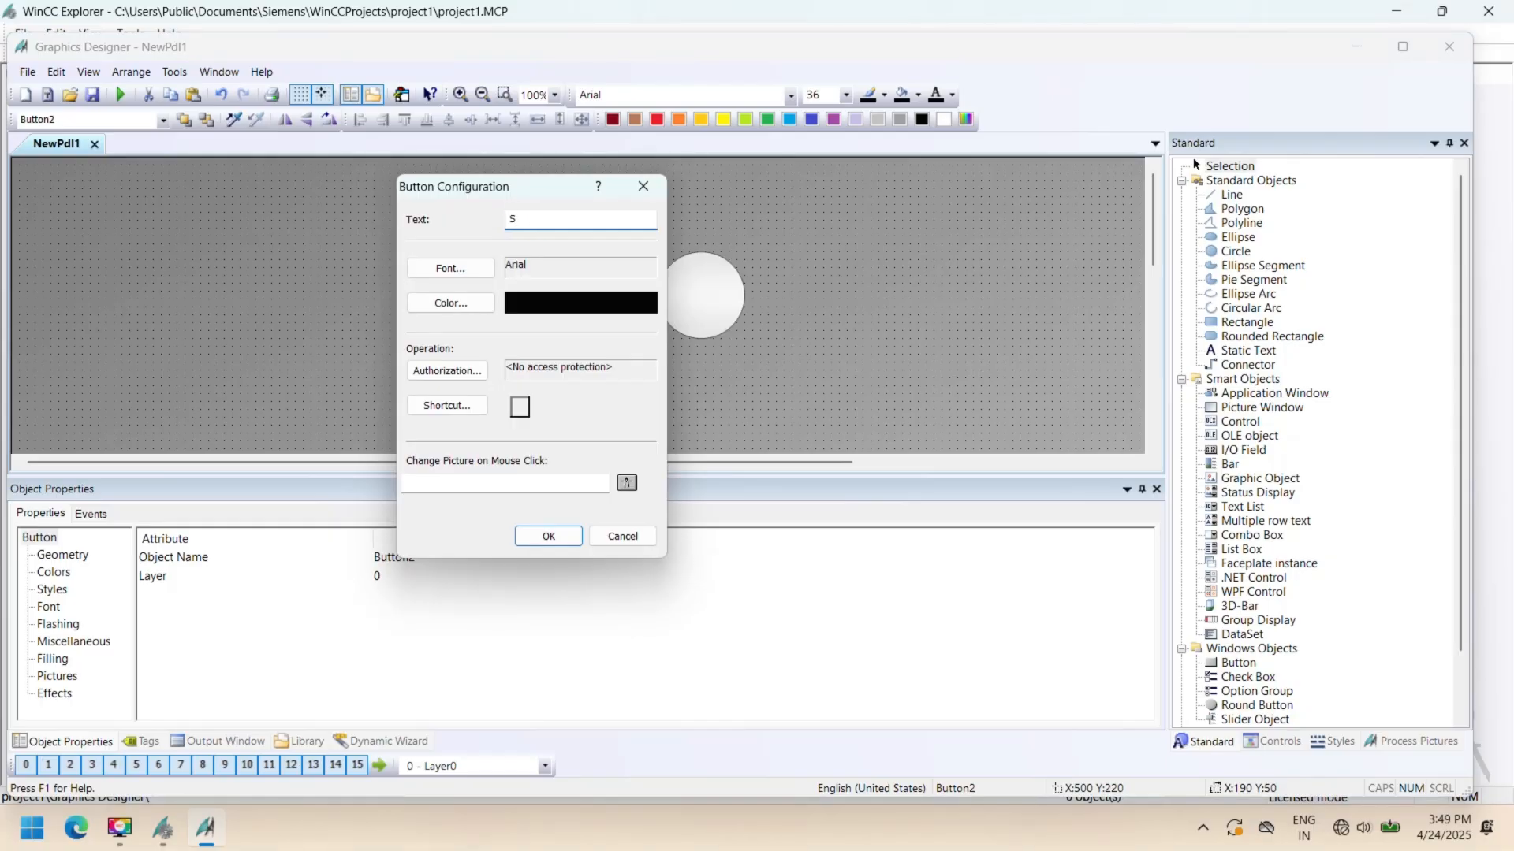
{"action": "left_click", "coordinate": [548, 536]}
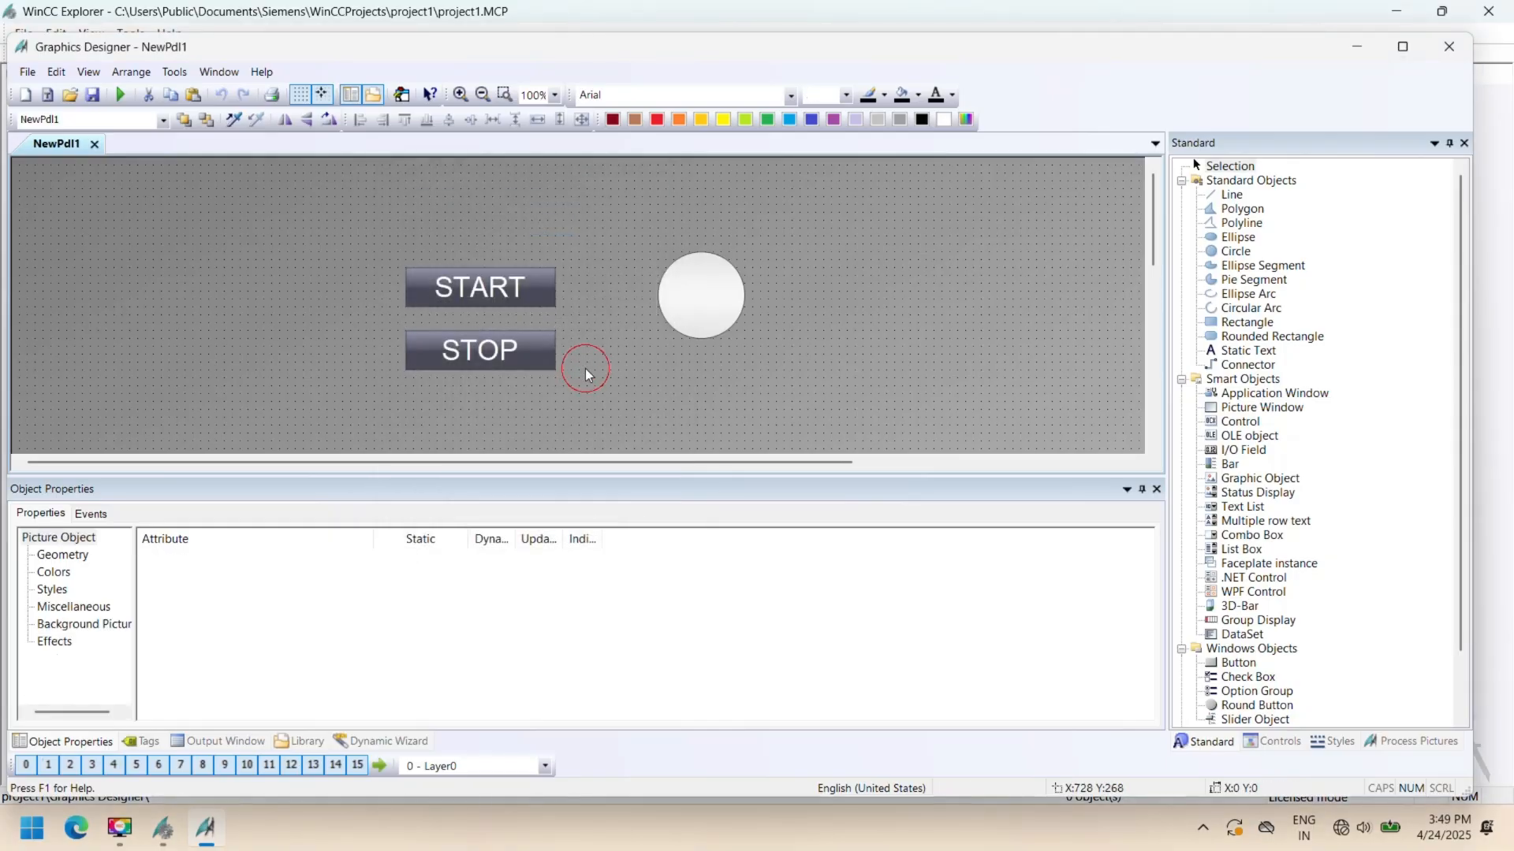
{"action": "left_click", "coordinate": [479, 287]}
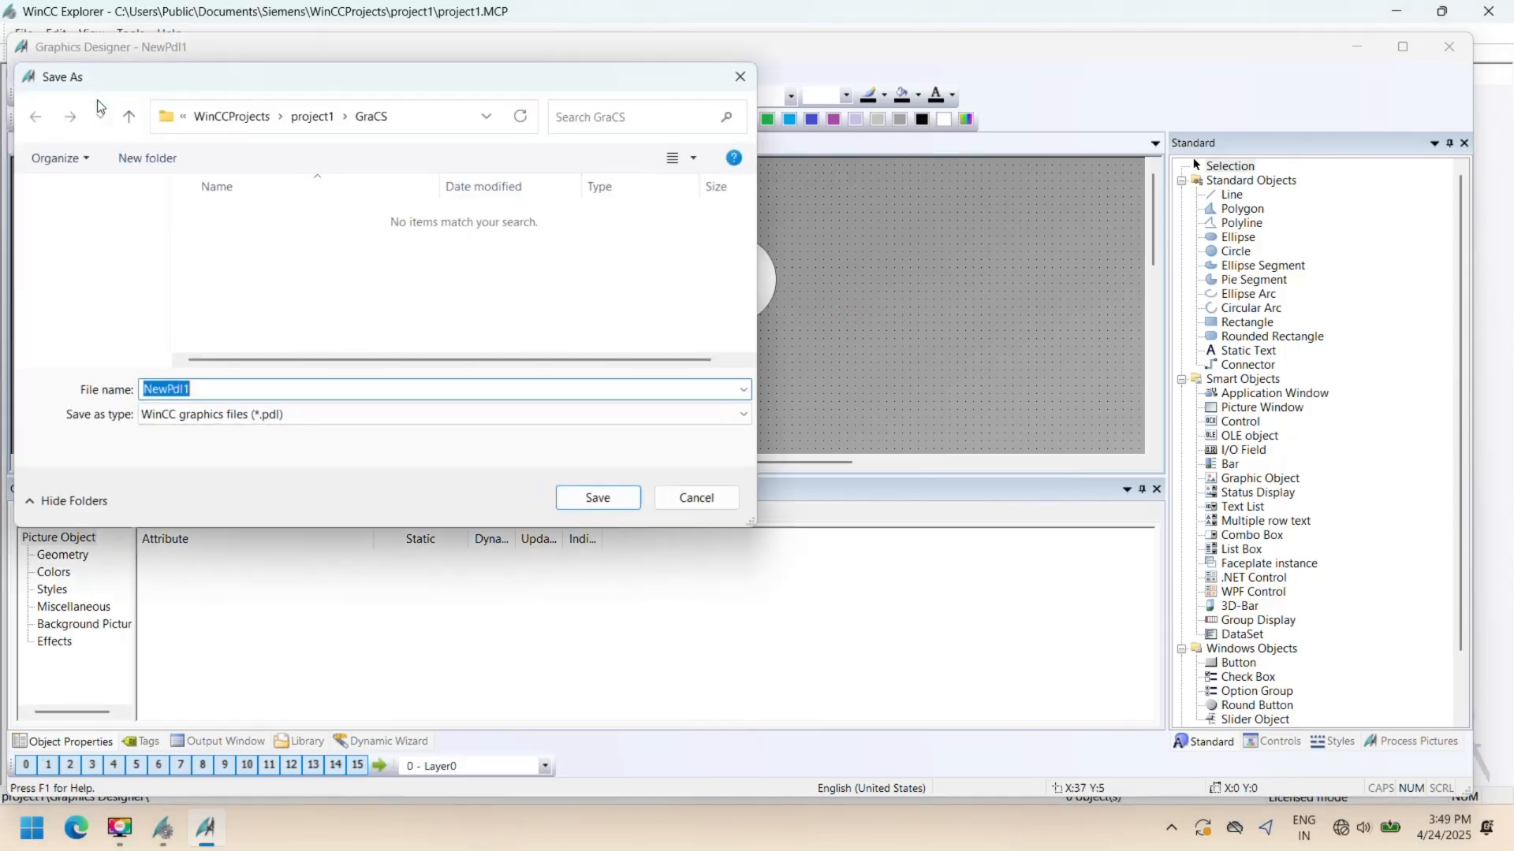
{"action": "left_click", "coordinate": [598, 497]}
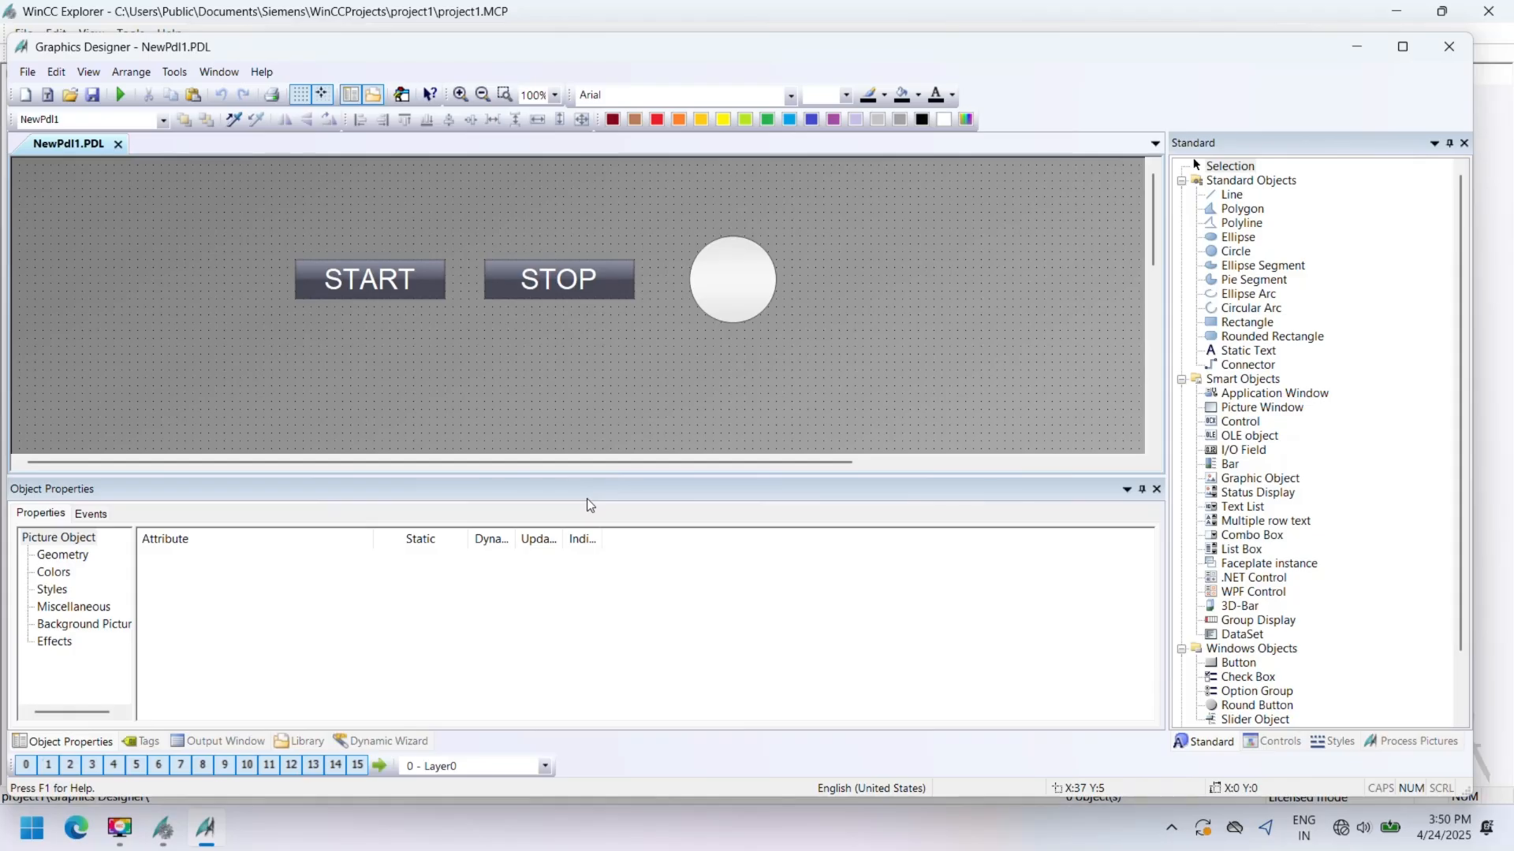
{"action": "left_click", "coordinate": [36, 826]}
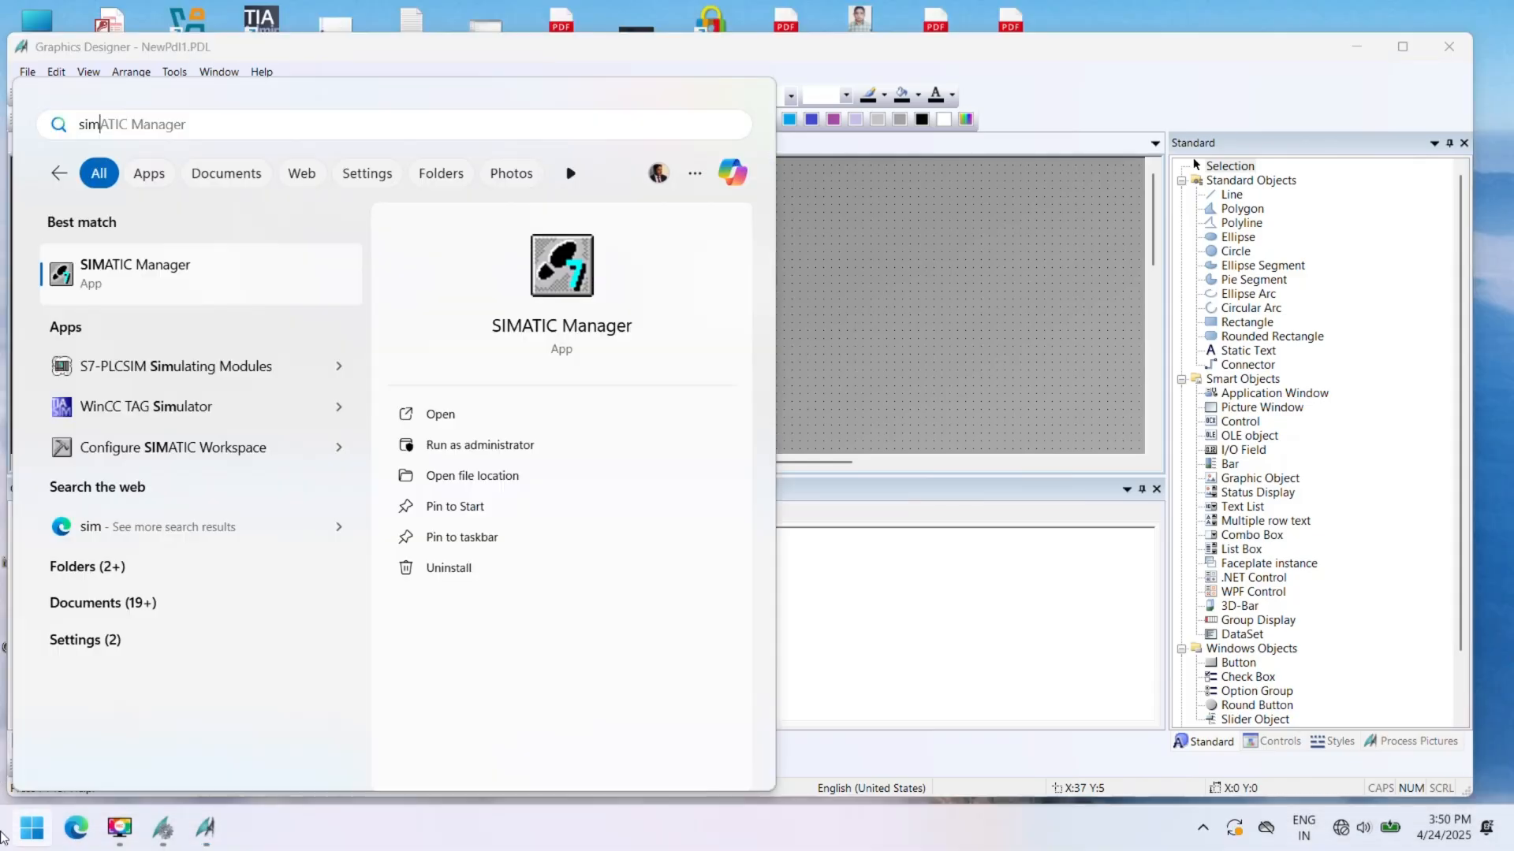
- Search 'simatic' in the Start menu and launch SIMATIC Manager
{"action": "type", "text": "st"}
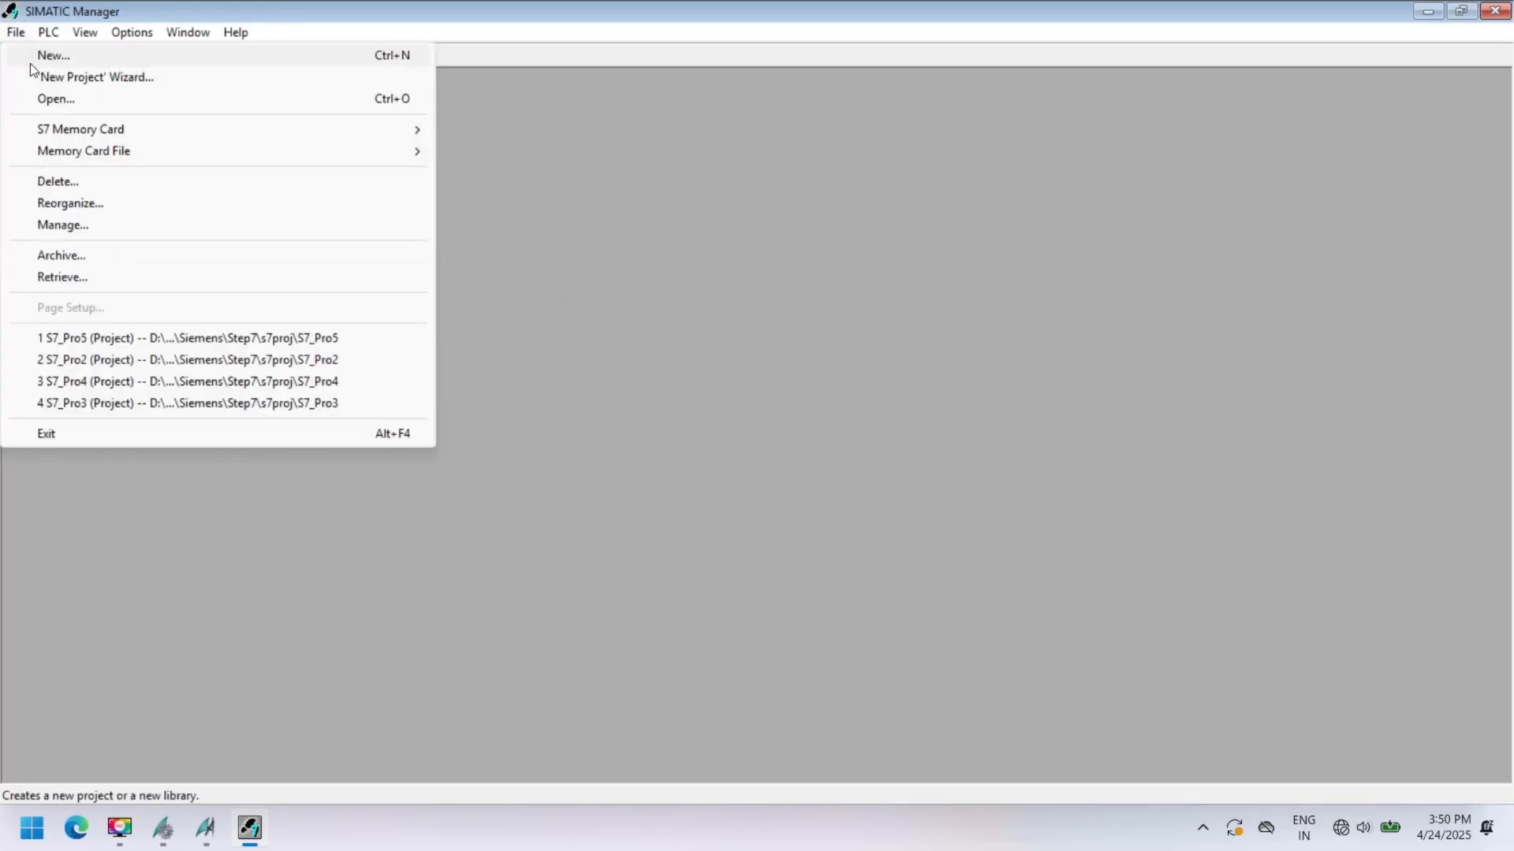
- Run the New Project wizard for S7_Pro6 with a CPU315-2 PN/DP and OB1
{"action": "left_click", "coordinate": [97, 77]}
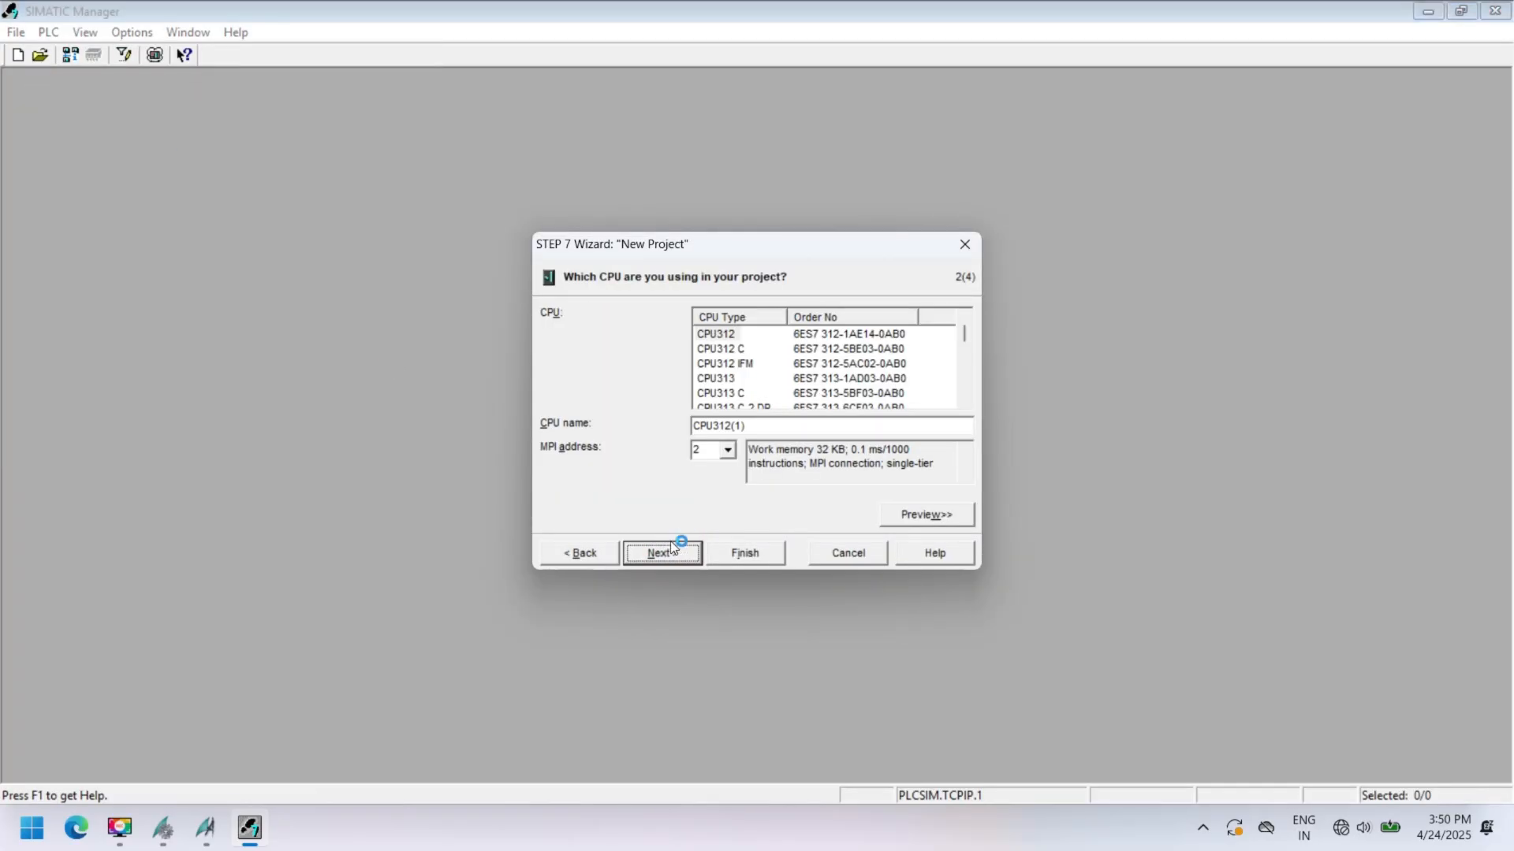
{"action": "scroll", "scroll_direction": "down", "scroll_amount": 3}
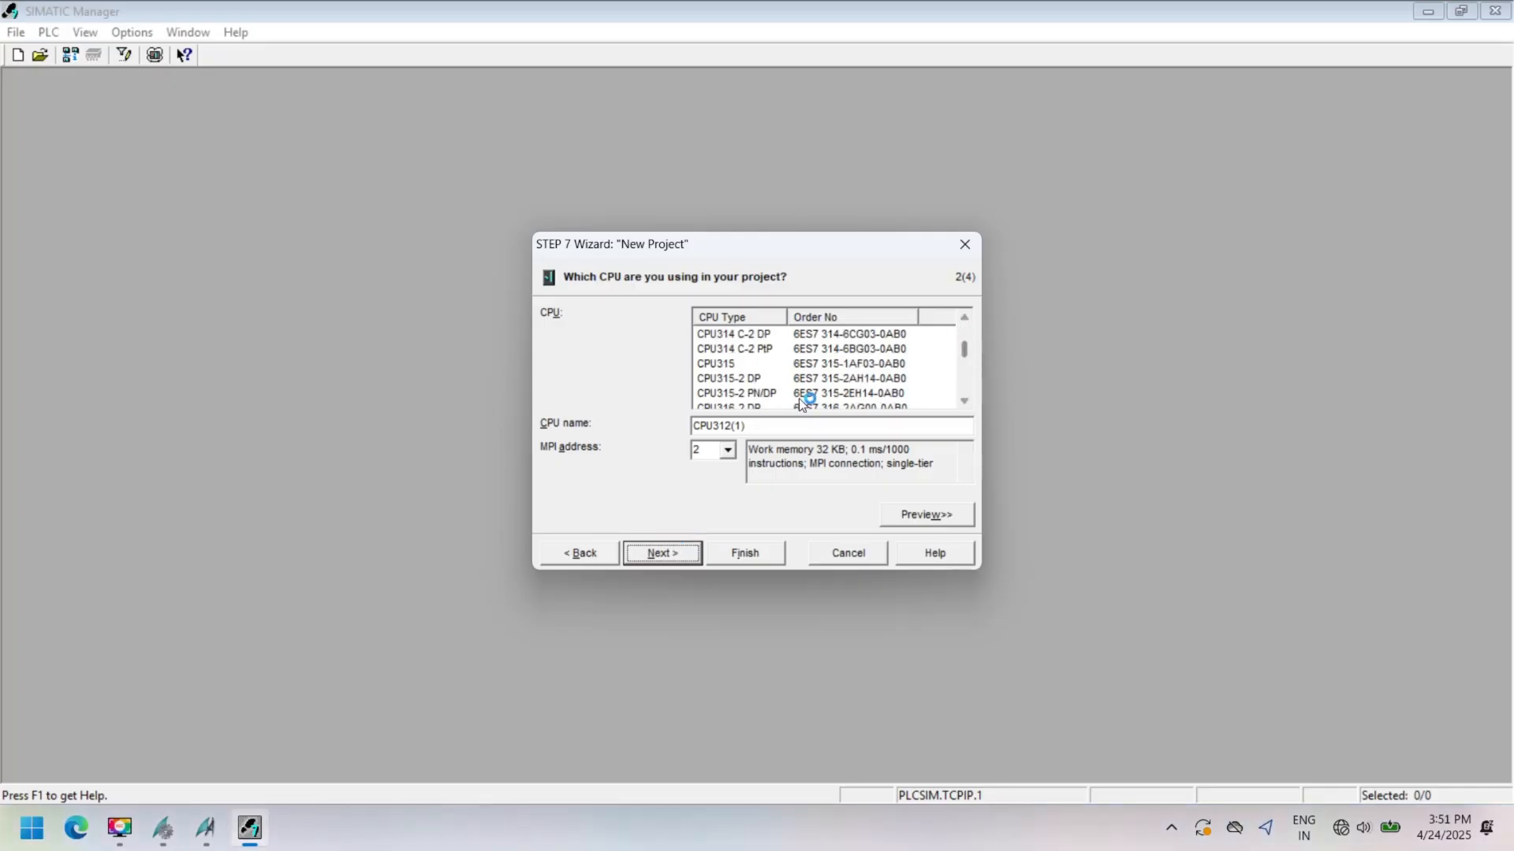
{"action": "left_click", "coordinate": [662, 552]}
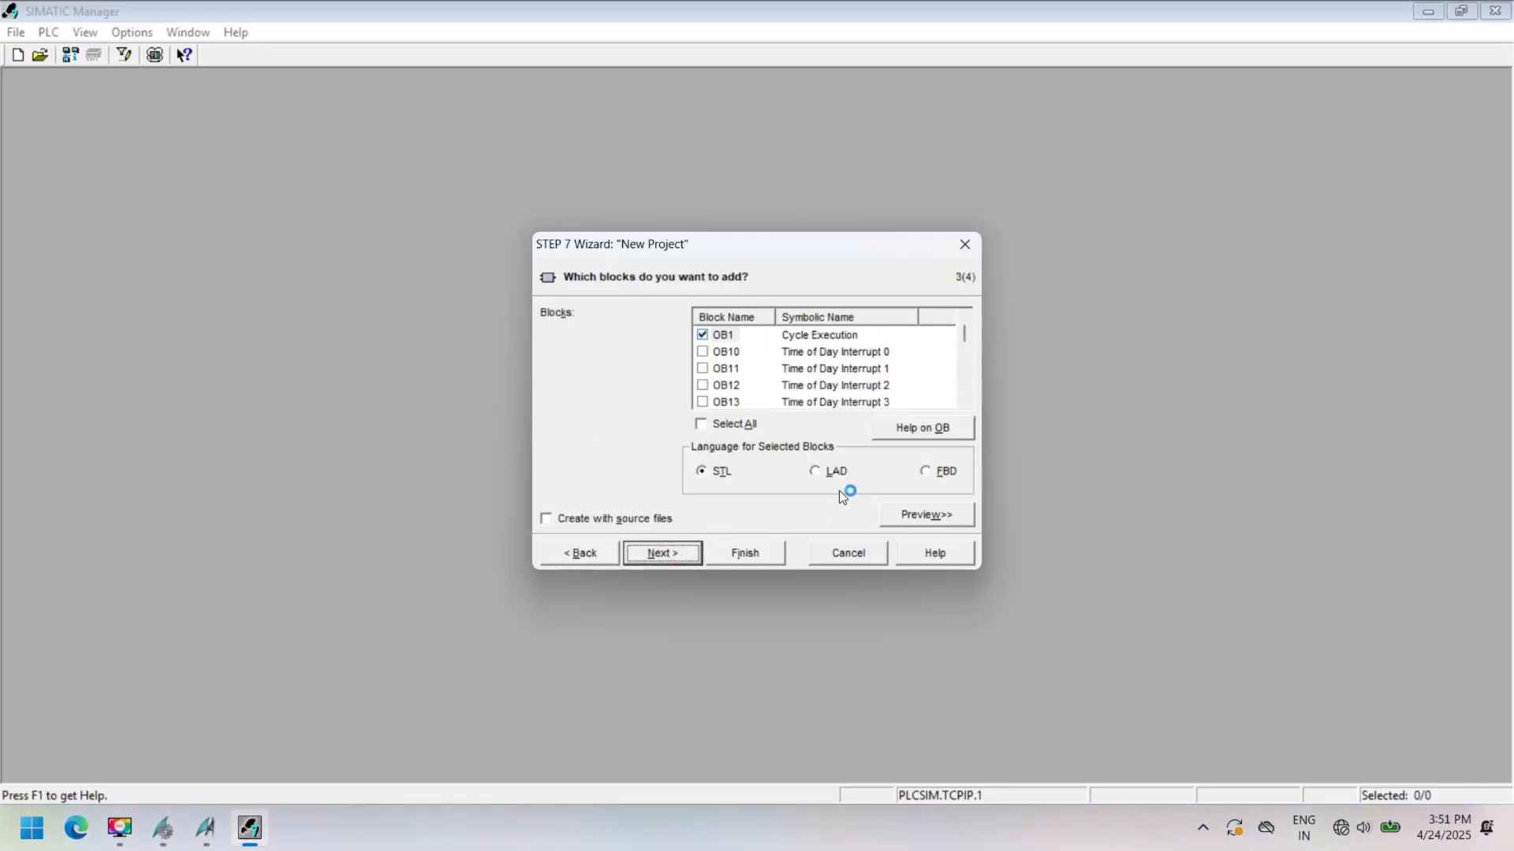
{"action": "left_click", "coordinate": [662, 553]}
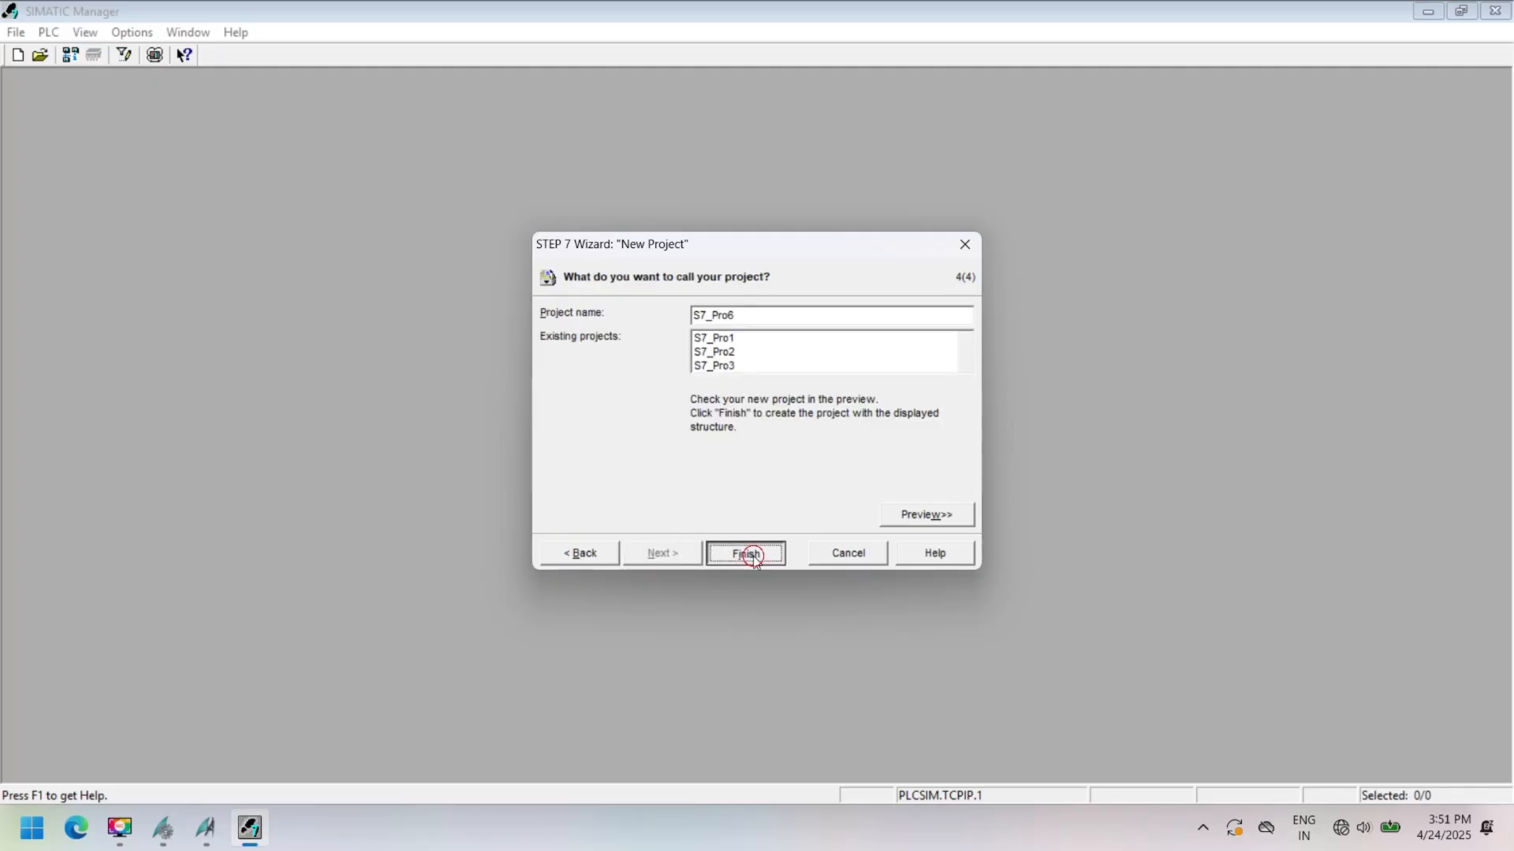
{"action": "left_click", "coordinate": [745, 552]}
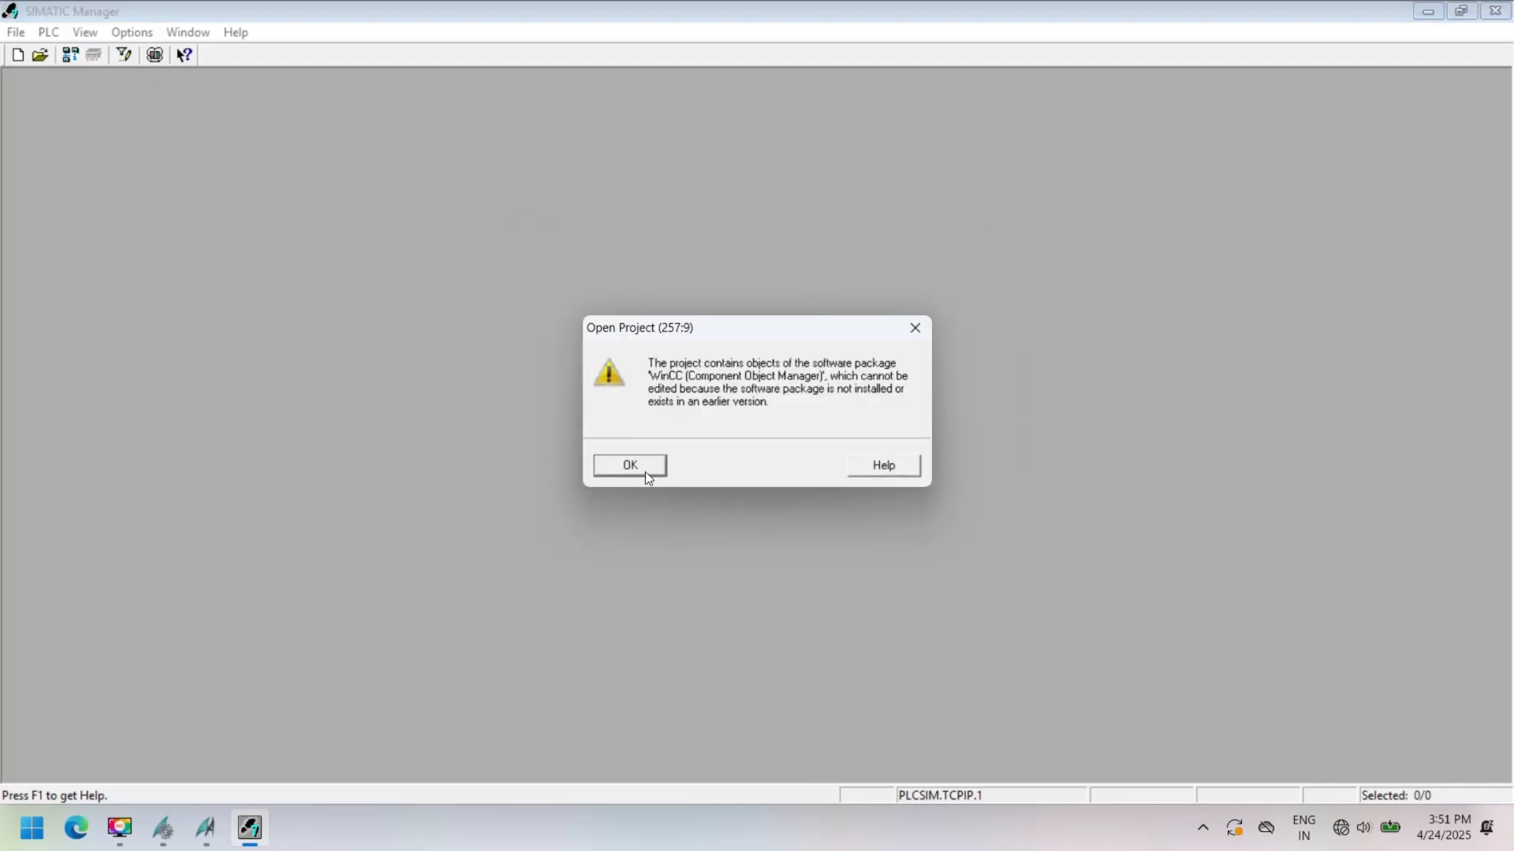
{"action": "left_click", "coordinate": [629, 465]}
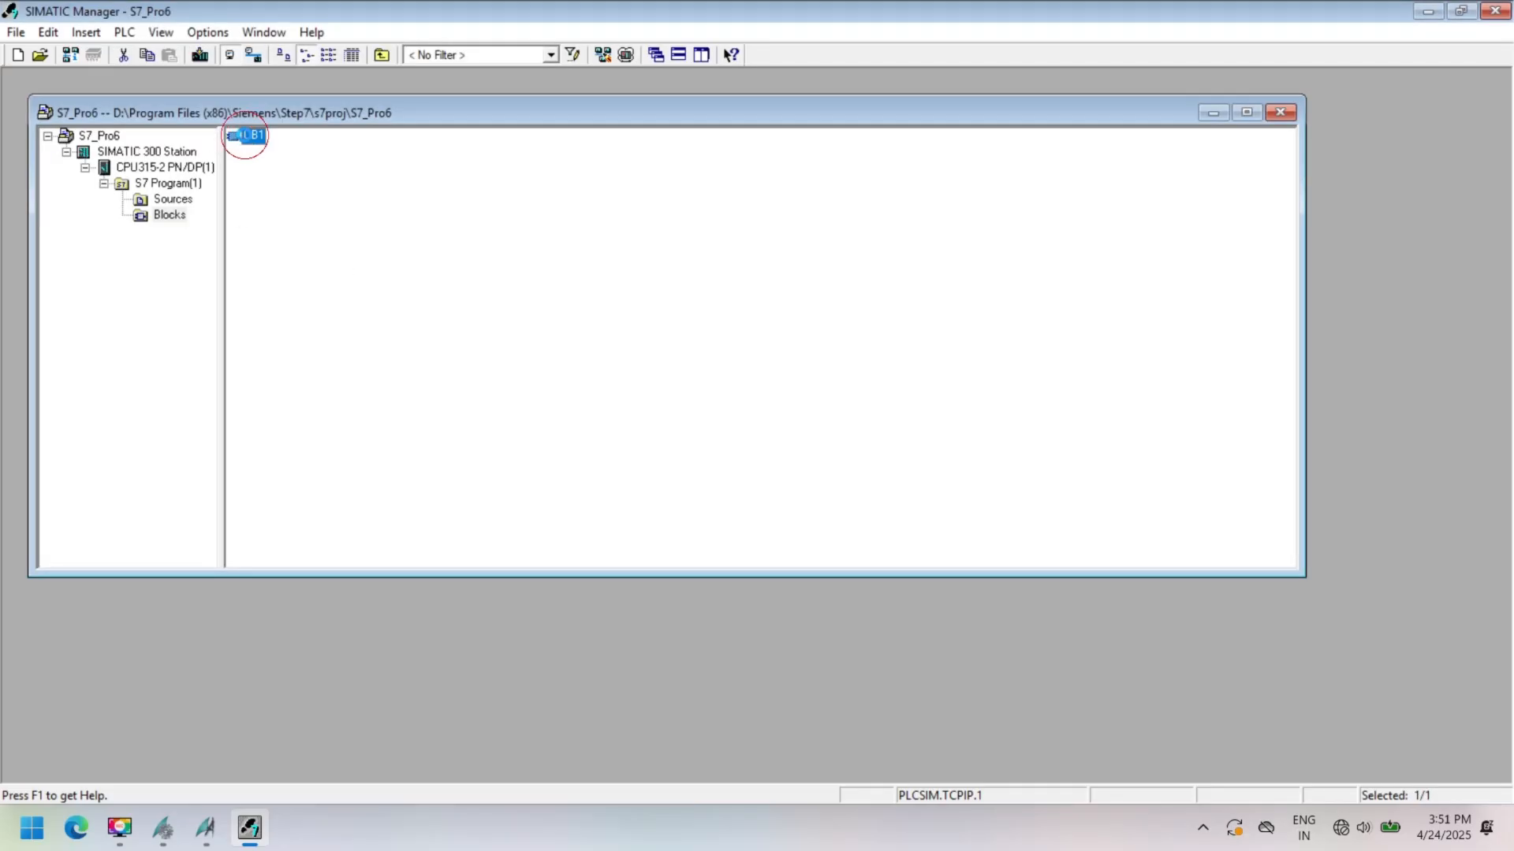
- Open OB1 and add an M0.0 contact, a normally closed M0.1 contact and a coil
{"action": "double_click", "coordinate": [249, 135]}
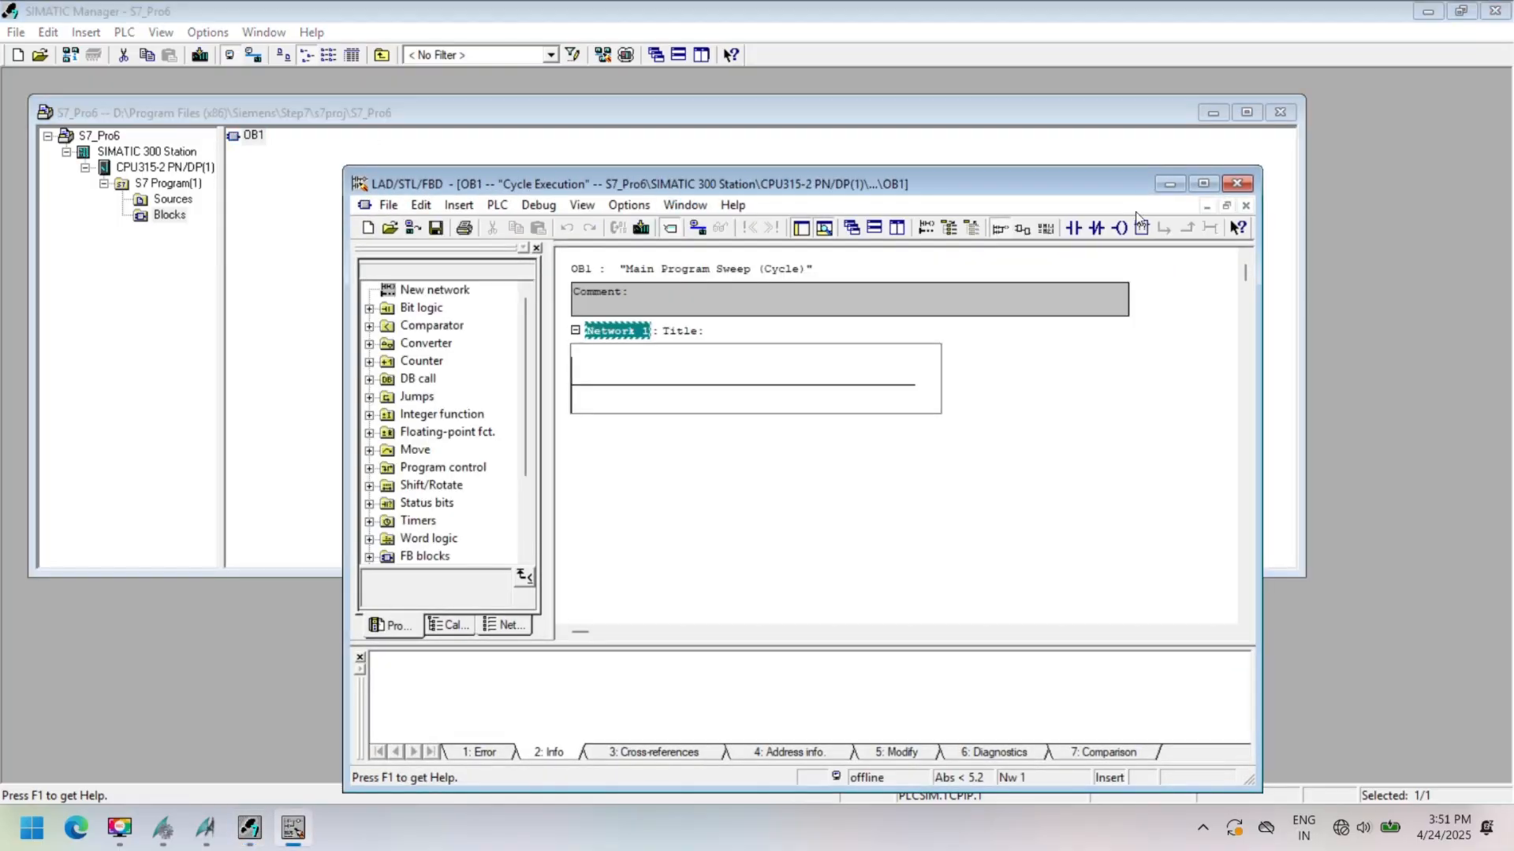
{"action": "left_click", "coordinate": [1203, 183]}
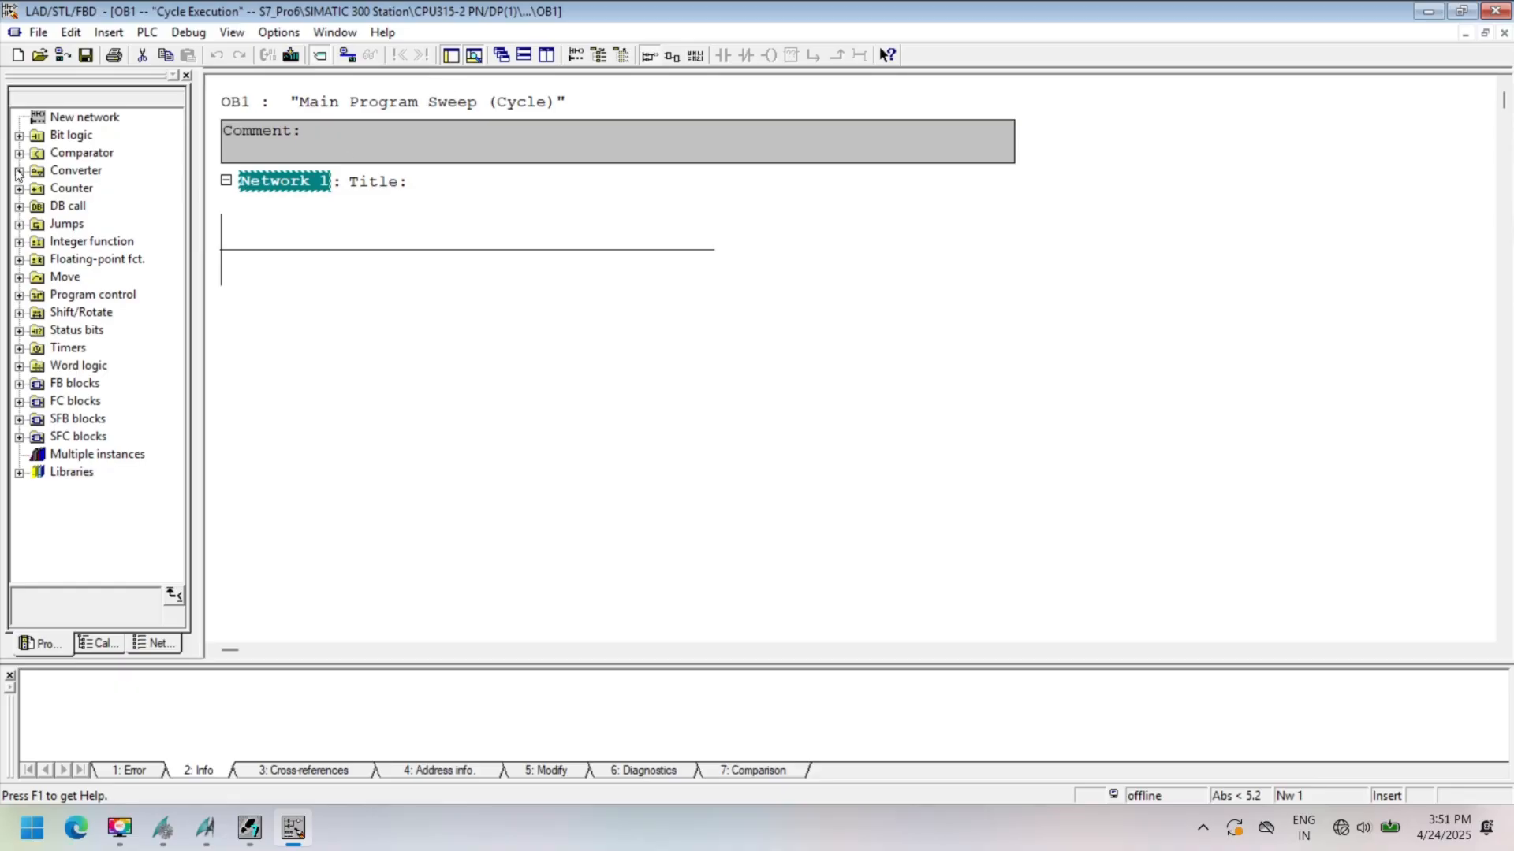
{"action": "left_click", "coordinate": [18, 136]}
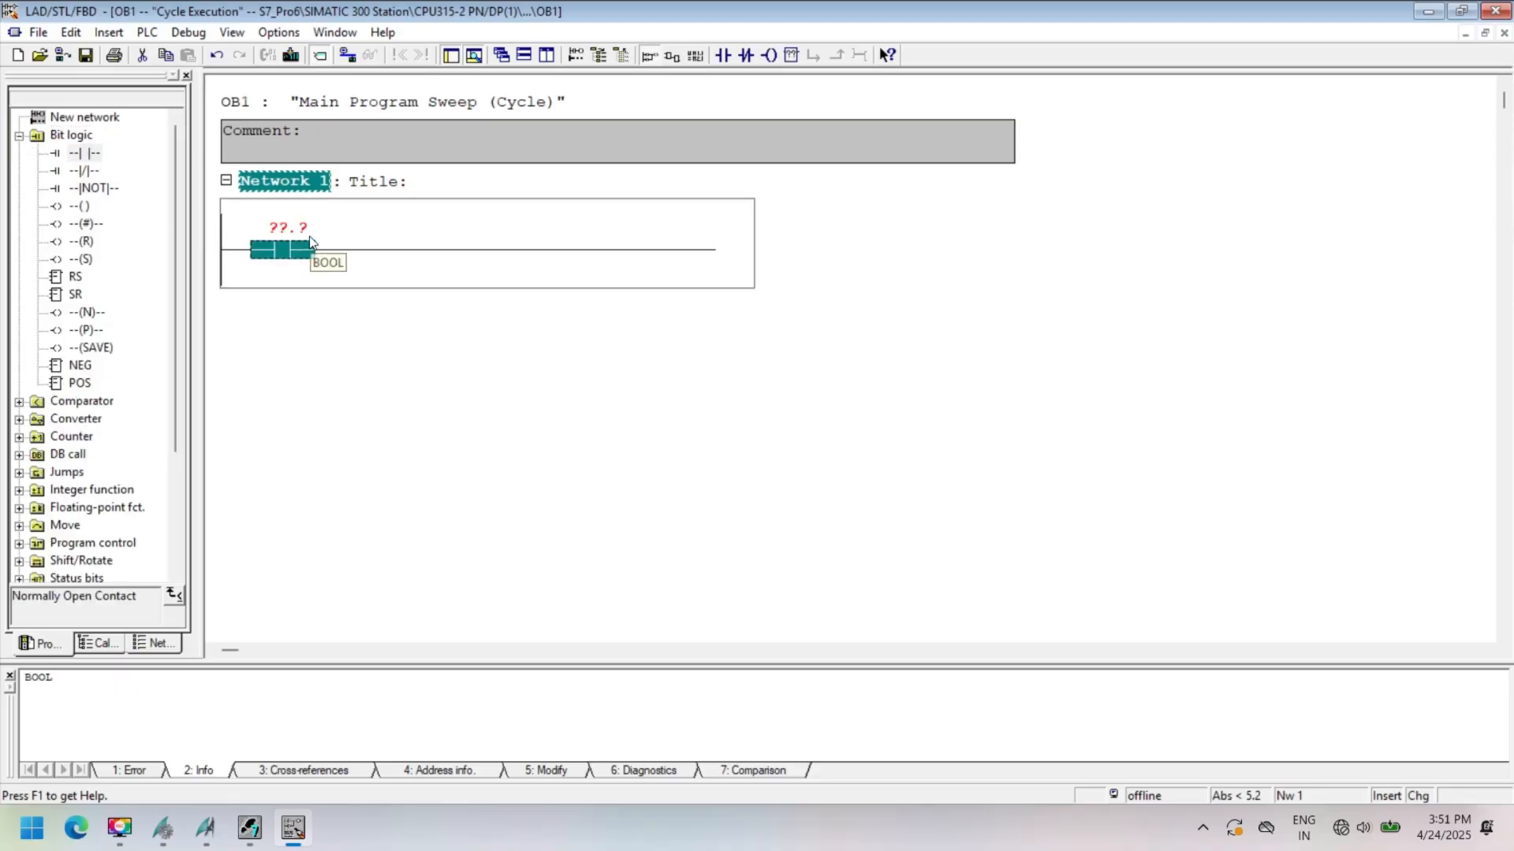
{"action": "left_click", "coordinate": [51, 168]}
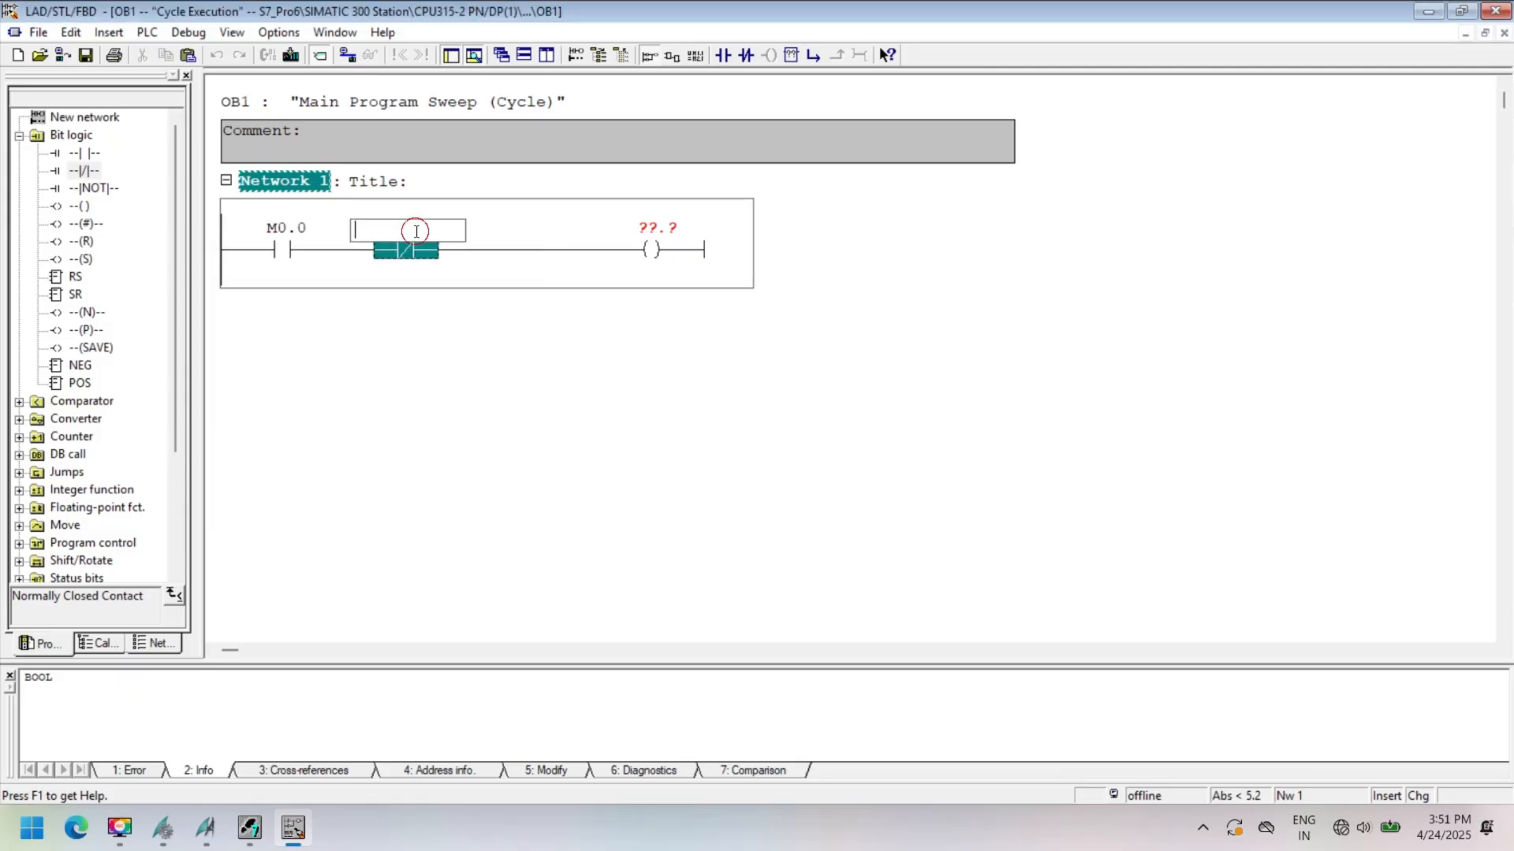
{"action": "type", "text": "m0.1"}
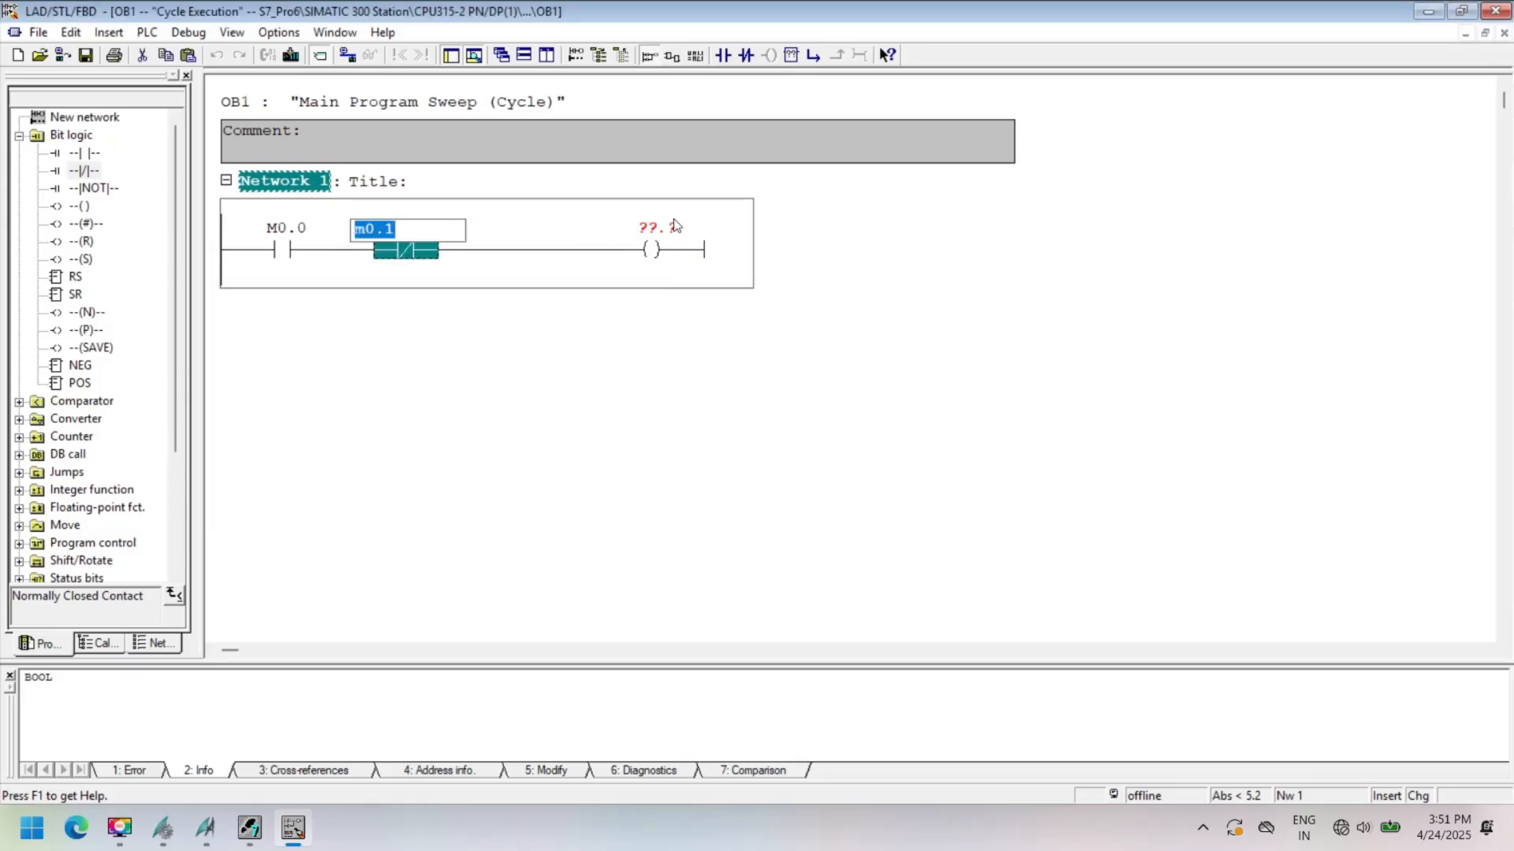
- Assign symbol 'start' to M0.0, 'stop' to M0.1, and name output Q0.0
{"action": "right_click", "coordinate": [272, 223]}
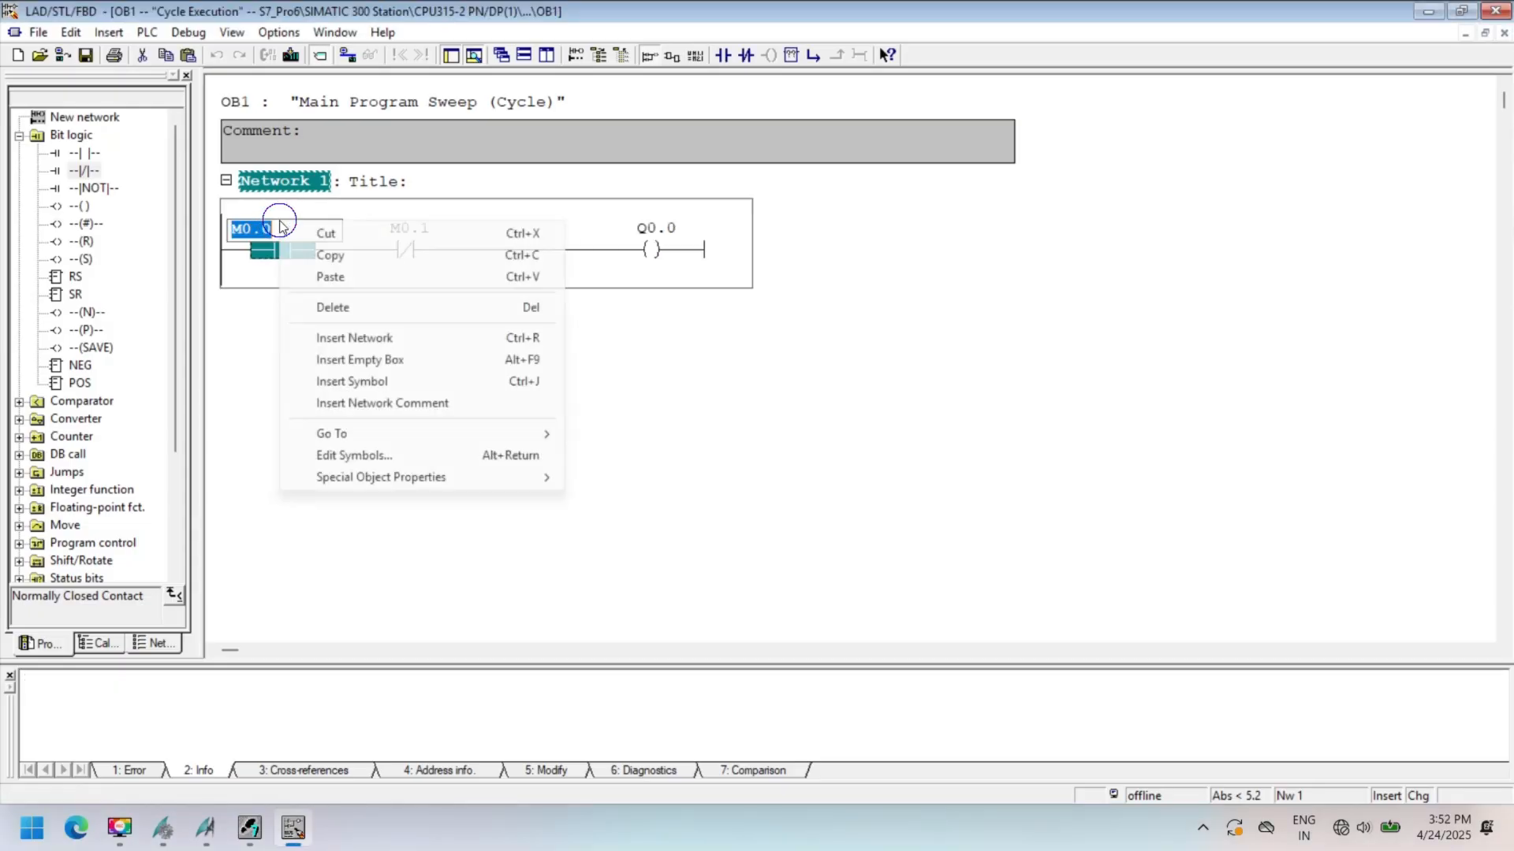
{"action": "left_click", "coordinate": [354, 455]}
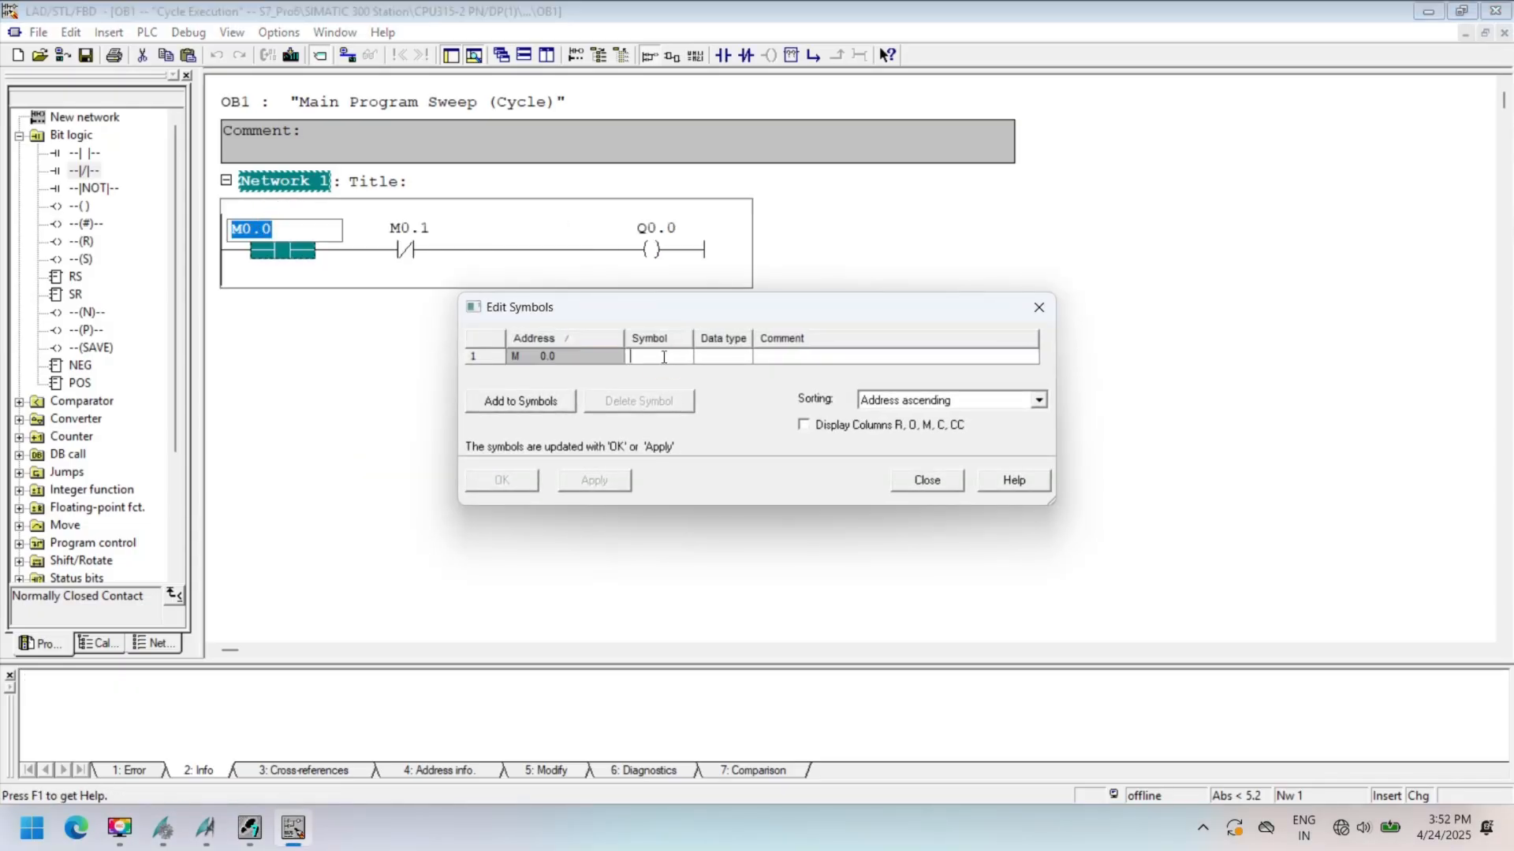
{"action": "type", "text": "start"}
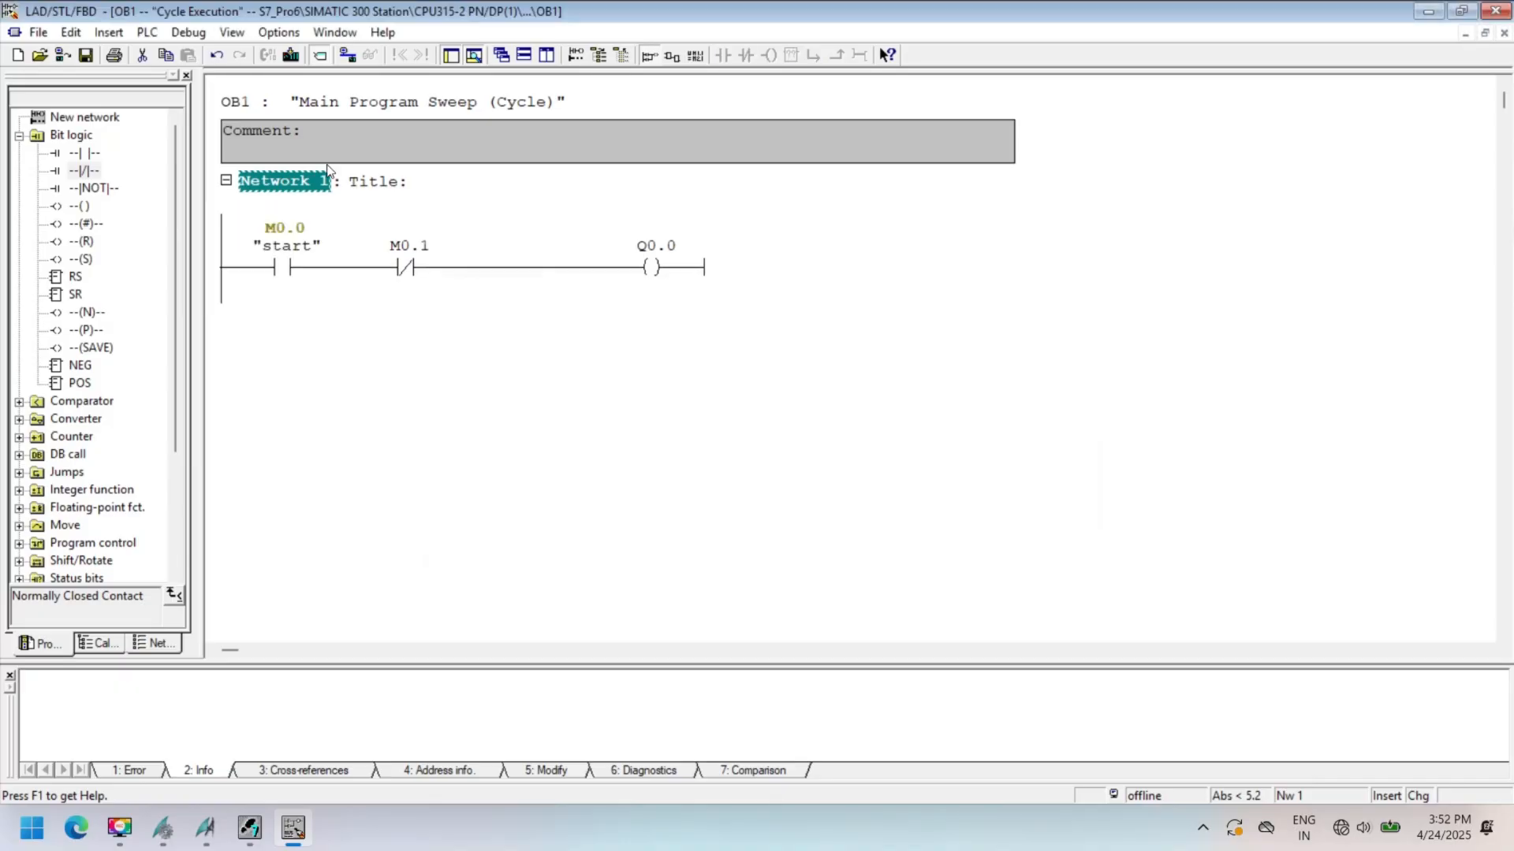
{"action": "right_click", "coordinate": [409, 268]}
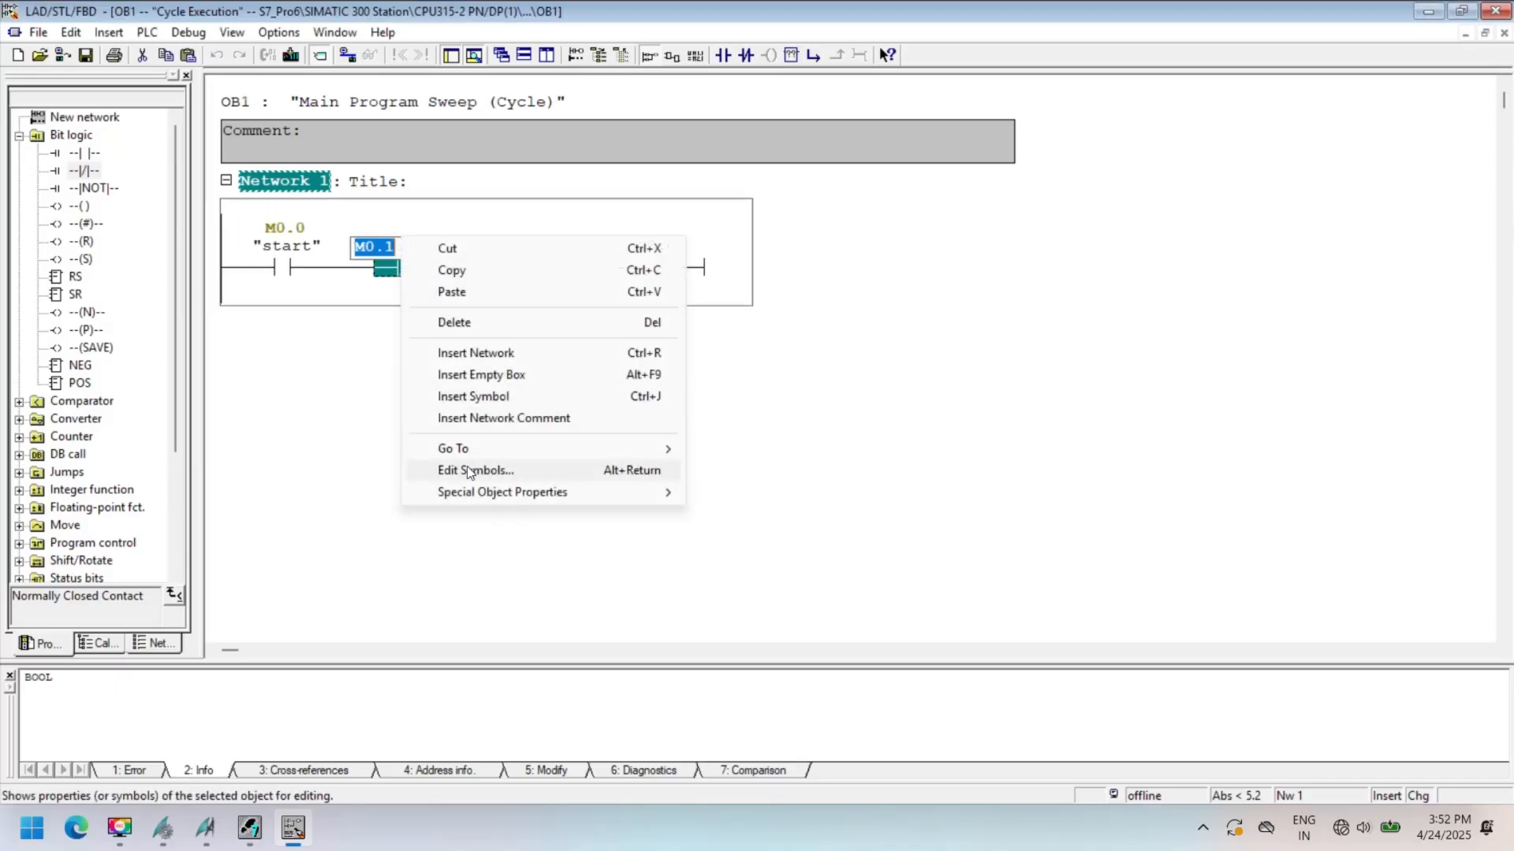
{"action": "left_click", "coordinate": [472, 471]}
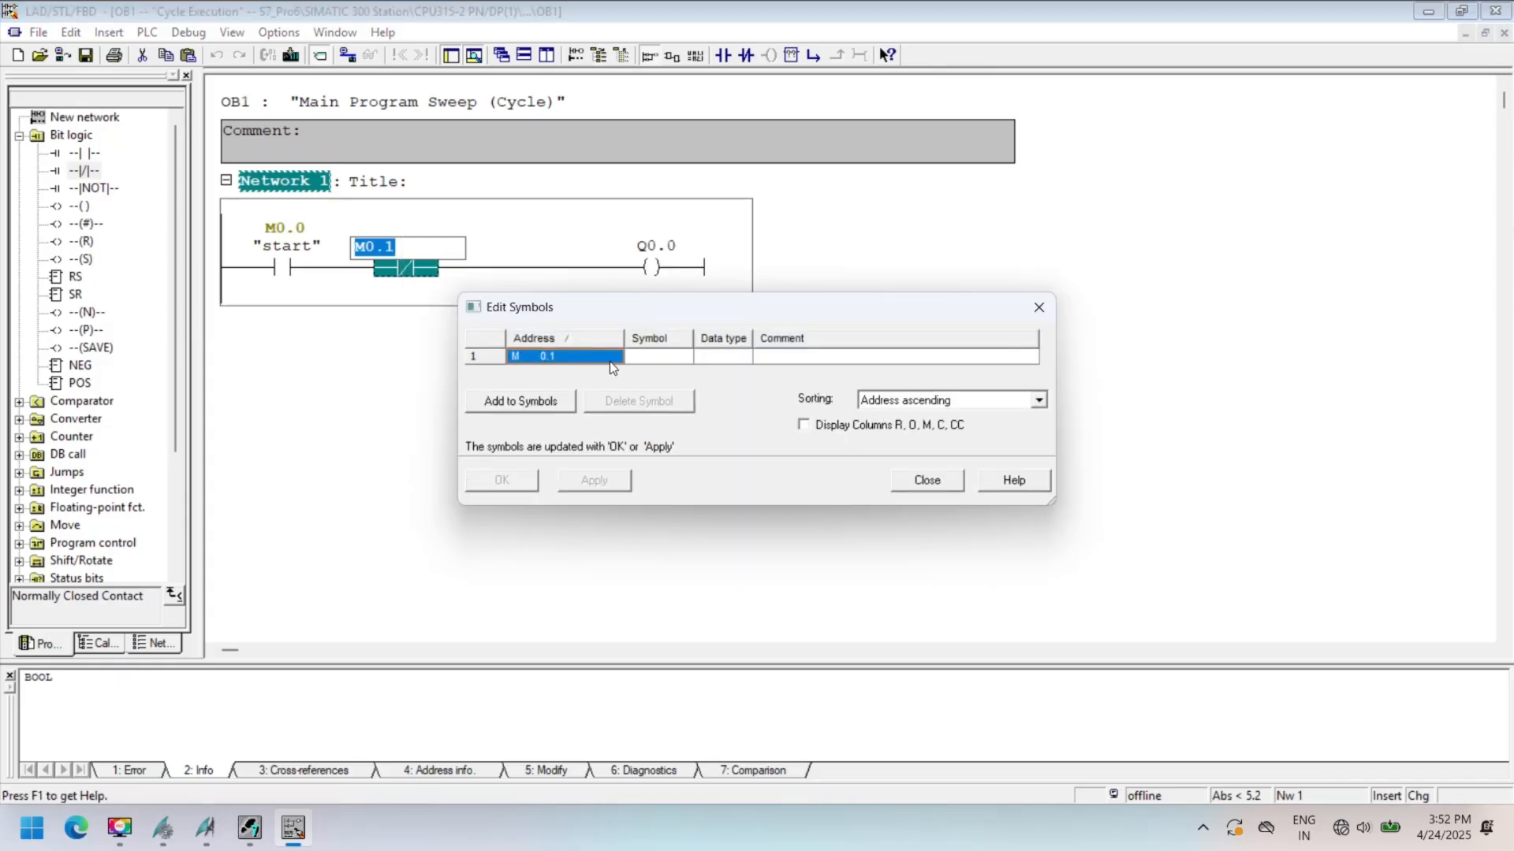
{"action": "type", "text": "stop"}
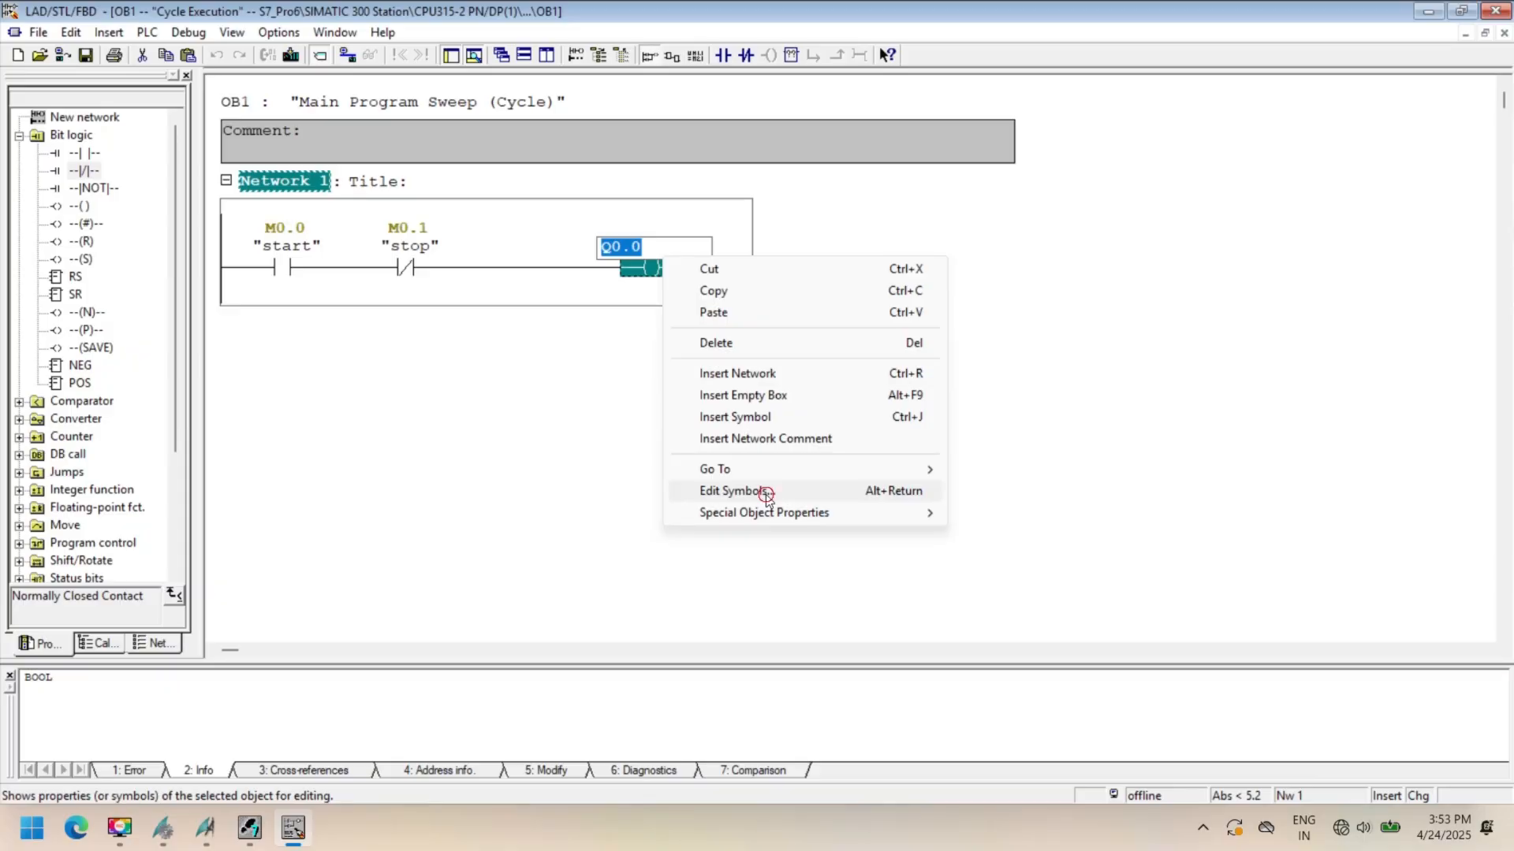
{"action": "left_click", "coordinate": [729, 491]}
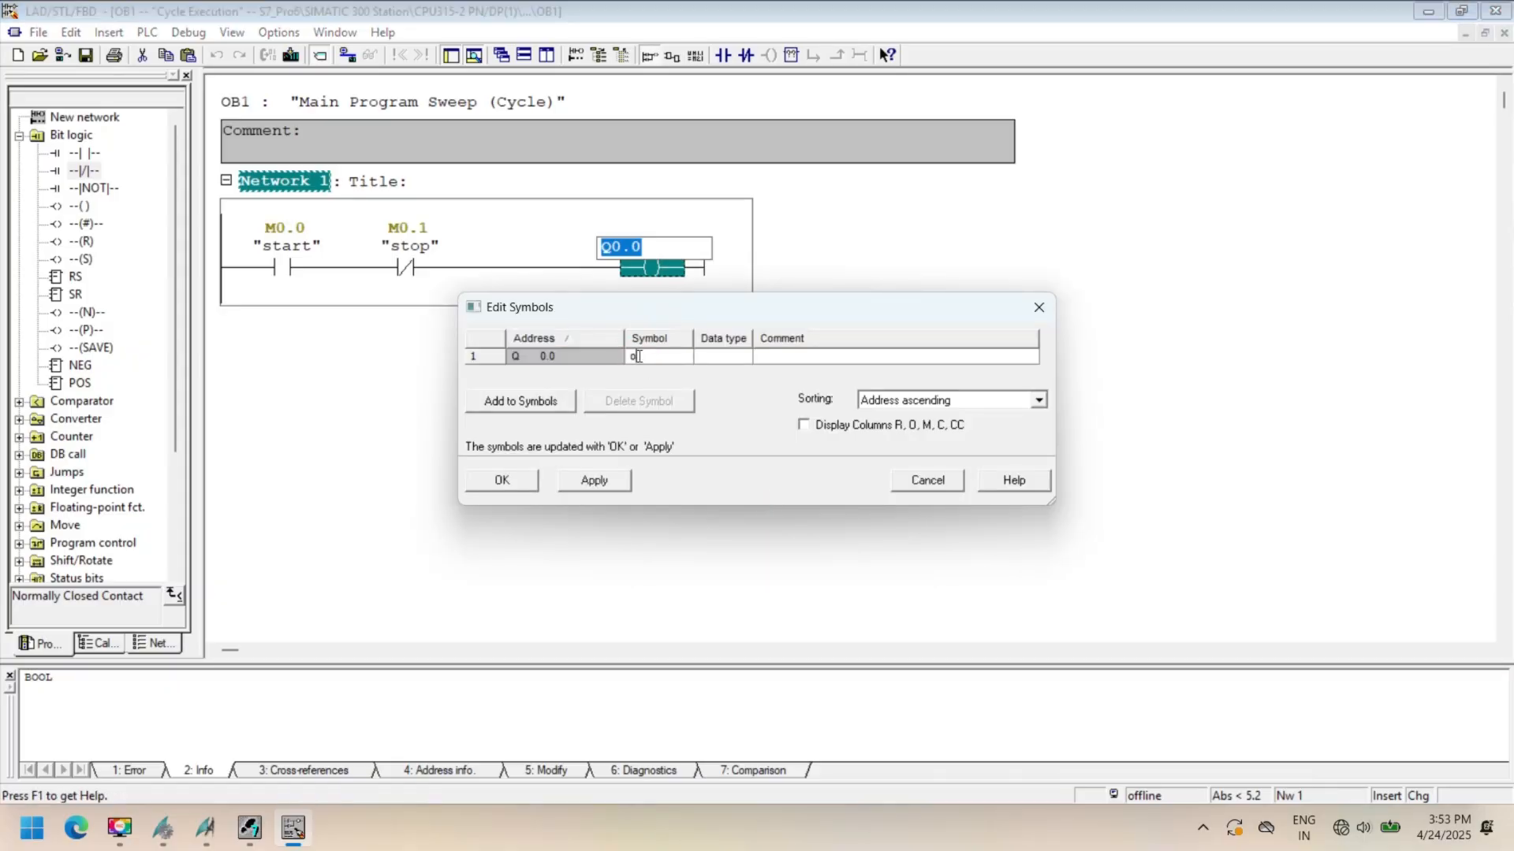
{"action": "left_click", "coordinate": [501, 480]}
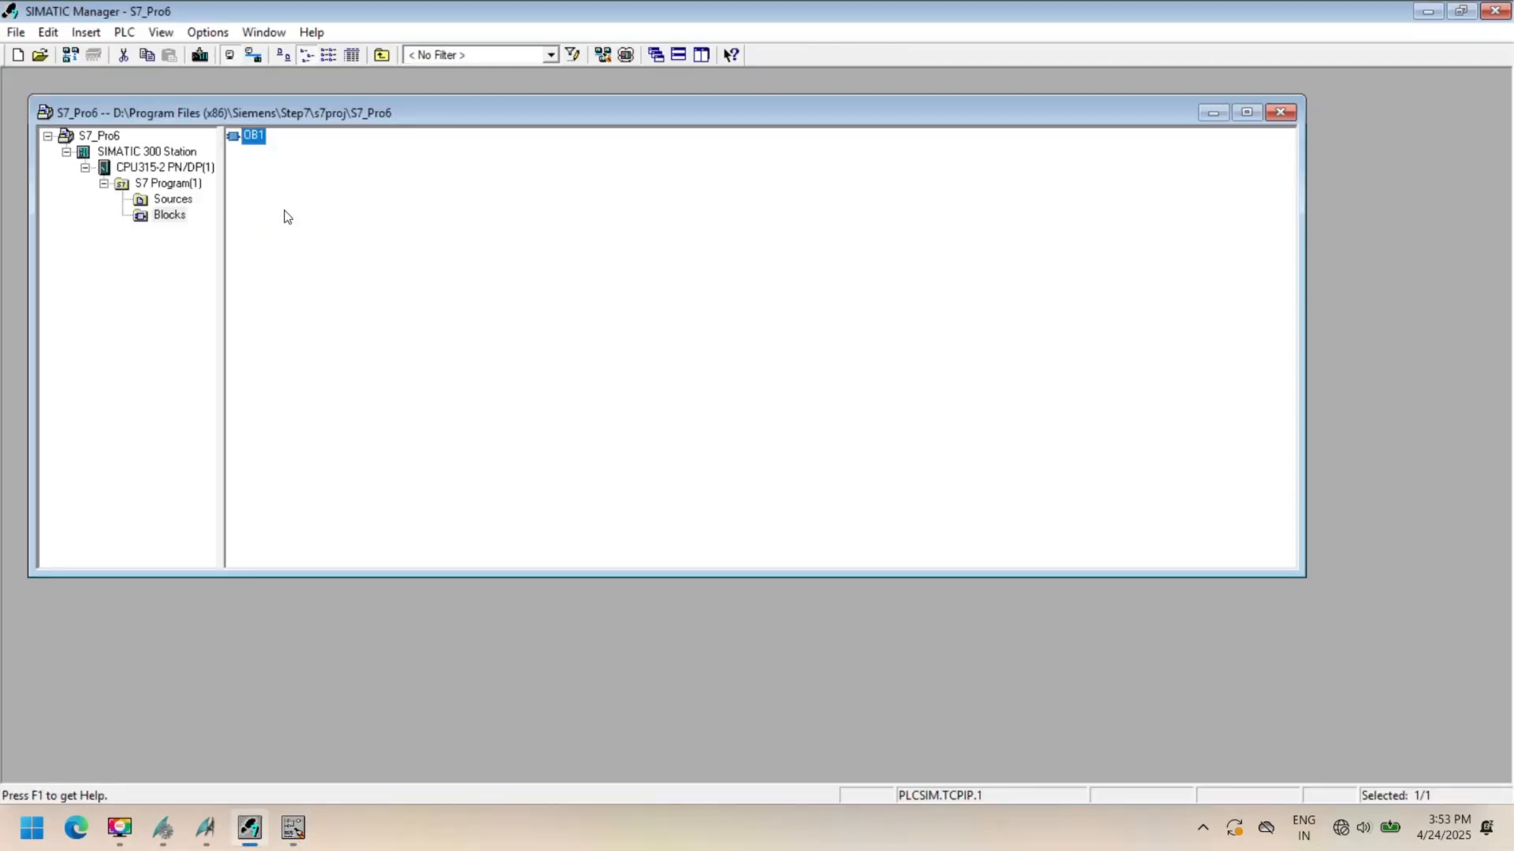
- Enable simulation, download OB1 to the simulated PLC, and reopen OB1
{"action": "left_click", "coordinate": [623, 54]}
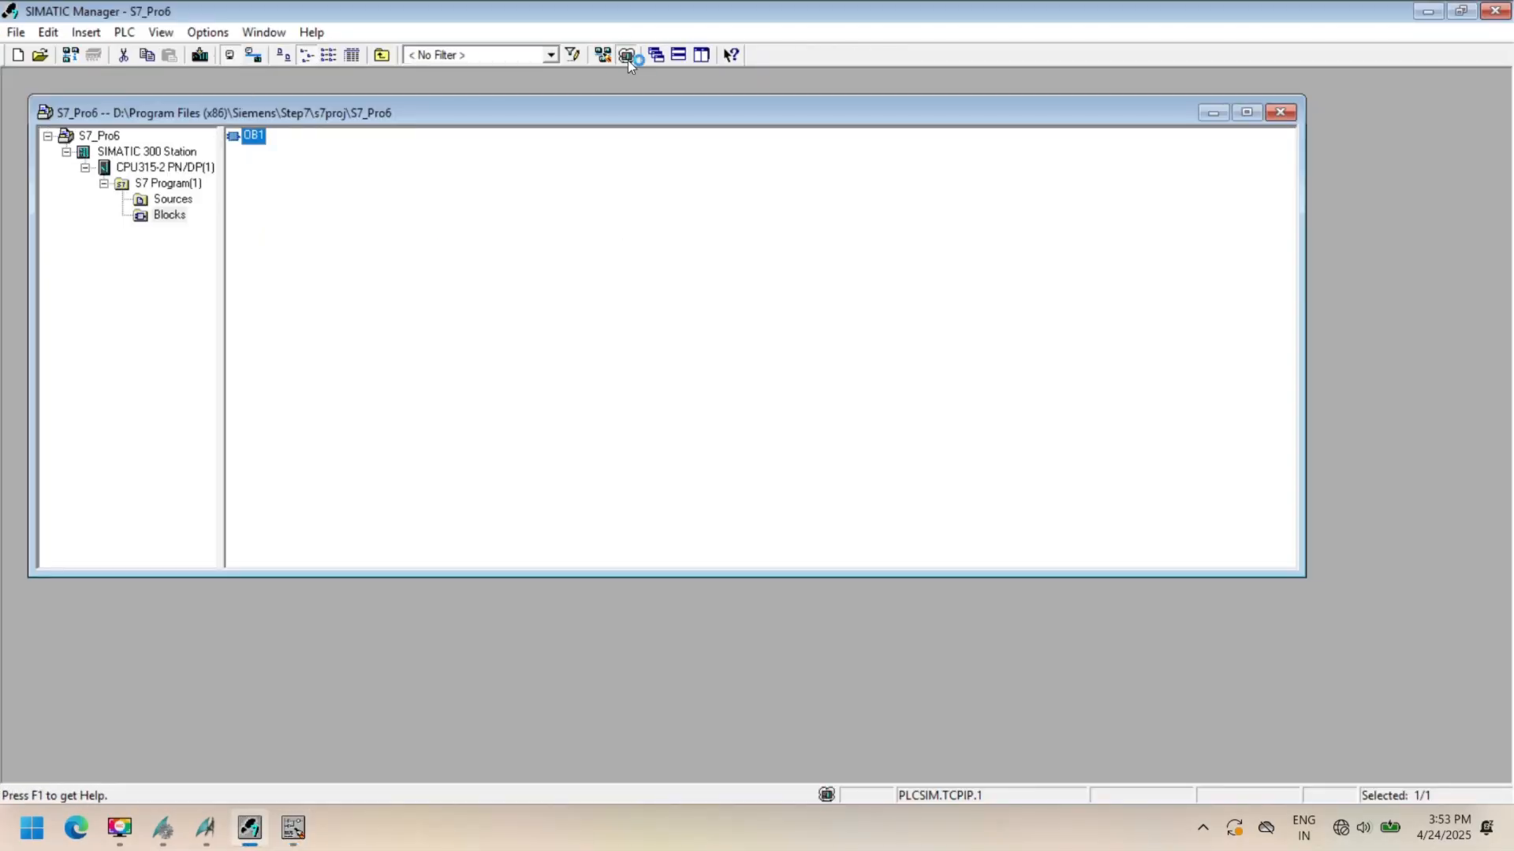
{"action": "left_click", "coordinate": [626, 55]}
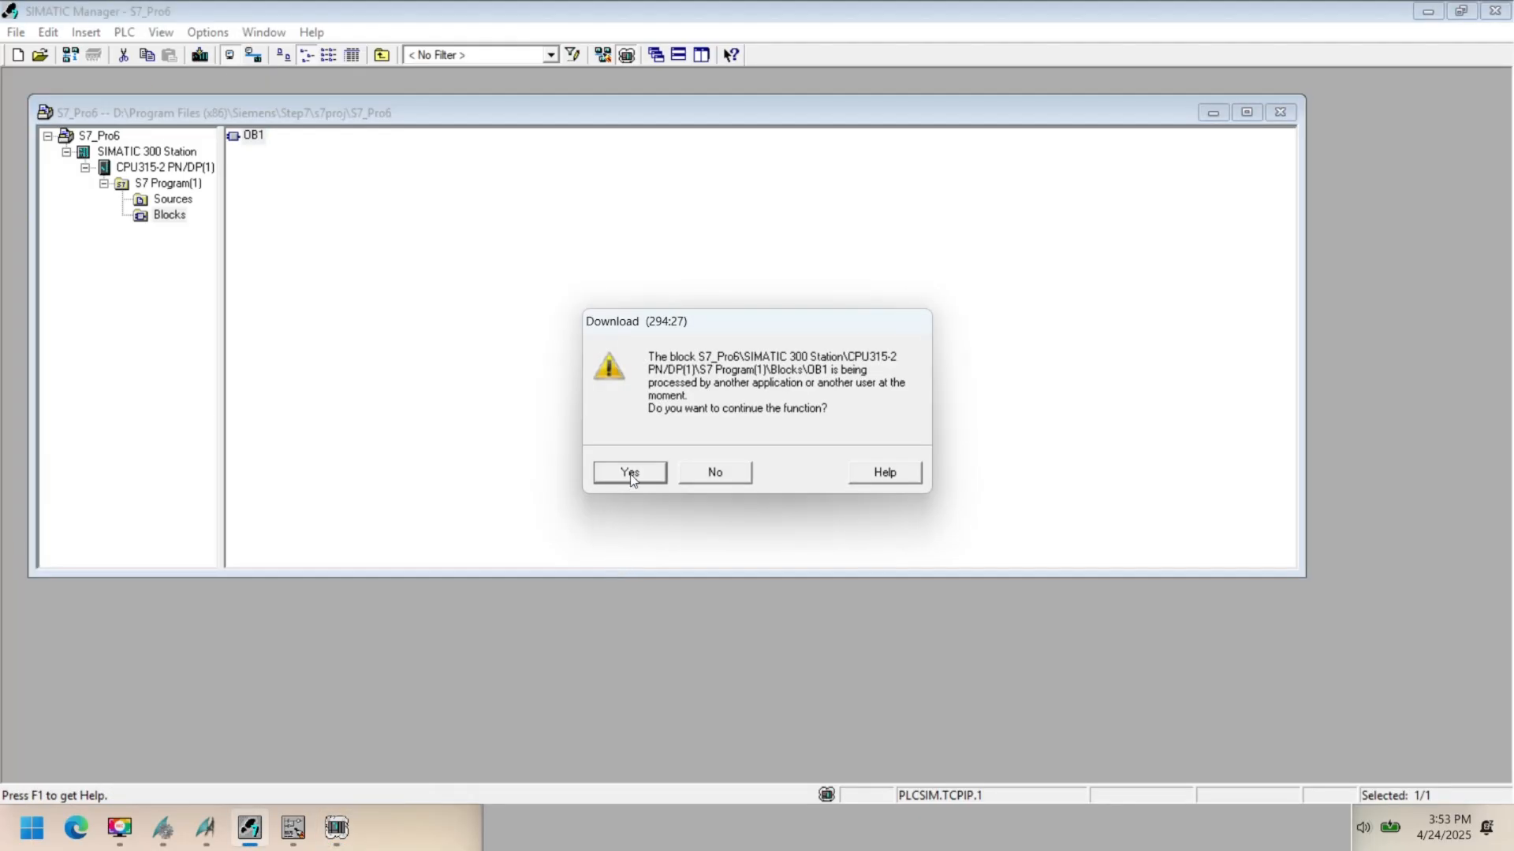
{"action": "left_click", "coordinate": [629, 472]}
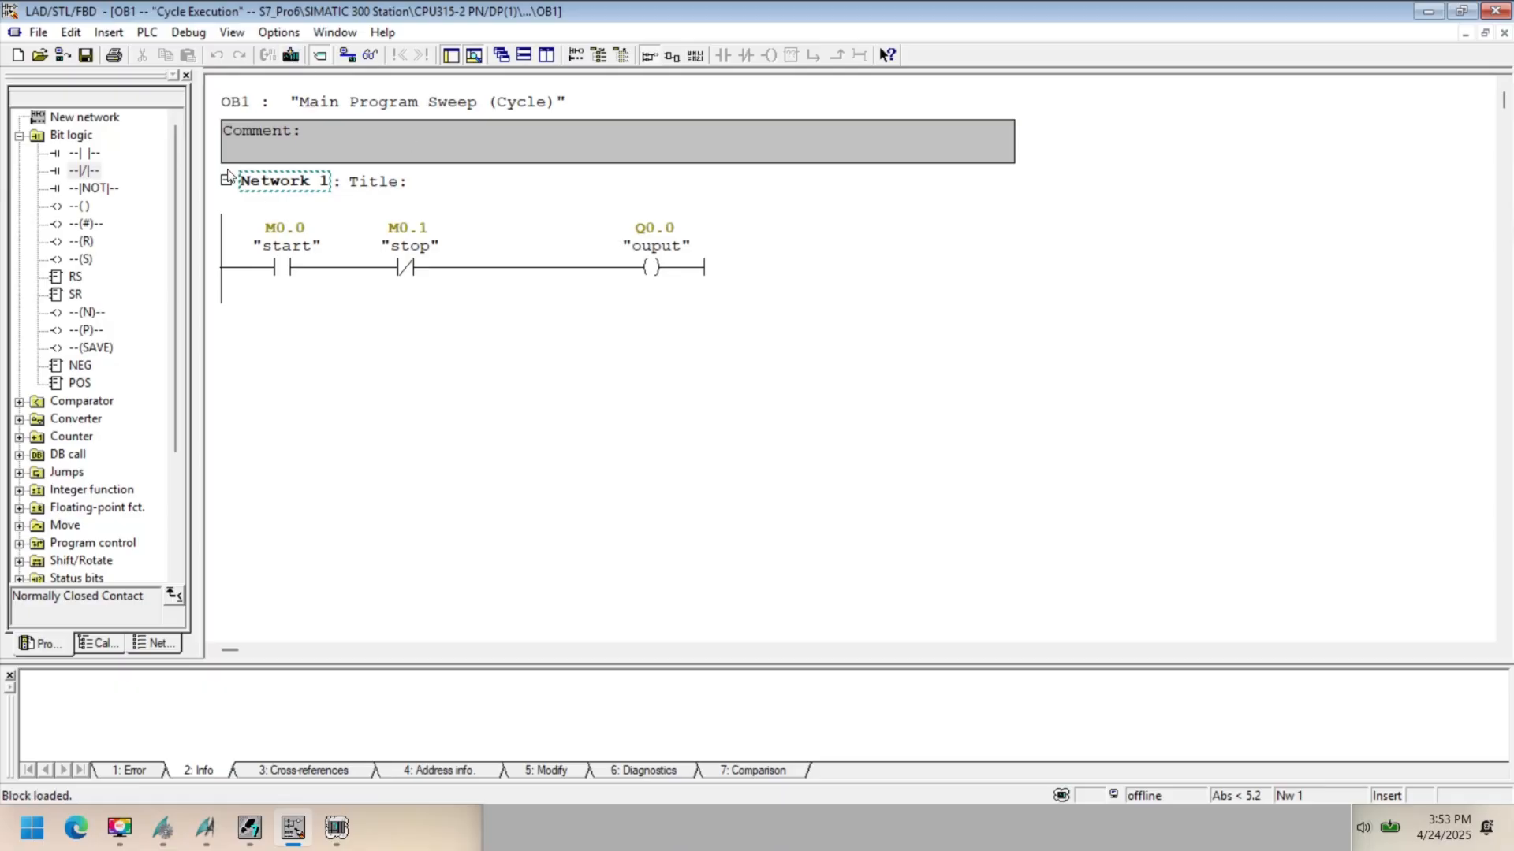
{"action": "left_click", "coordinate": [226, 182]}
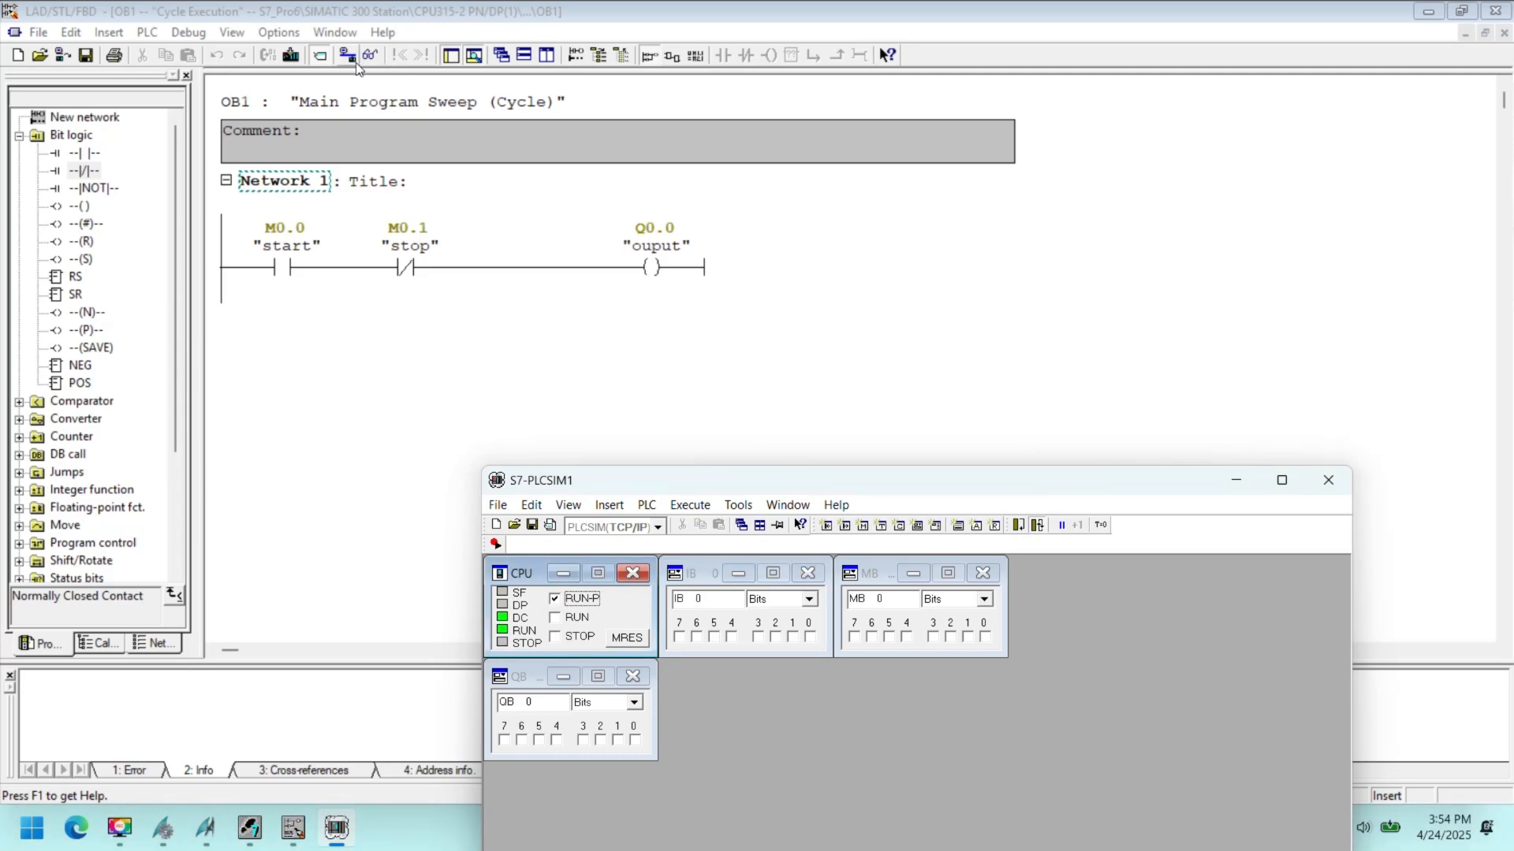
- Monitor OB1 online and set M0.0 in PLCSIM so Q0.0 energizes
{"action": "left_click", "coordinate": [366, 56]}
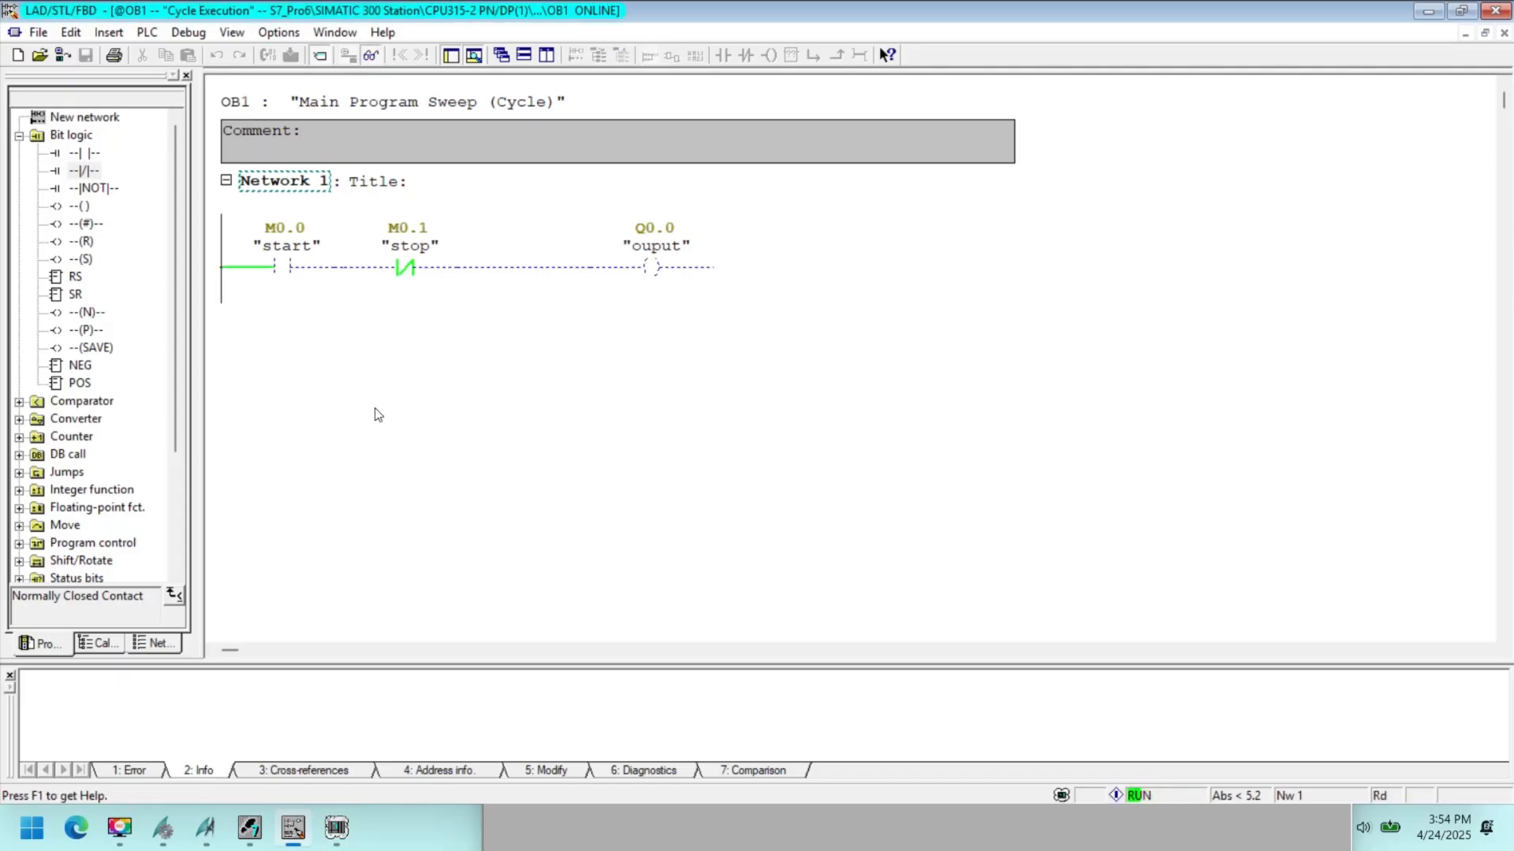
{"action": "left_click", "coordinate": [335, 828]}
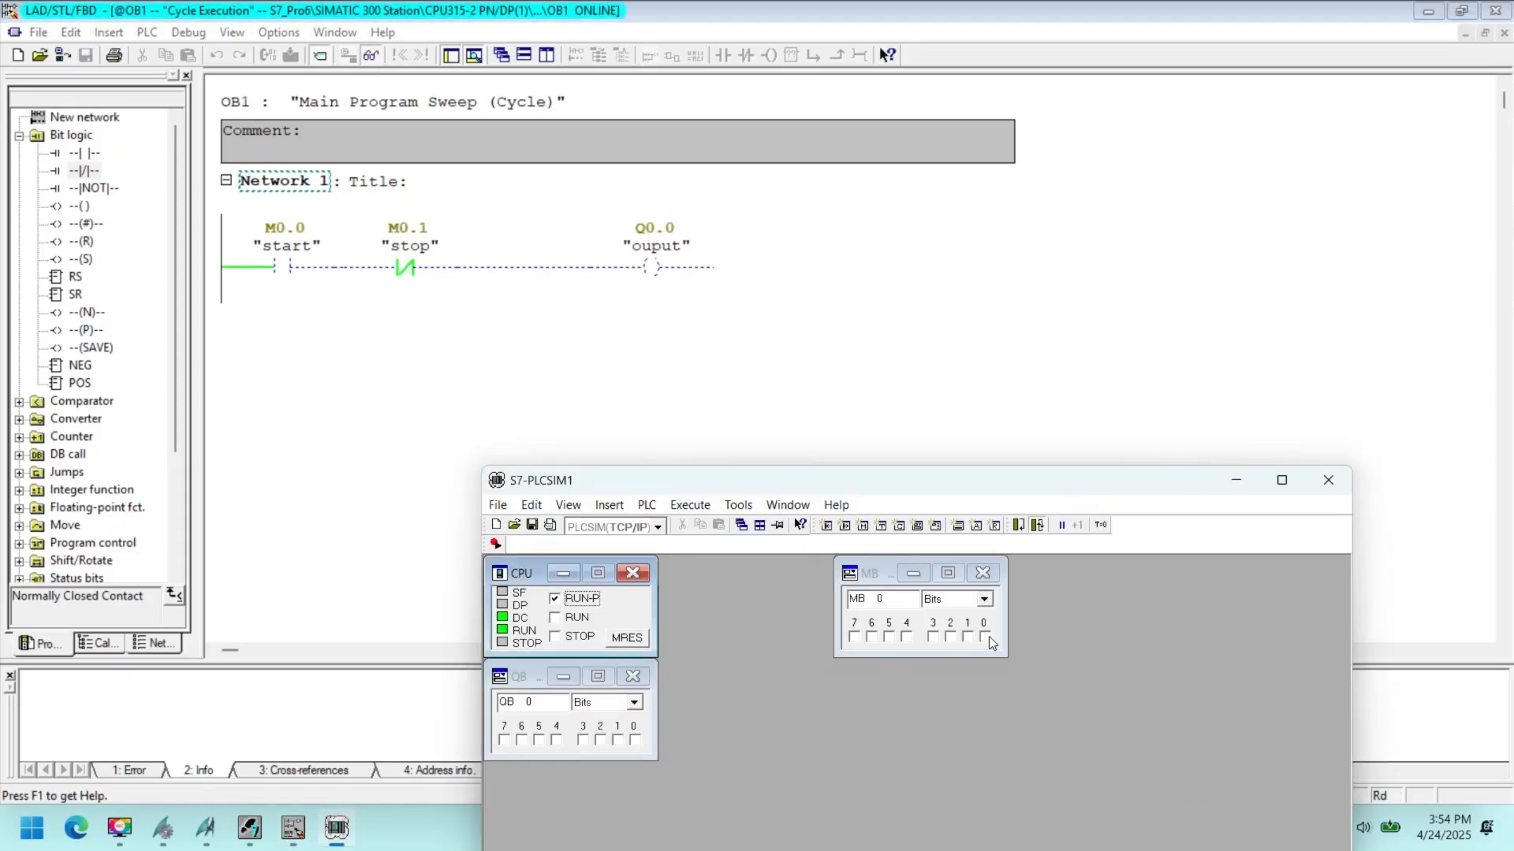
{"action": "left_click", "coordinate": [983, 638]}
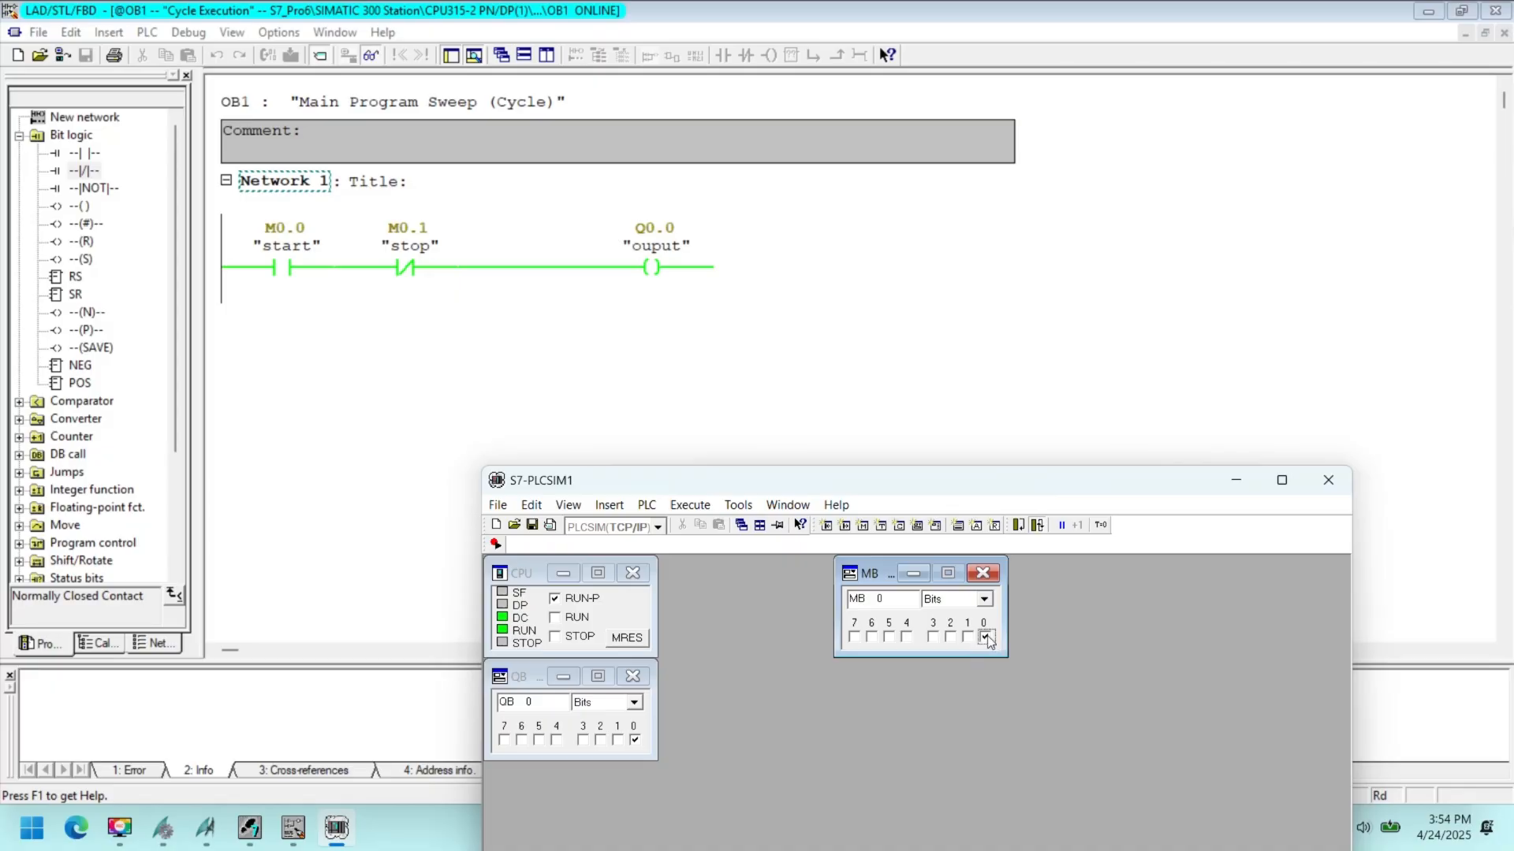
{"action": "left_click", "coordinate": [968, 636]}
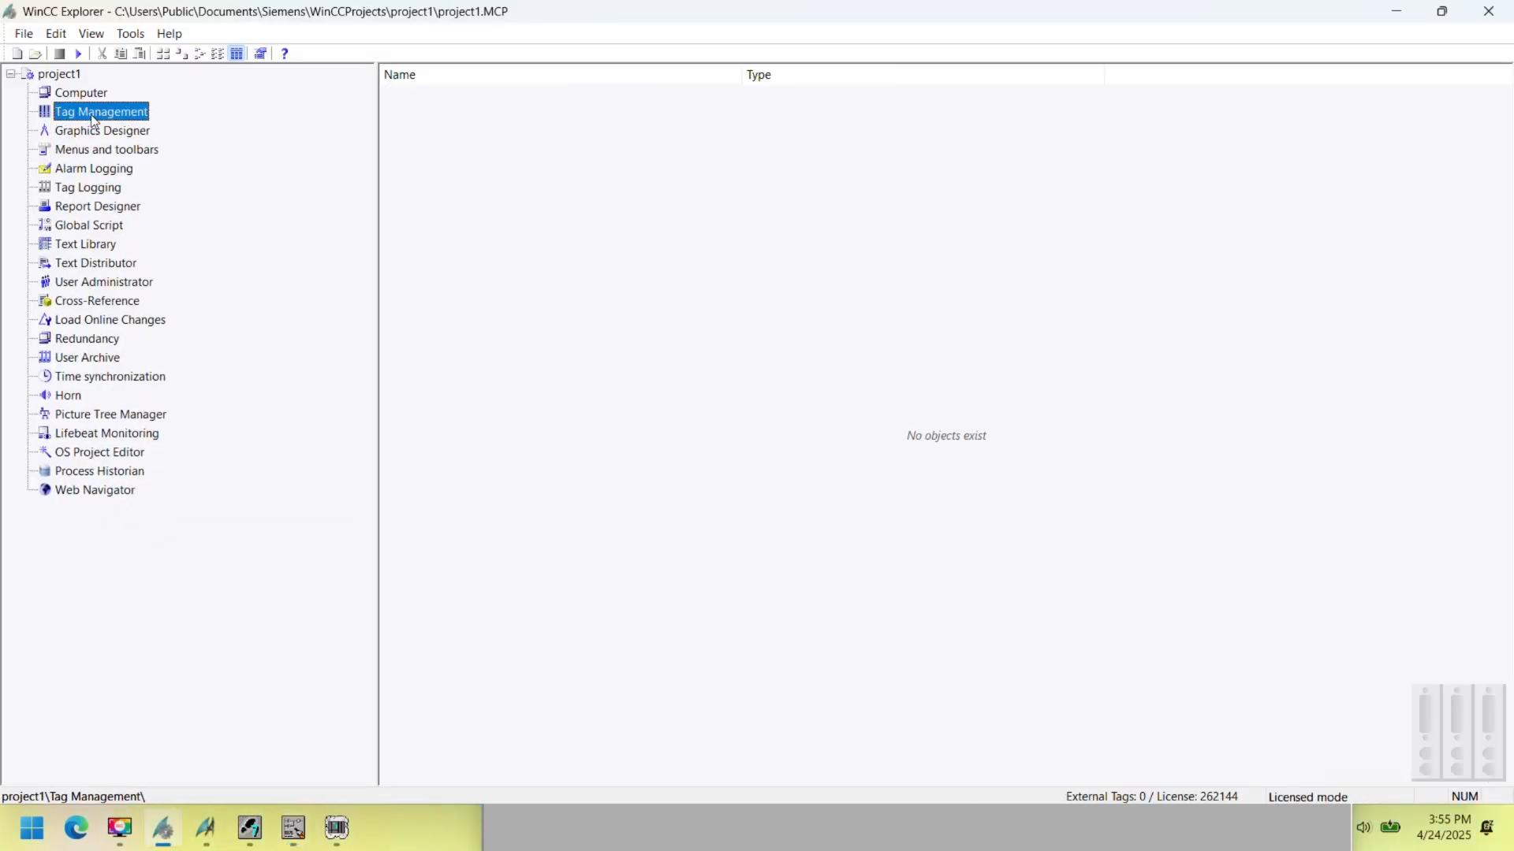
- Open Tag Management and accept the TCP/IP system parameters
{"action": "double_click", "coordinate": [101, 111]}
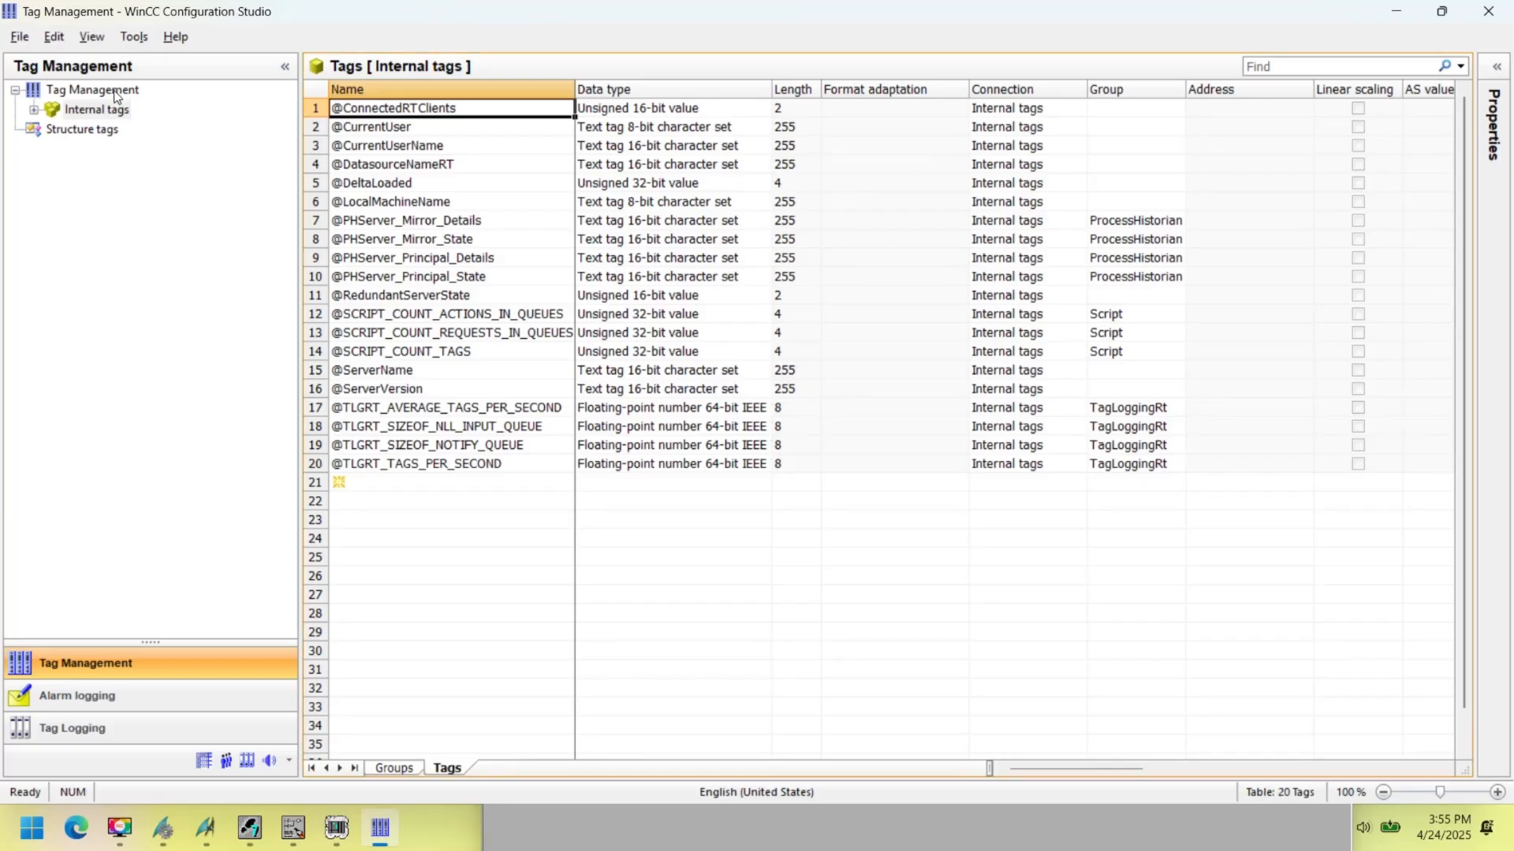
{"action": "right_click", "coordinate": [92, 89]}
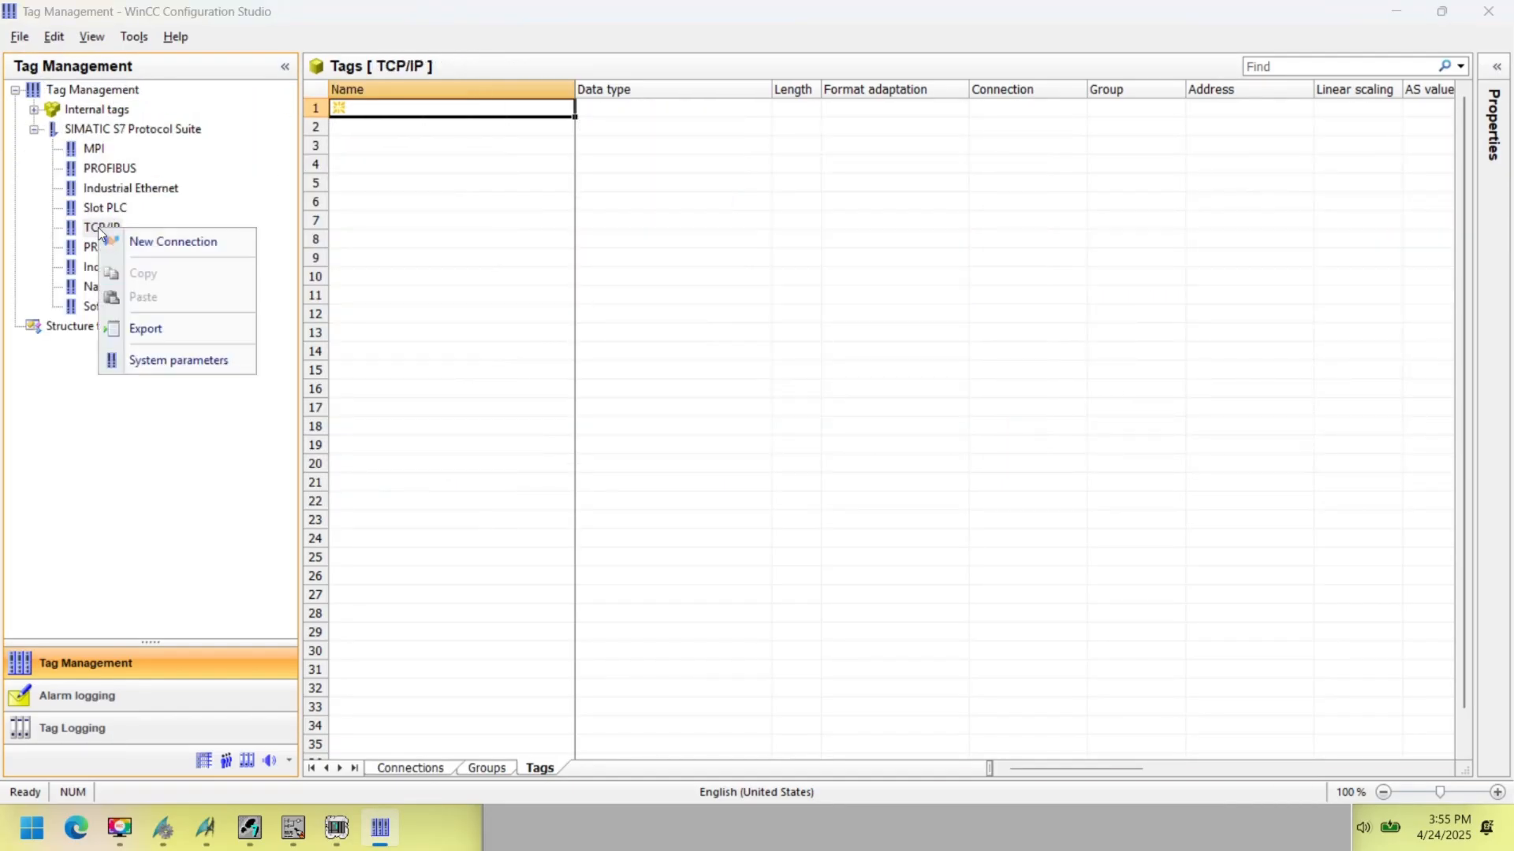
{"action": "left_click", "coordinate": [178, 360]}
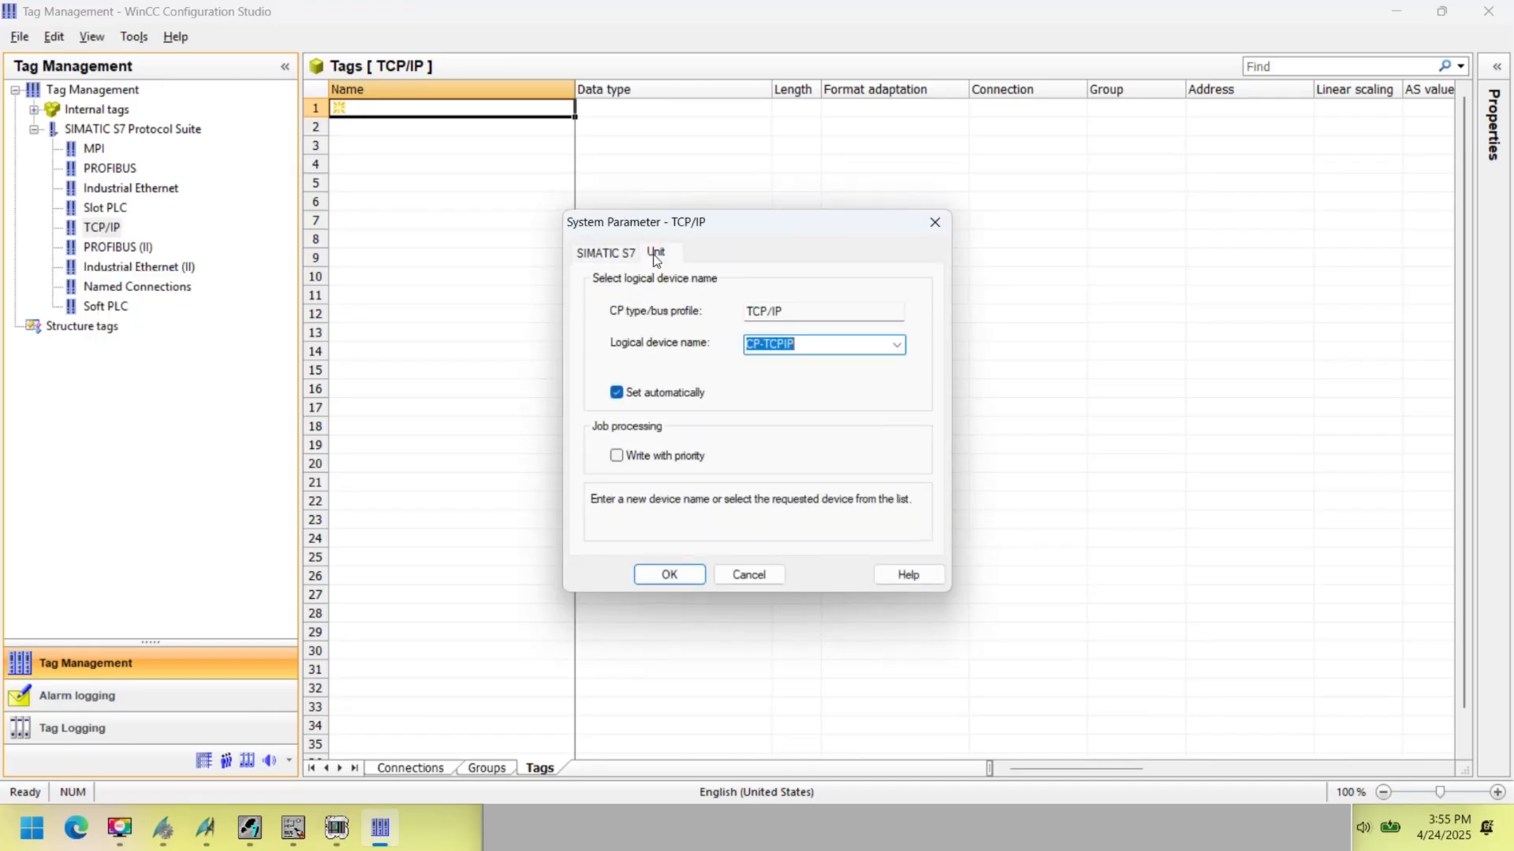
{"action": "left_click", "coordinate": [898, 345]}
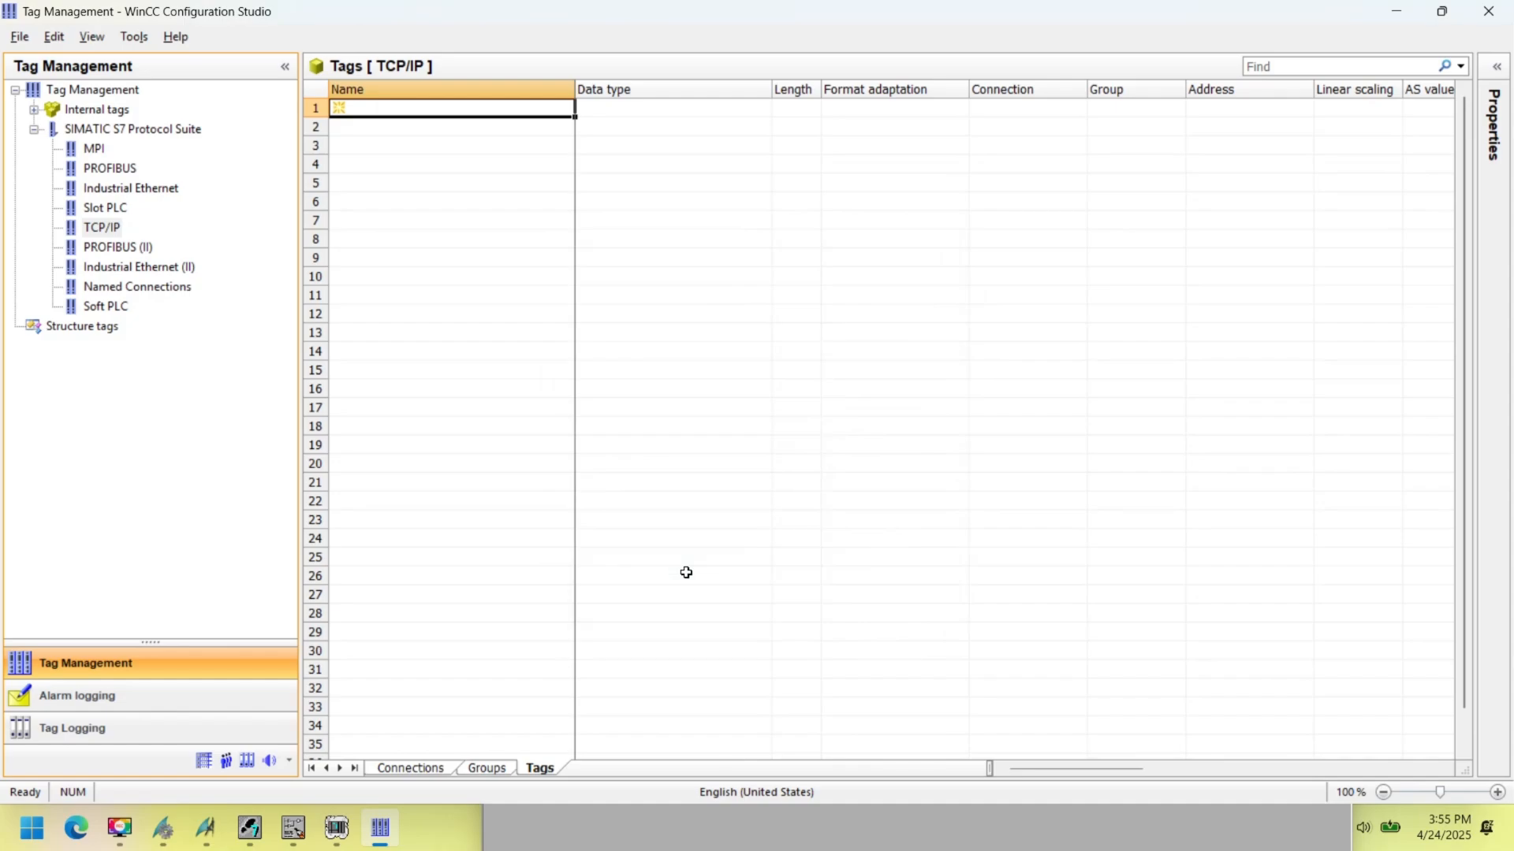
- Create NewConnection_1 under TCP/IP and open its connection parameters
{"action": "right_click", "coordinate": [102, 227]}
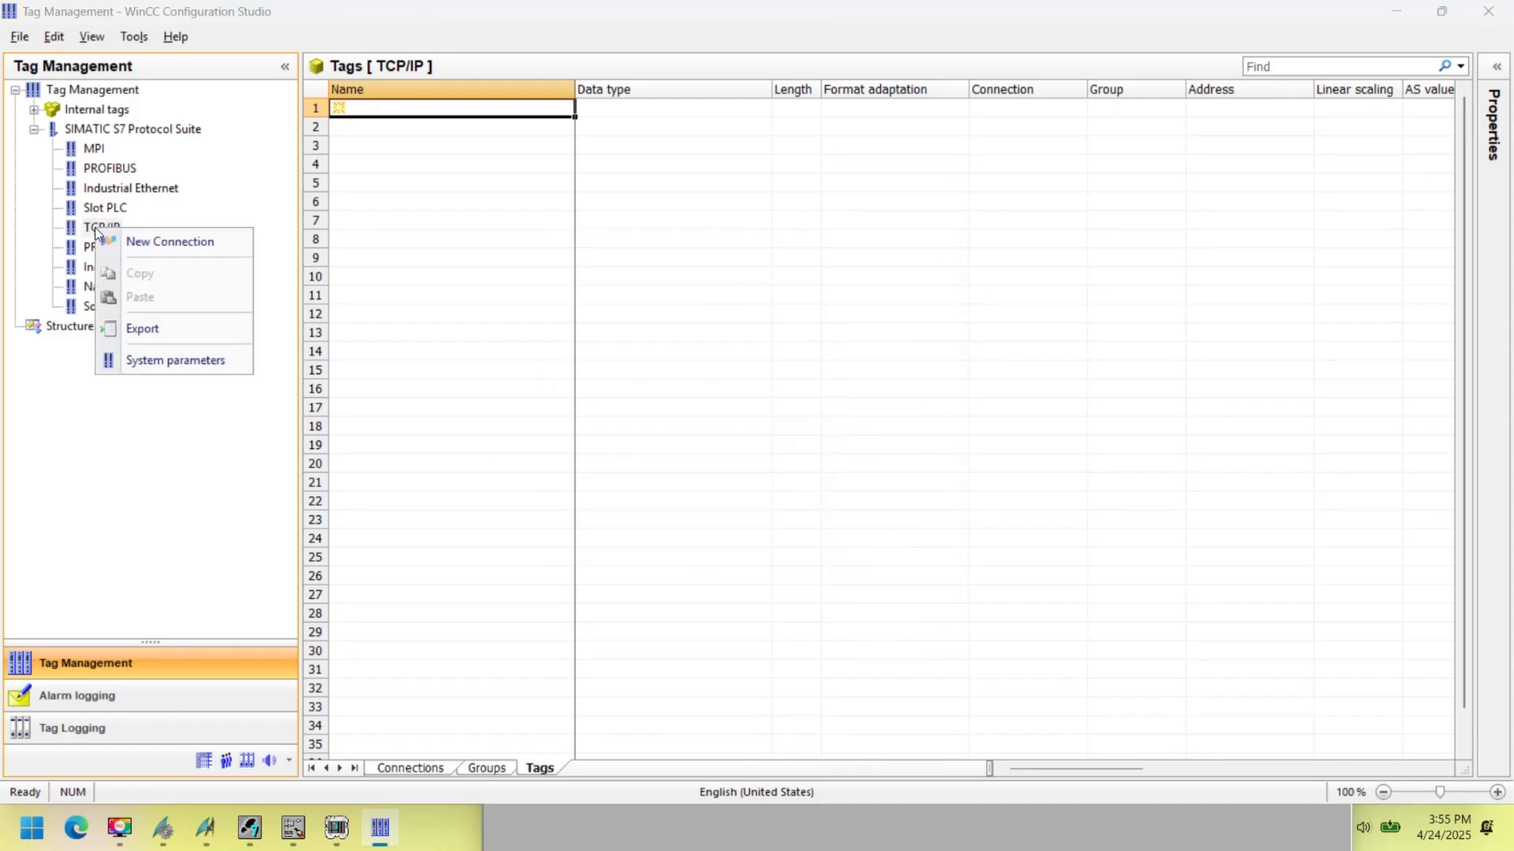
{"action": "left_click", "coordinate": [168, 241]}
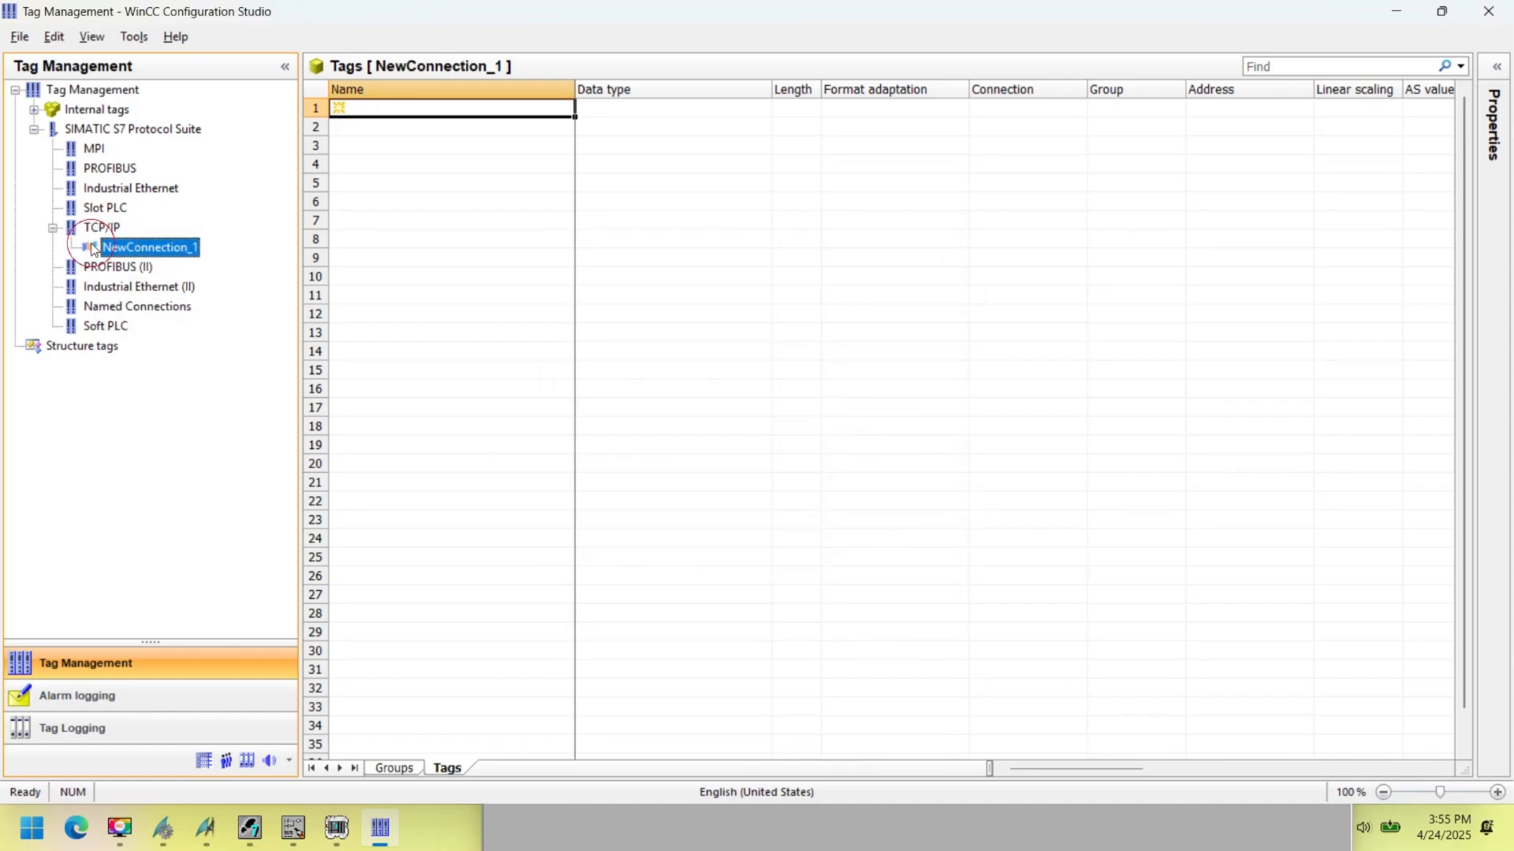
{"action": "right_click", "coordinate": [150, 247]}
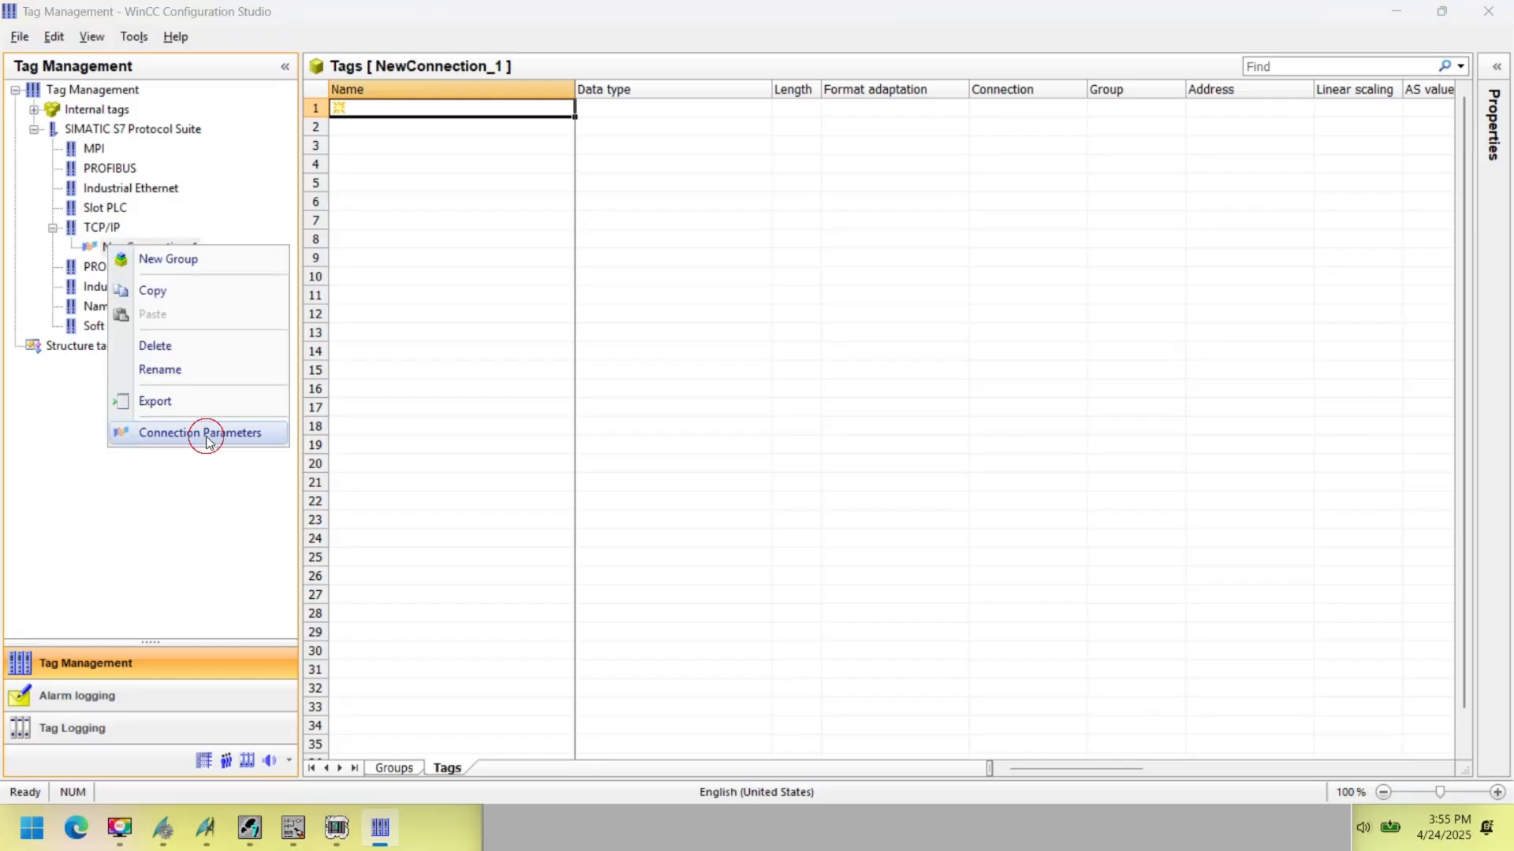
{"action": "left_click", "coordinate": [203, 432]}
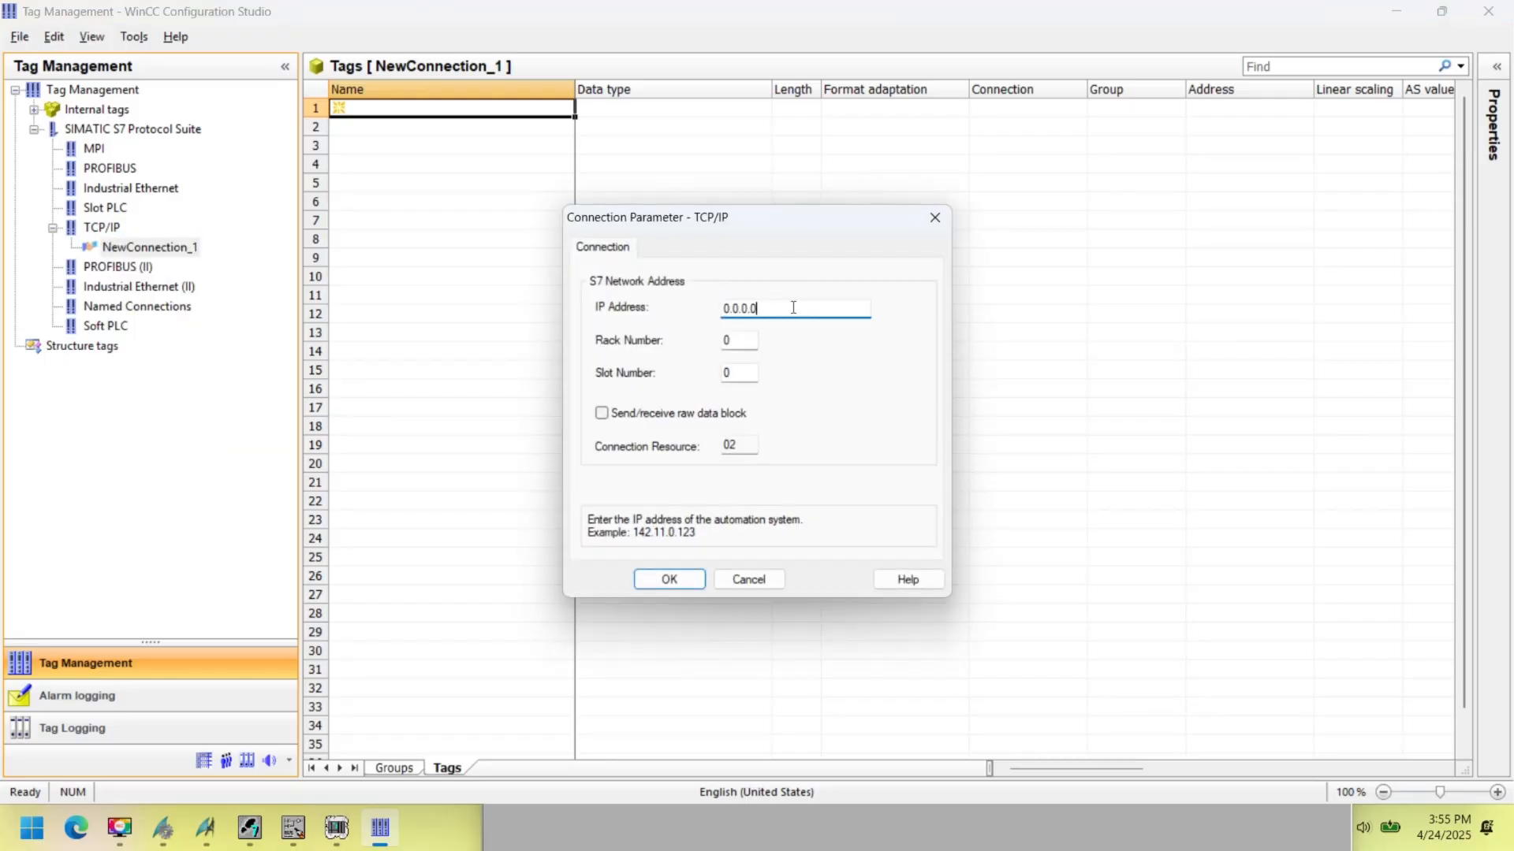
{"action": "mouse_move", "coordinate": [248, 828]}
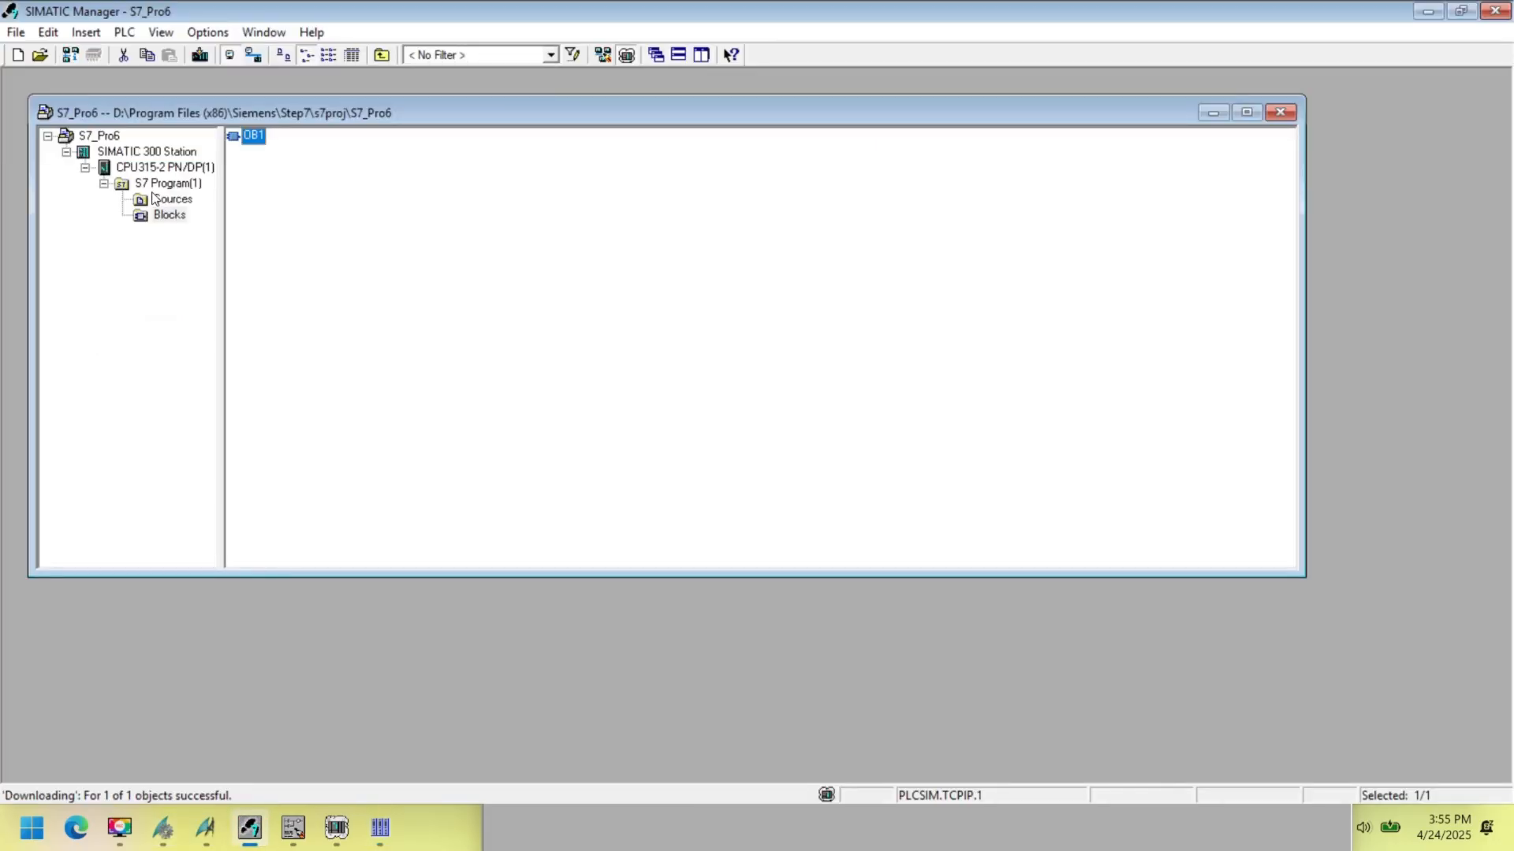
- Open HW Config for the SIMATIC 300 station and the CPU315-2 PN/DP's PN-IO settings
{"action": "left_click", "coordinate": [146, 151]}
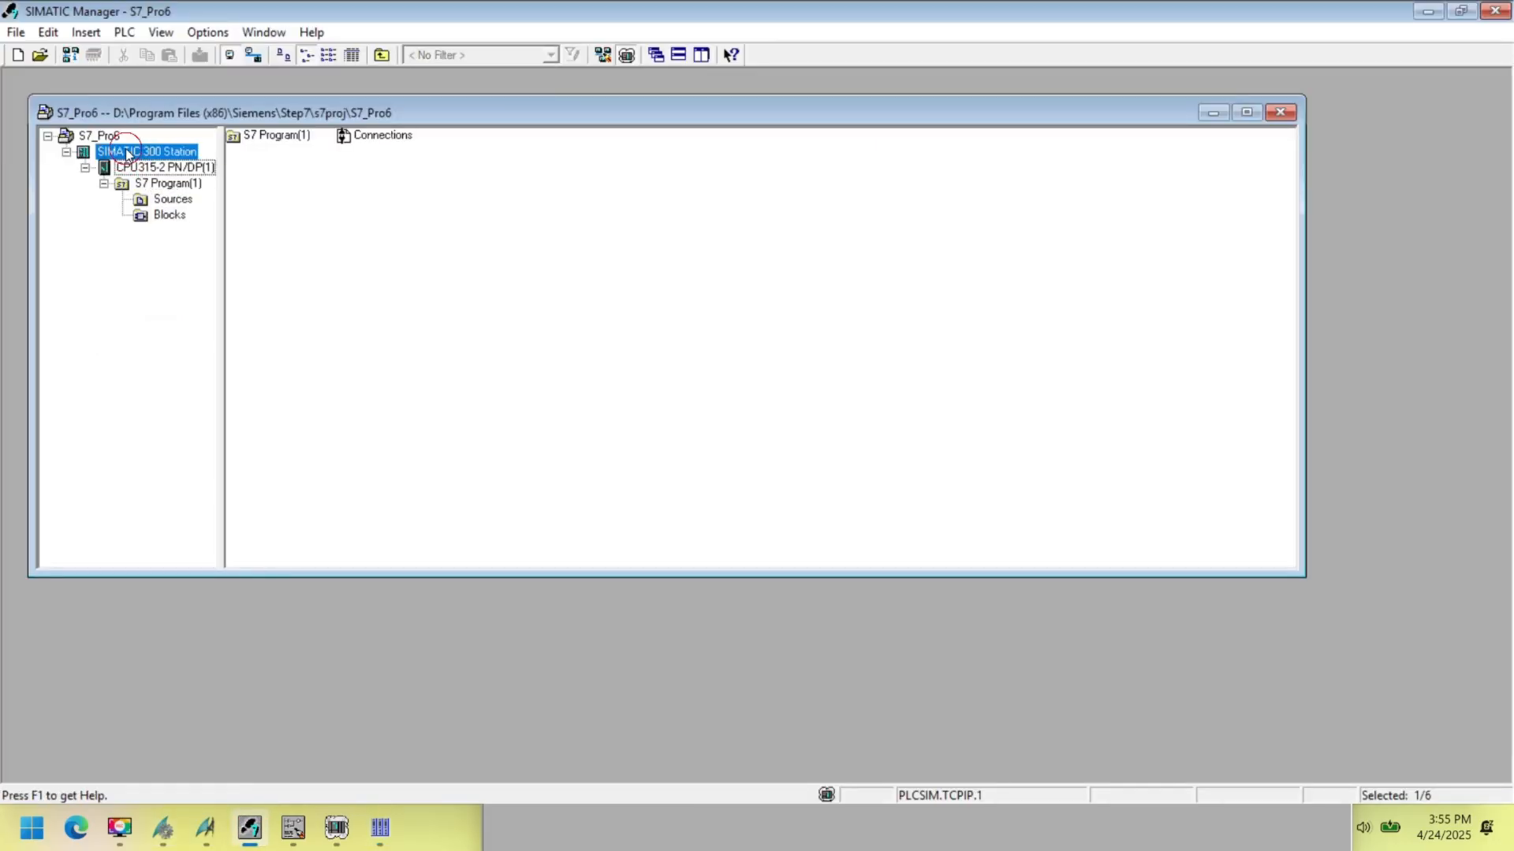
{"action": "left_click", "coordinate": [144, 167]}
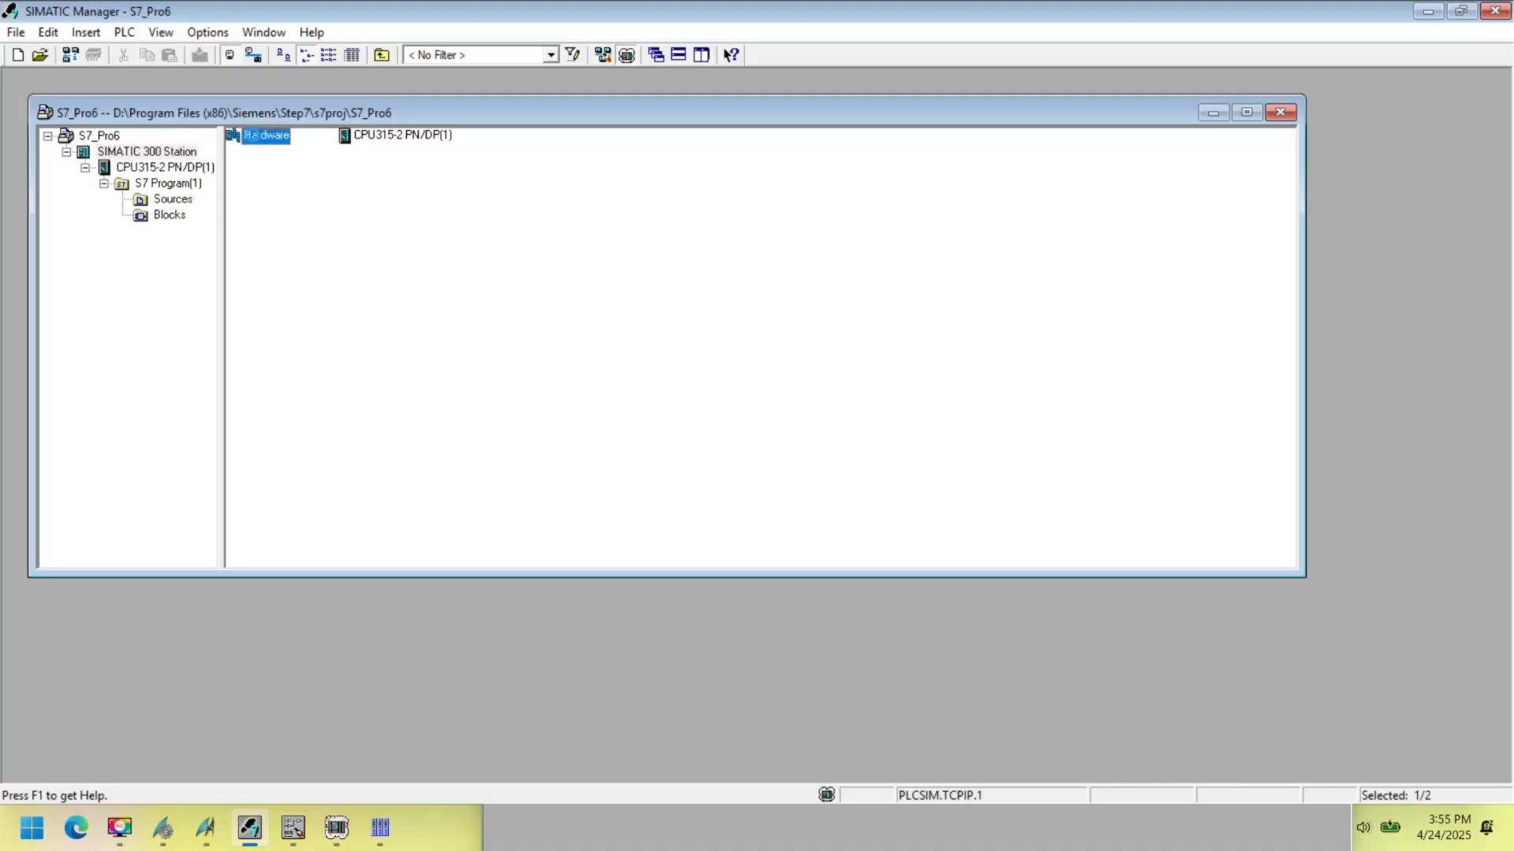
{"action": "double_click", "coordinate": [260, 135]}
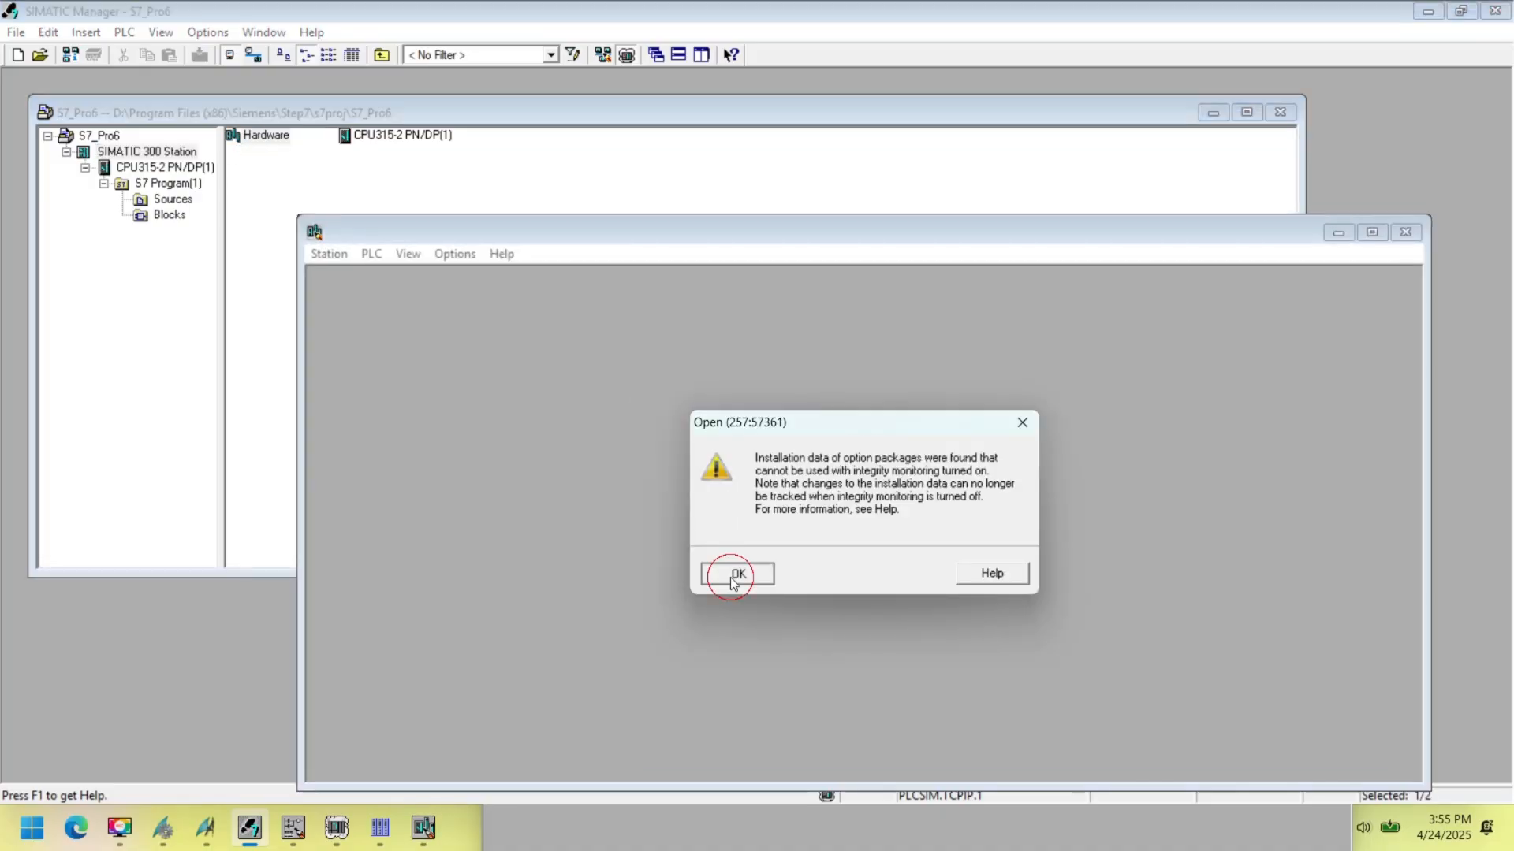
{"action": "left_click", "coordinate": [736, 574]}
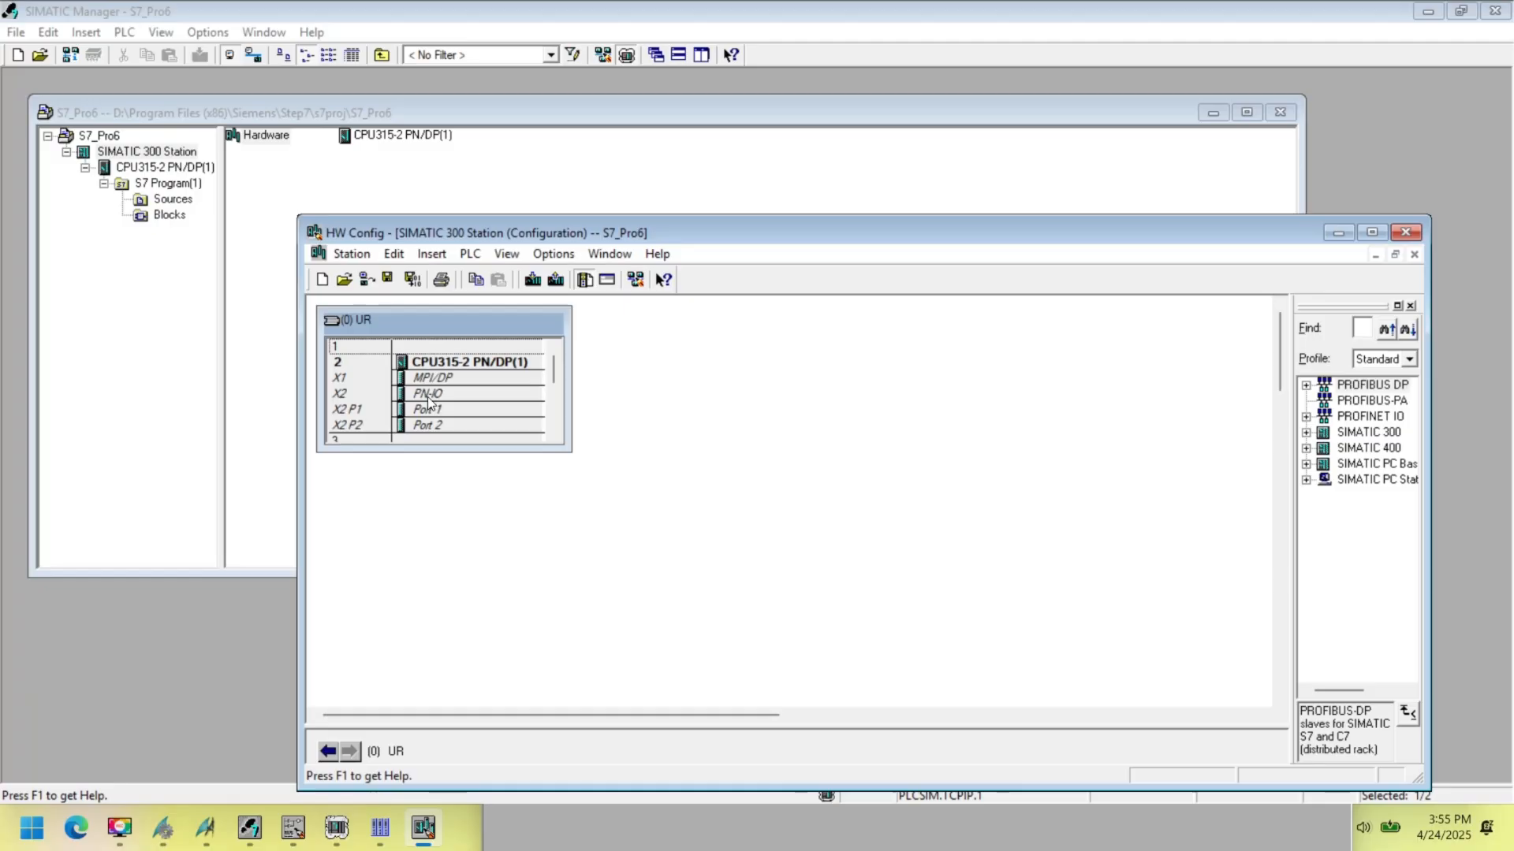
{"action": "double_click", "coordinate": [458, 393]}
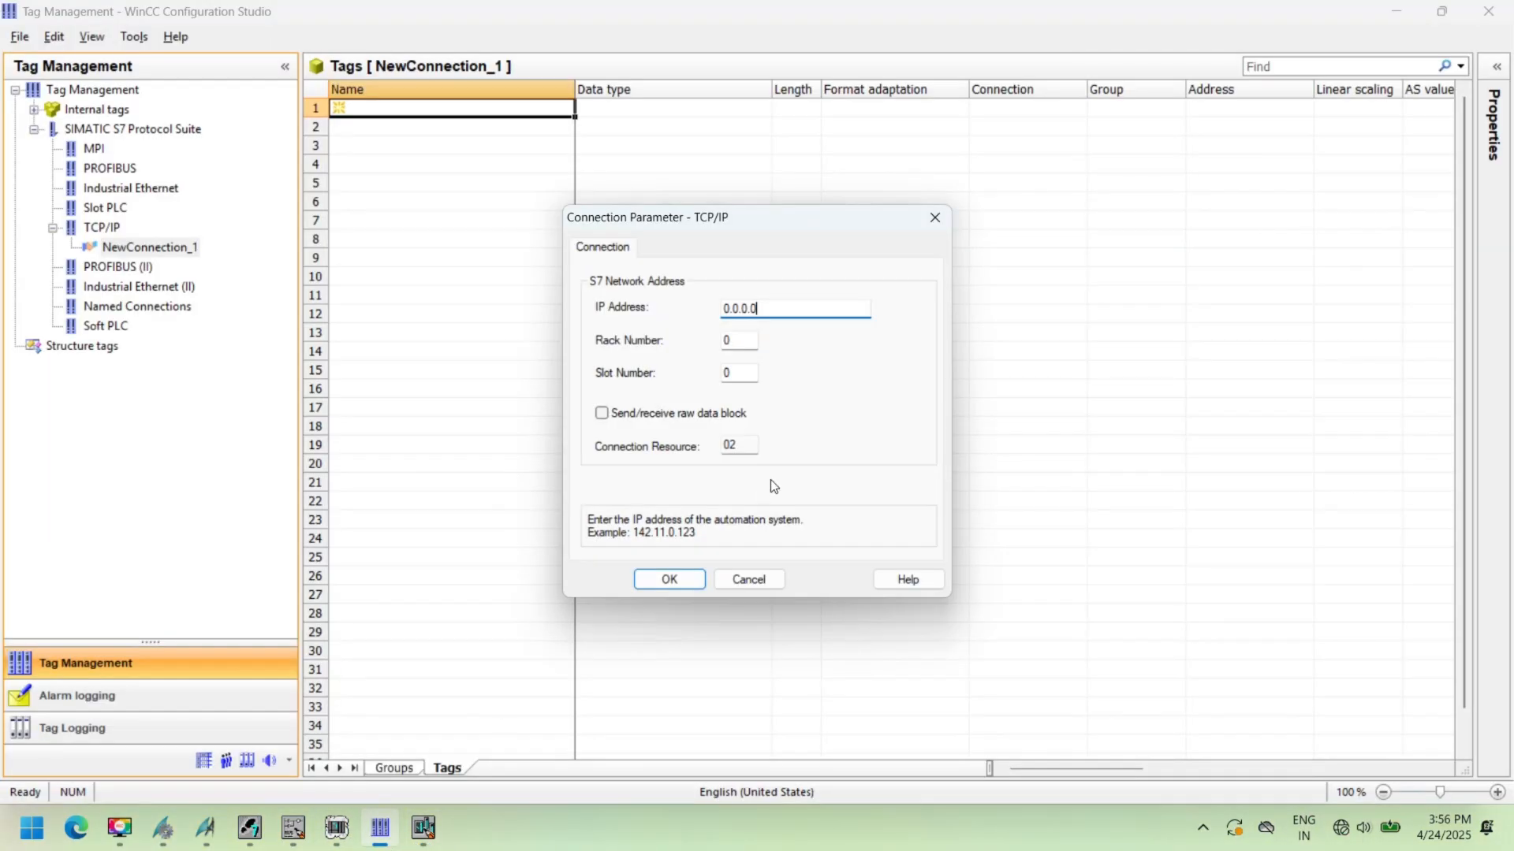
- Enter PLC IP address 192.168.0.1 for NewConnection_1 and confirm the TCP/IP settings
{"action": "type", "text": "1"}
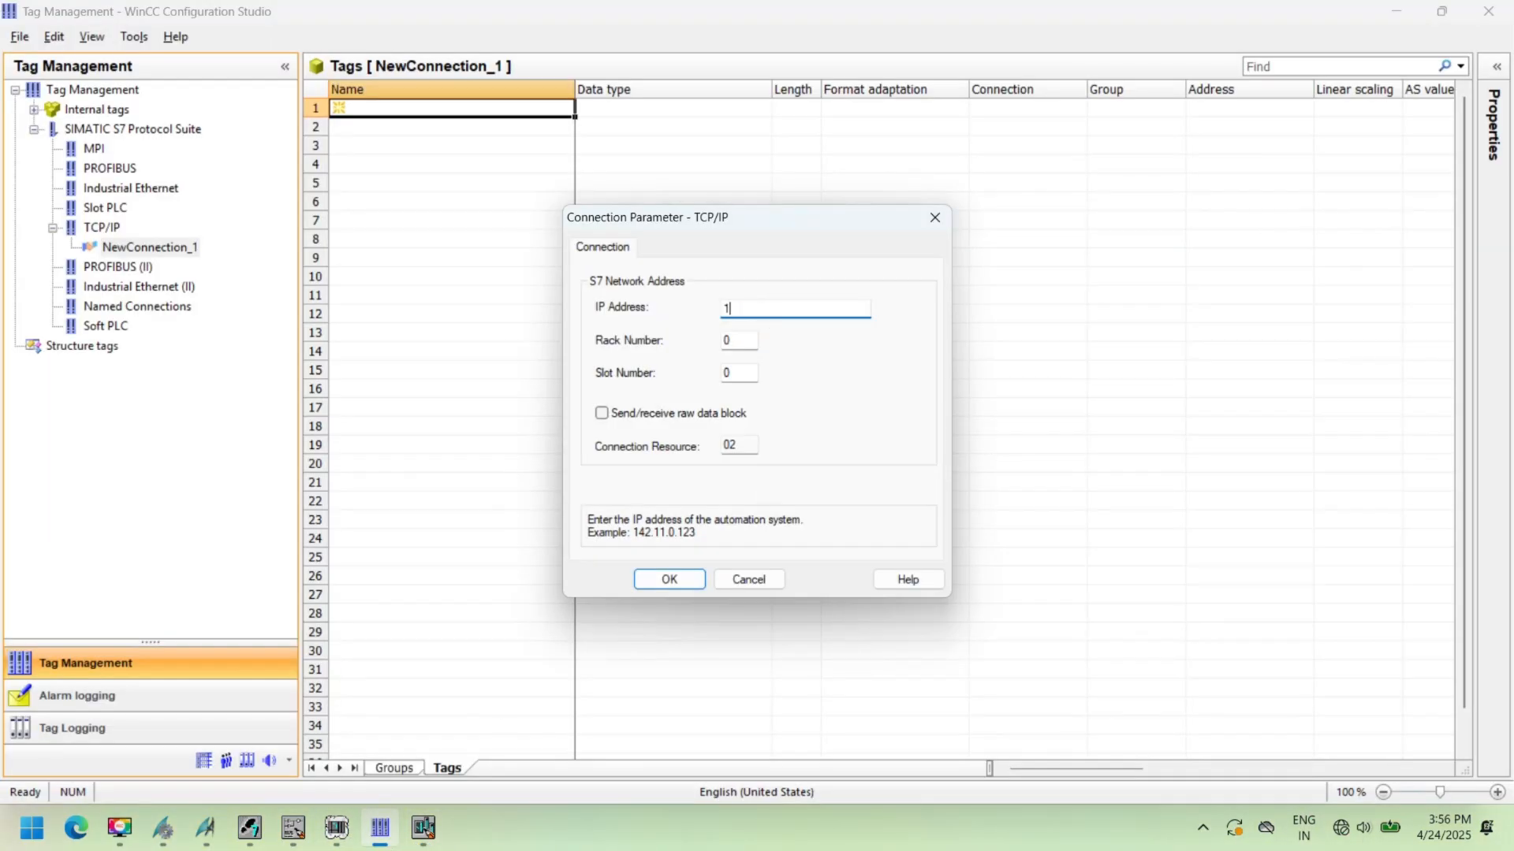
{"action": "type", "text": "92.168.0"}
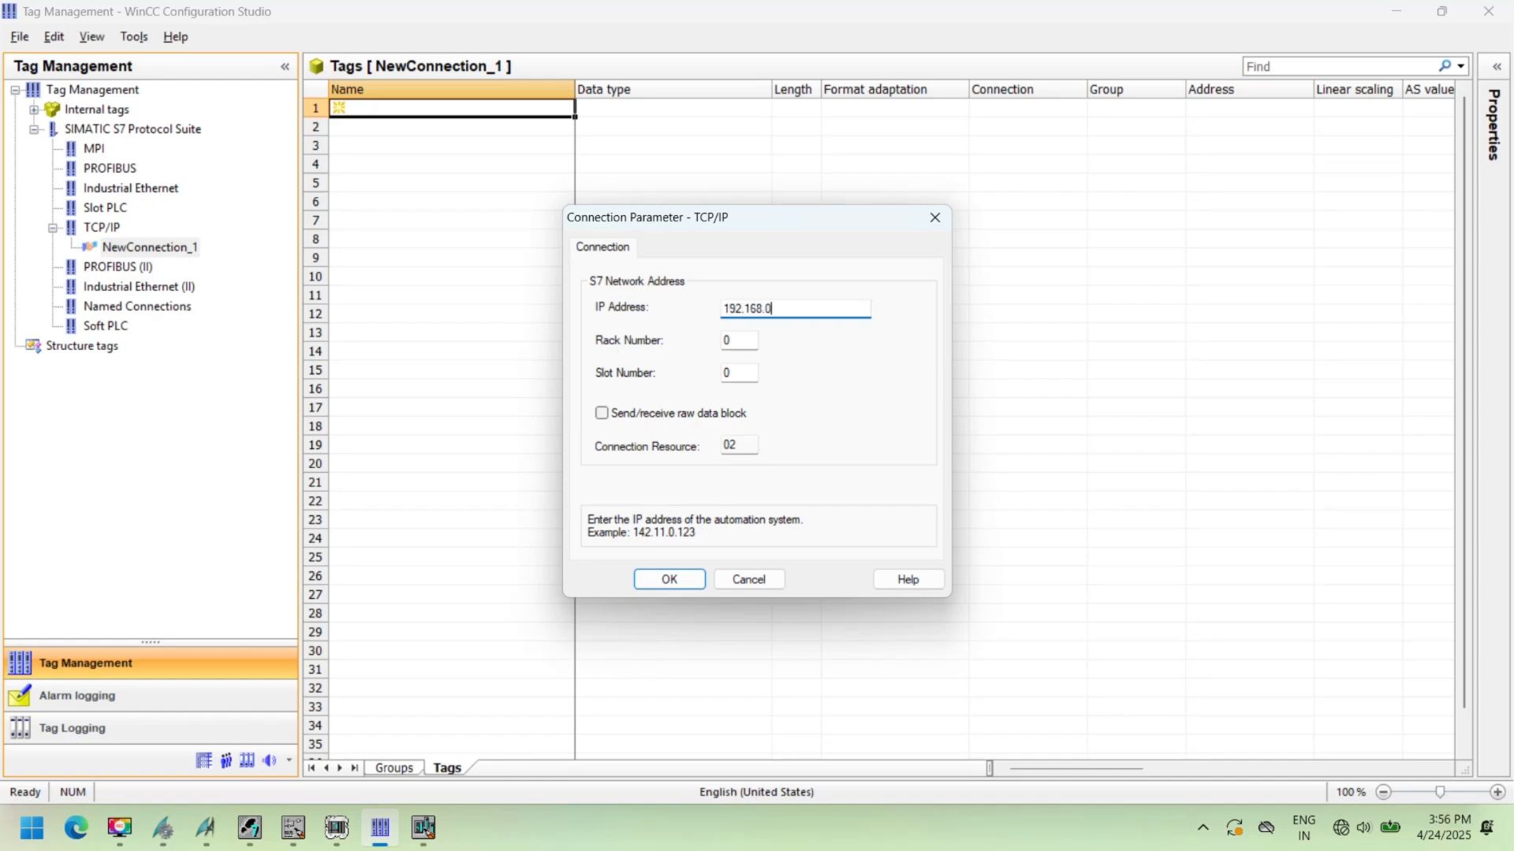
{"action": "type", "text": ".1"}
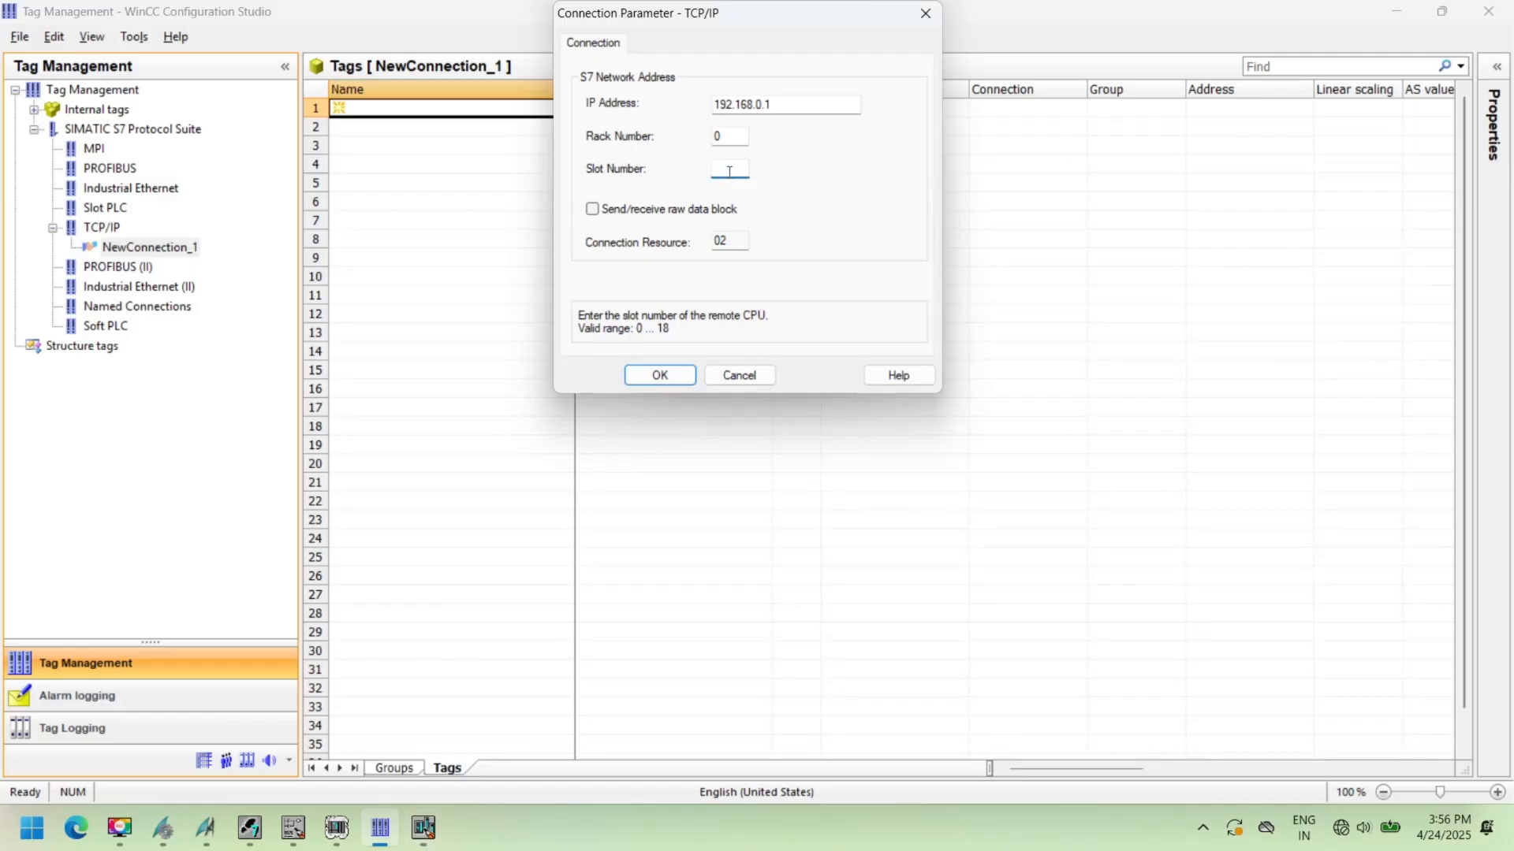
{"action": "left_click", "coordinate": [659, 375]}
{"action": "type", "text": "start"}
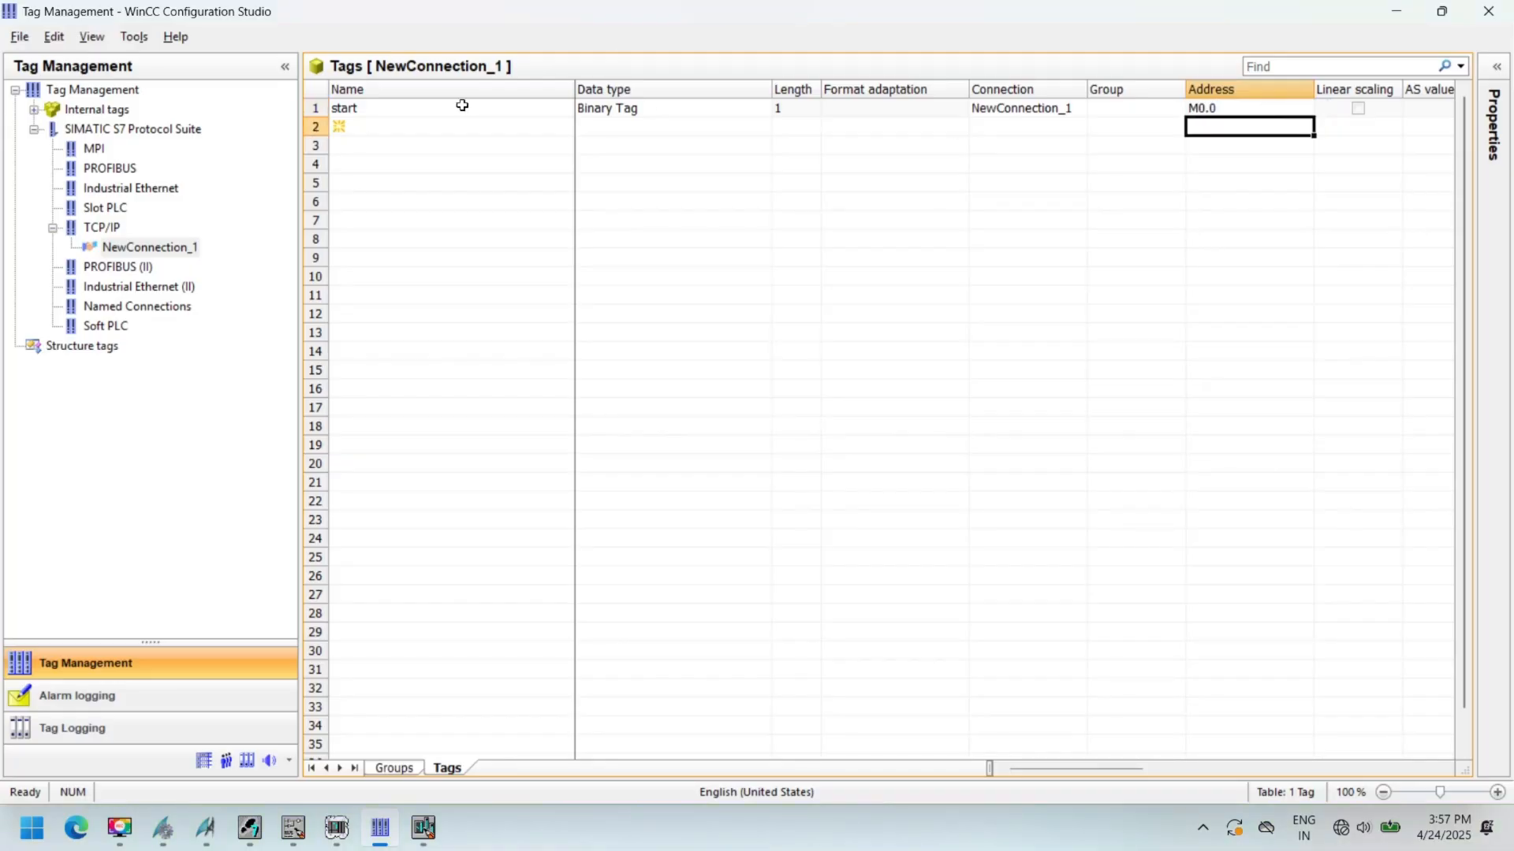
- Add the stop tag as a binary tag
{"action": "type", "text": "stop"}
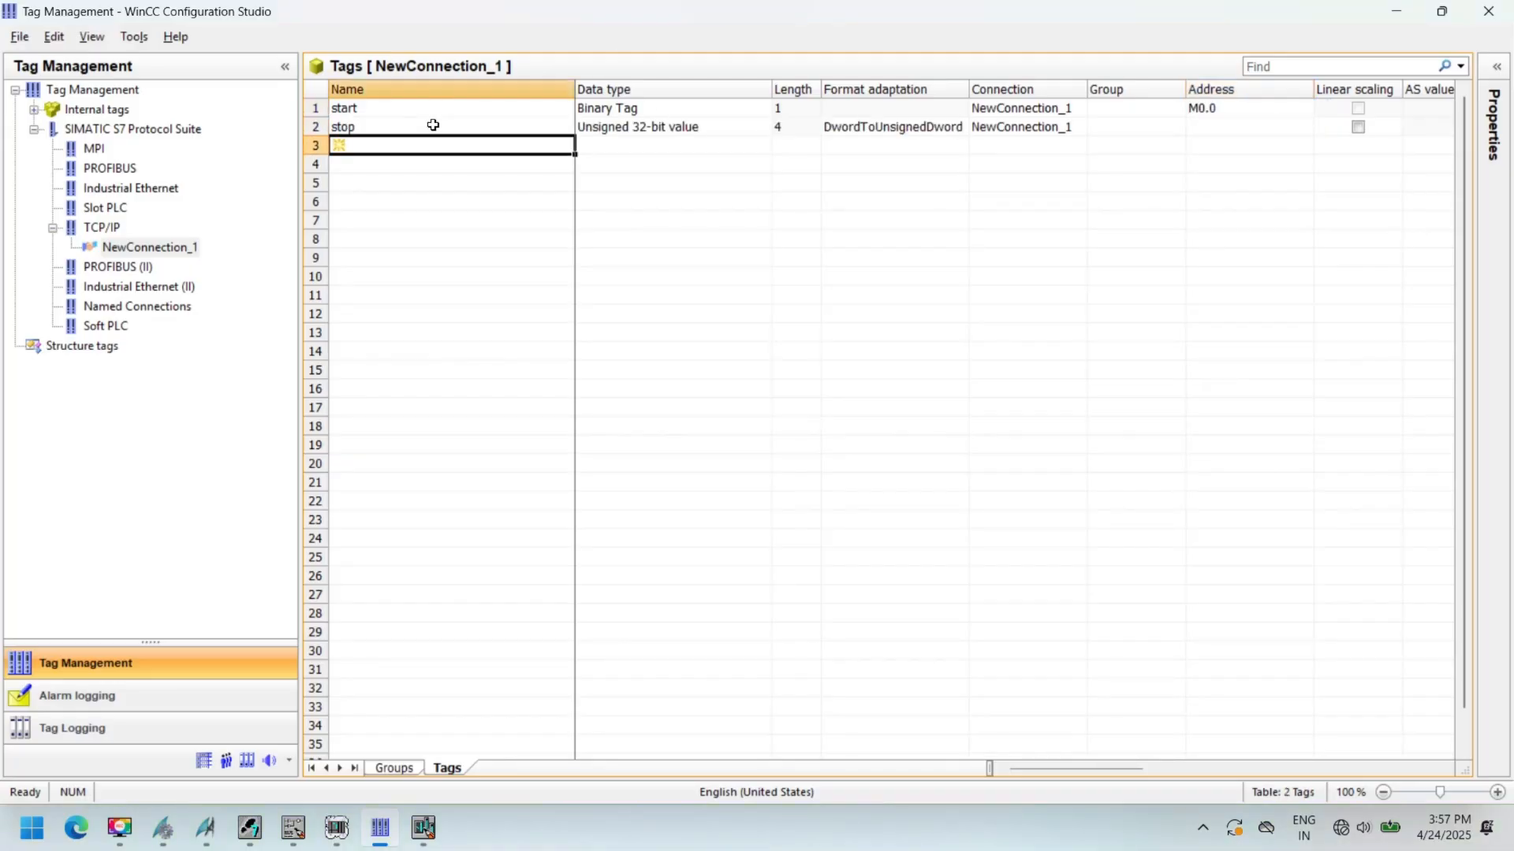
{"action": "left_click", "coordinate": [780, 126]}
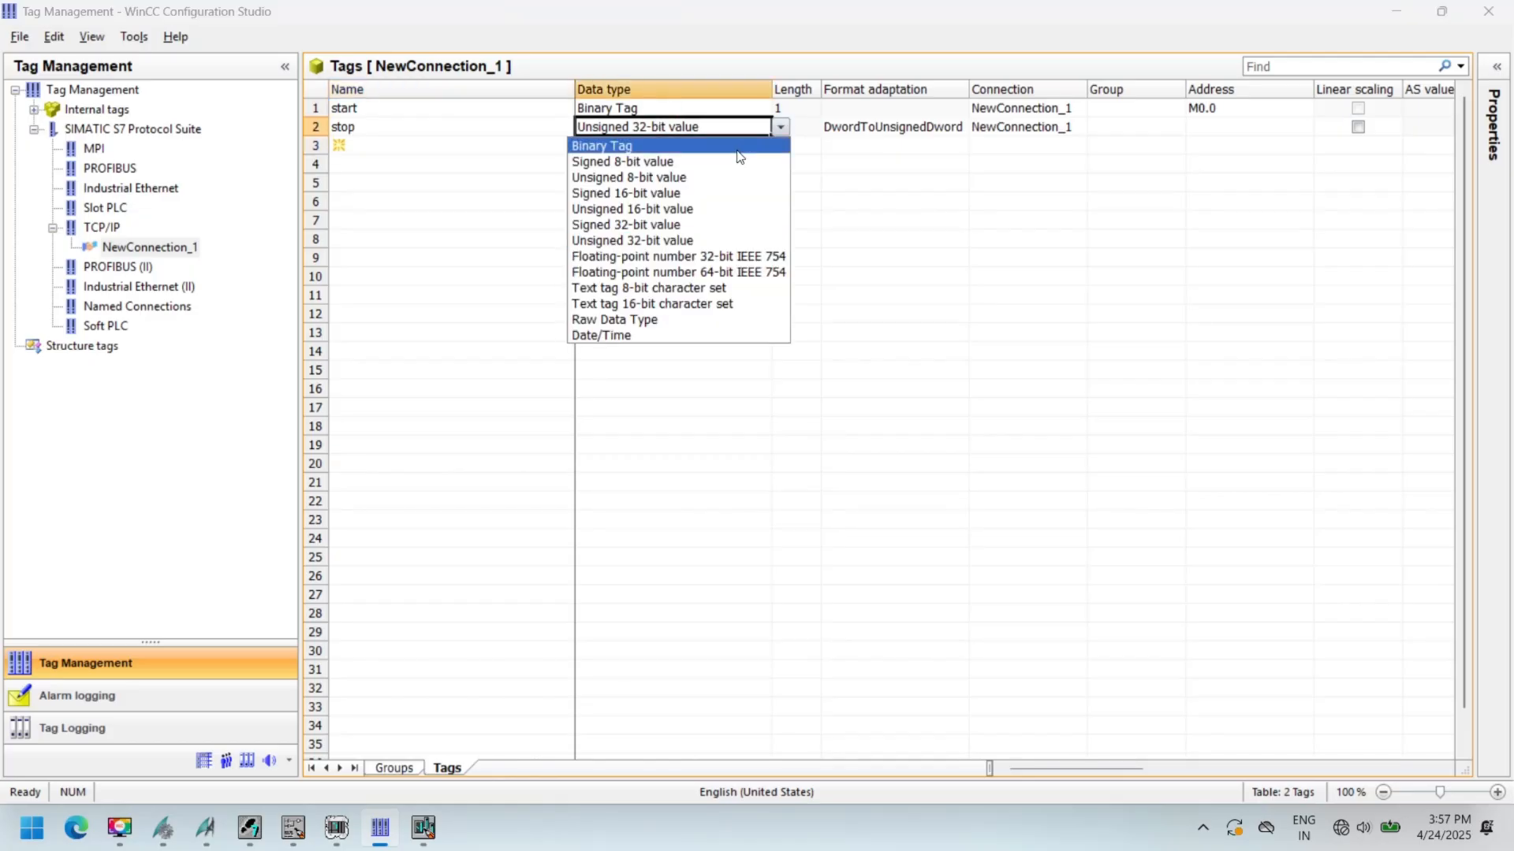
{"action": "left_click", "coordinate": [601, 146]}
{"action": "type", "text": "M0.1"}
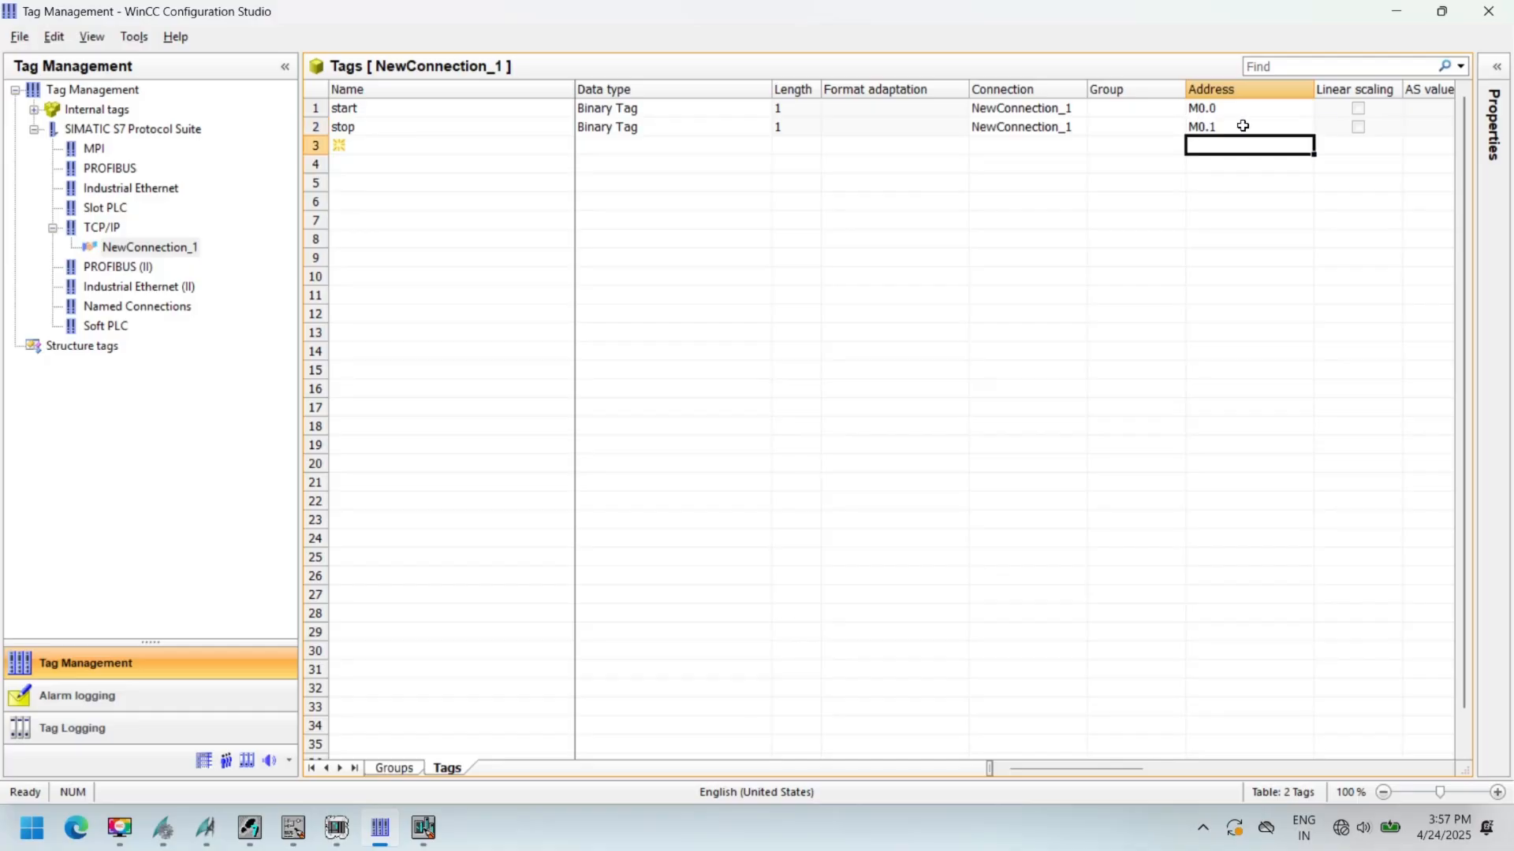
- Add the output tag at address Q0.0 and compare addresses against the ladder program
{"action": "type", "text": "output"}
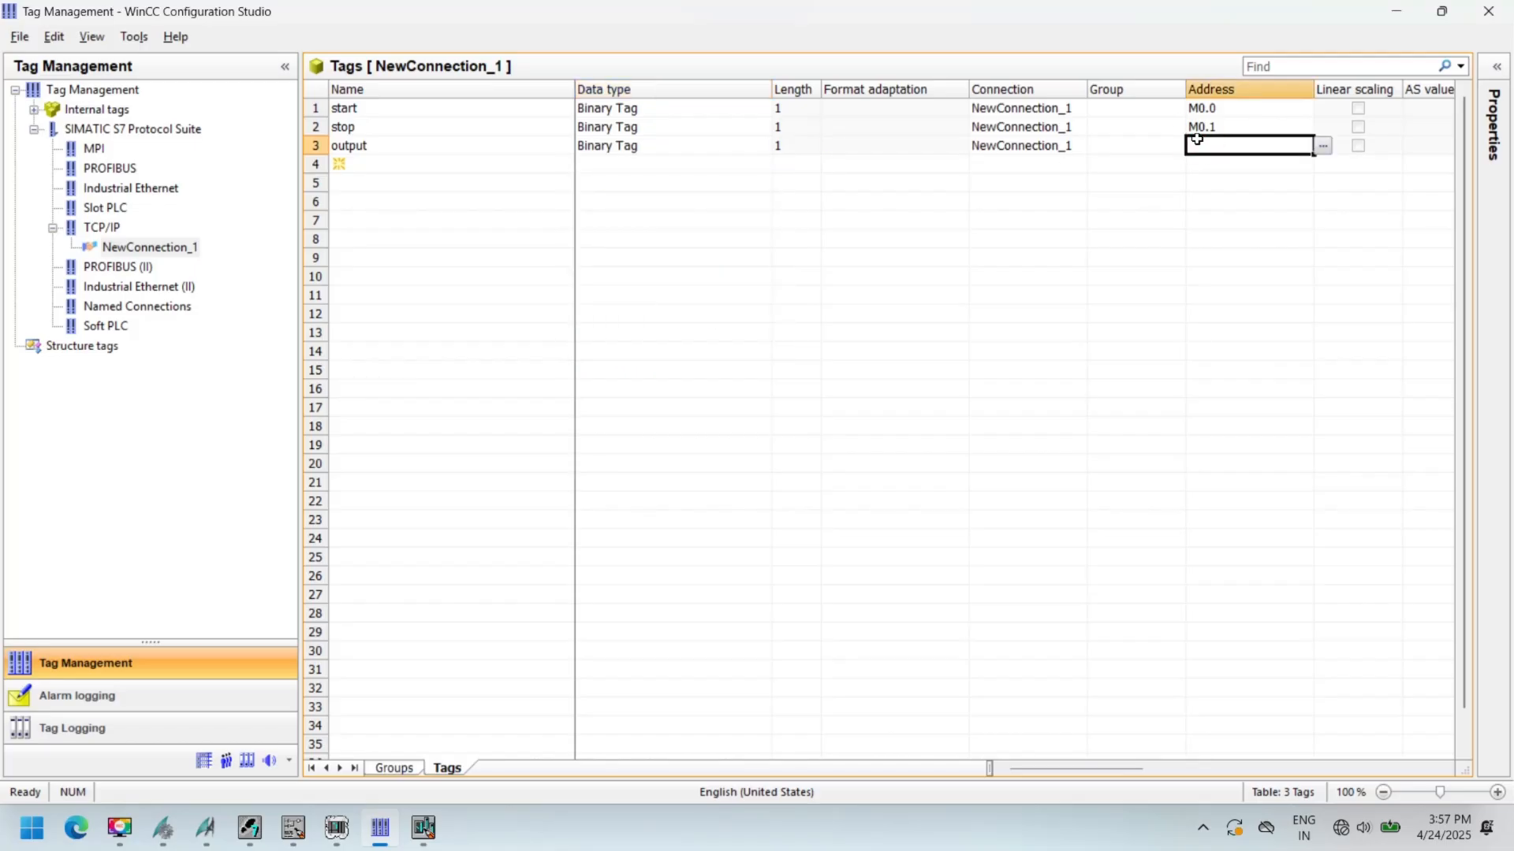
{"action": "type", "text": "Q0.0"}
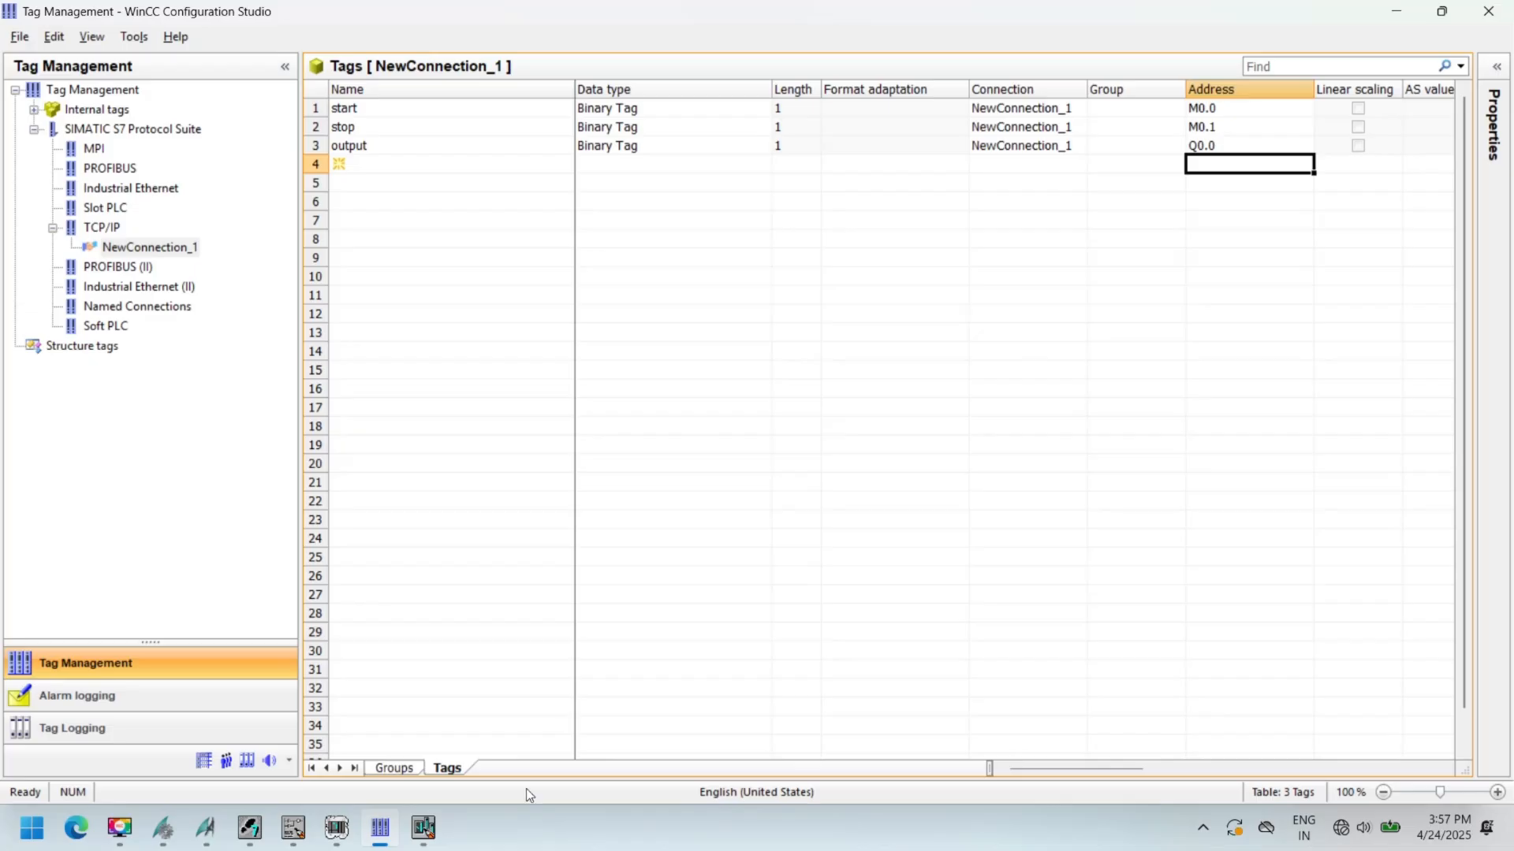
{"action": "left_click", "coordinate": [422, 829]}
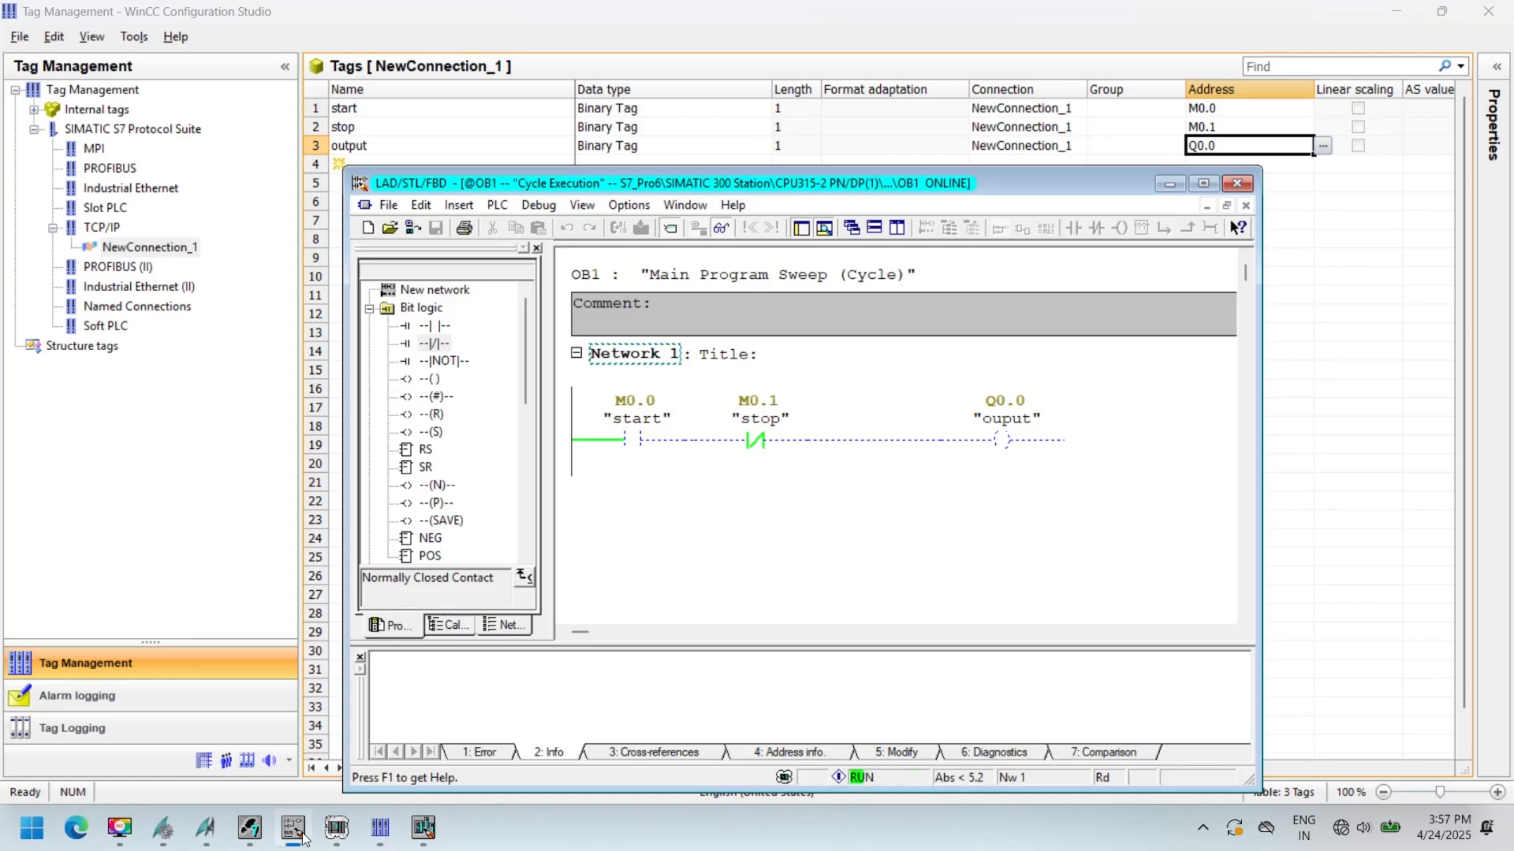
- Give the START button's mouse click a direct connection to the start tag
{"action": "left_click", "coordinate": [294, 828]}
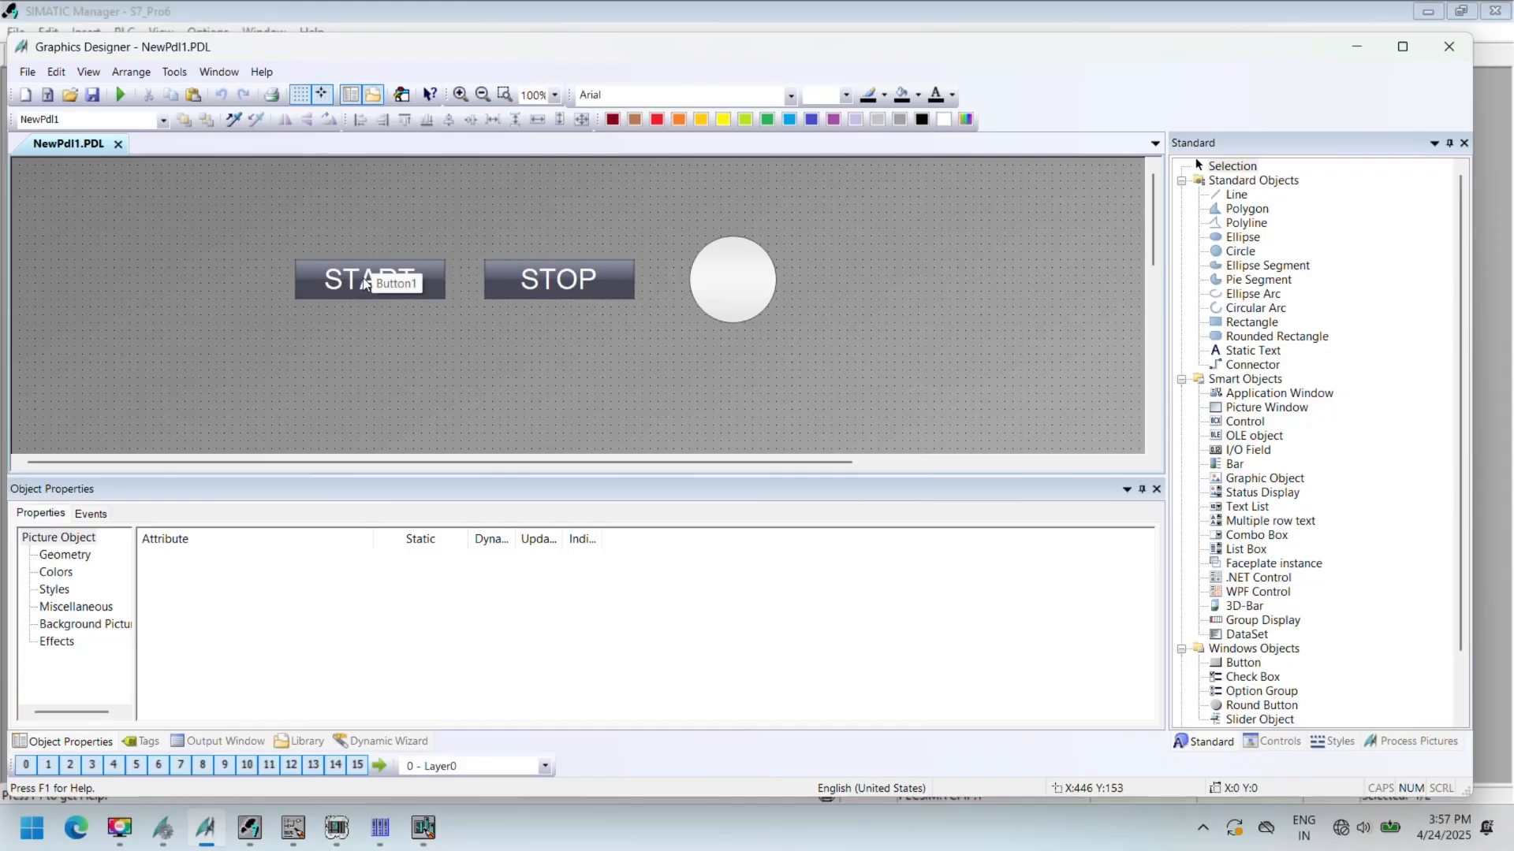
{"action": "left_click", "coordinate": [91, 513]}
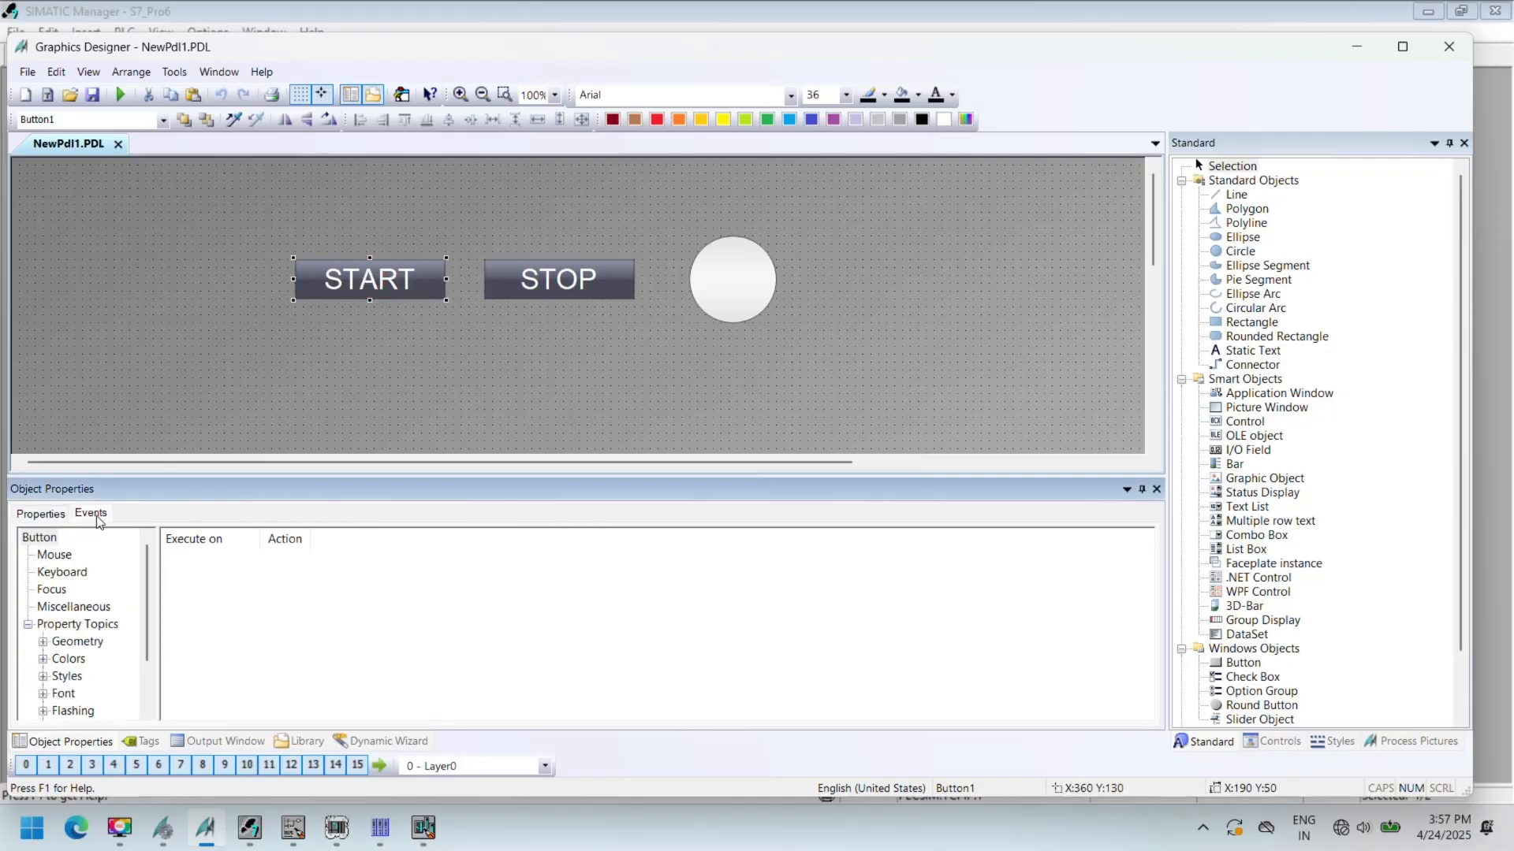
{"action": "left_click", "coordinate": [53, 554]}
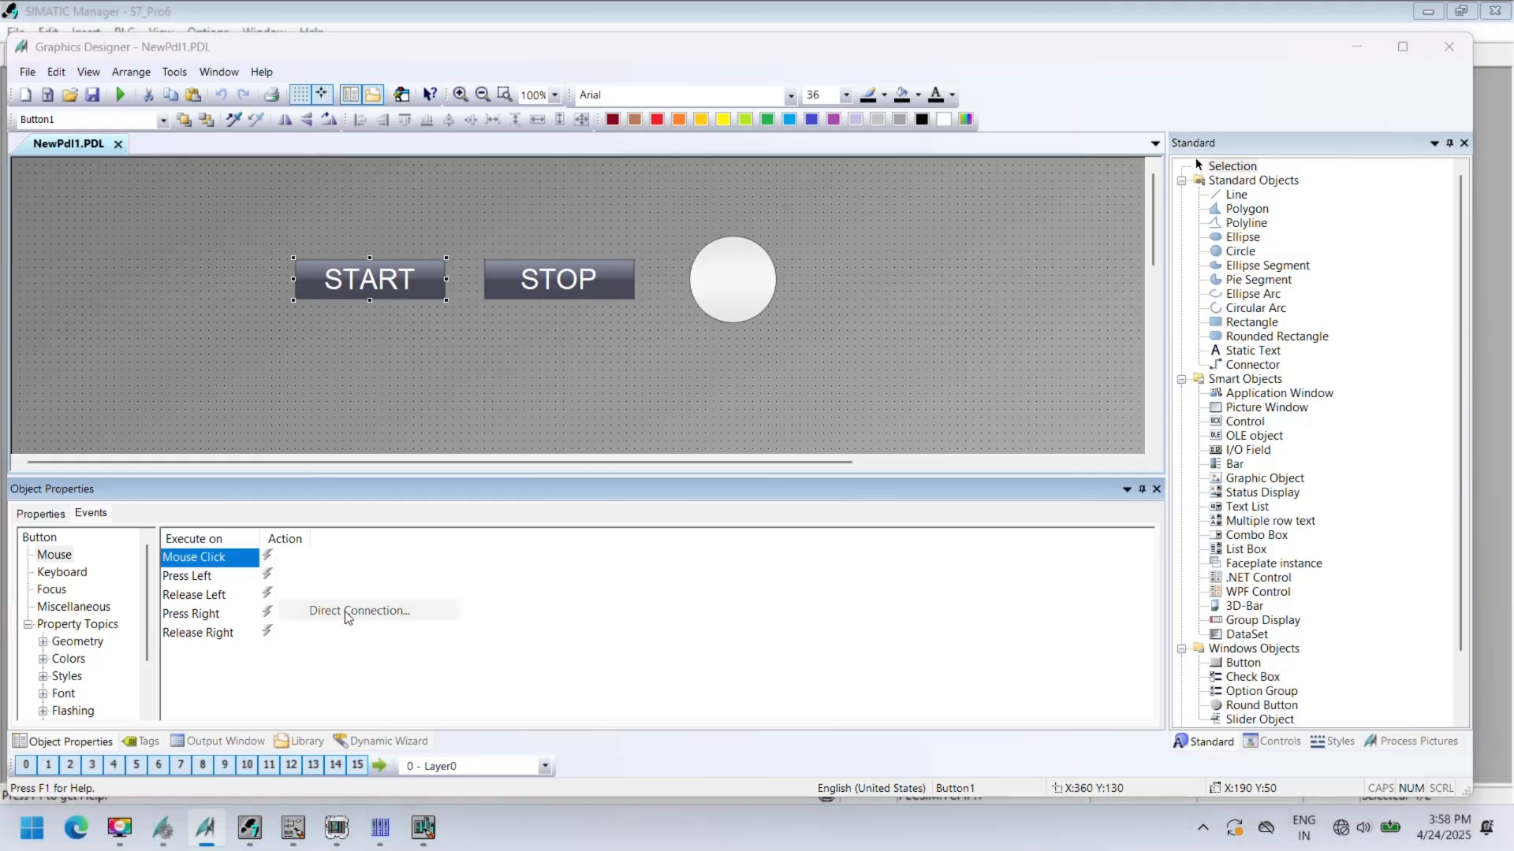
{"action": "left_click", "coordinate": [359, 610]}
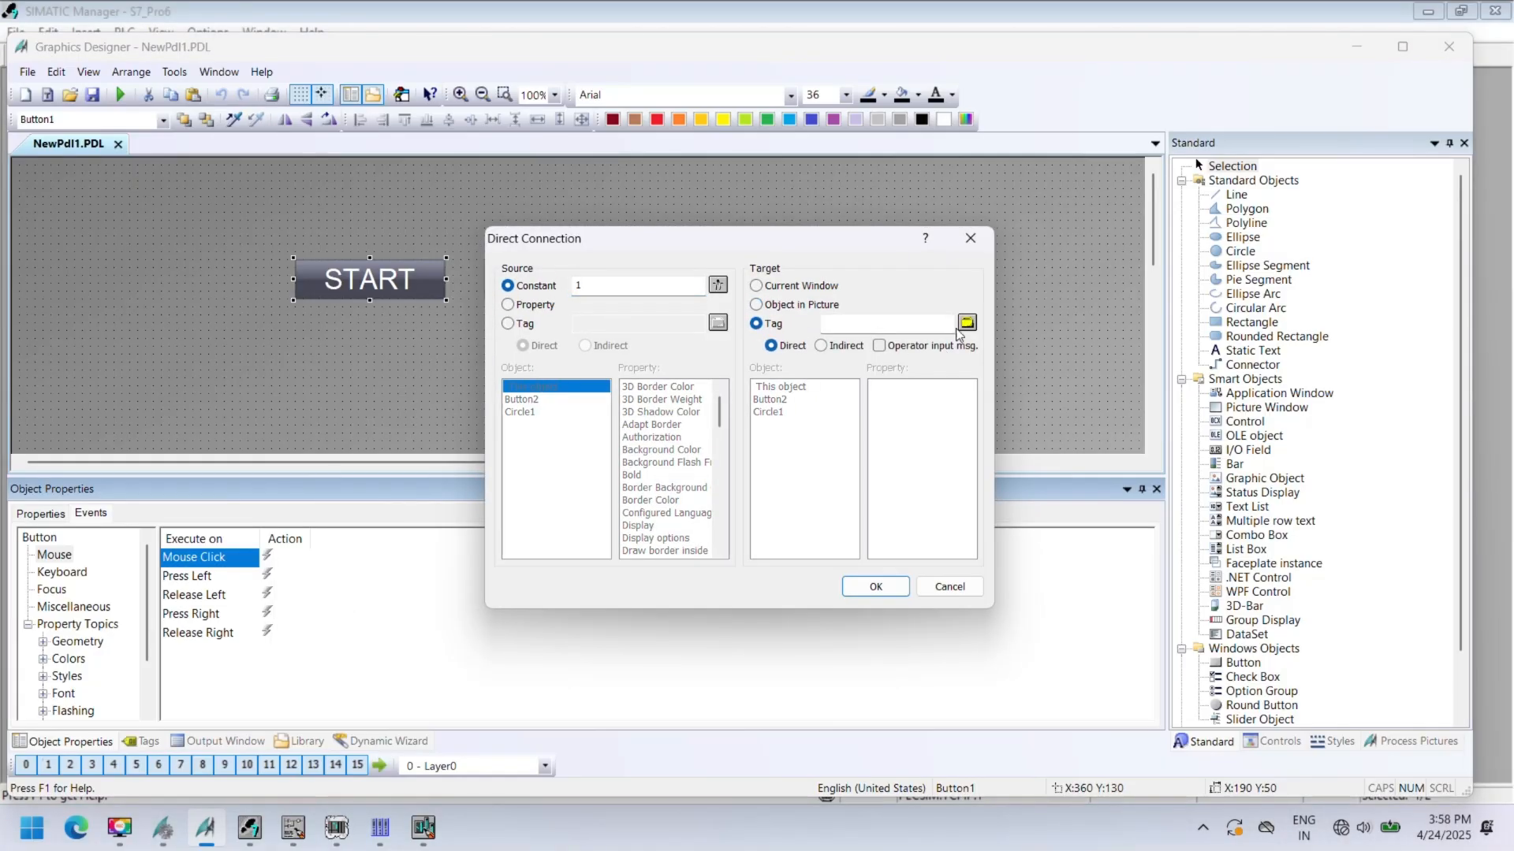
{"action": "left_click", "coordinate": [966, 323]}
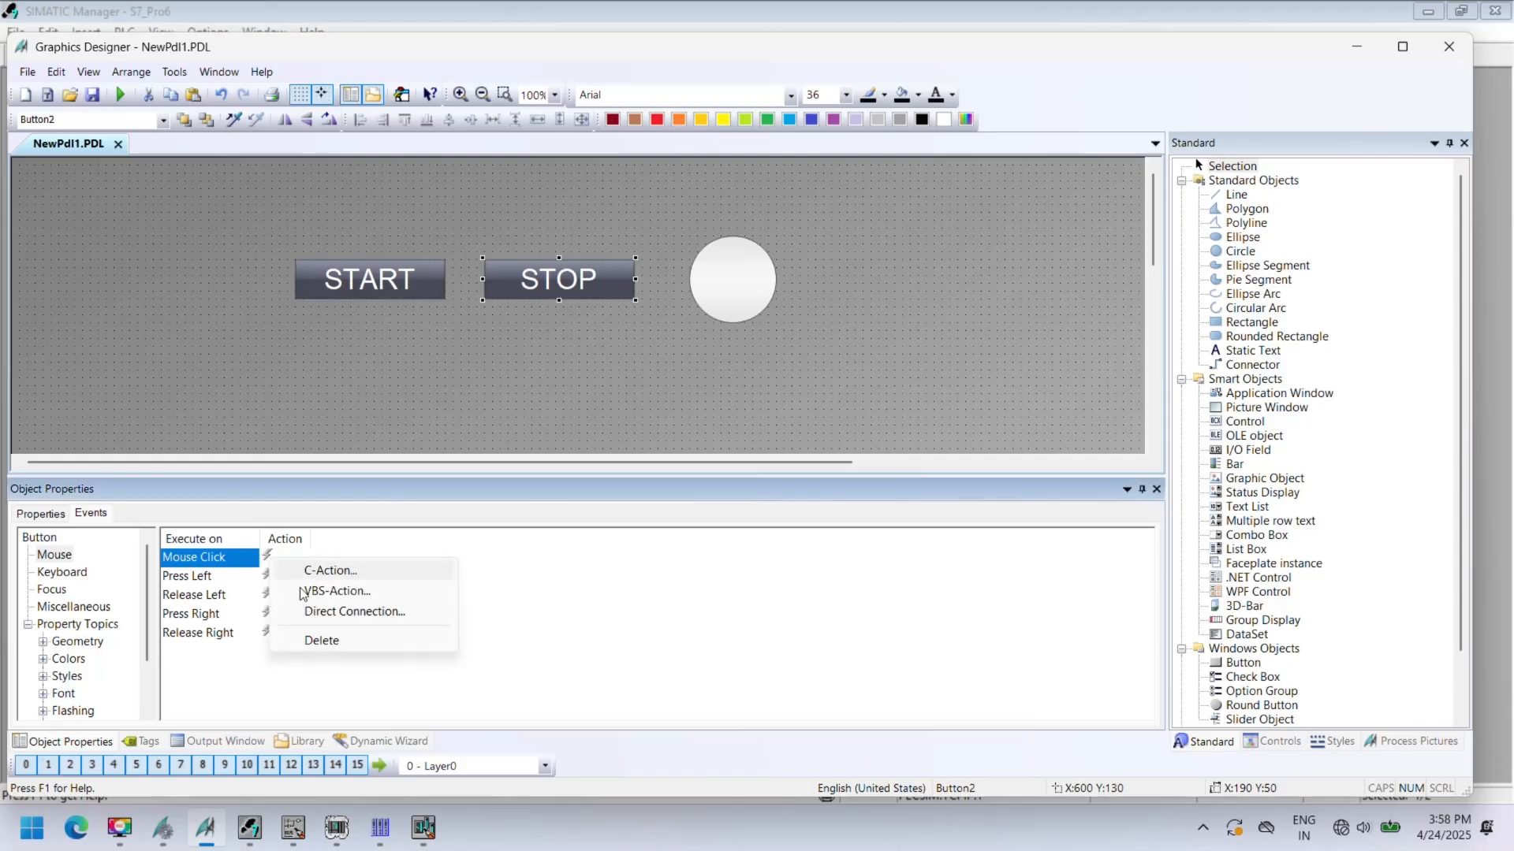
- Connect the STOP button's mouse click directly to the stop tag
{"action": "left_click", "coordinate": [353, 612]}
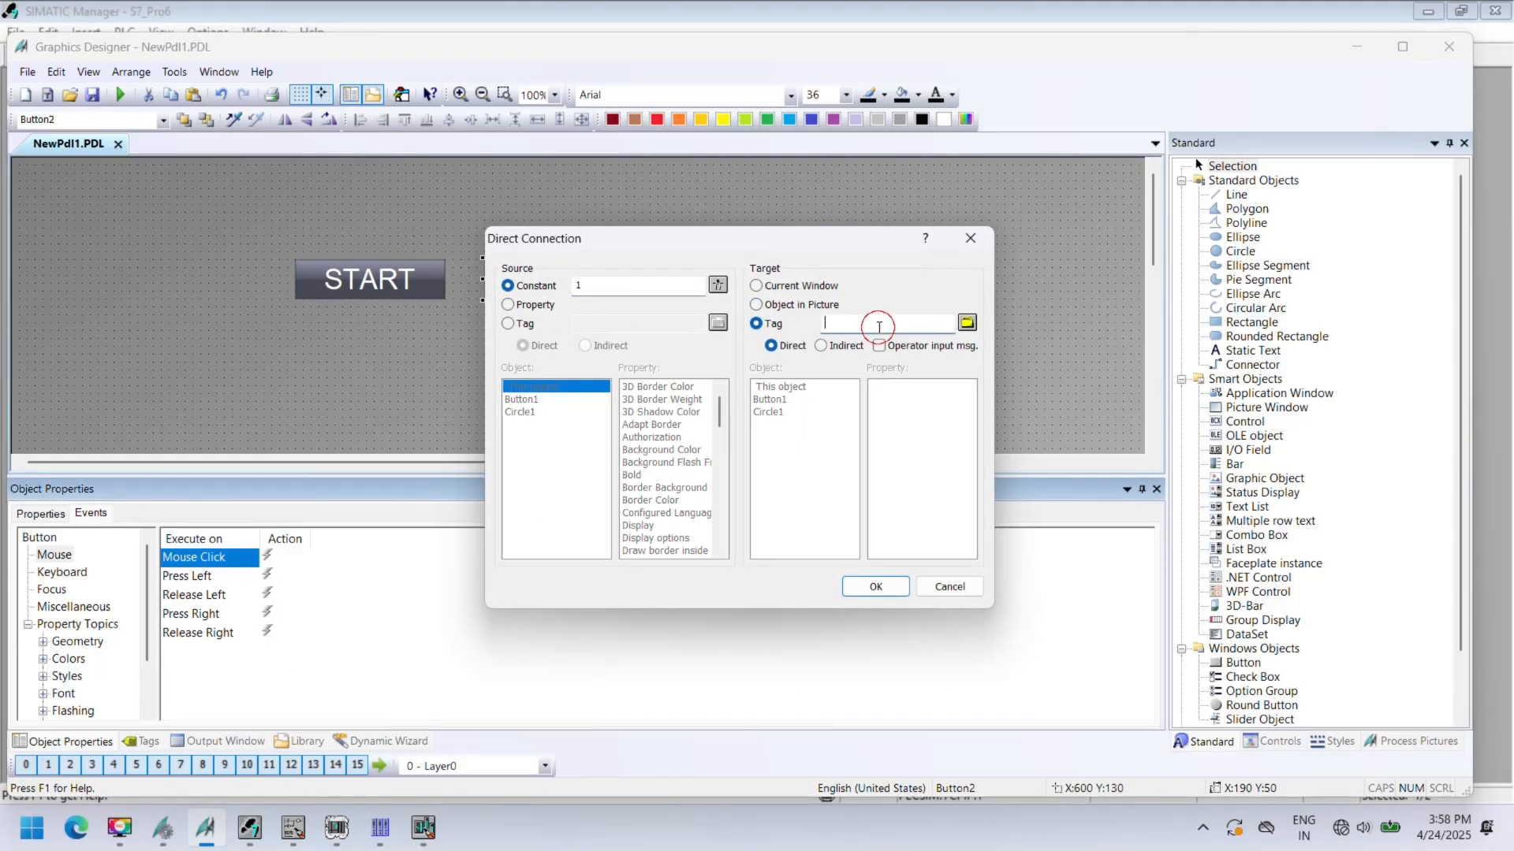
{"action": "left_click", "coordinate": [966, 323]}
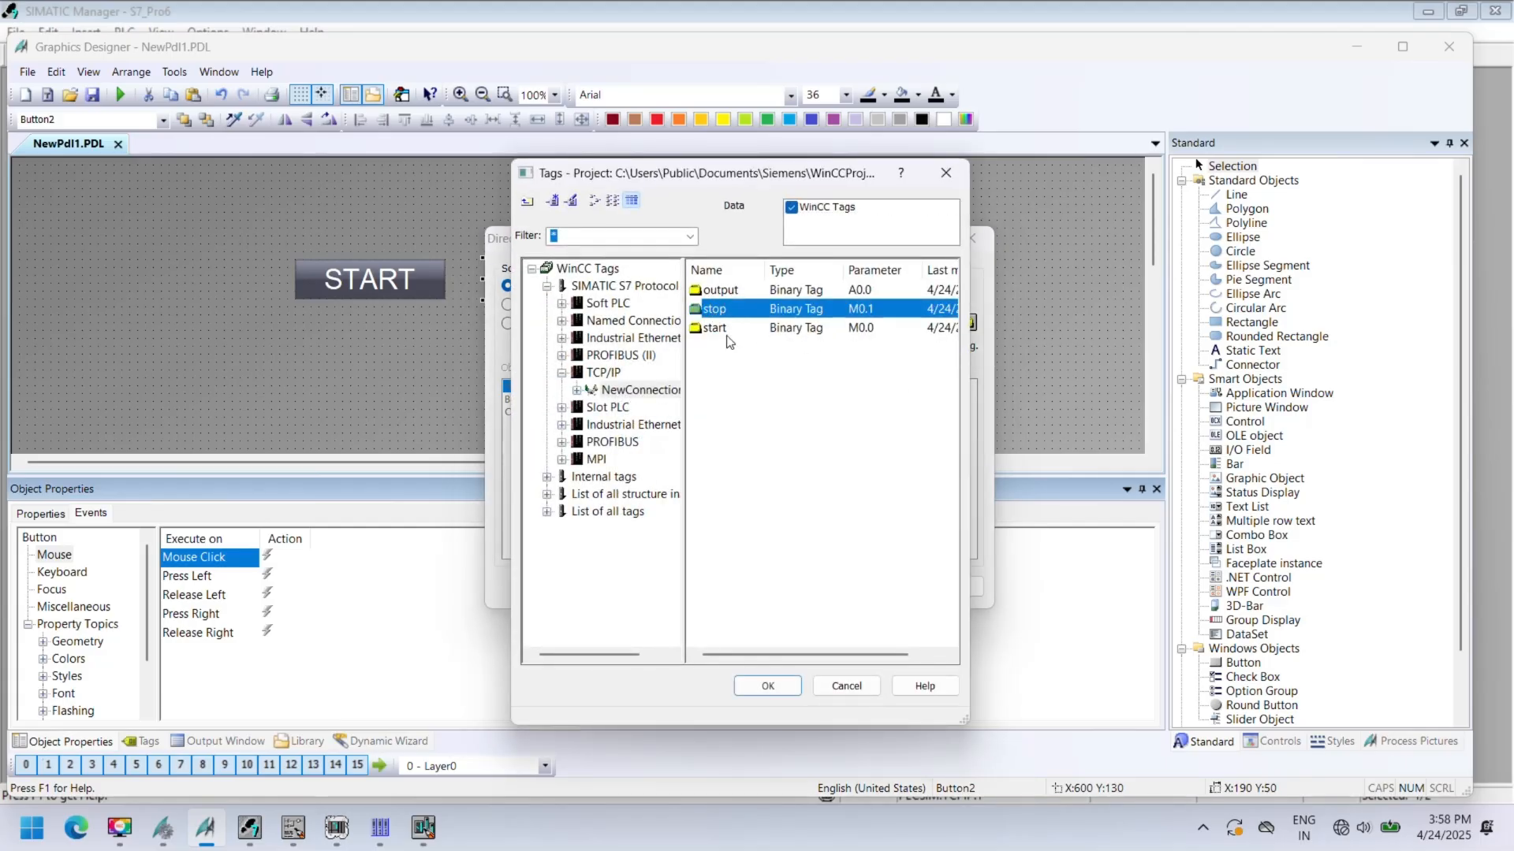
{"action": "left_click", "coordinate": [767, 686]}
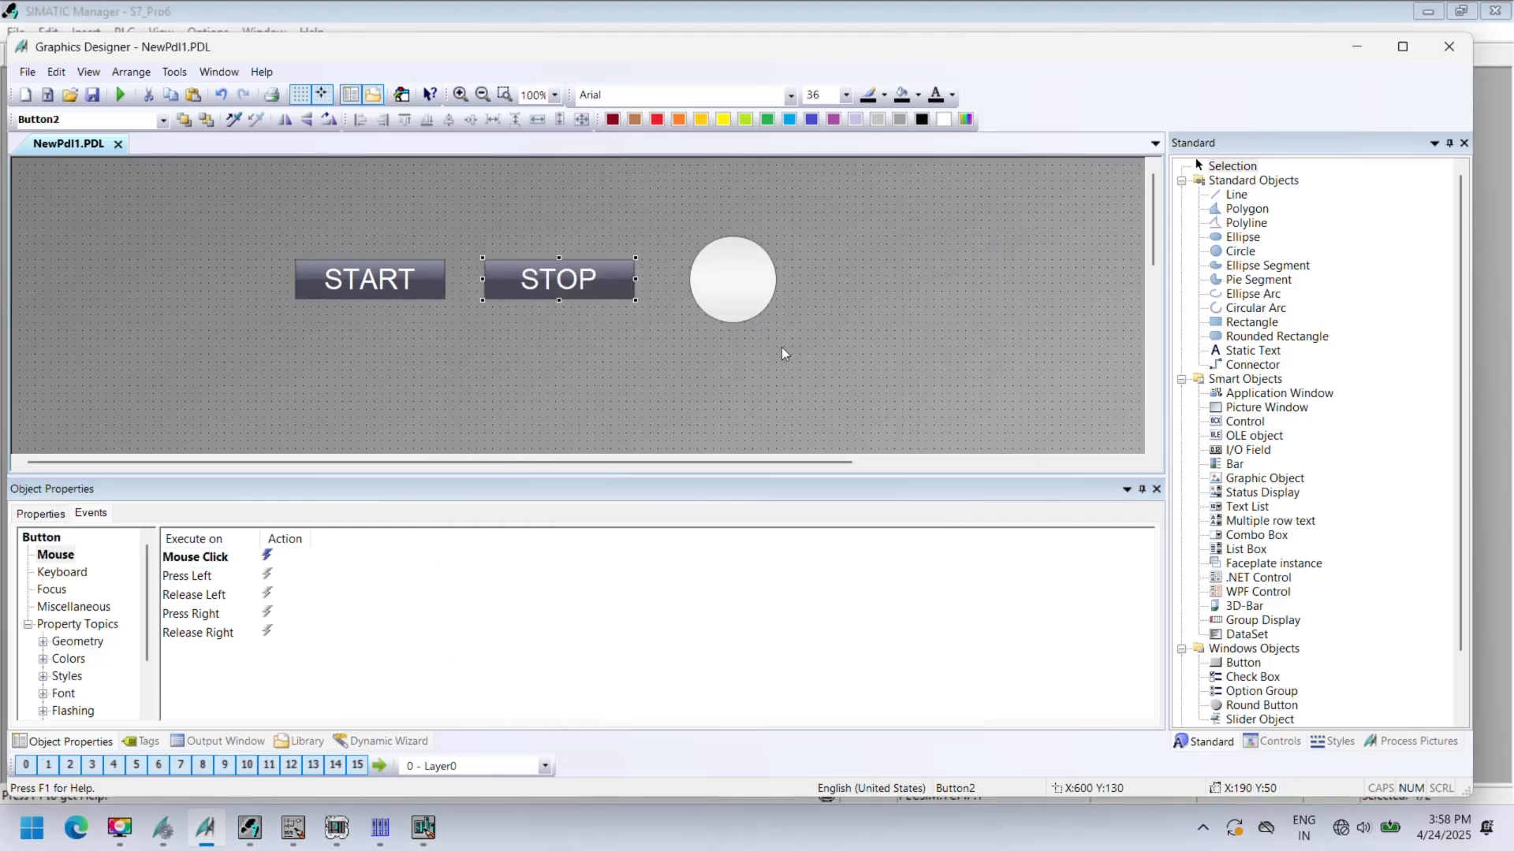
- Set the status circle's Global Color Scheme to No and open background colour dynamics
{"action": "left_click", "coordinate": [730, 282]}
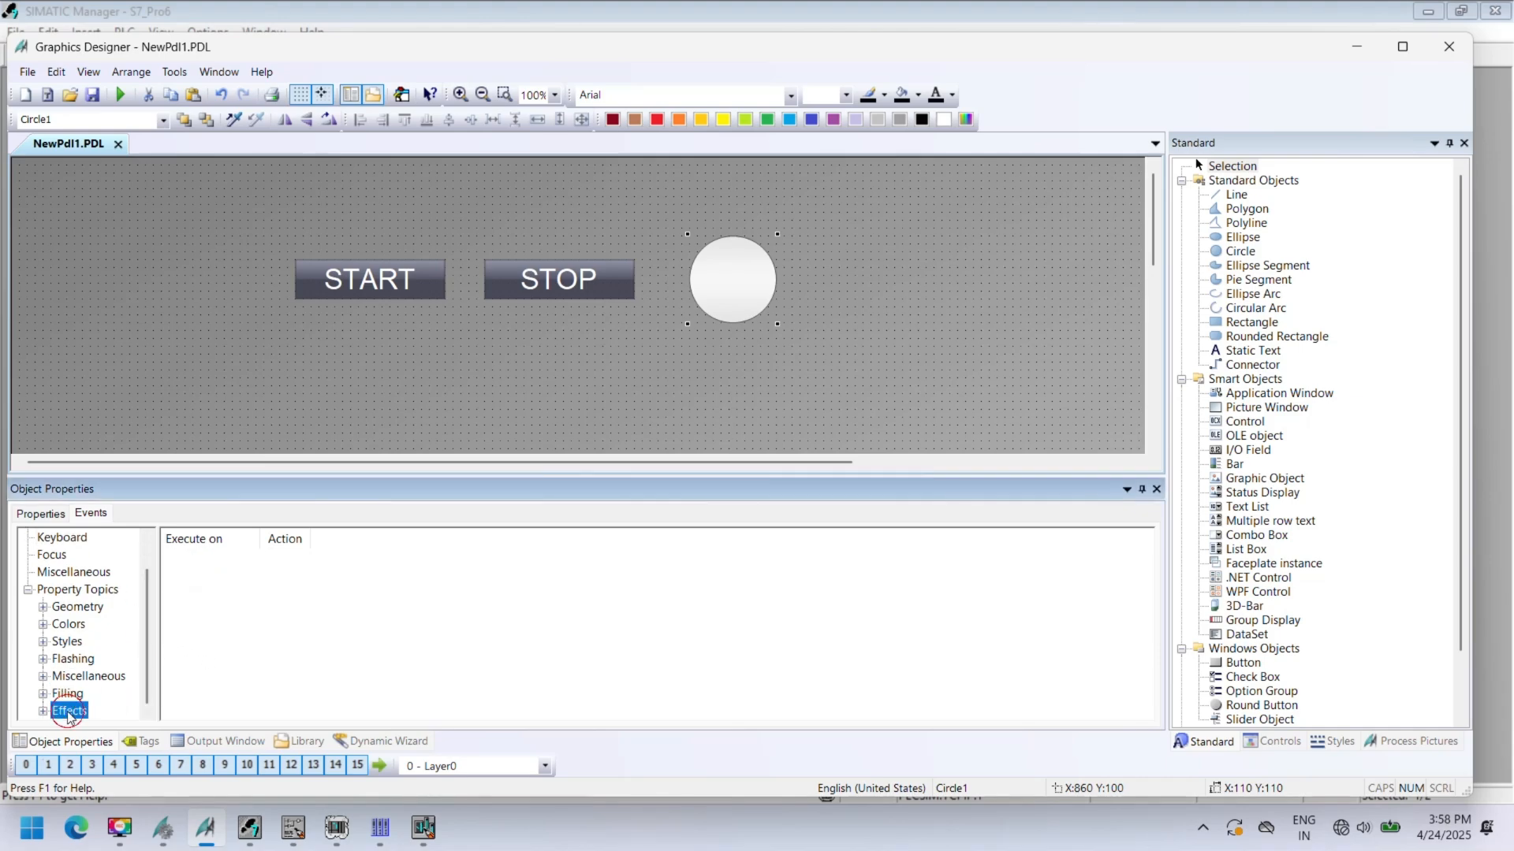
{"action": "left_click", "coordinate": [40, 513]}
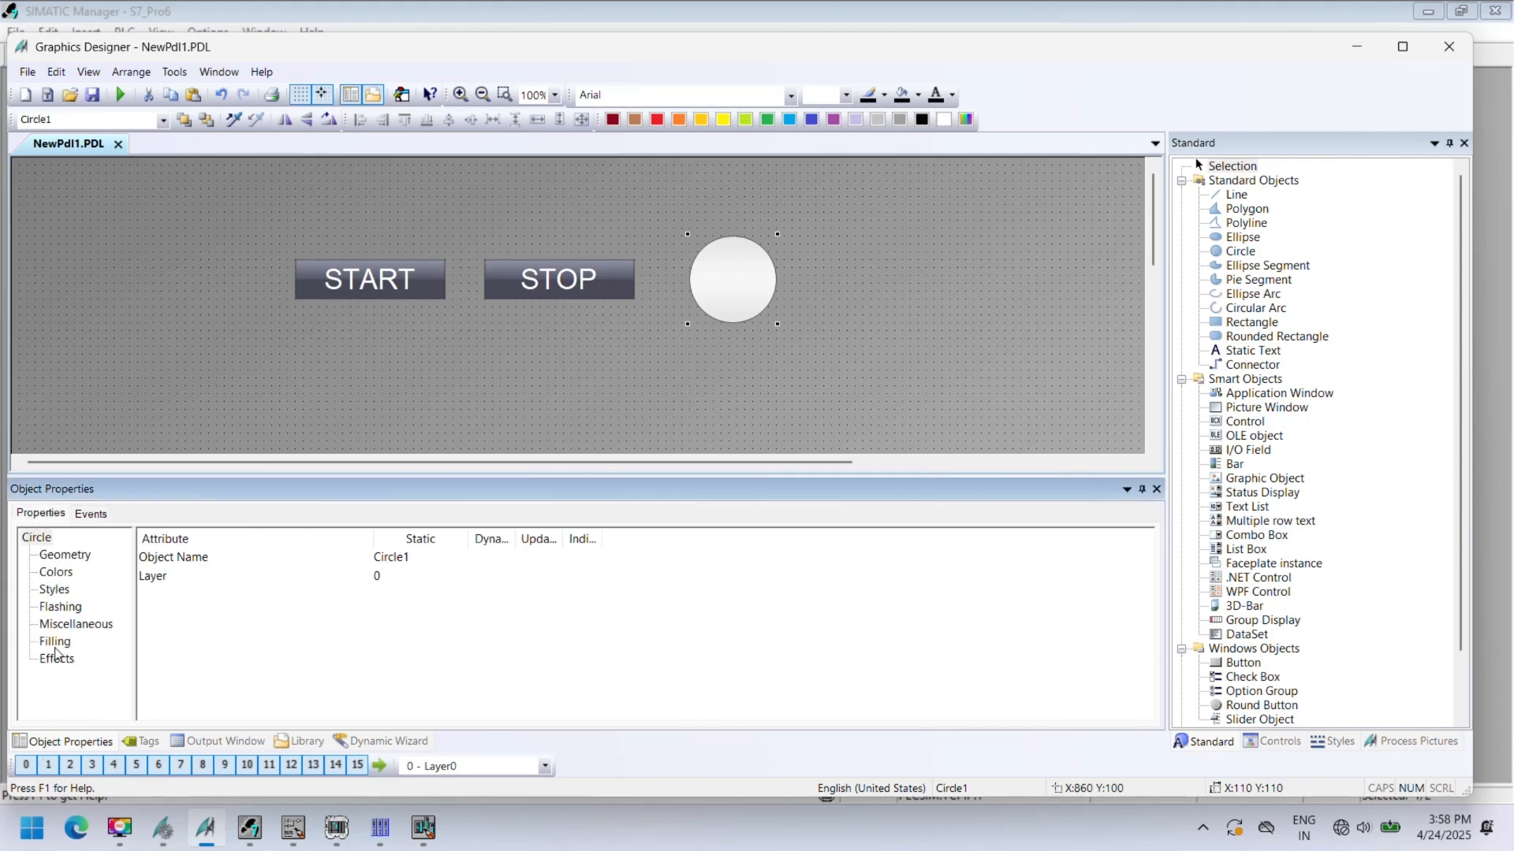
{"action": "left_click", "coordinate": [54, 641]}
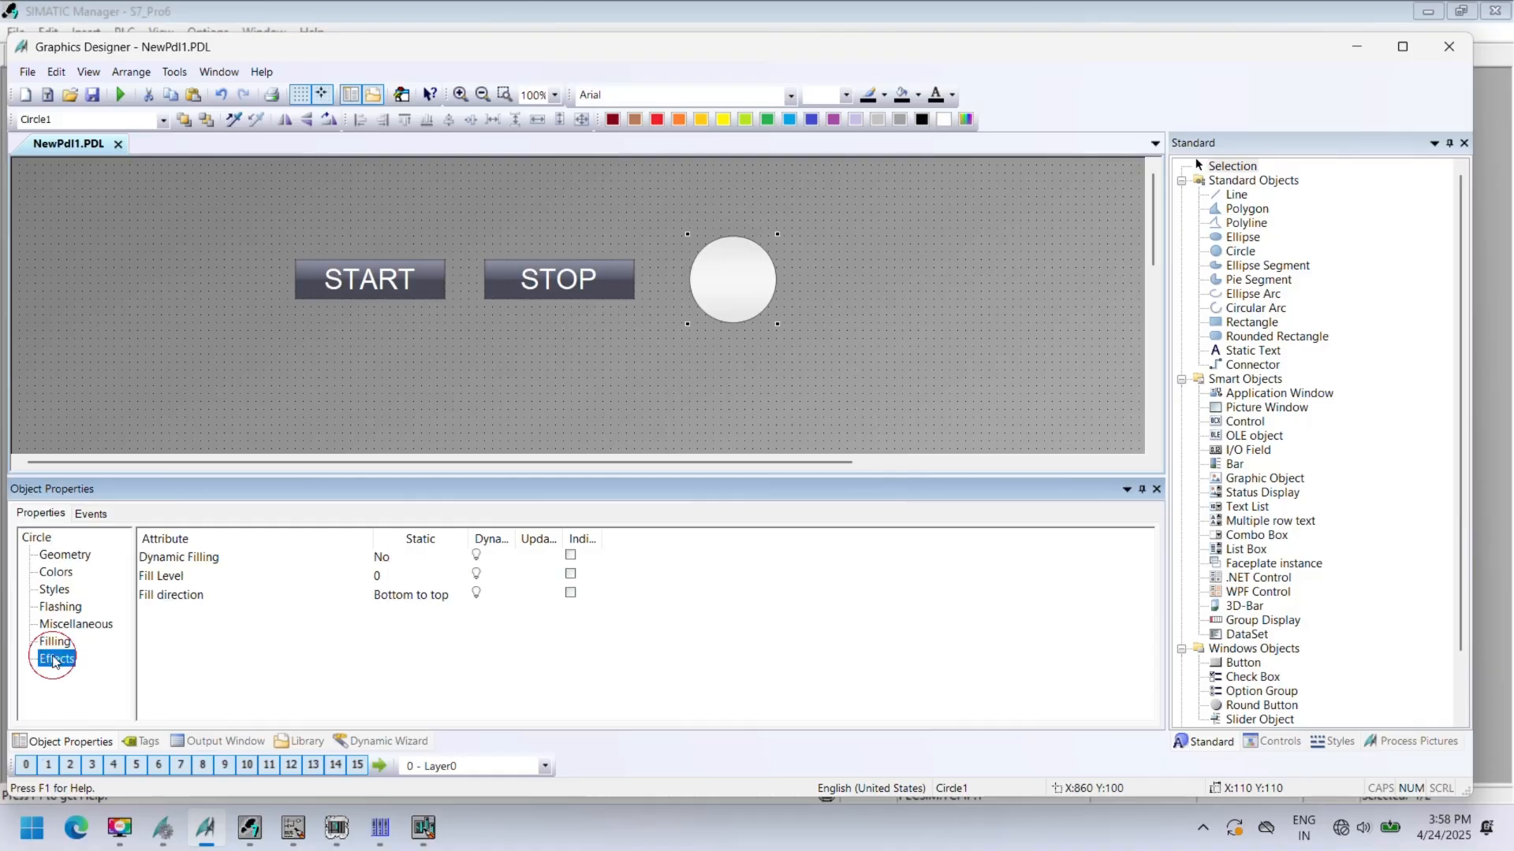
{"action": "left_click", "coordinate": [53, 658]}
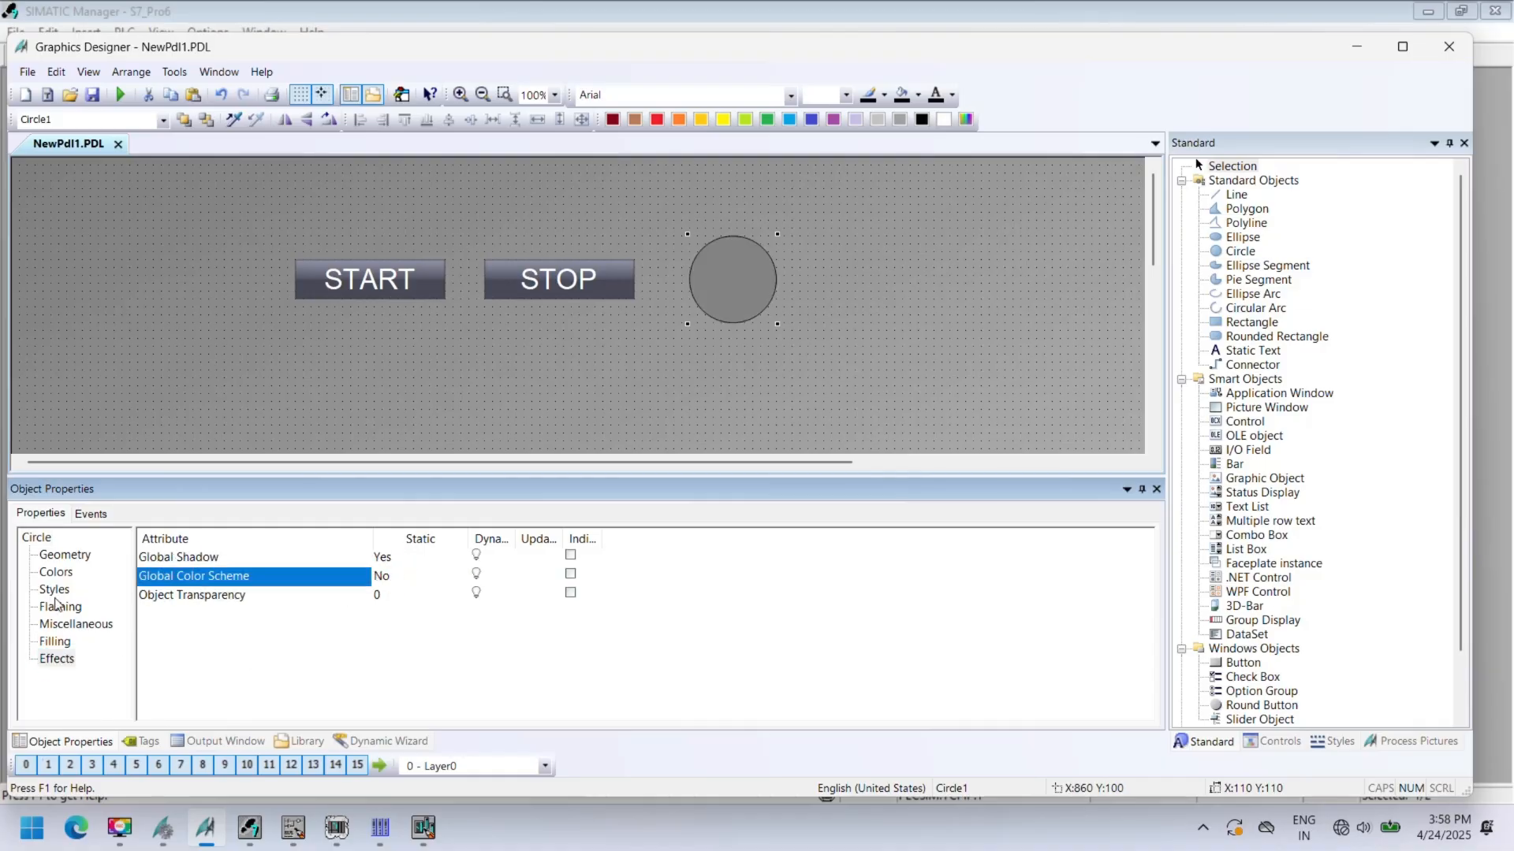
{"action": "left_click", "coordinate": [55, 573]}
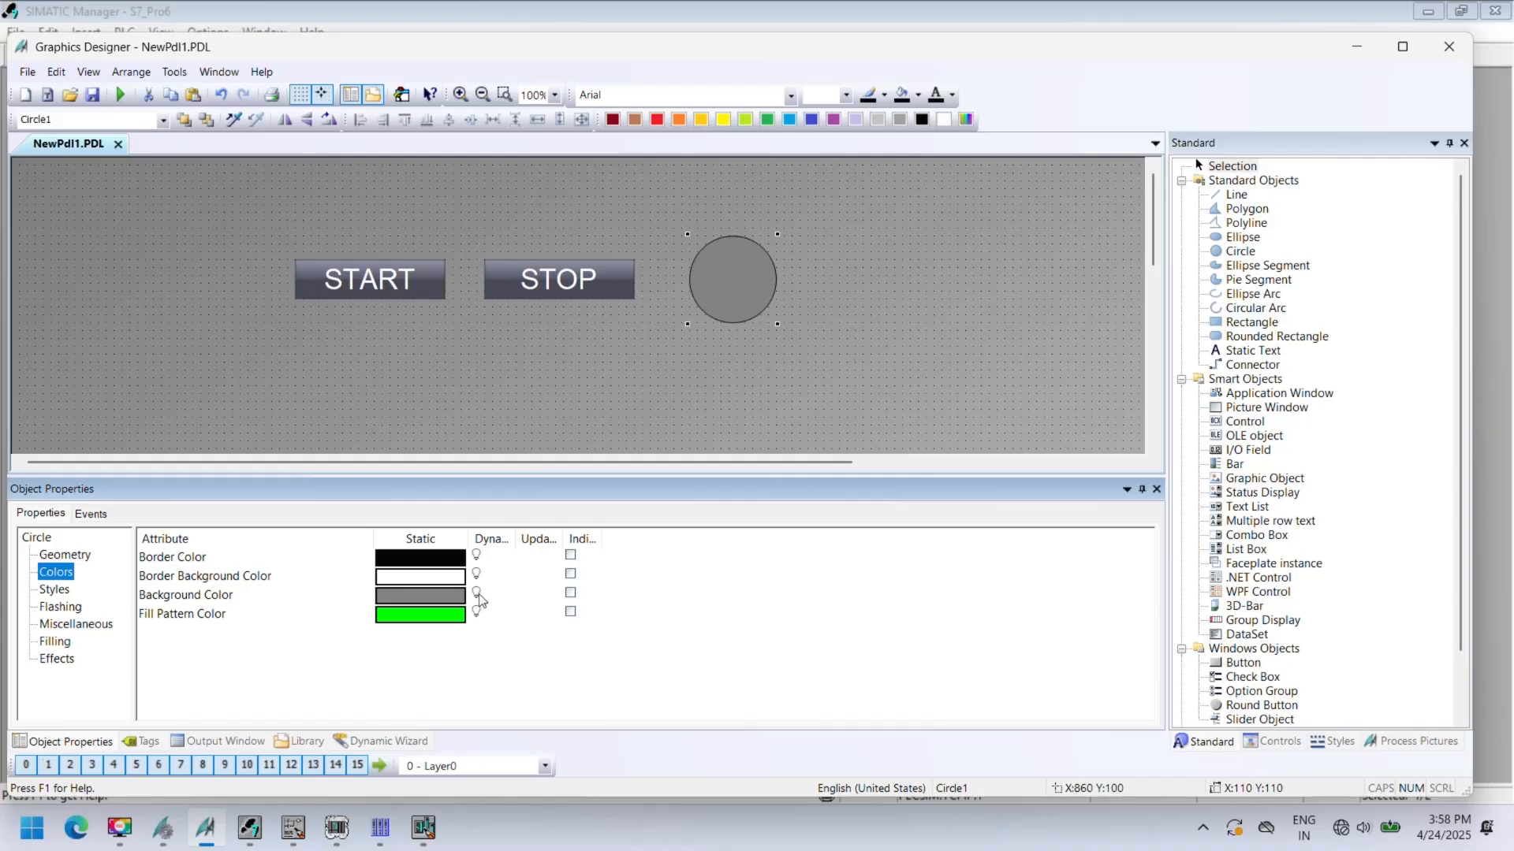
{"action": "right_click", "coordinate": [476, 595]}
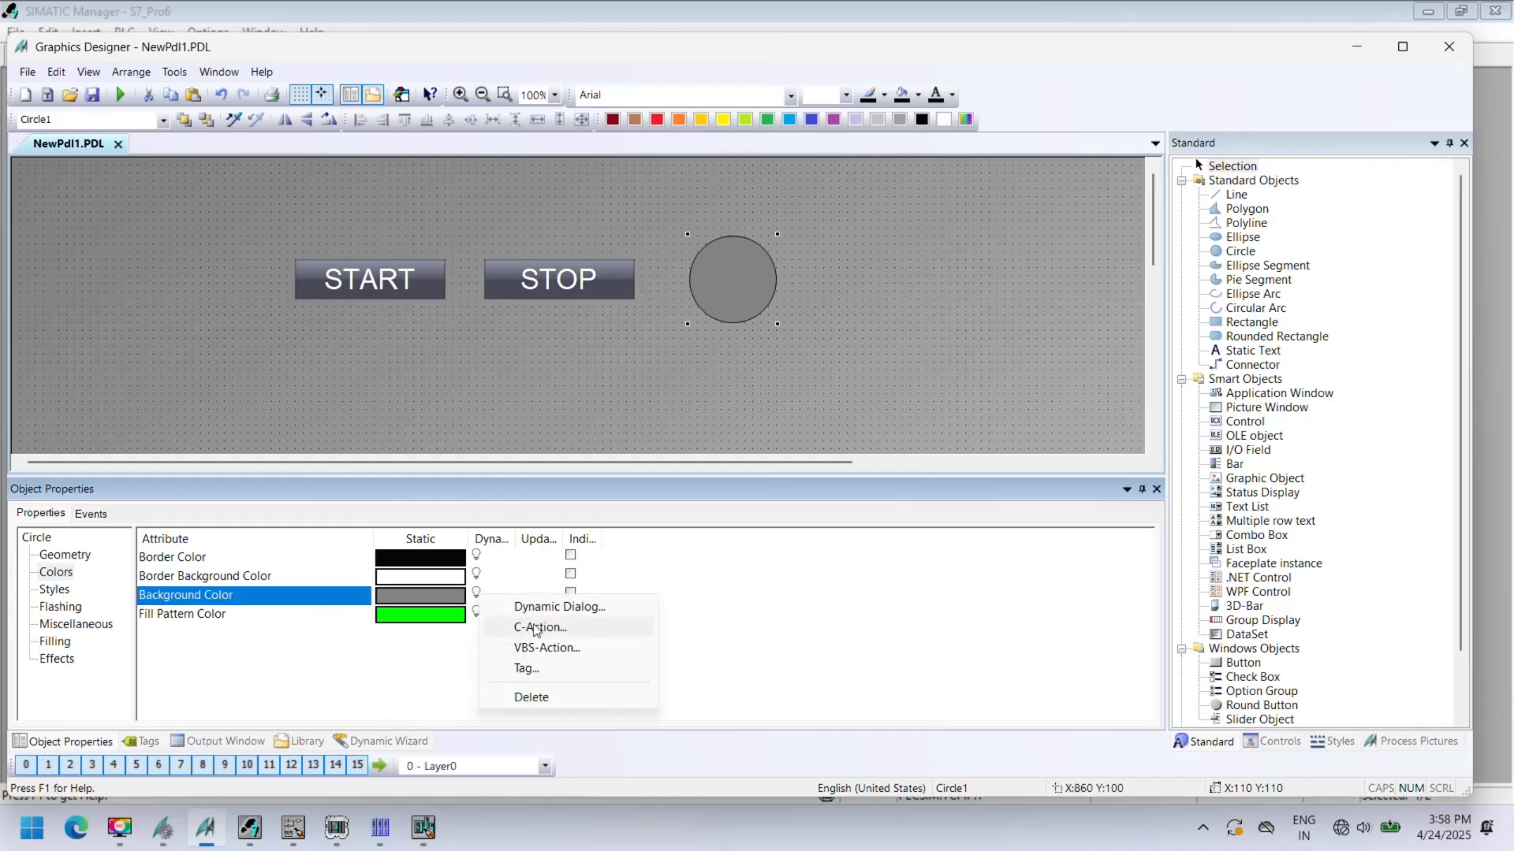
- Dynamize the circle's background colour on output: TRUE green, FALSE red, checked error-free
{"action": "left_click", "coordinate": [559, 606]}
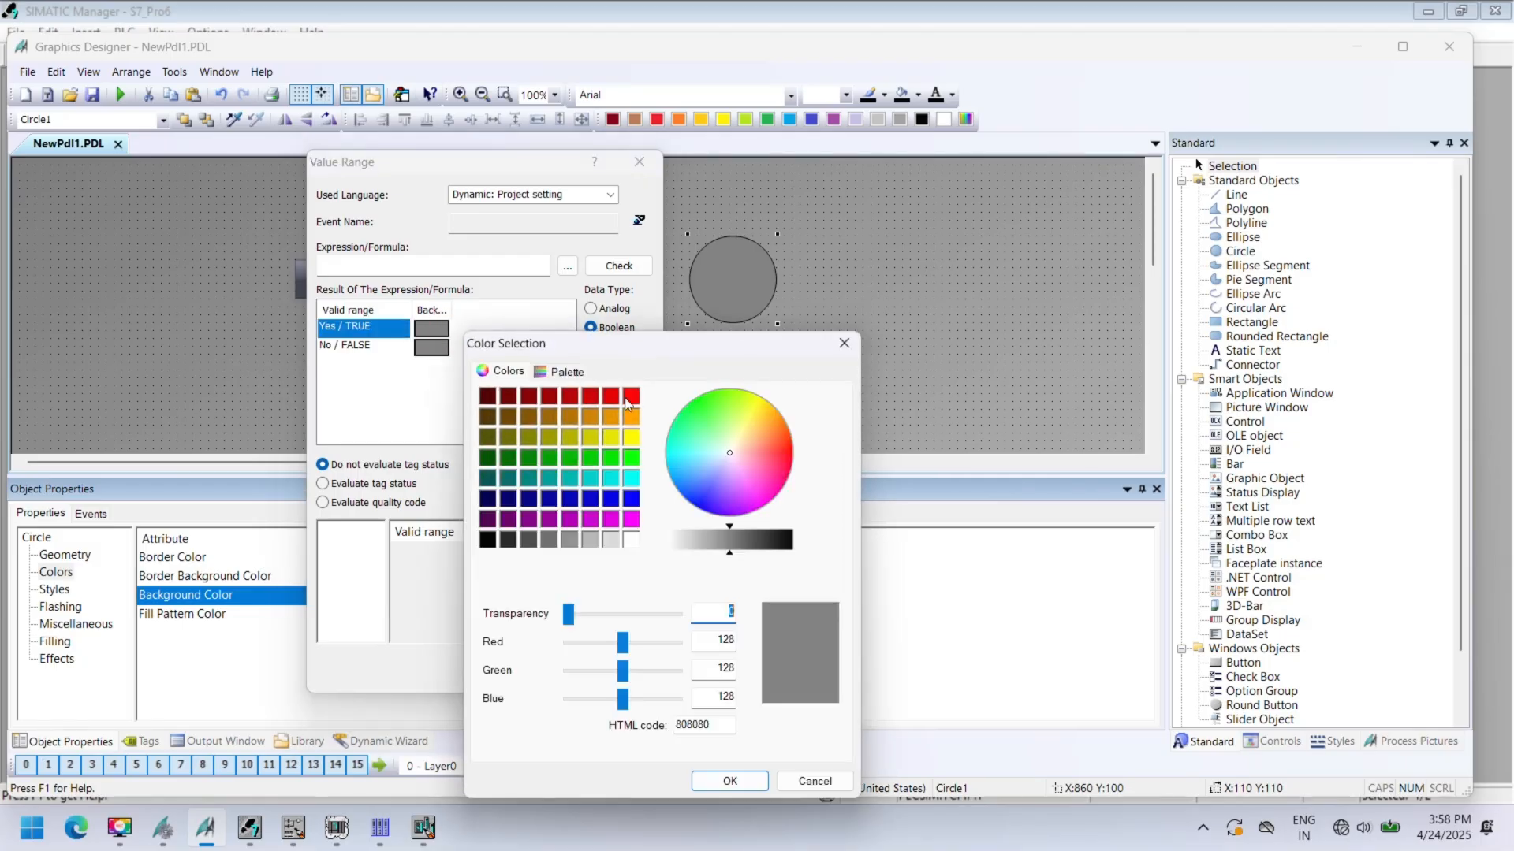
{"action": "left_click", "coordinate": [631, 458]}
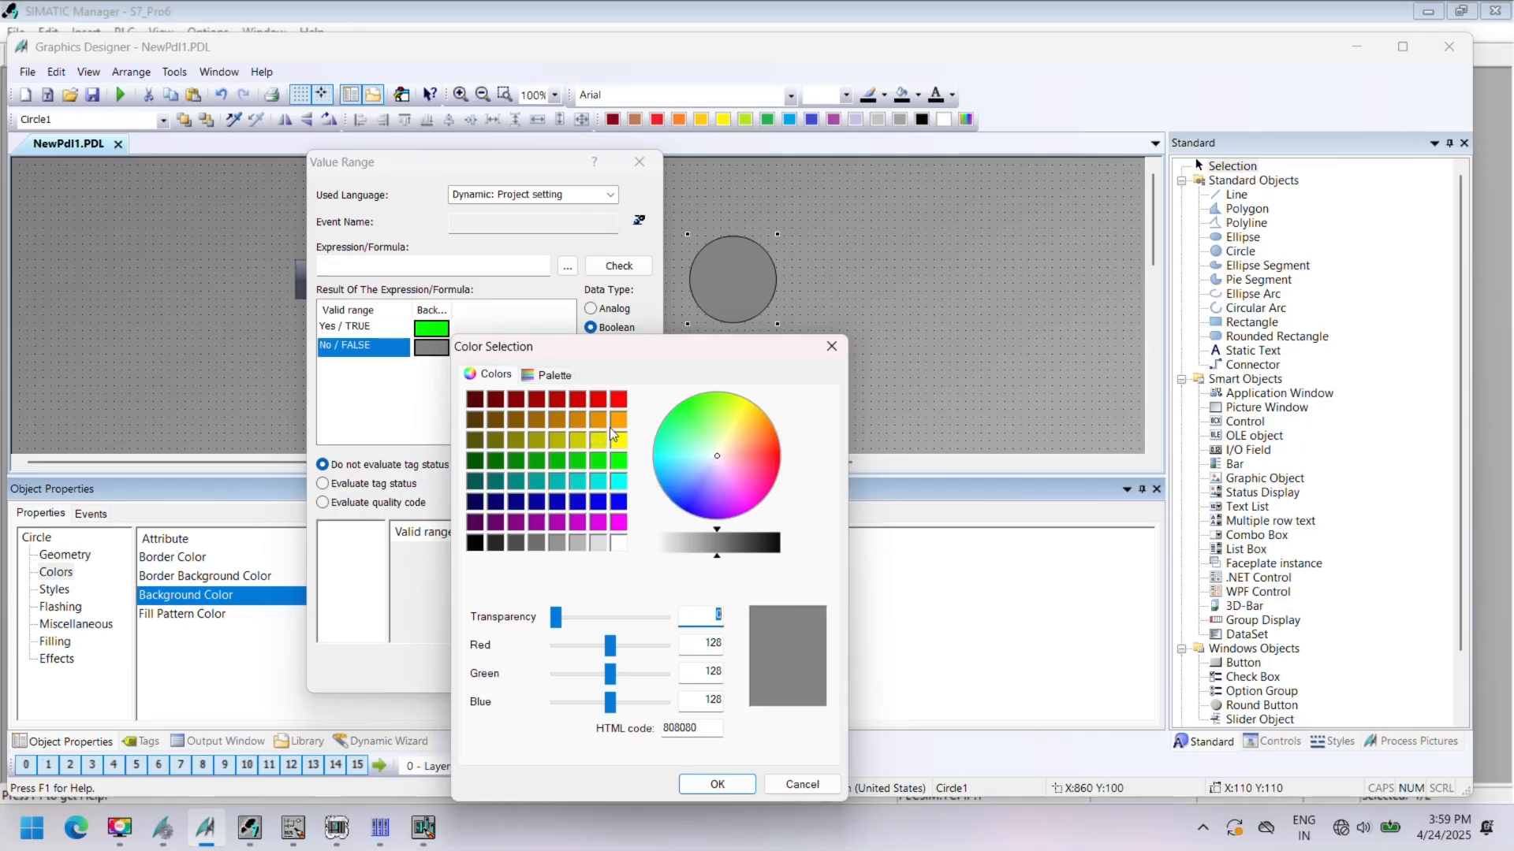
{"action": "left_click", "coordinate": [716, 784]}
{"action": "type", "text": "'output'"}
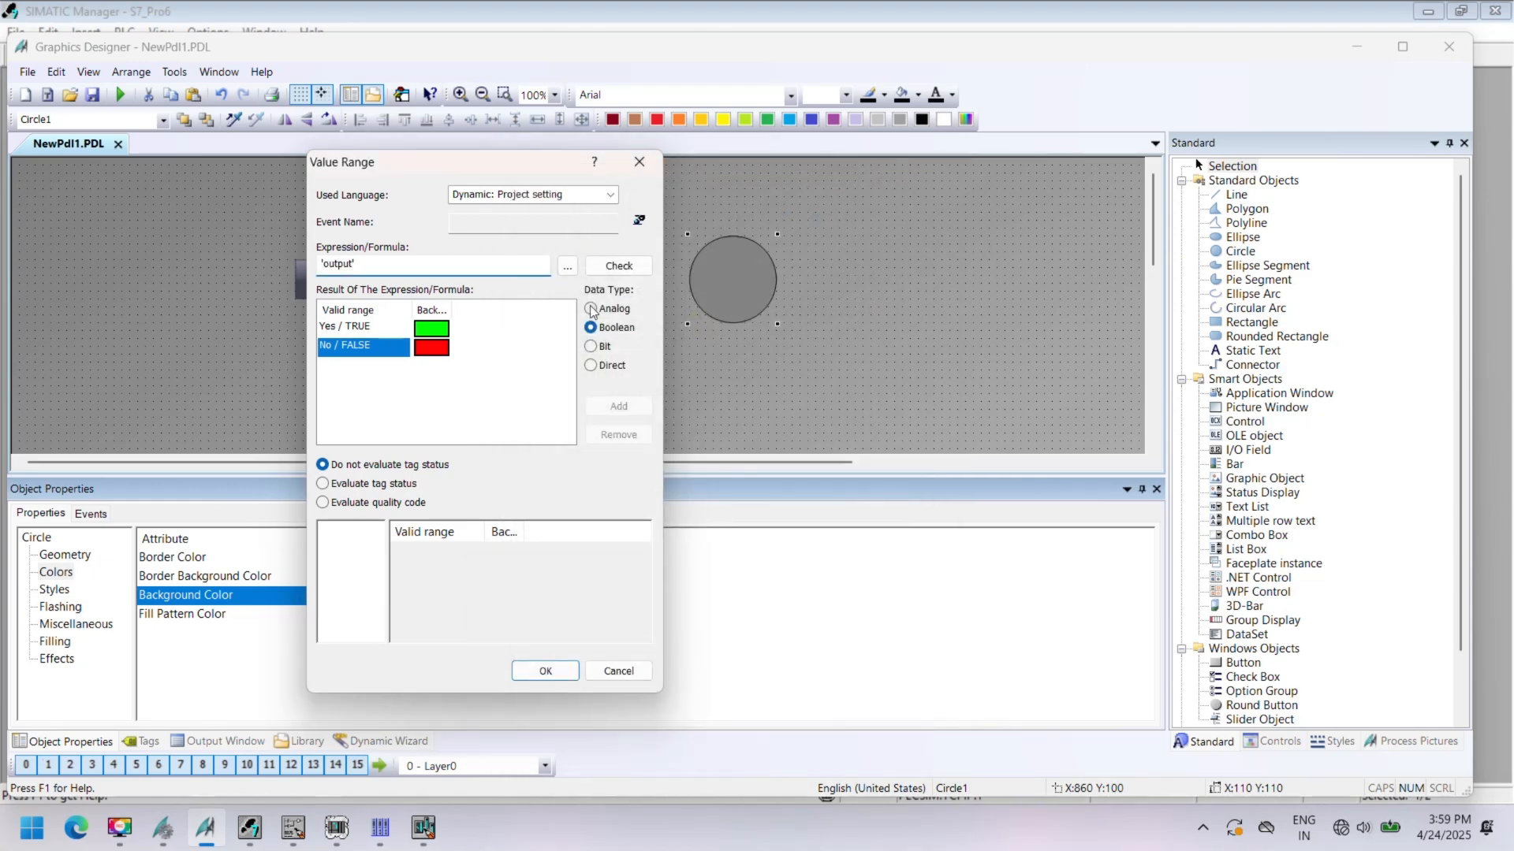
{"action": "left_click", "coordinate": [618, 265]}
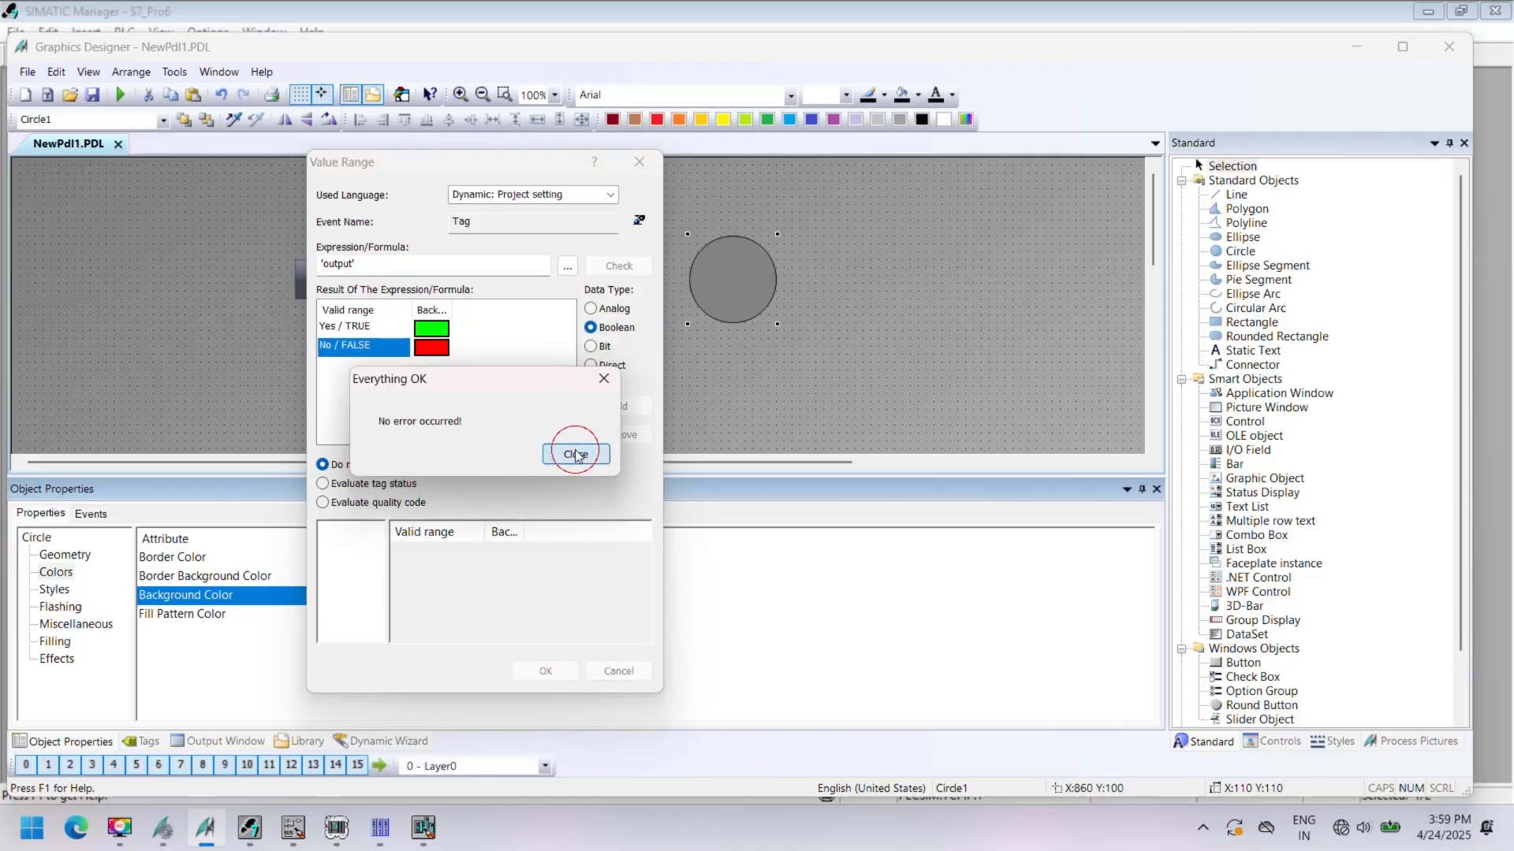
{"action": "left_click", "coordinate": [576, 453]}
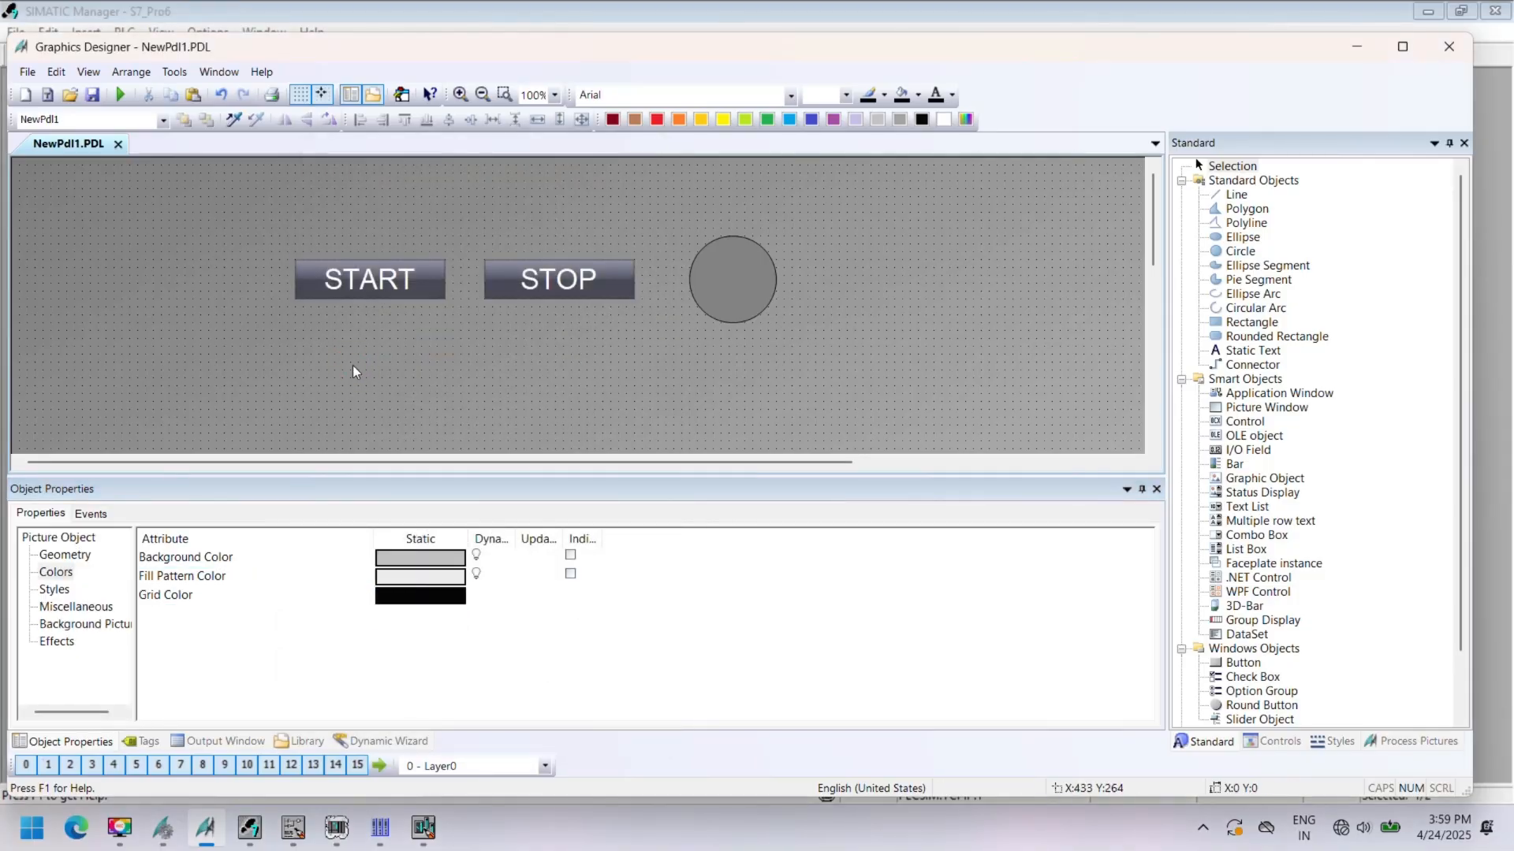
- Save NewPdl1.PDL over the existing file and activate WinCC Runtime
{"action": "left_click", "coordinate": [121, 94]}
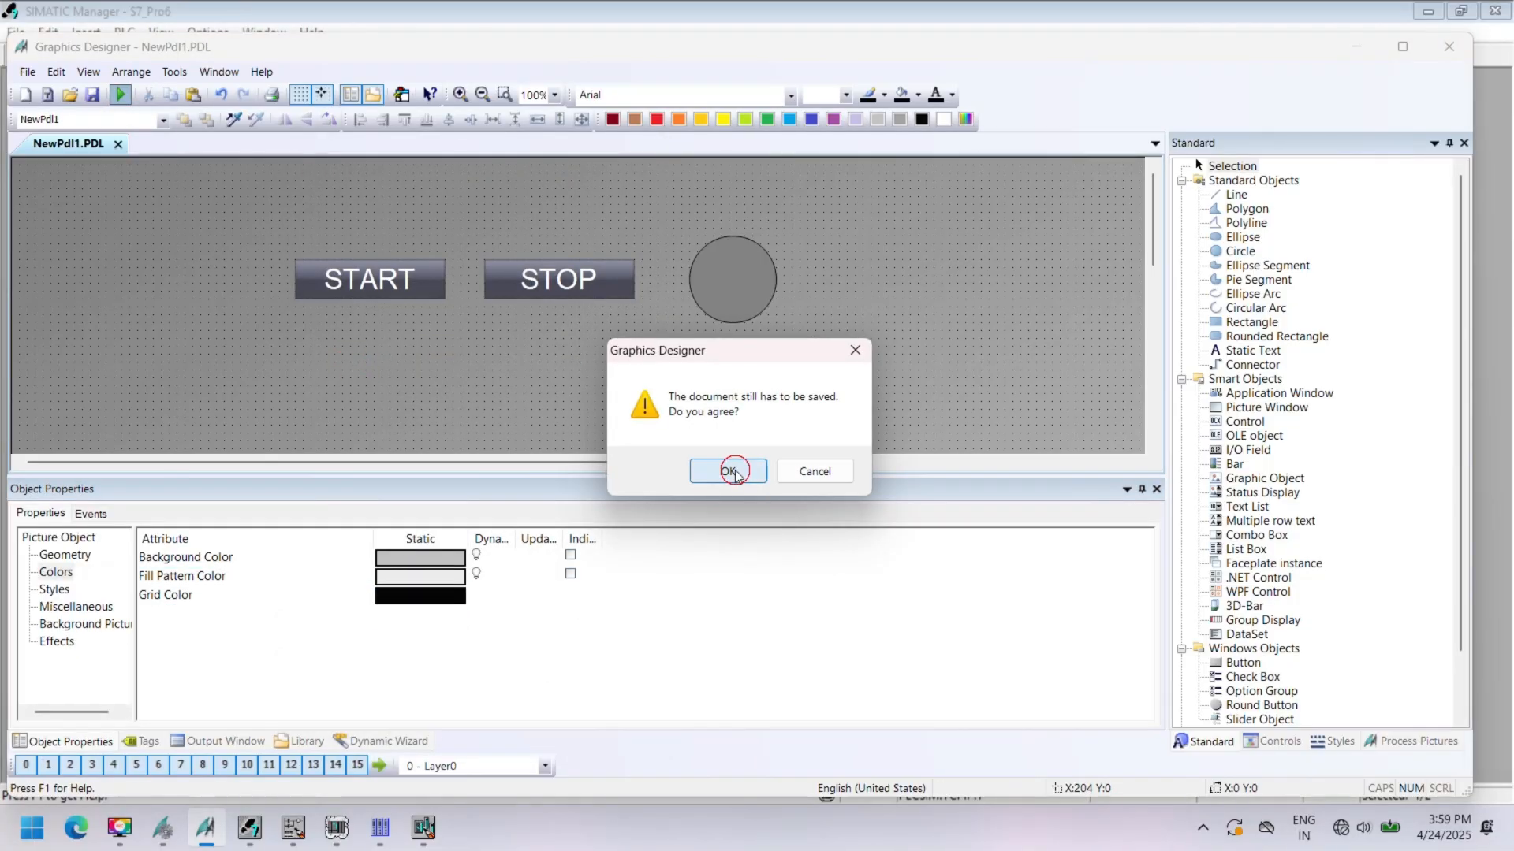
{"action": "left_click", "coordinate": [728, 471]}
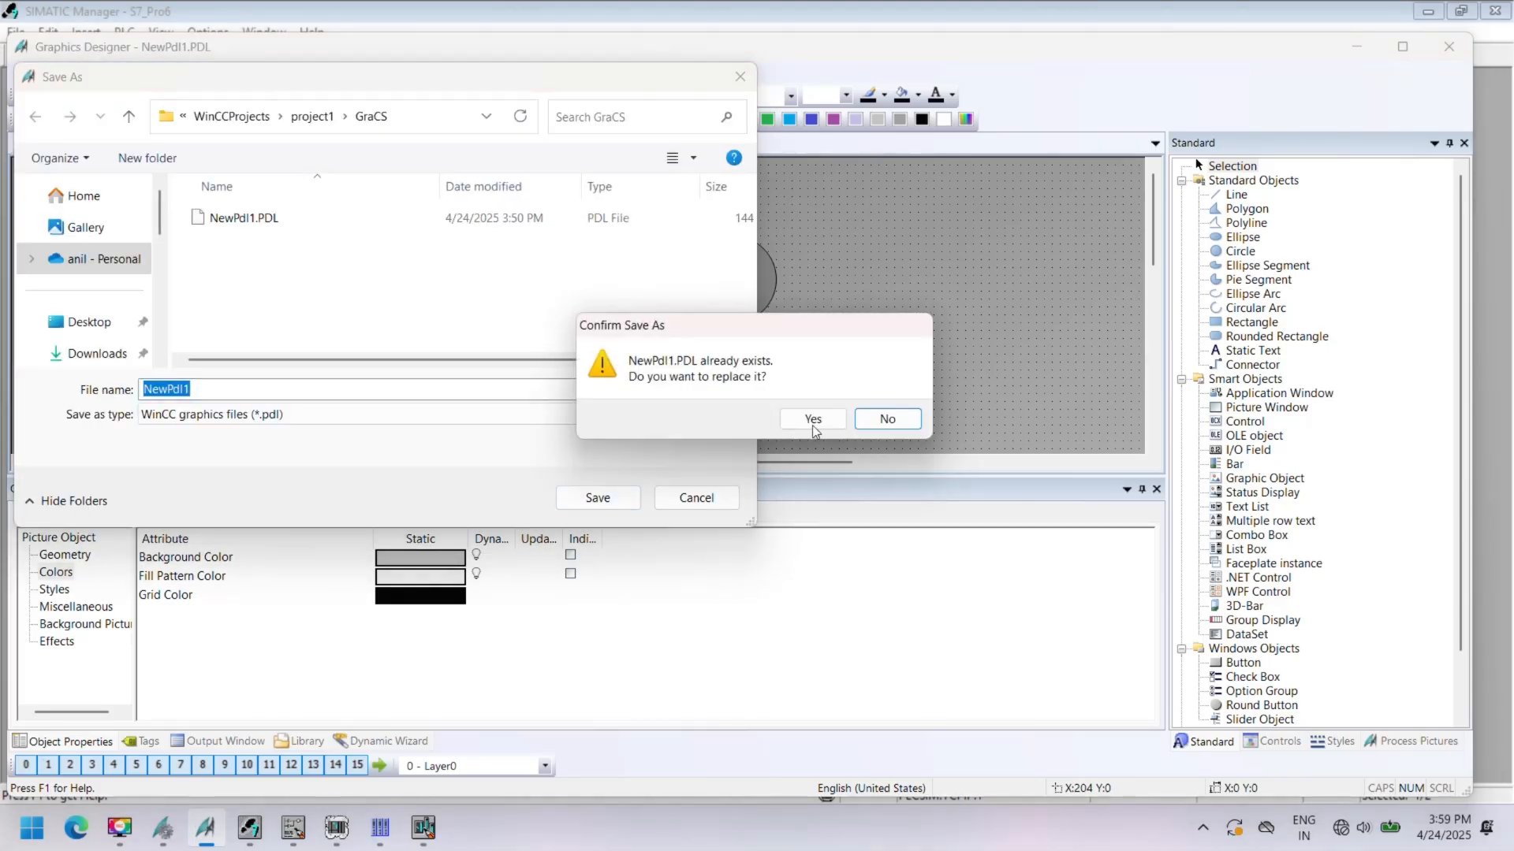
{"action": "left_click", "coordinate": [812, 419]}
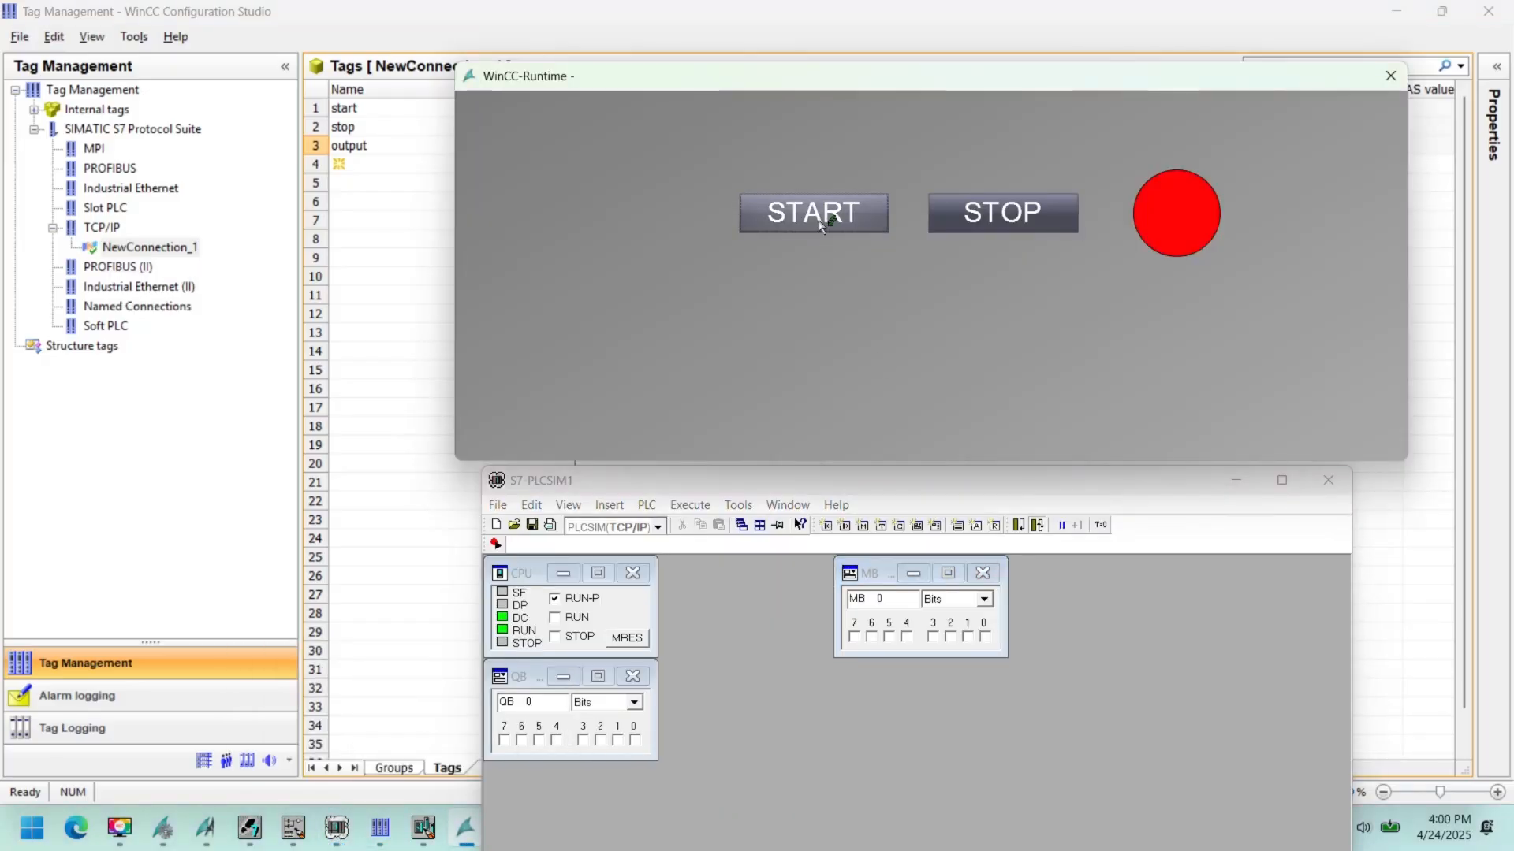
- Test START (circle green) and STOP (circle red), toggle MB0 bits in PLCSIM, close runtime
{"action": "left_click", "coordinate": [813, 213]}
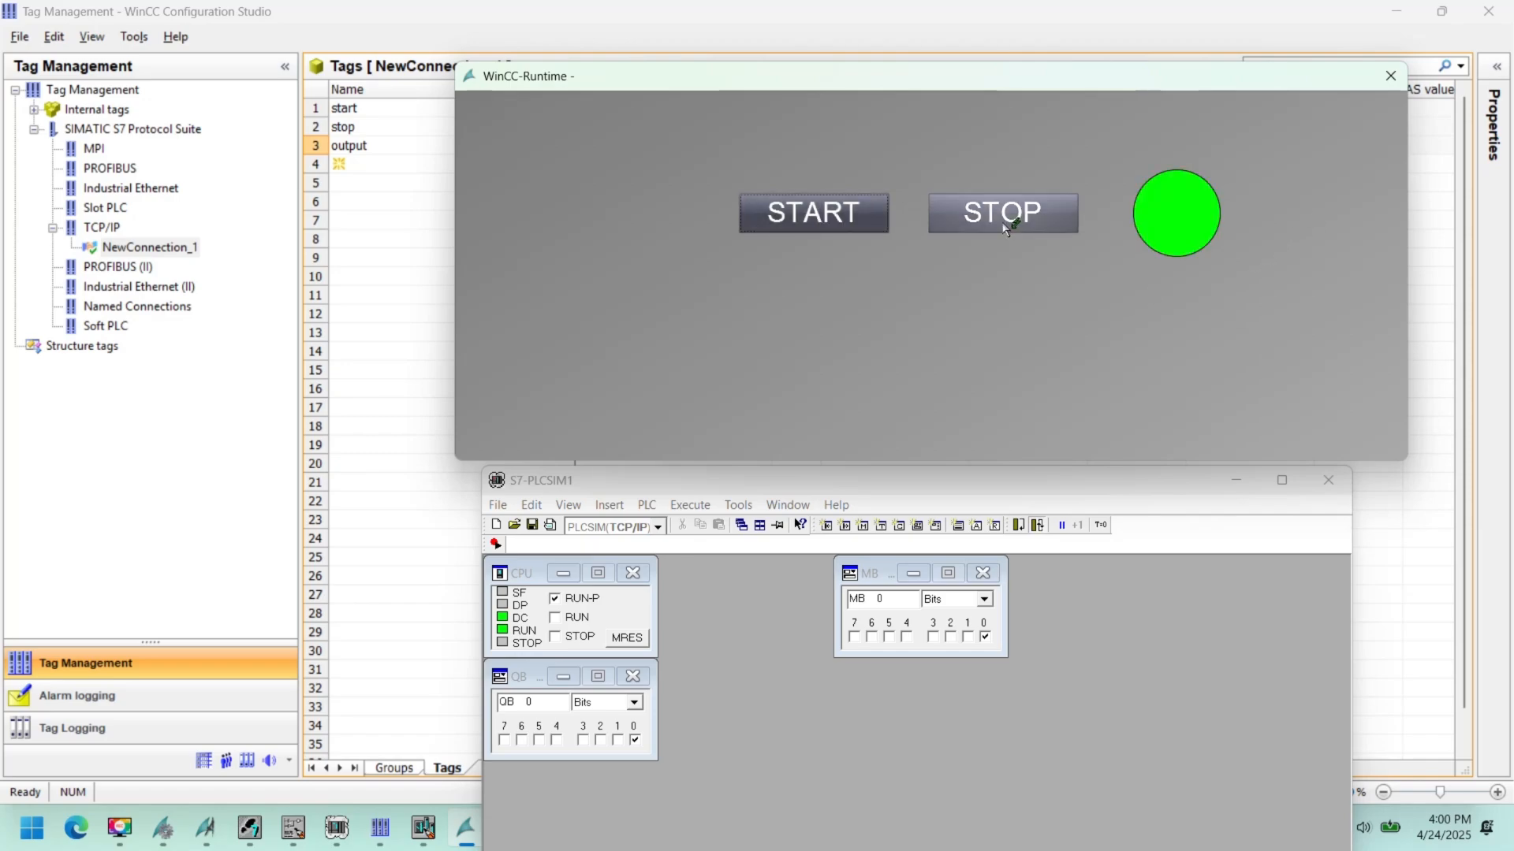
{"action": "left_click", "coordinate": [1003, 213]}
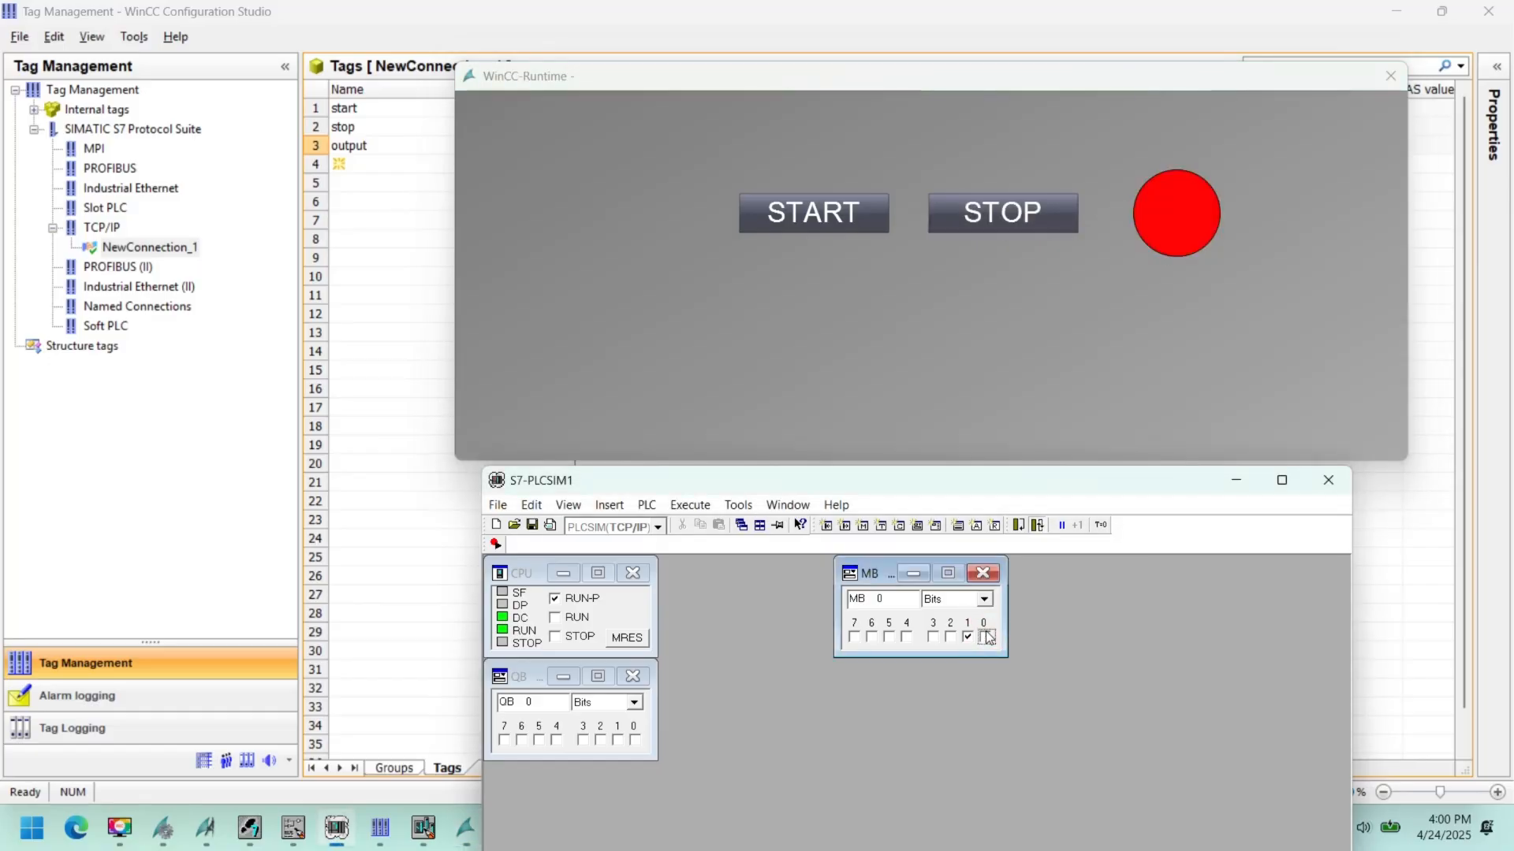
{"action": "left_click", "coordinate": [968, 637]}
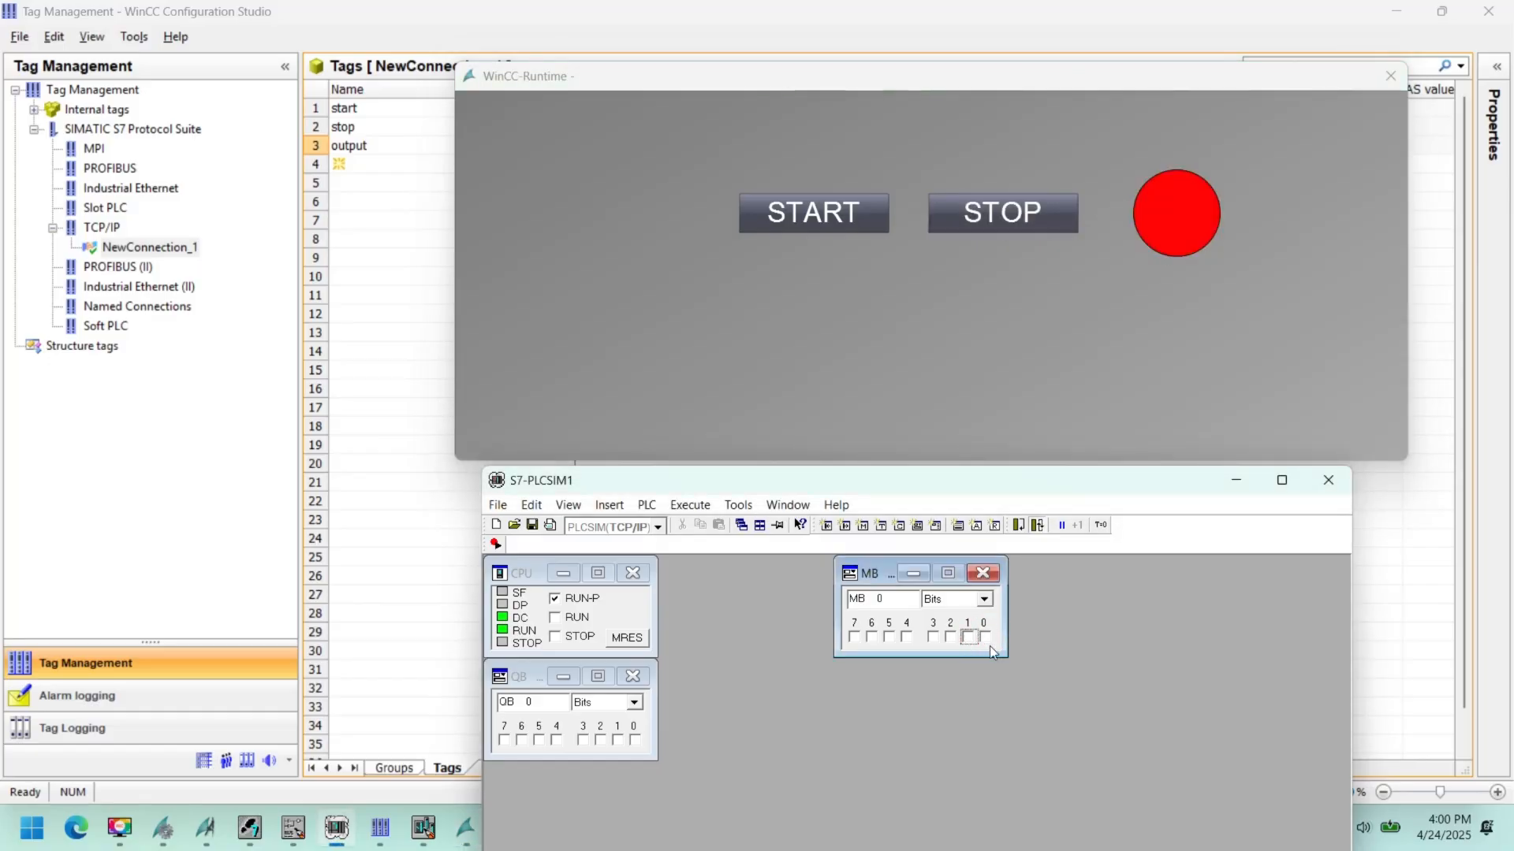
{"action": "left_click", "coordinate": [983, 638]}
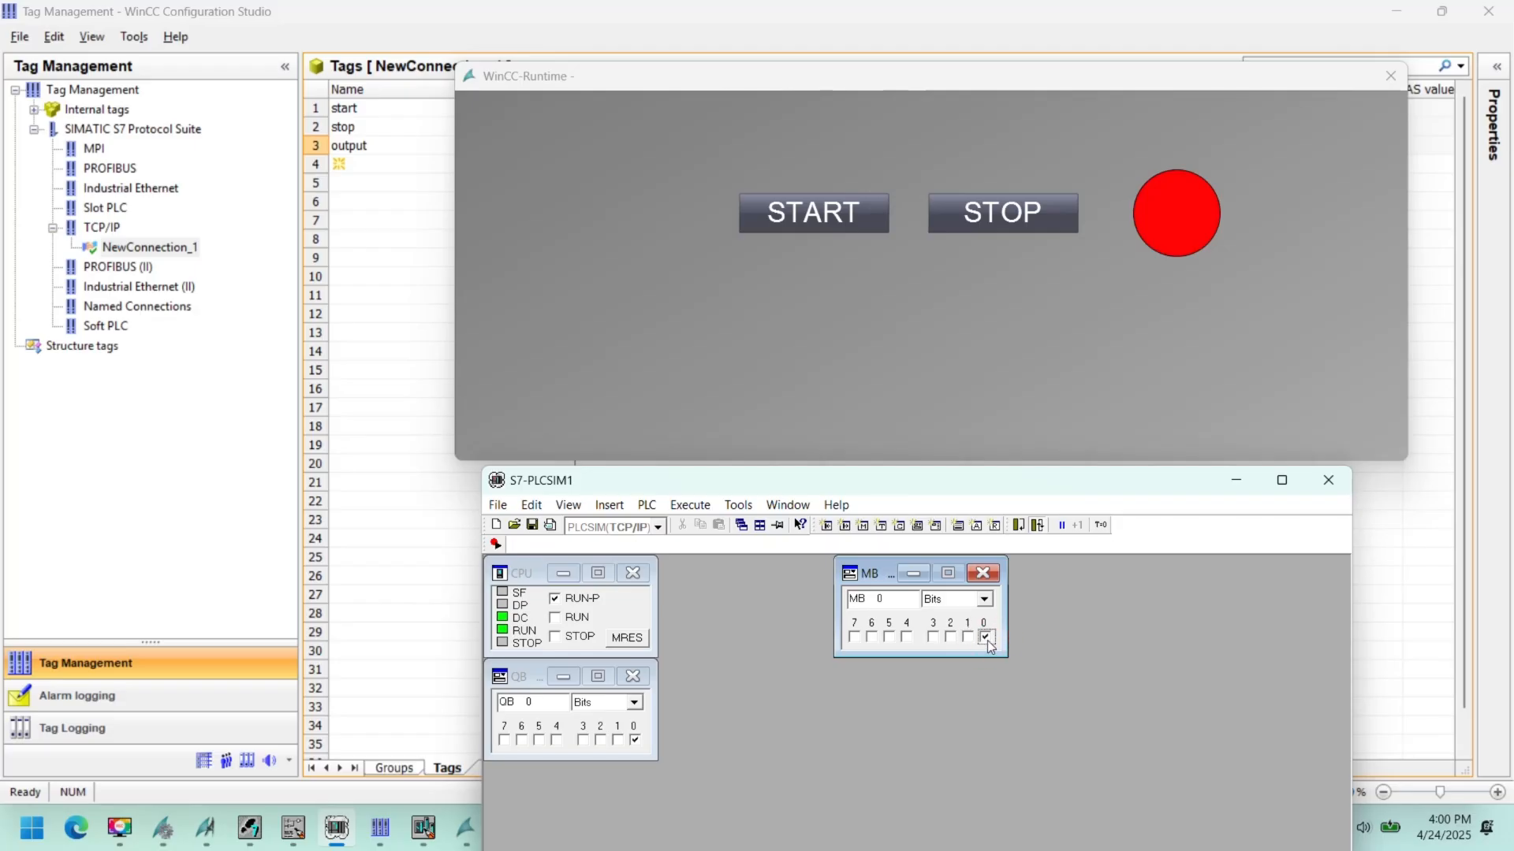
{"action": "left_click", "coordinate": [985, 637]}
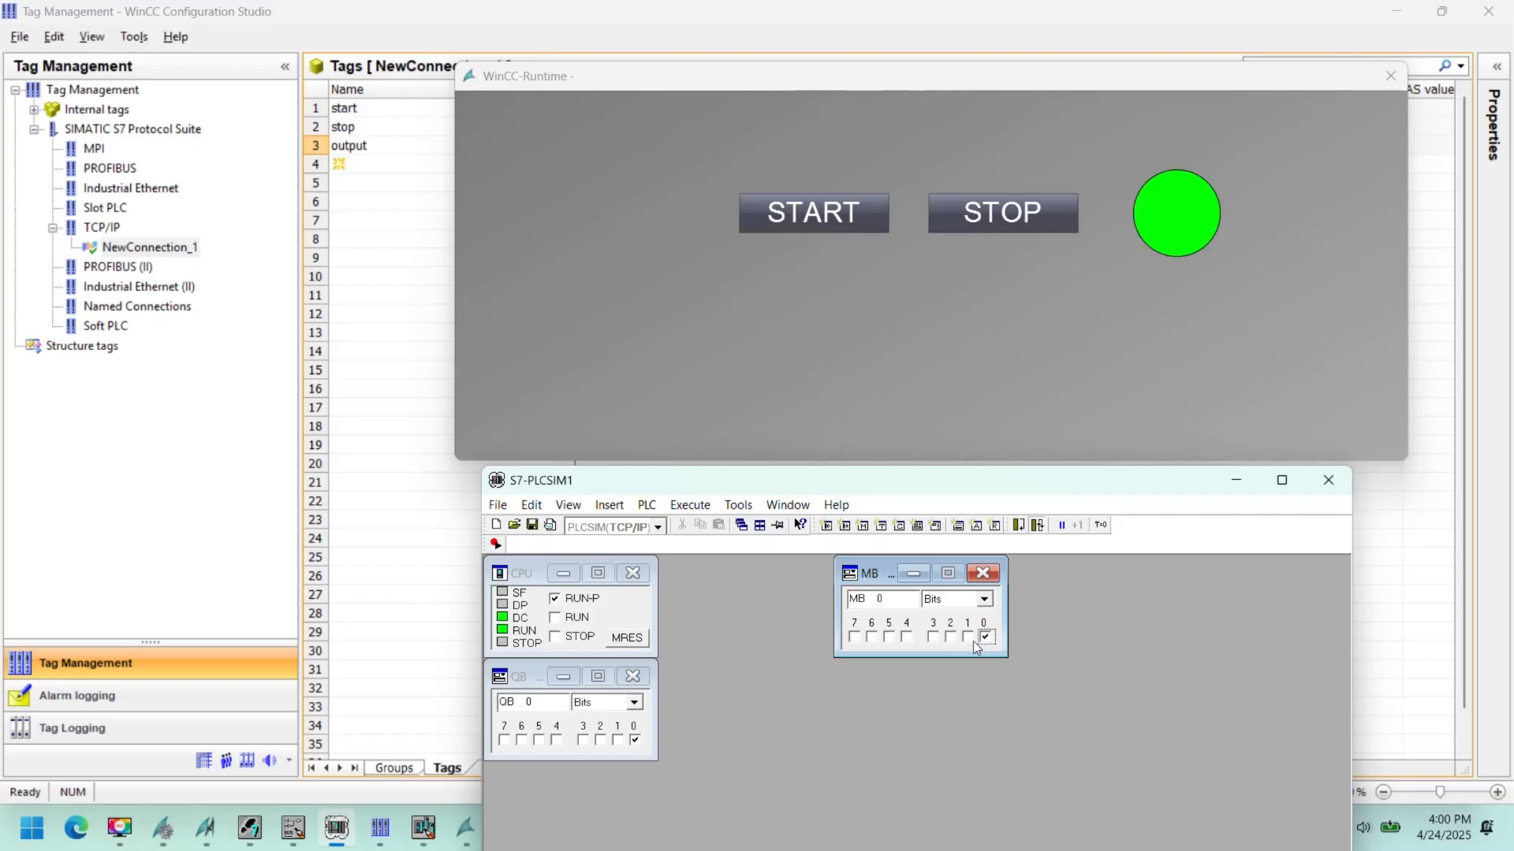
{"action": "left_click", "coordinate": [967, 637]}
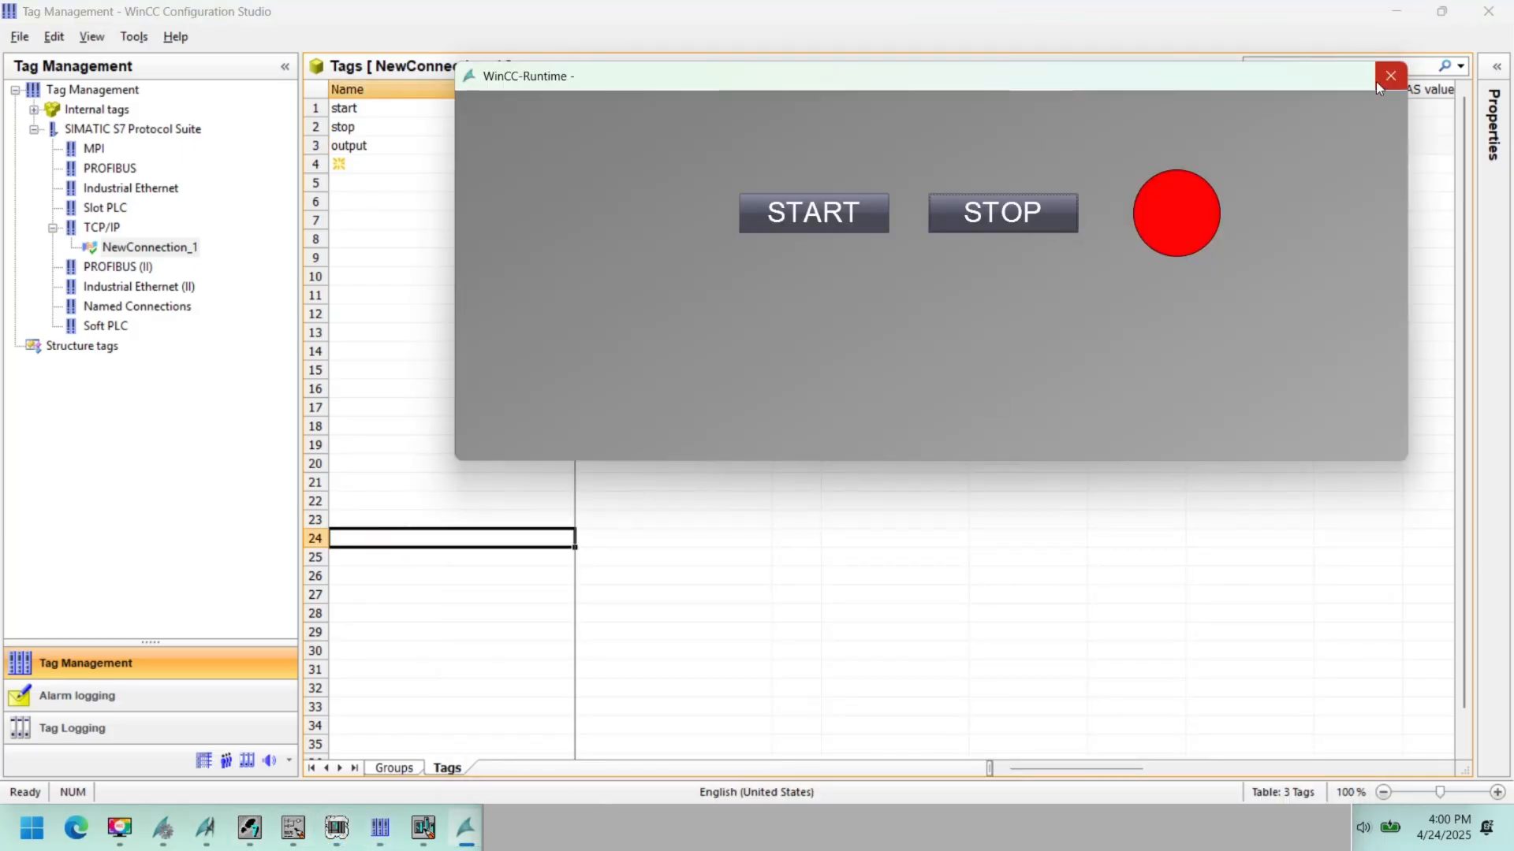
{"action": "left_click", "coordinate": [1390, 75]}
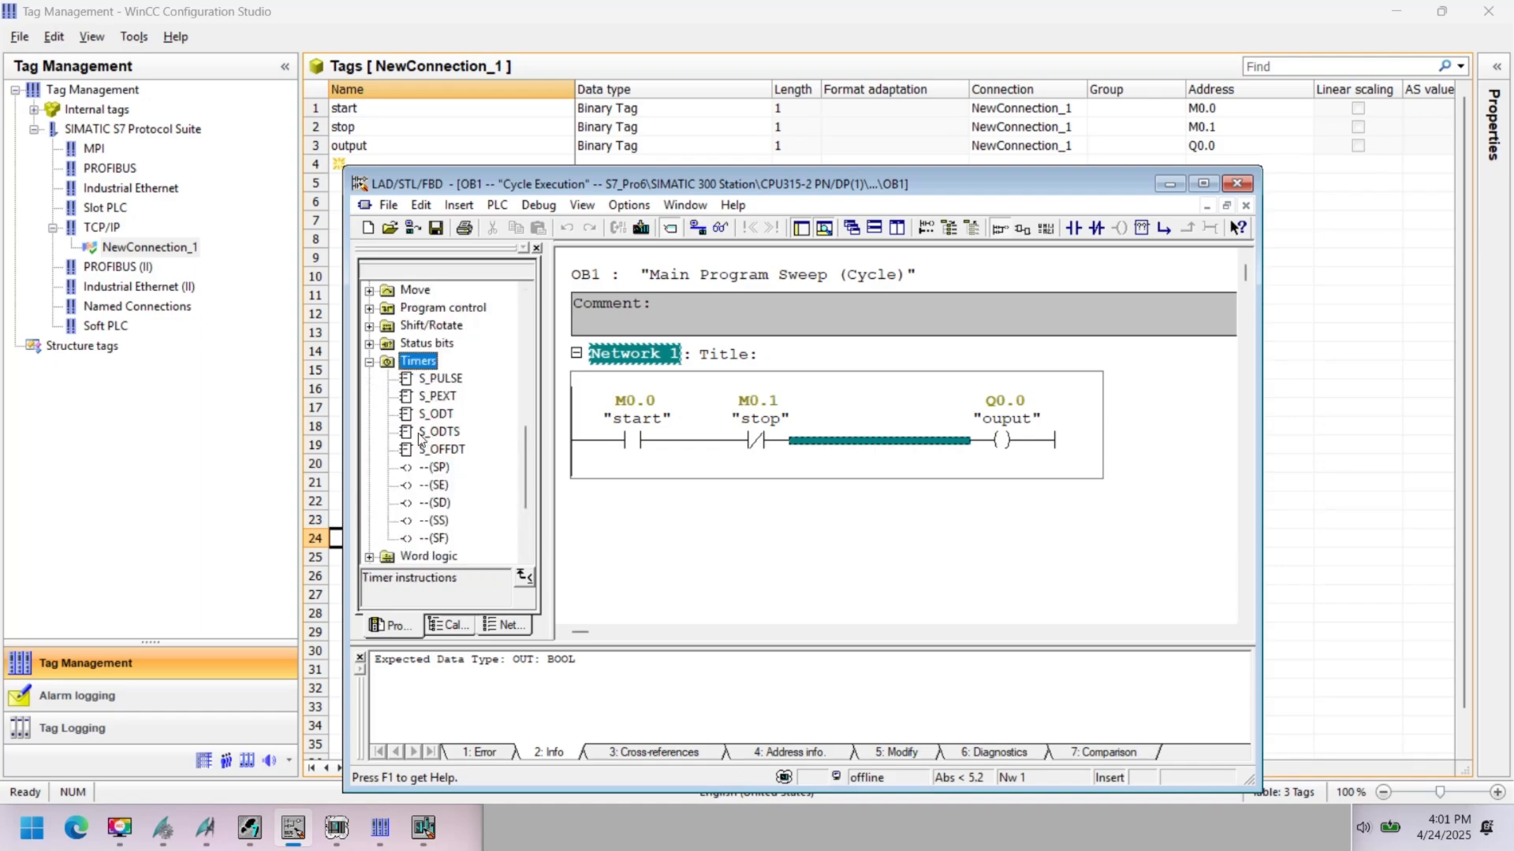
- Insert S_ODT timer T0 in Network 1 with preset S5T#10S, reset I0.0 and BI MW10
{"action": "left_click", "coordinate": [436, 414]}
{"action": "type", "text": "T0"}
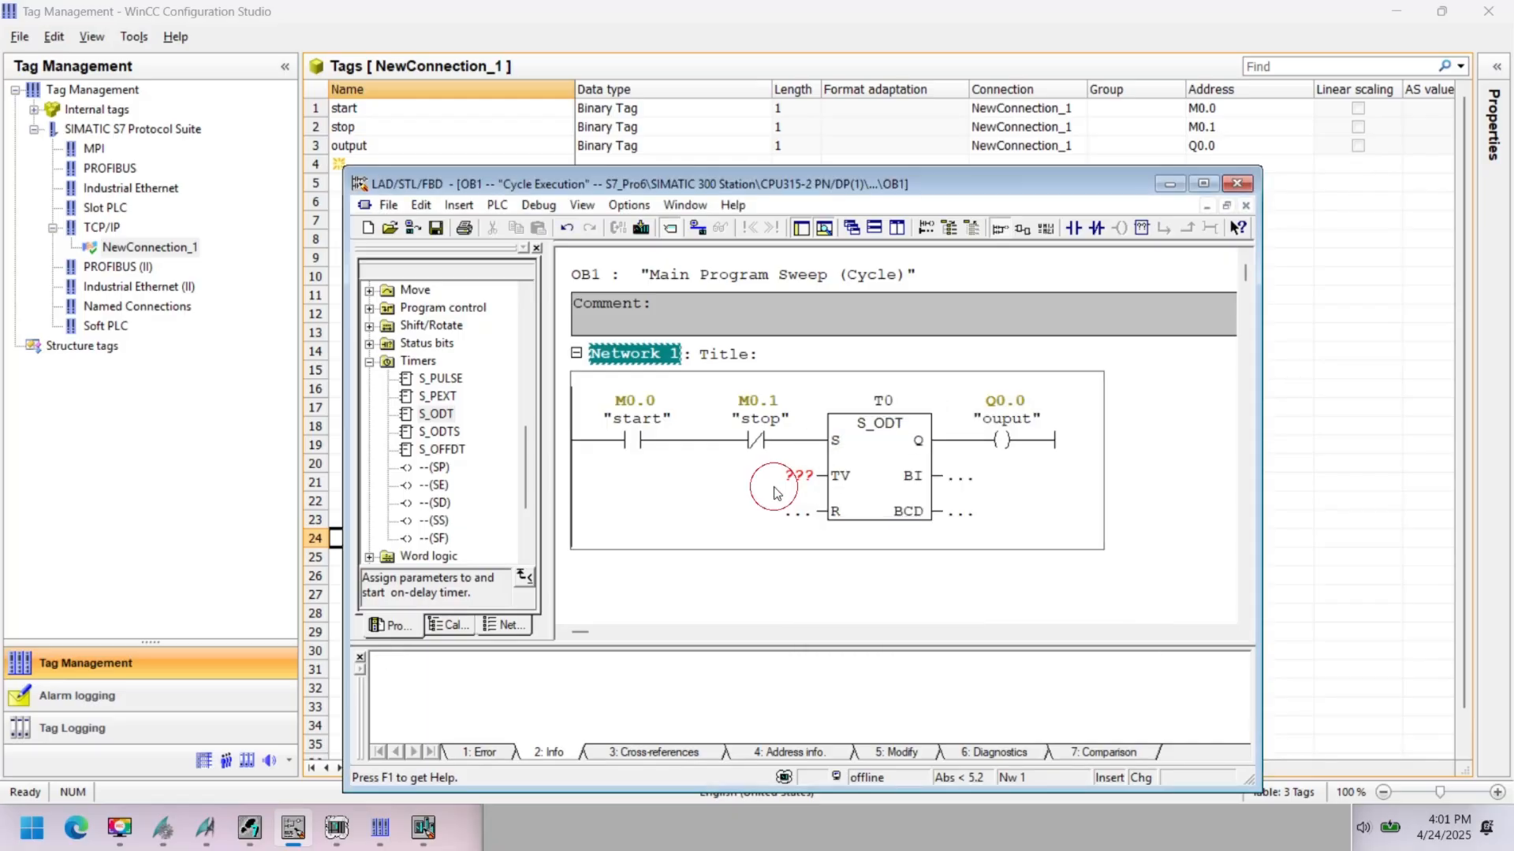
{"action": "type", "text": "t"}
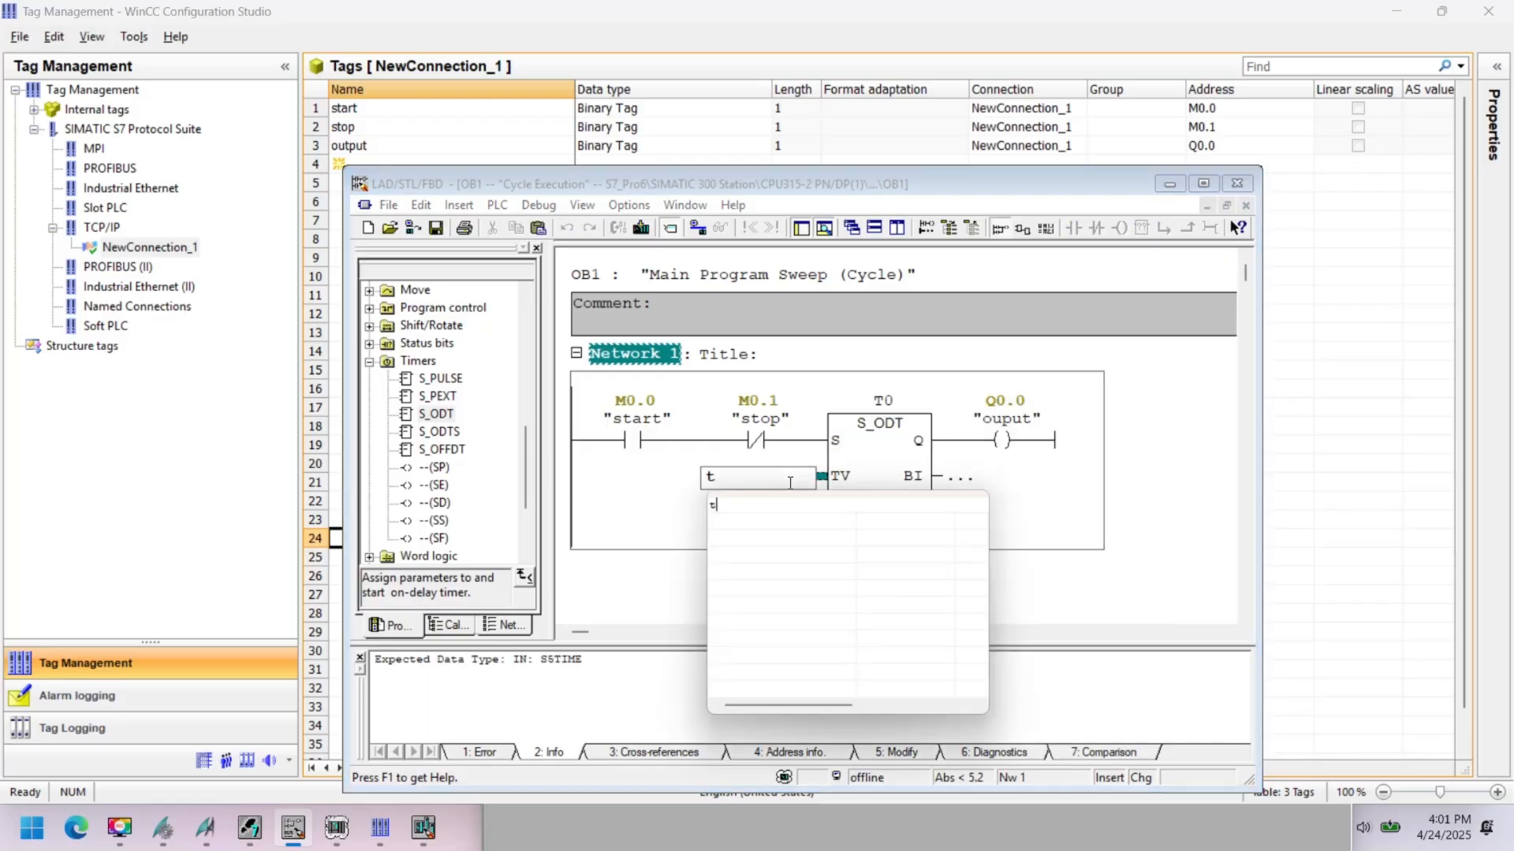
{"action": "type", "text": "ss"}
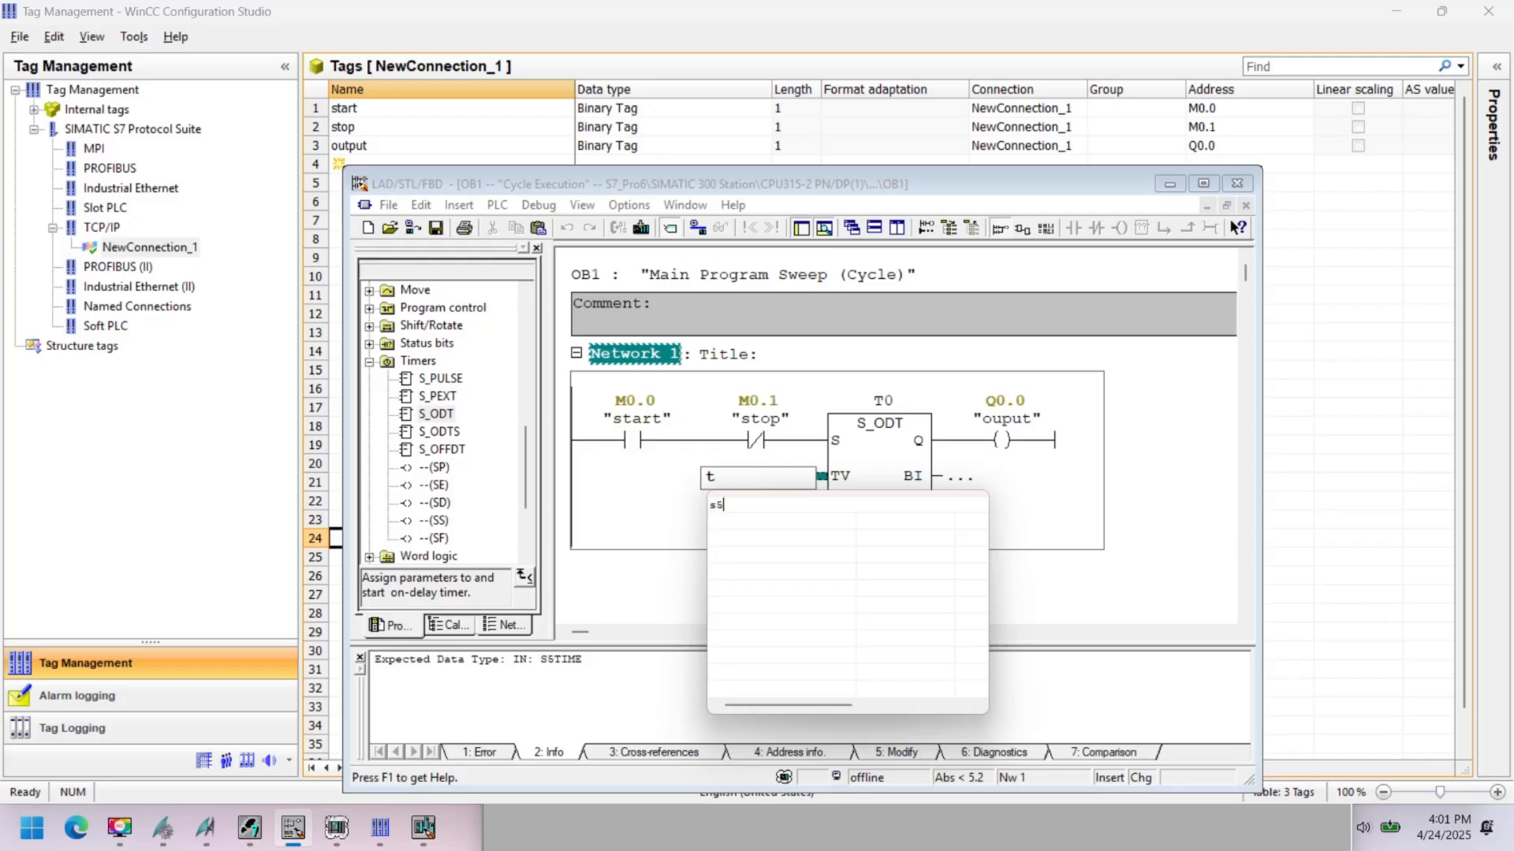
{"action": "type", "text": "5time#"}
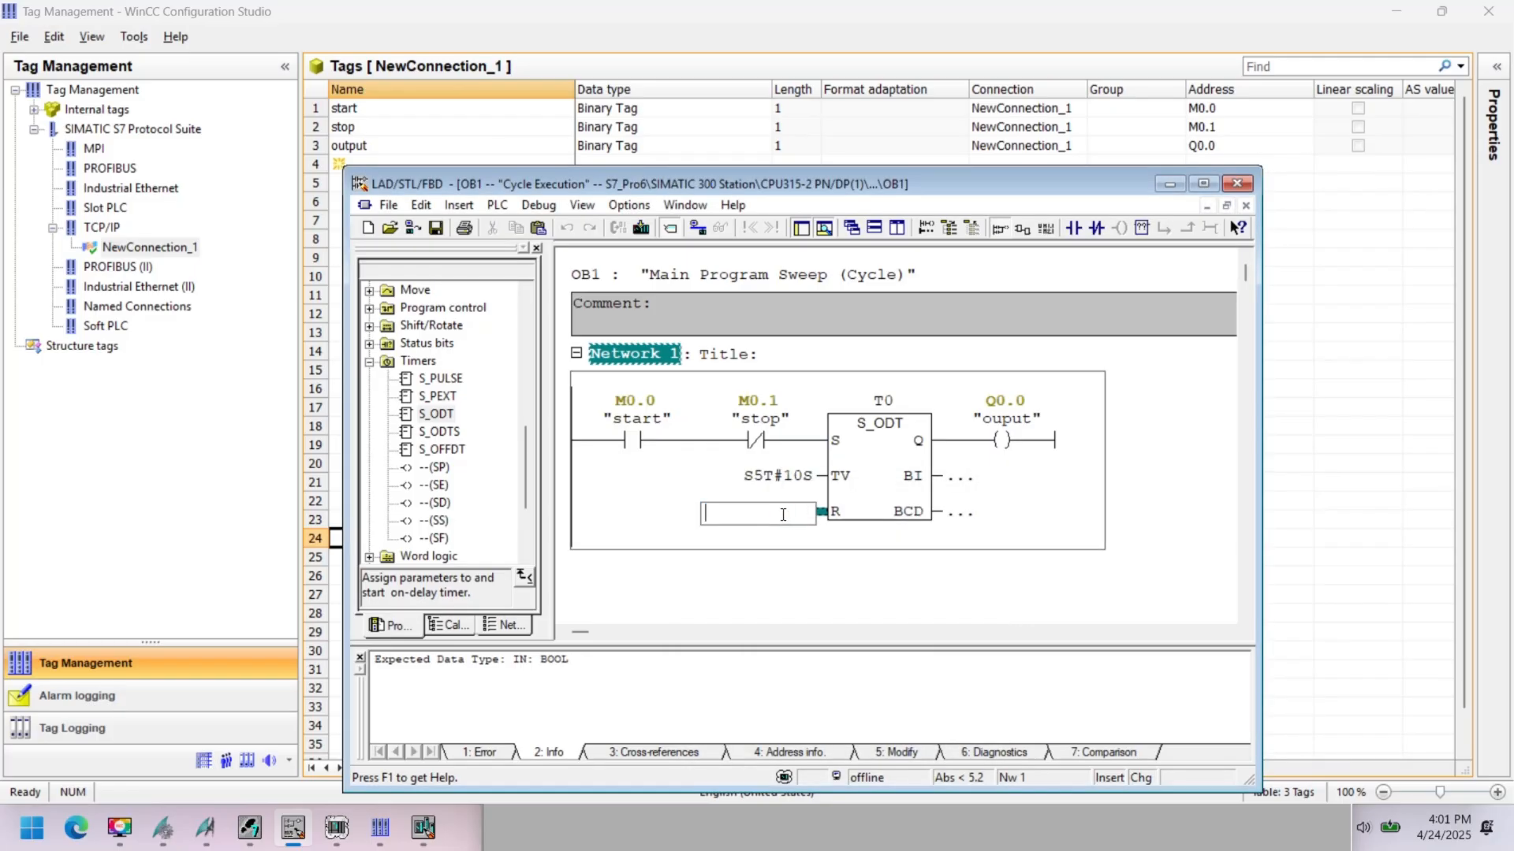
{"action": "type", "text": "i"}
{"action": "left_click", "coordinate": [1004, 476]}
{"action": "type", "text": "m"}
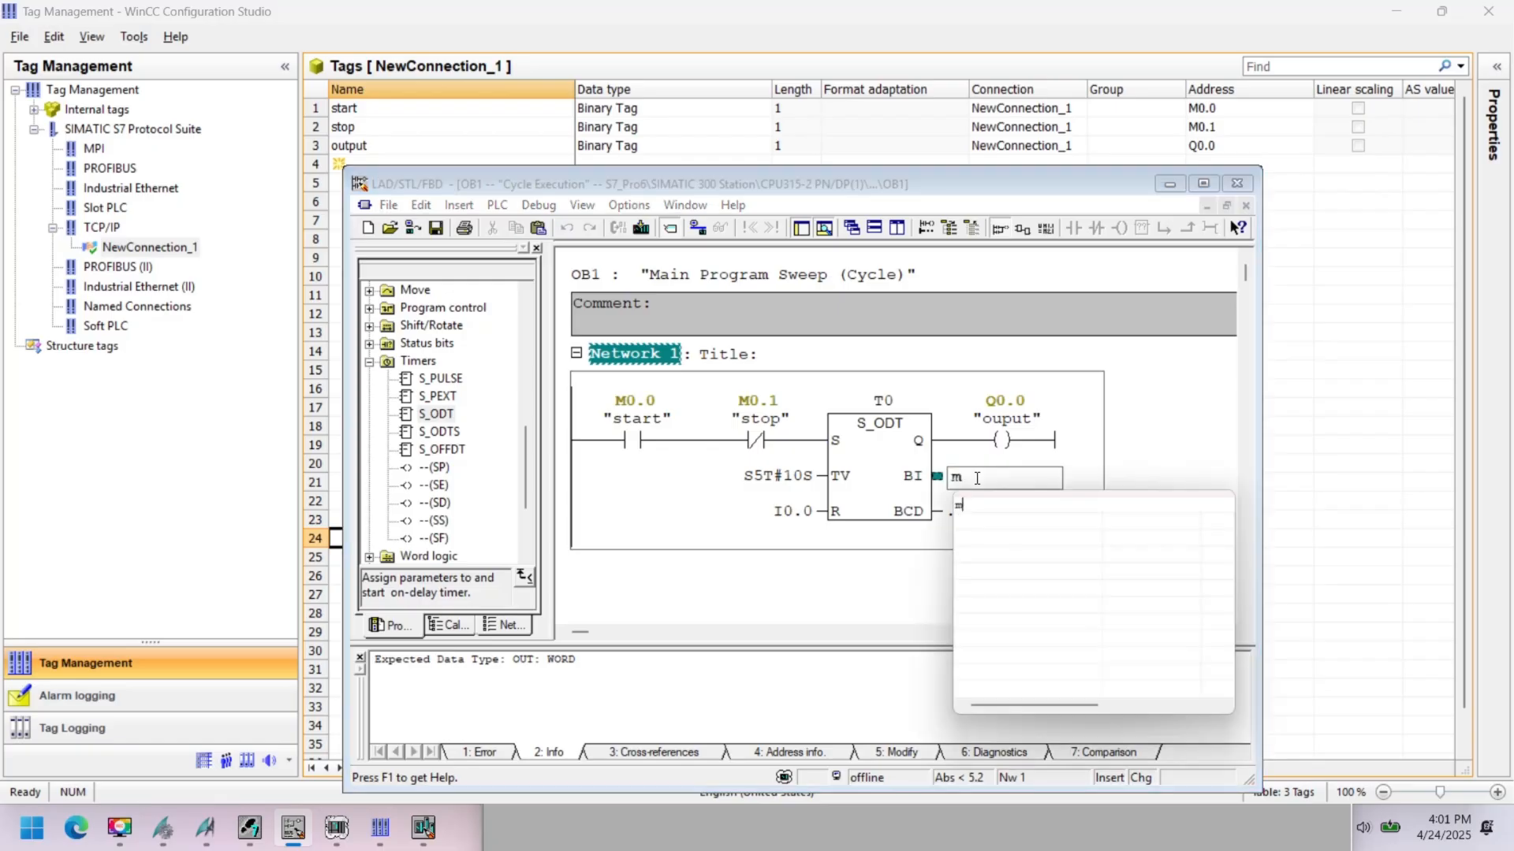
{"action": "type", "text": "MW10"}
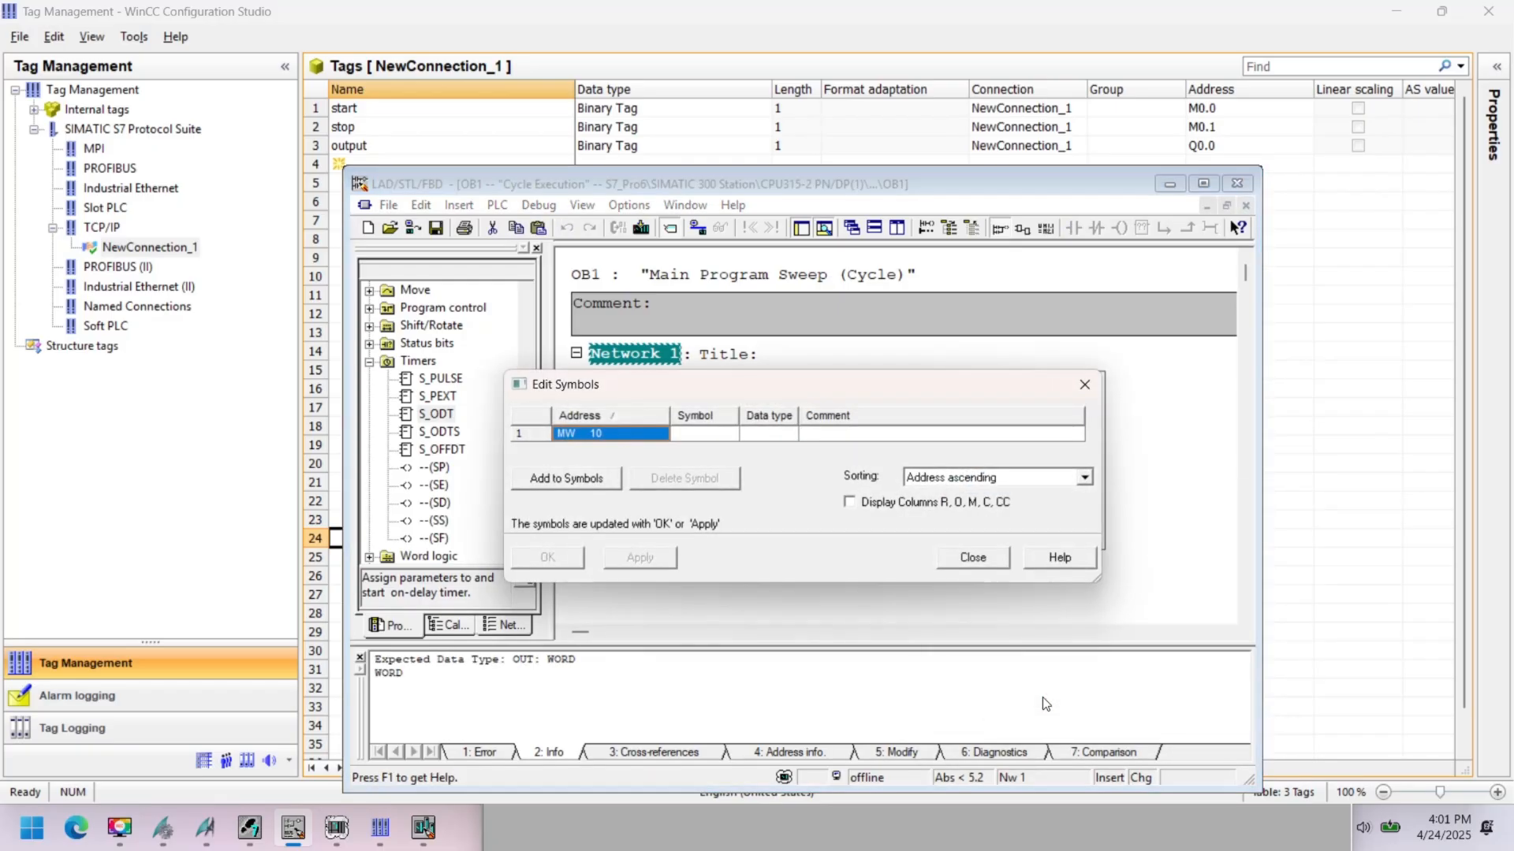
{"action": "type", "text": "timer_"}
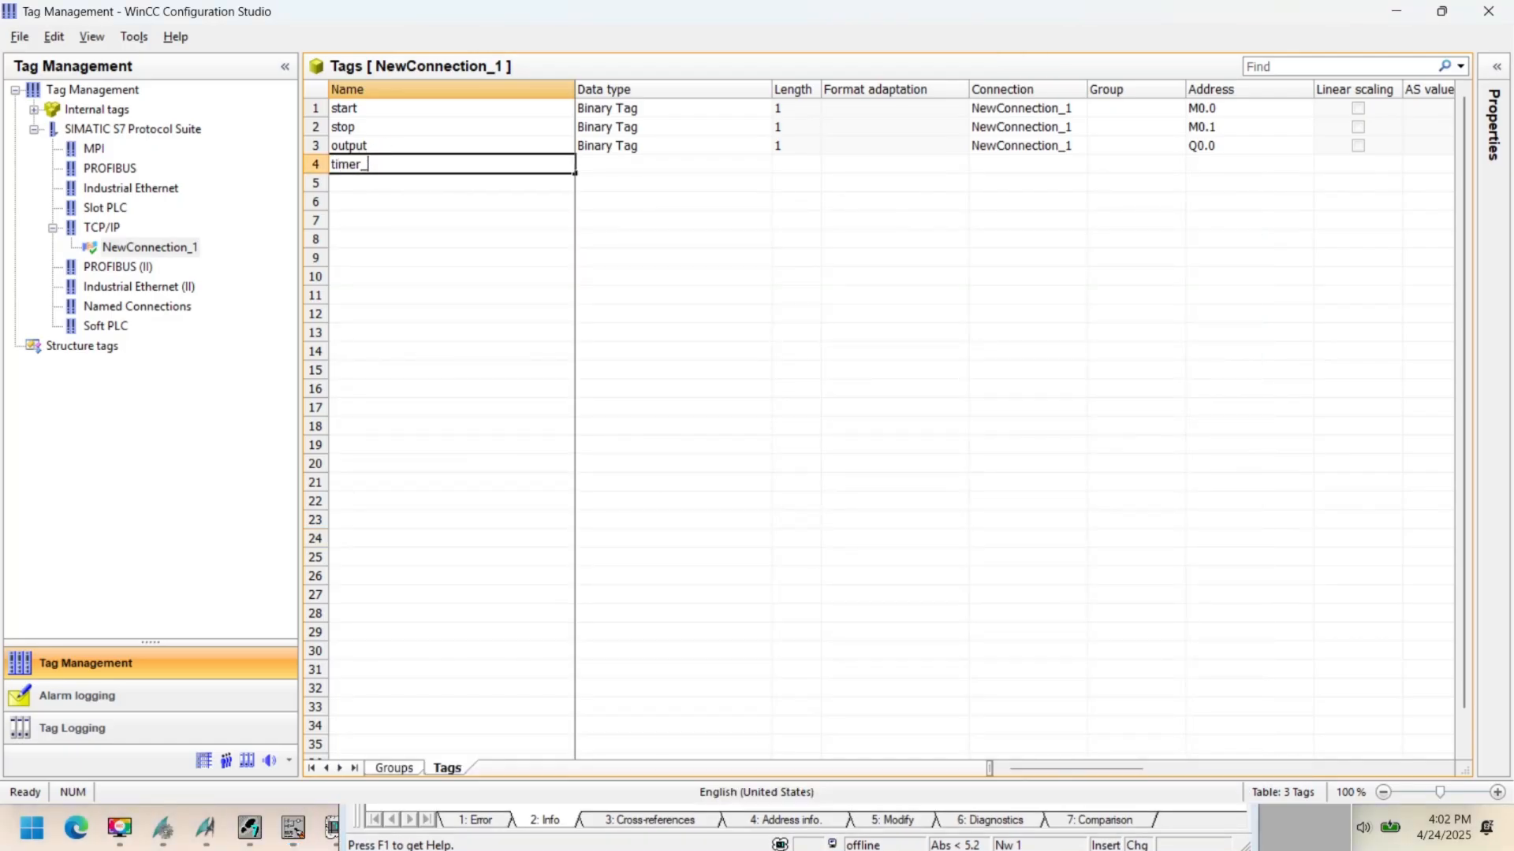
- Make timer_value a signed 16-bit value tag addressed to a bit-memory word
{"action": "key", "text": "Tab"}
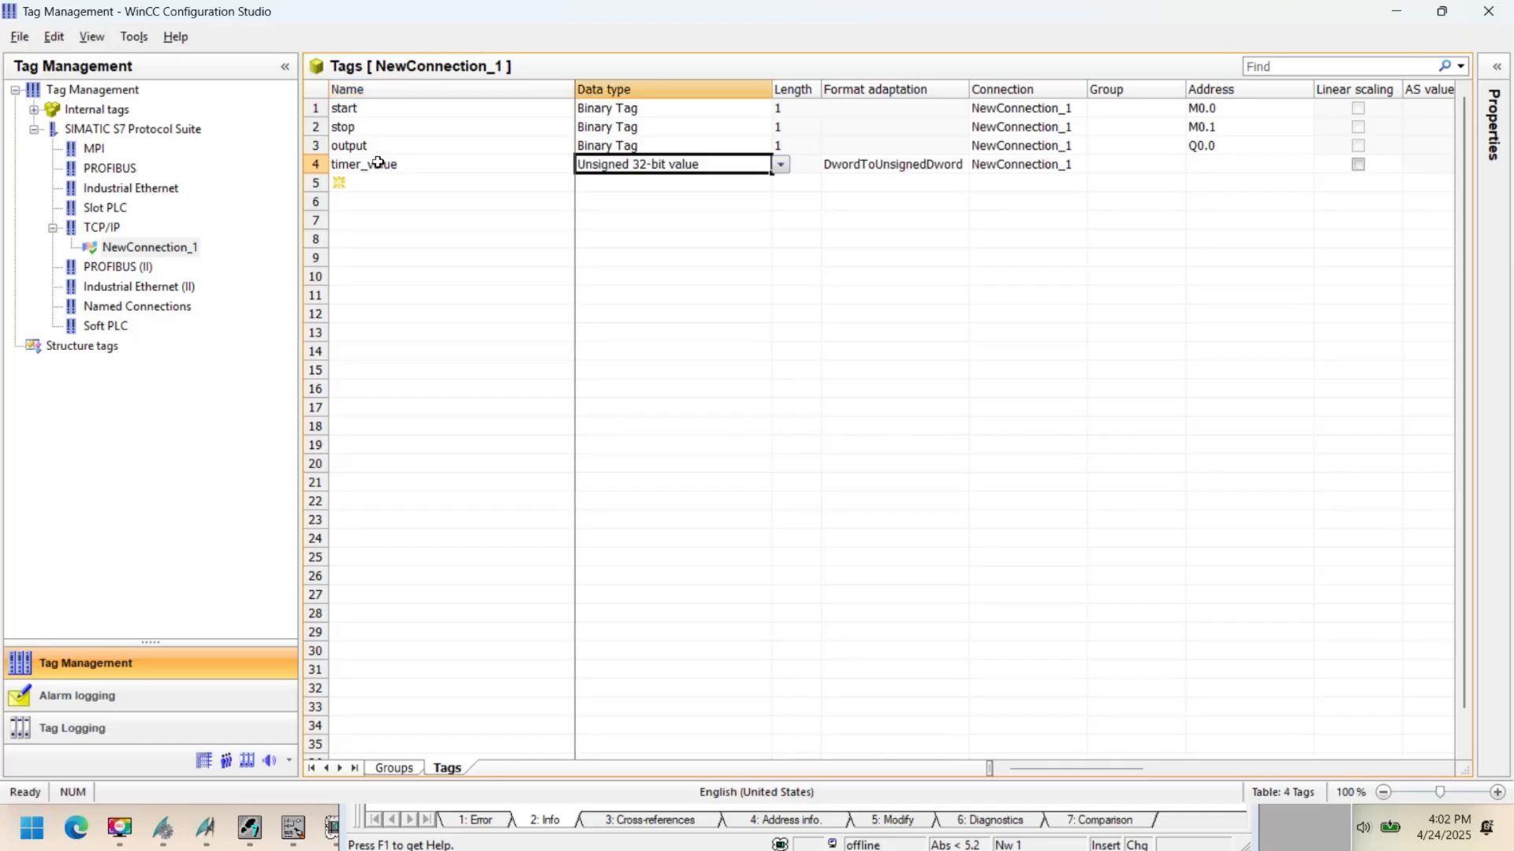
{"action": "left_click", "coordinate": [781, 164]}
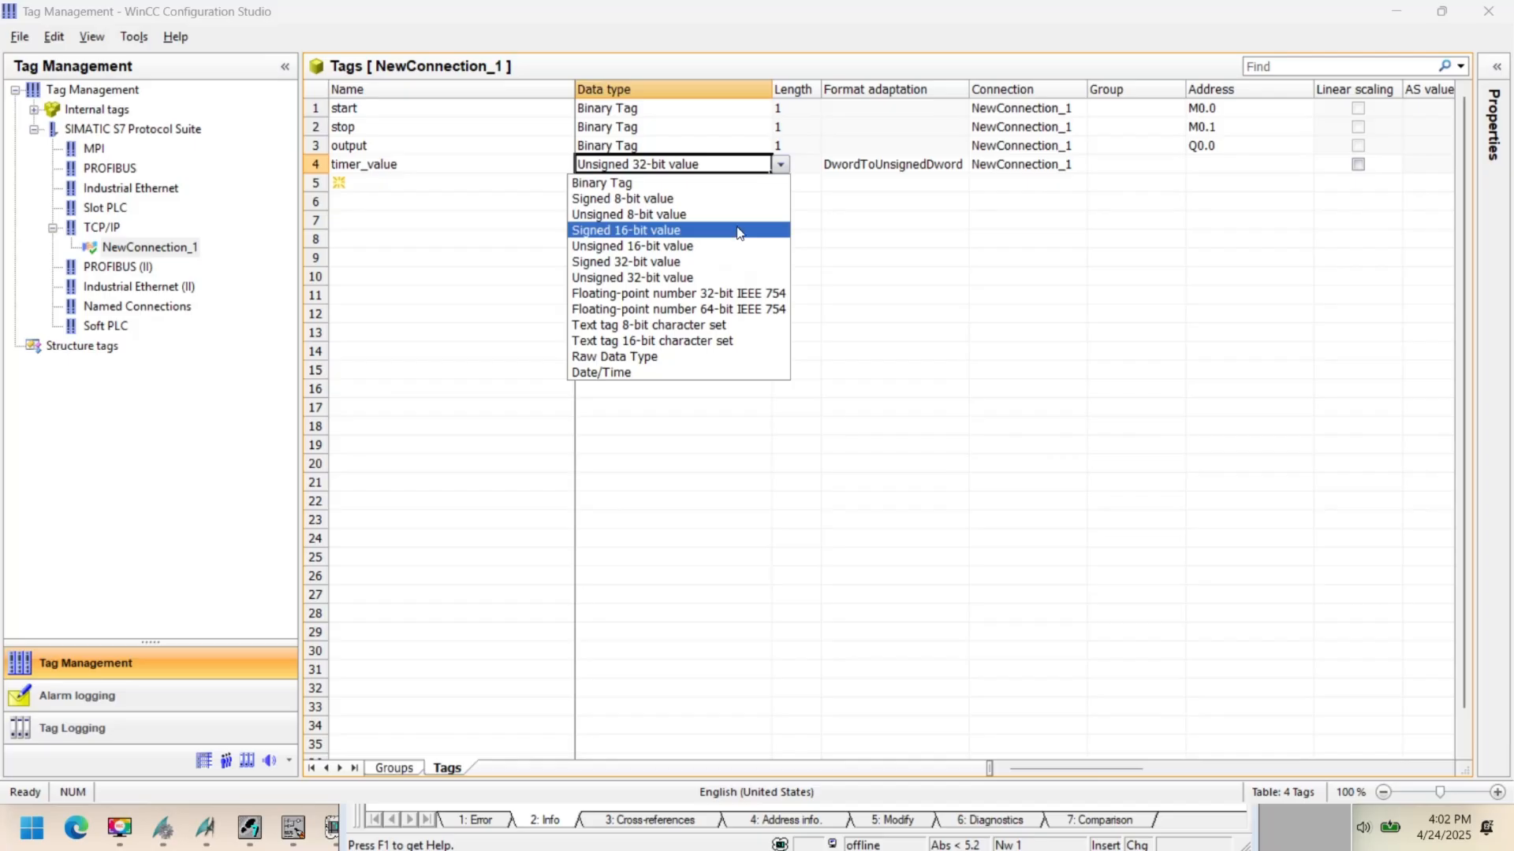
{"action": "left_click", "coordinate": [625, 229]}
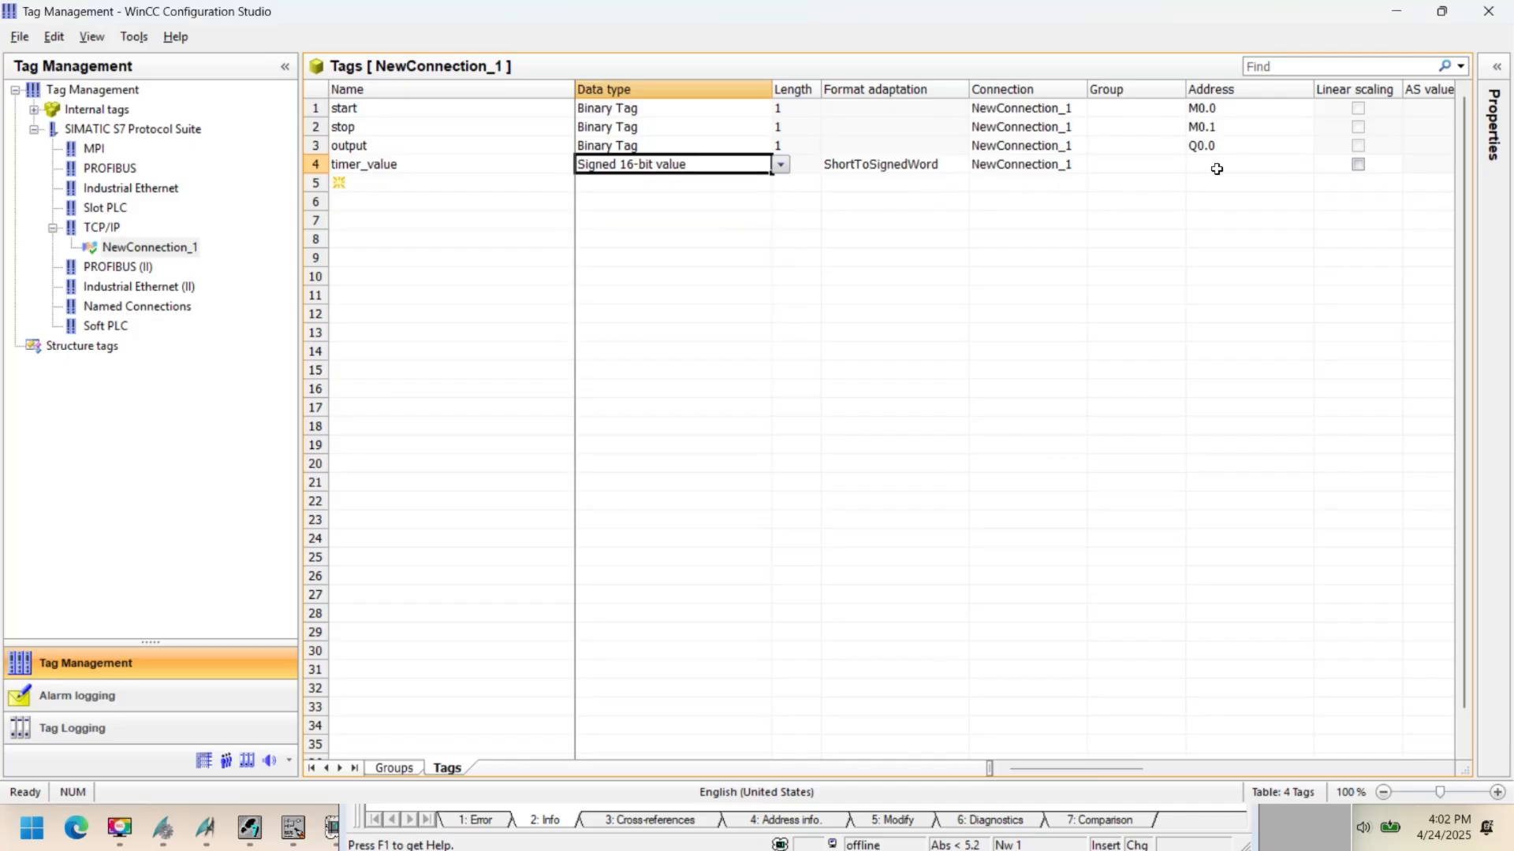
{"action": "left_click", "coordinate": [1322, 164]}
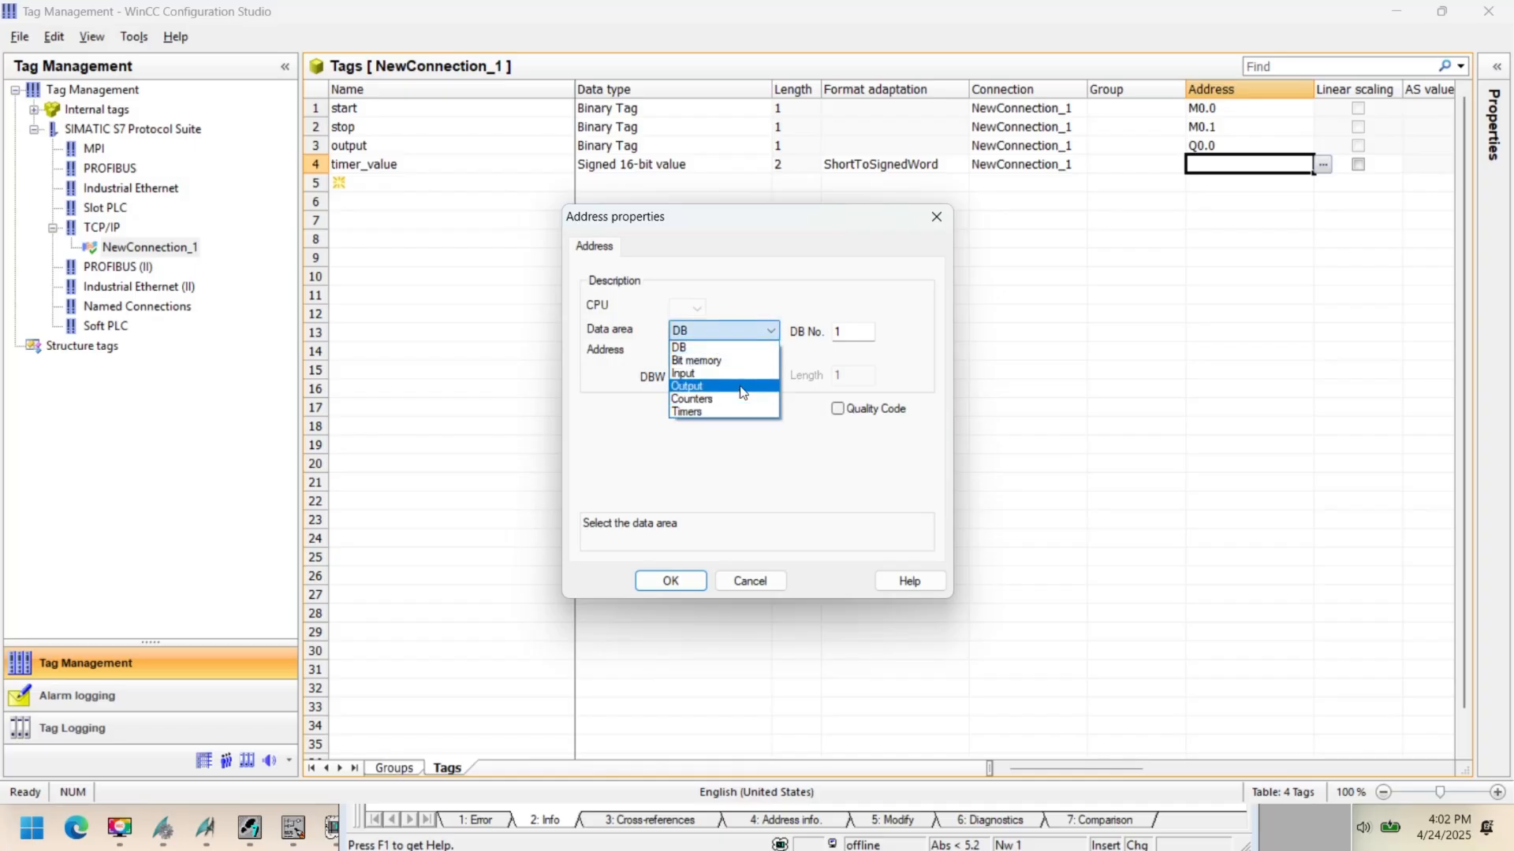
{"action": "left_click", "coordinate": [696, 361]}
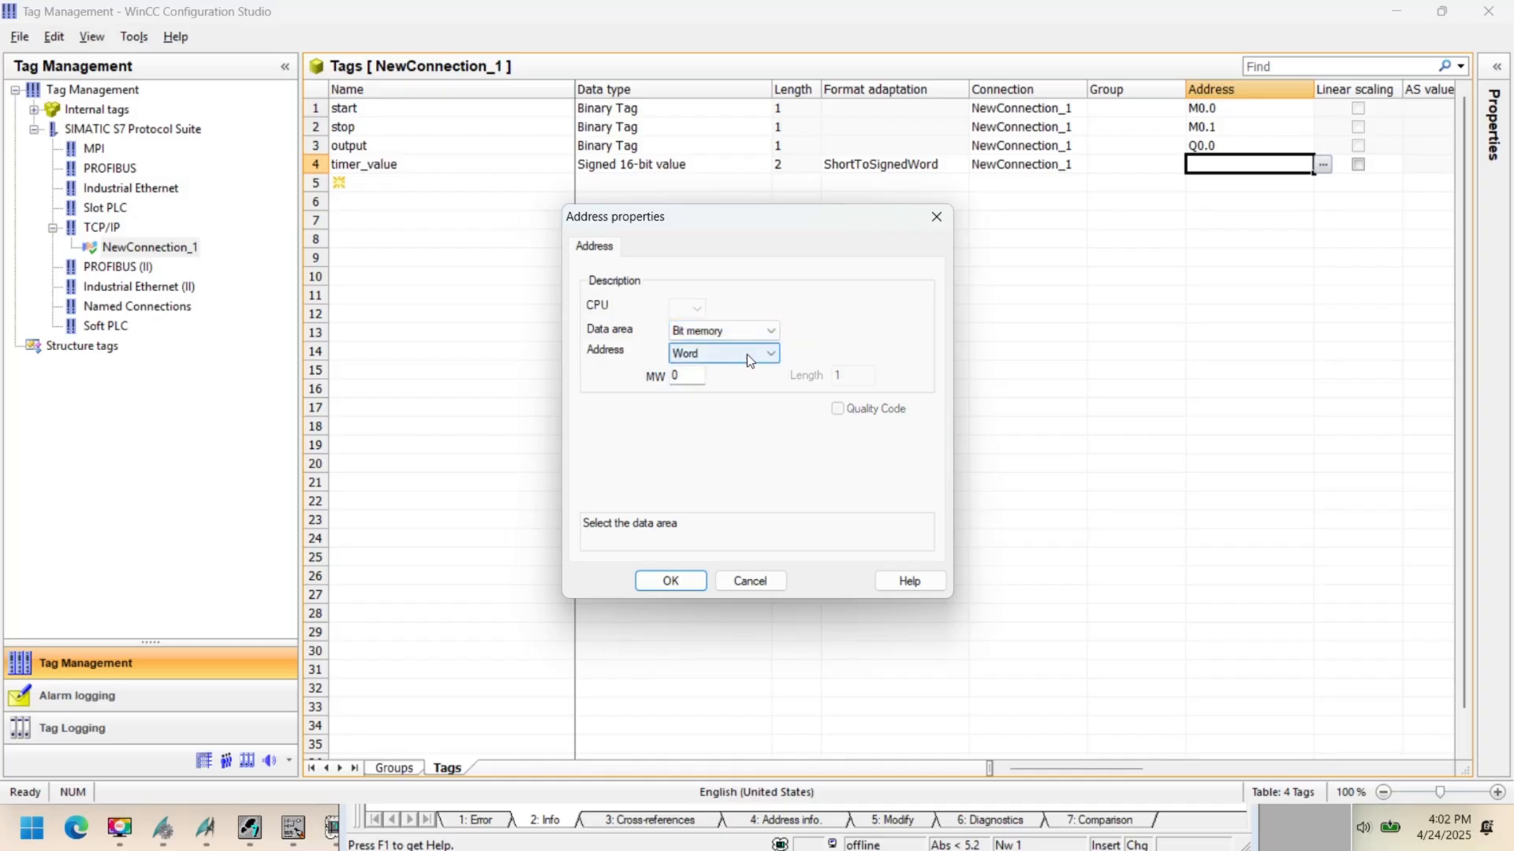
{"action": "left_click", "coordinate": [670, 581]}
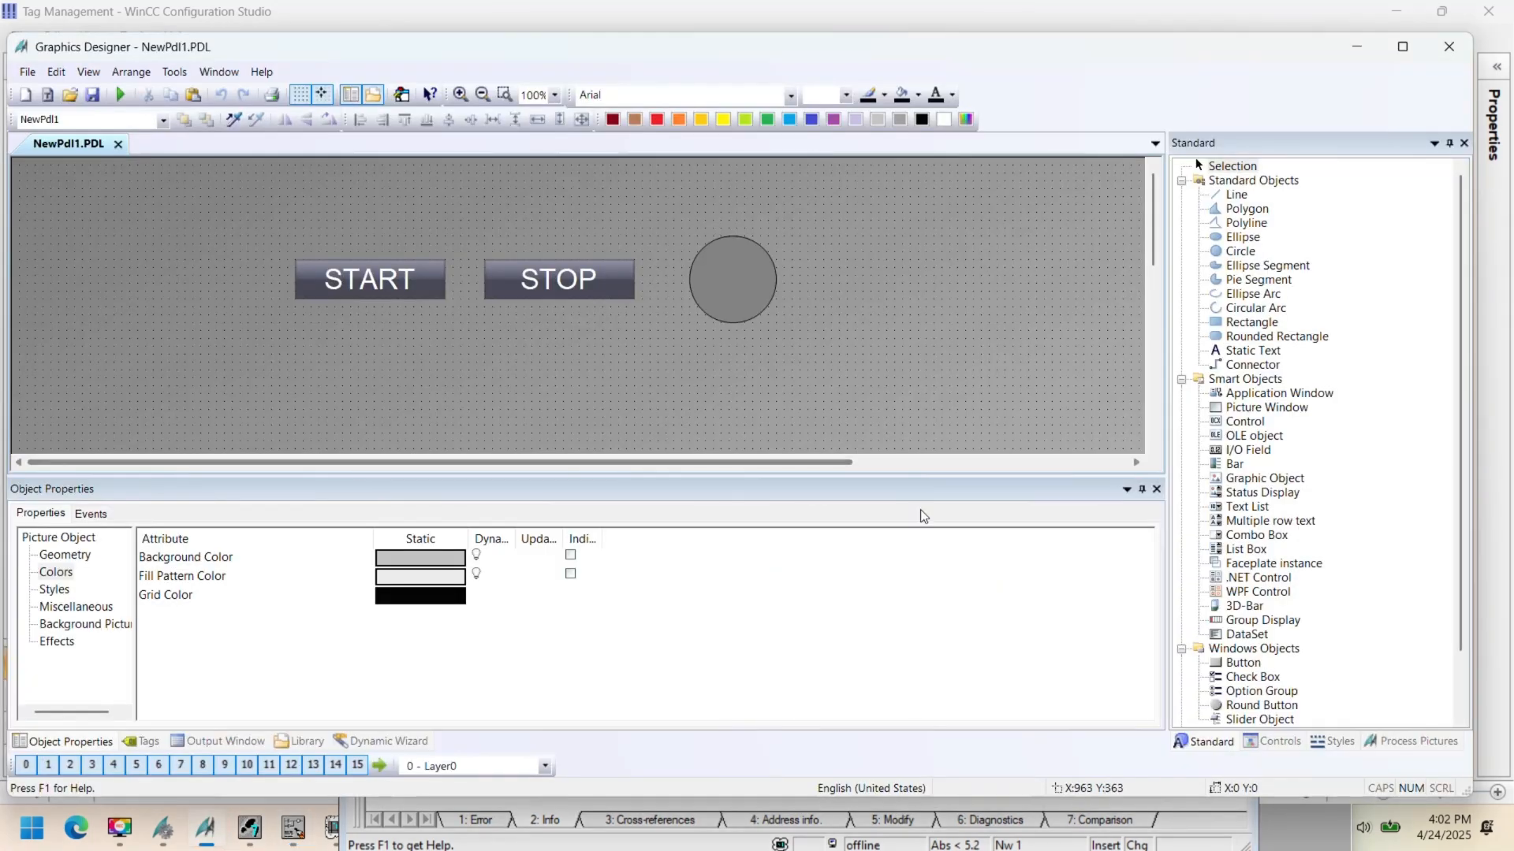
- Place an output I/O field linked to timer_value with a 1 s update interval
{"action": "left_click", "coordinate": [1247, 451]}
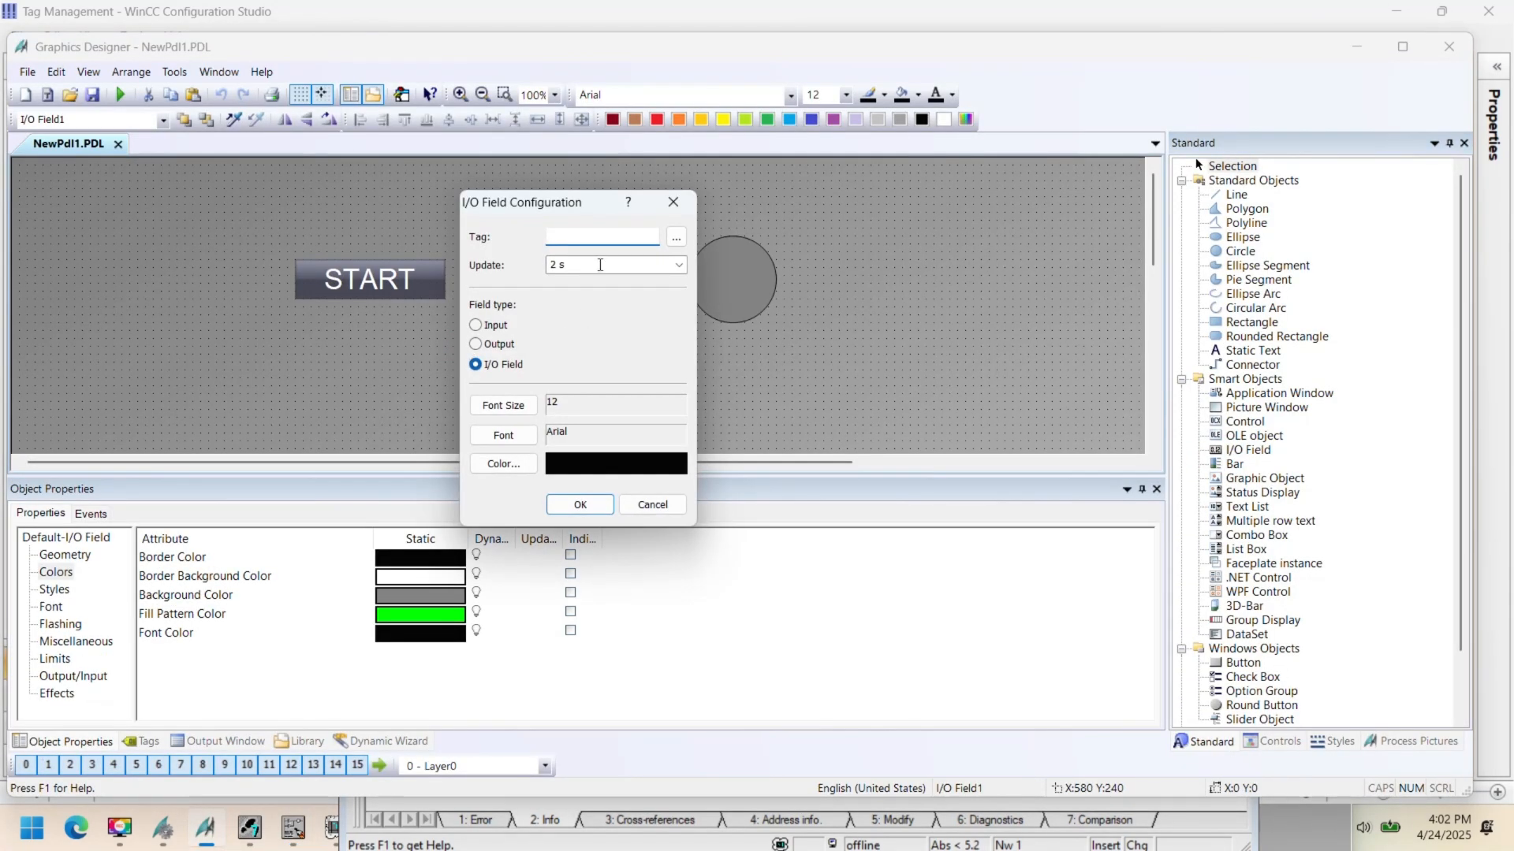
{"action": "left_click", "coordinate": [675, 236]}
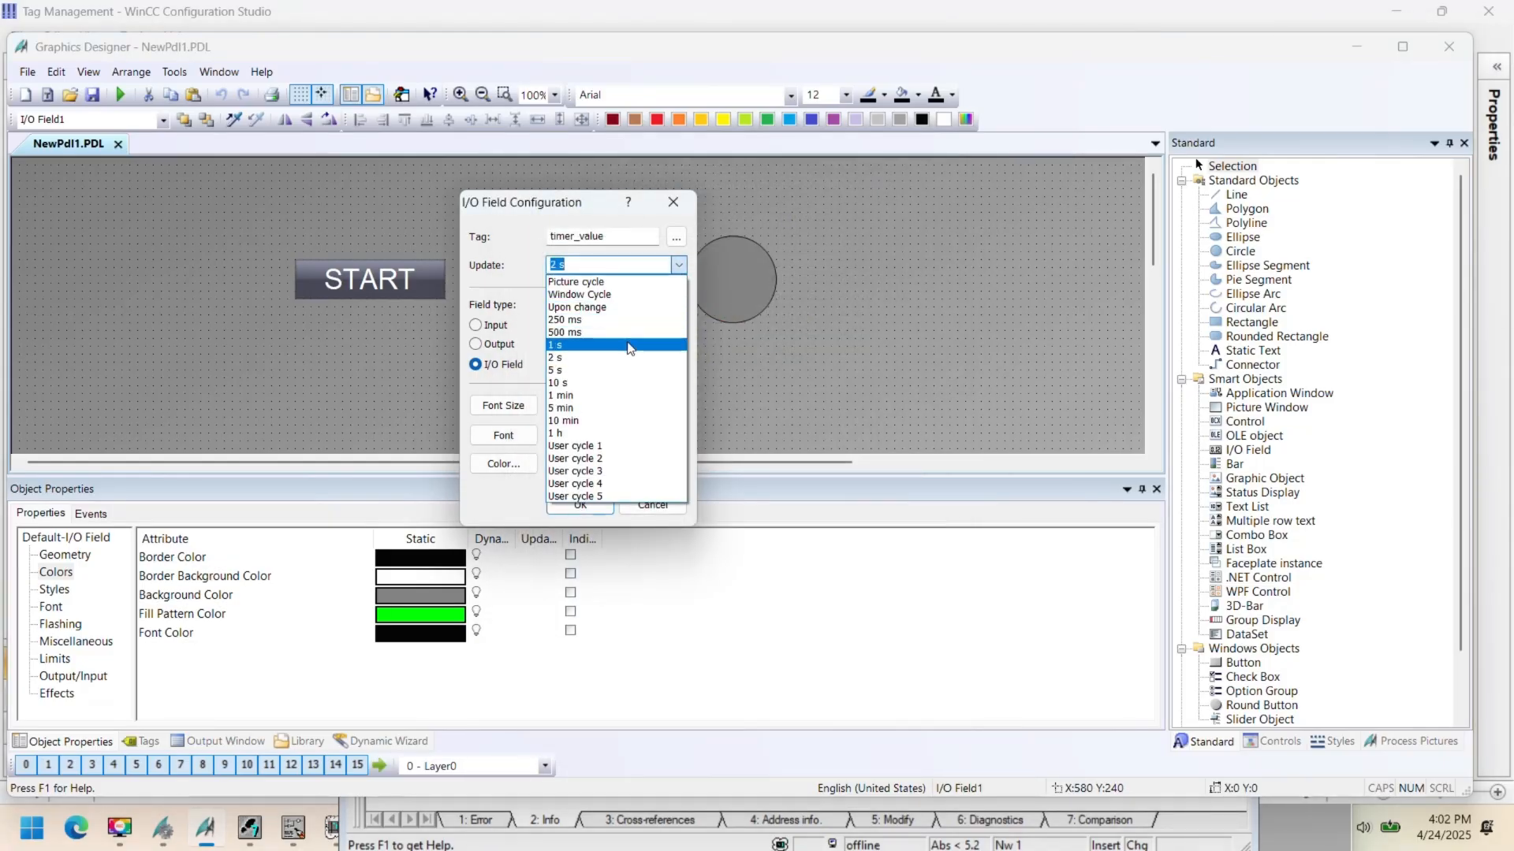
{"action": "left_click", "coordinate": [555, 344]}
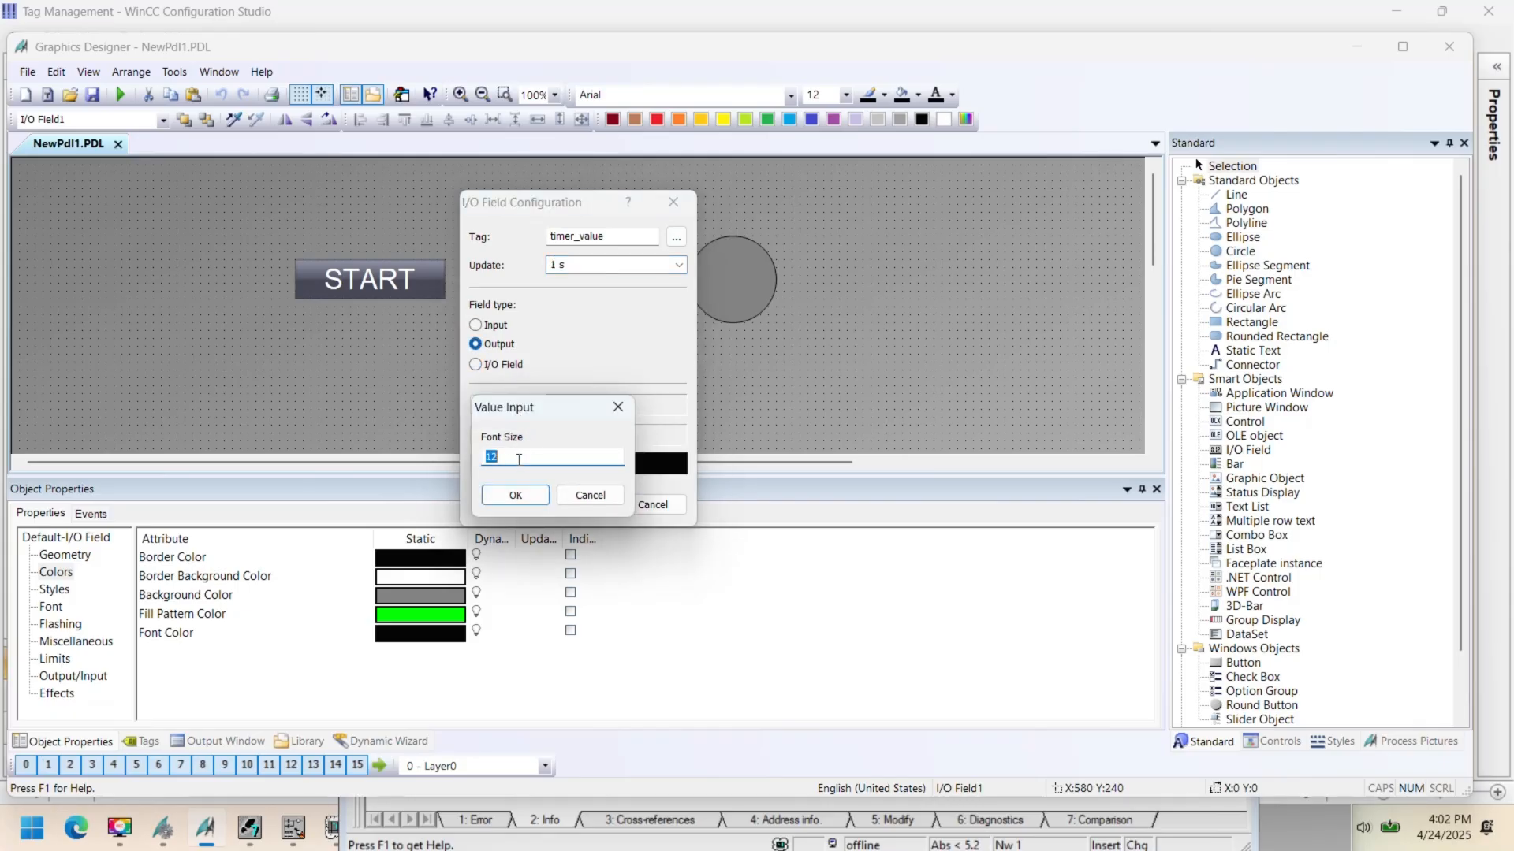
{"action": "left_click", "coordinate": [515, 495]}
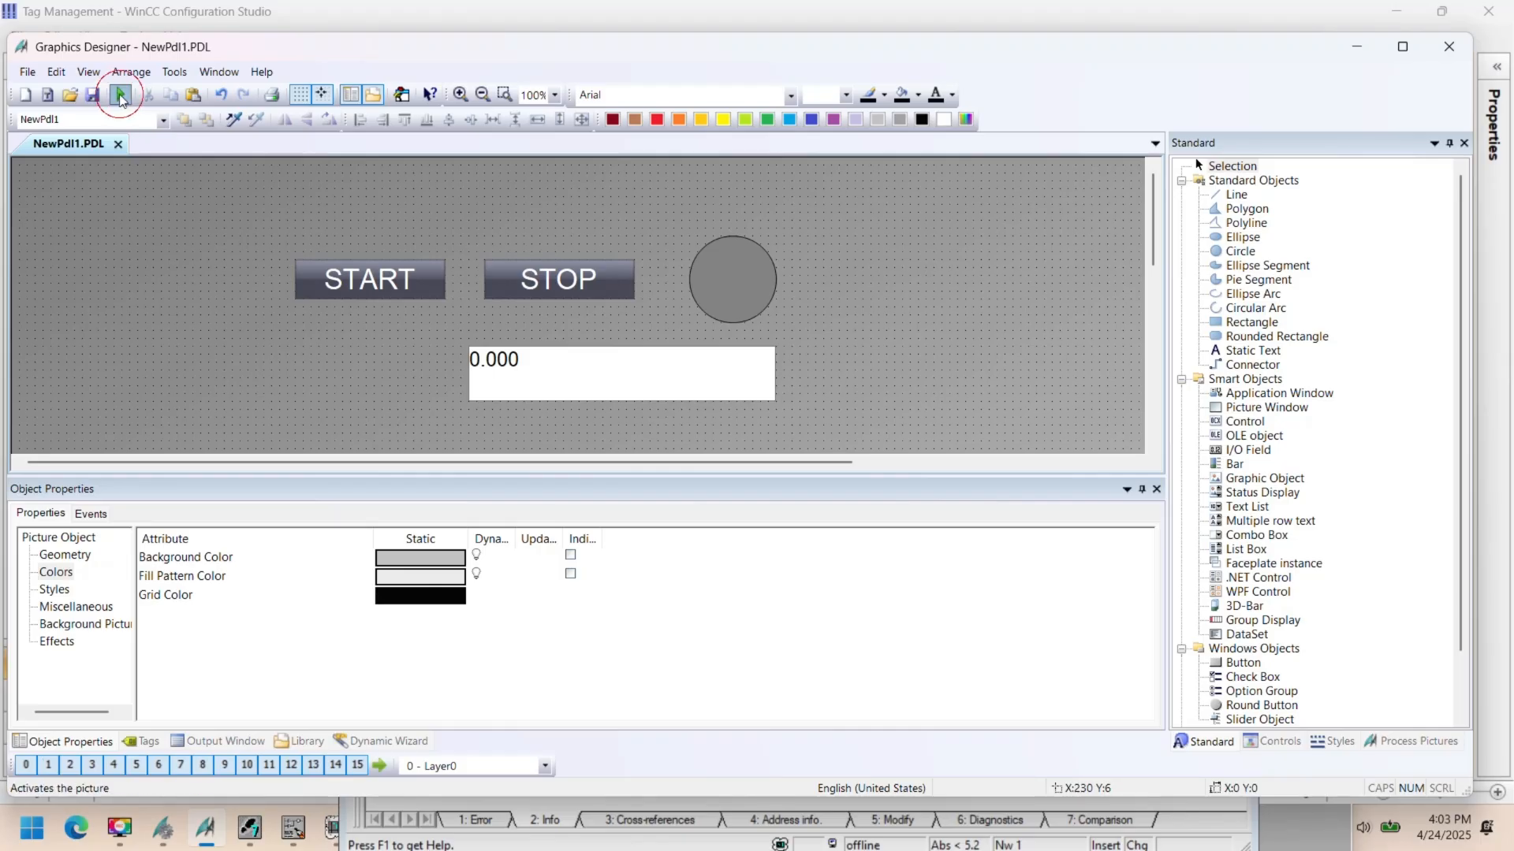
- Save and overwrite the NewPdl1 picture, then launch it in WinCC Runtime
{"action": "left_click", "coordinate": [118, 93]}
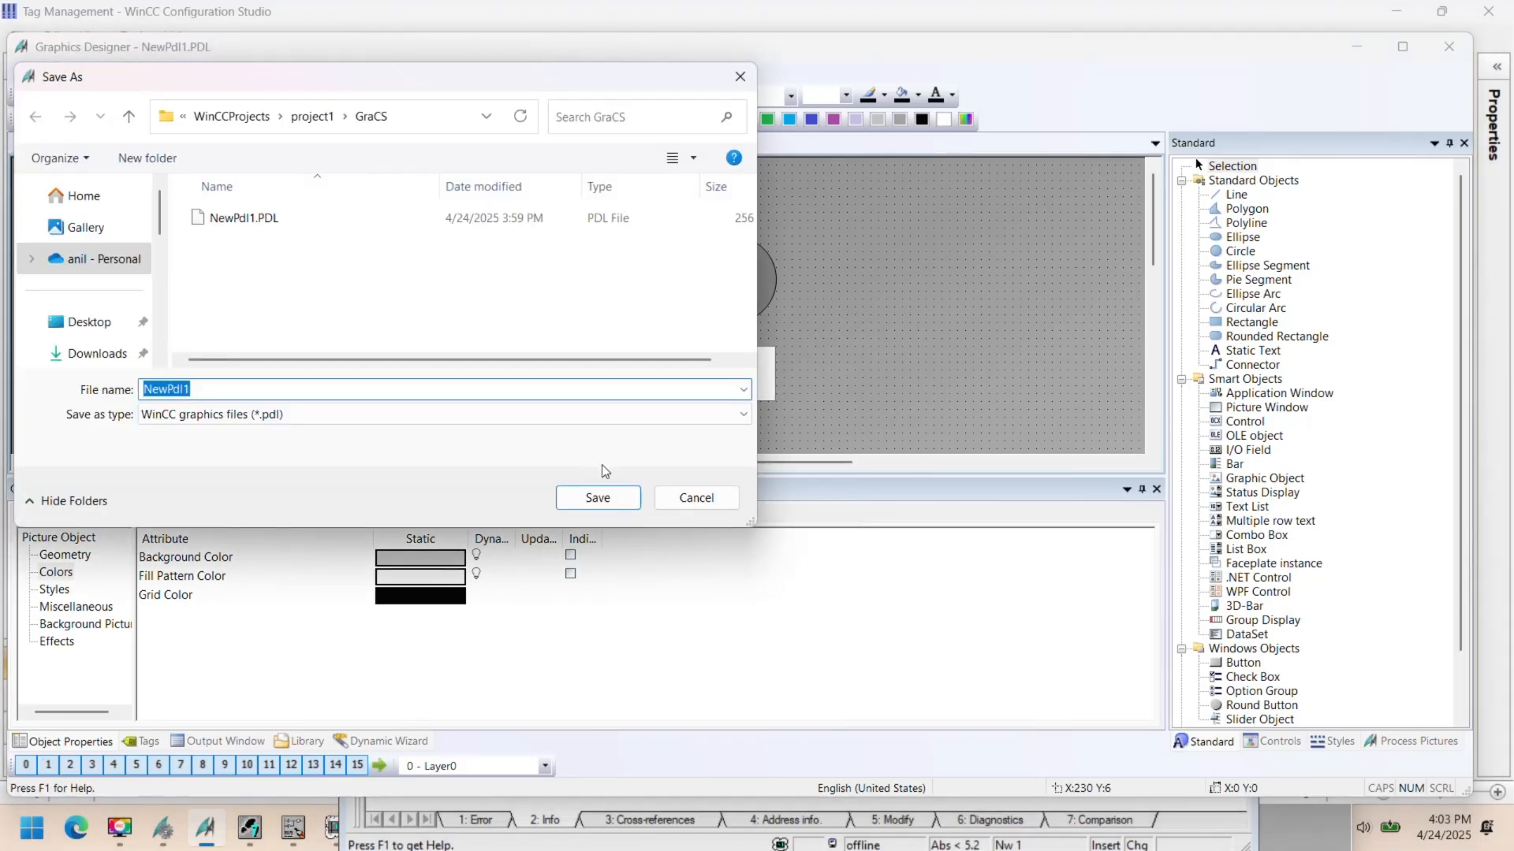
{"action": "left_click", "coordinate": [597, 497]}
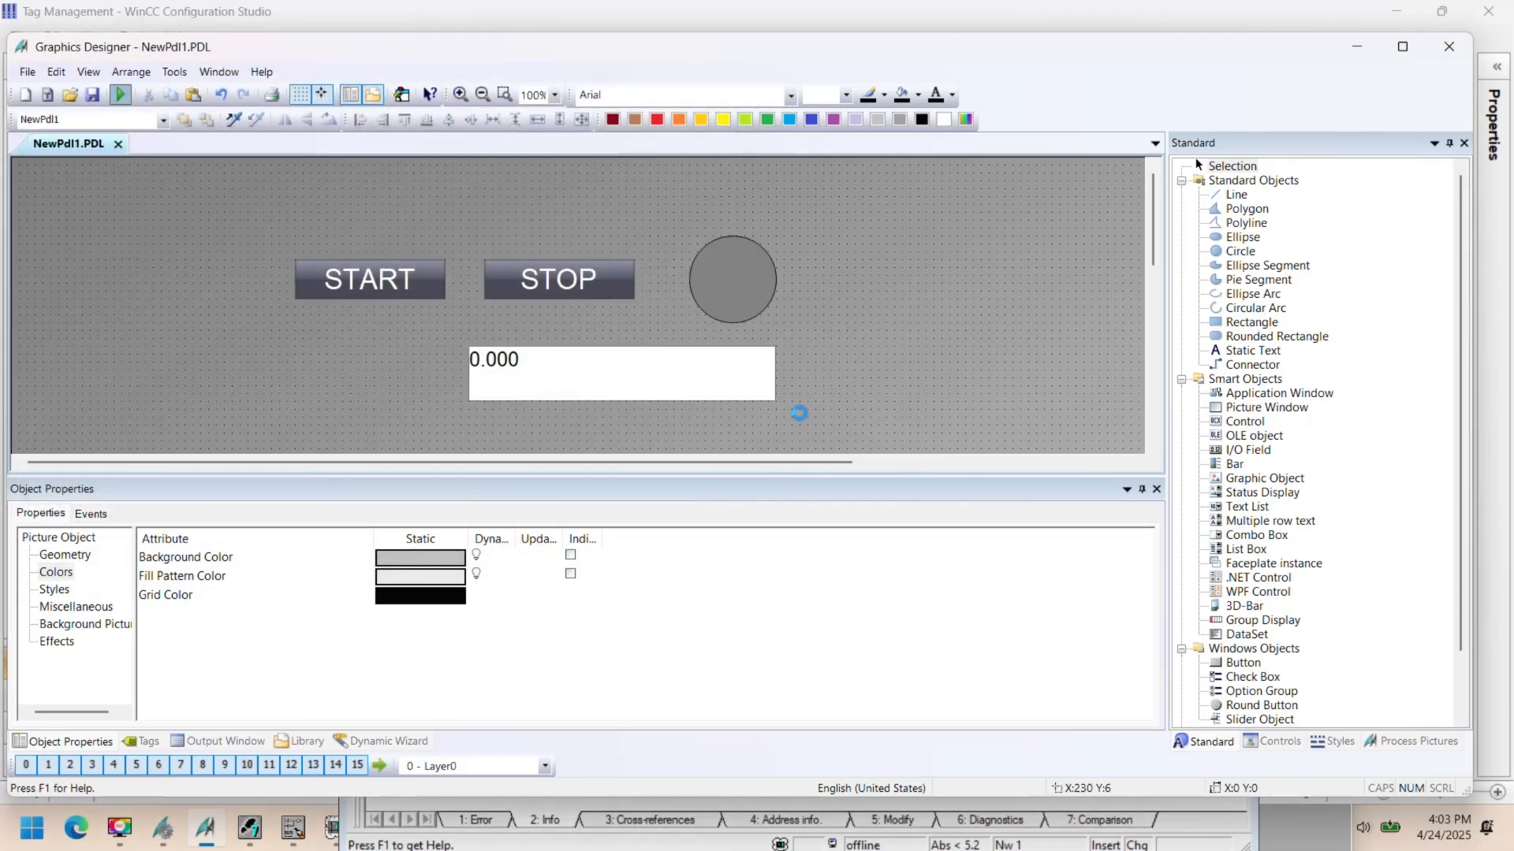
{"action": "left_click", "coordinate": [121, 95]}
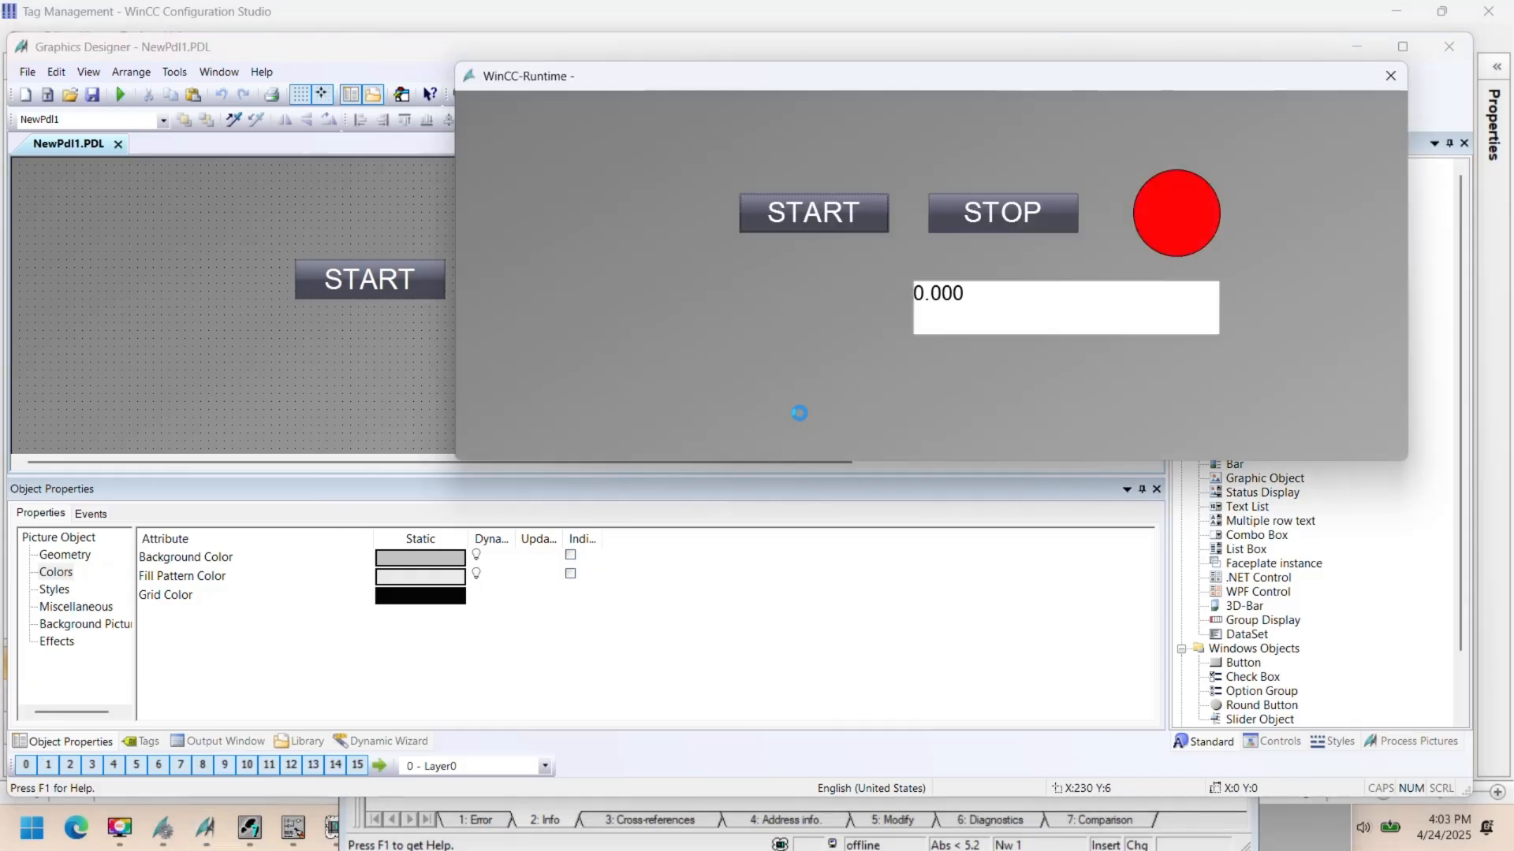